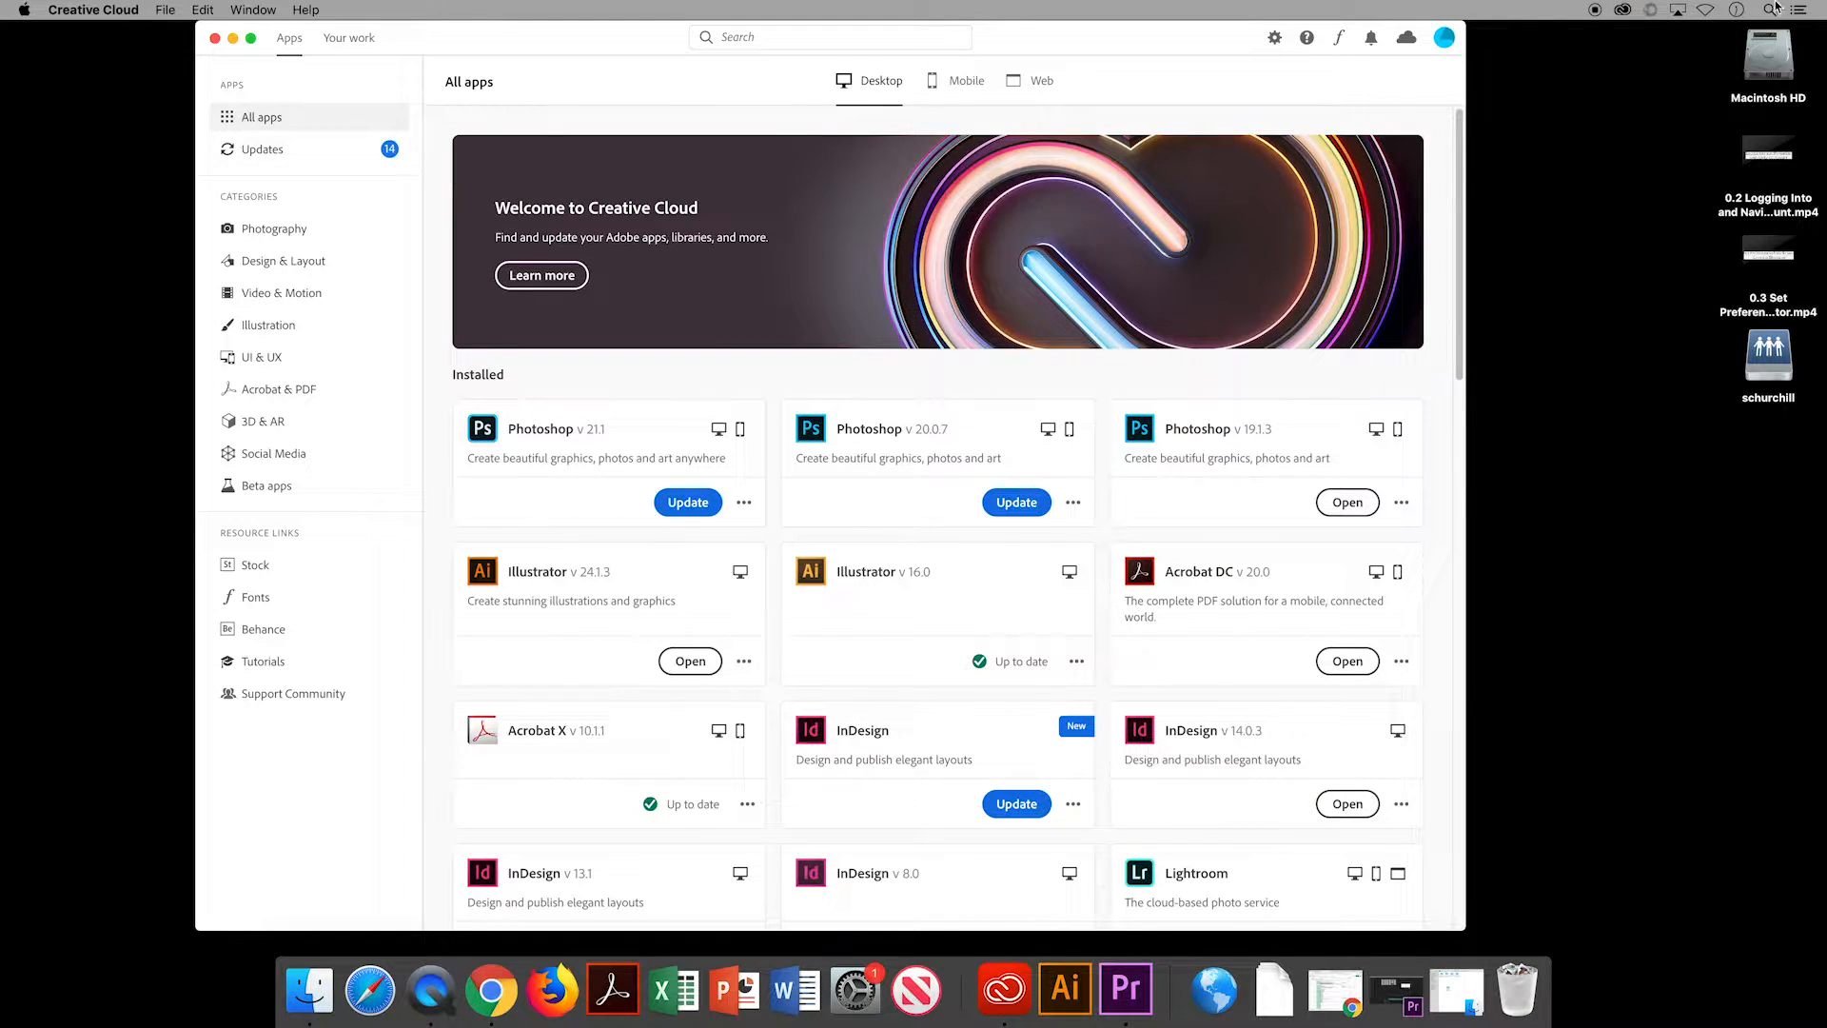
Search Spotlight for 'illus' and launch Adobe Illustrator 2020.
text(illus)
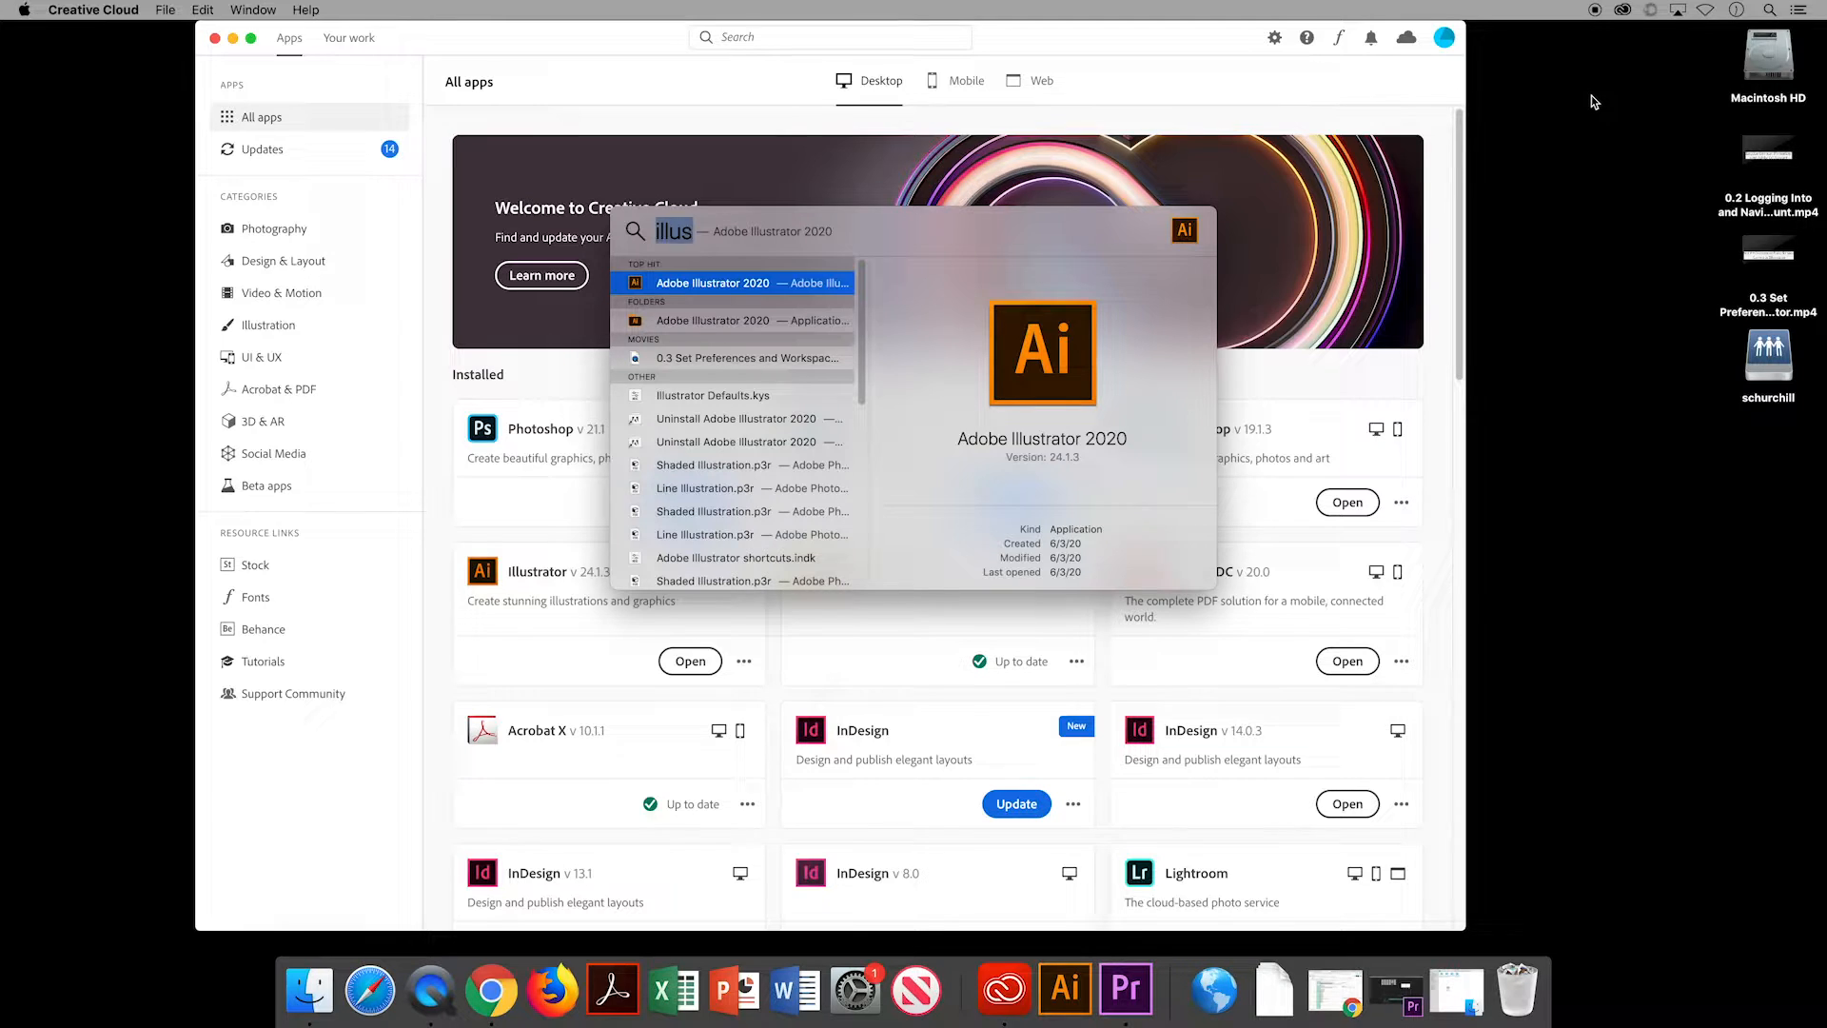
click(711, 281)
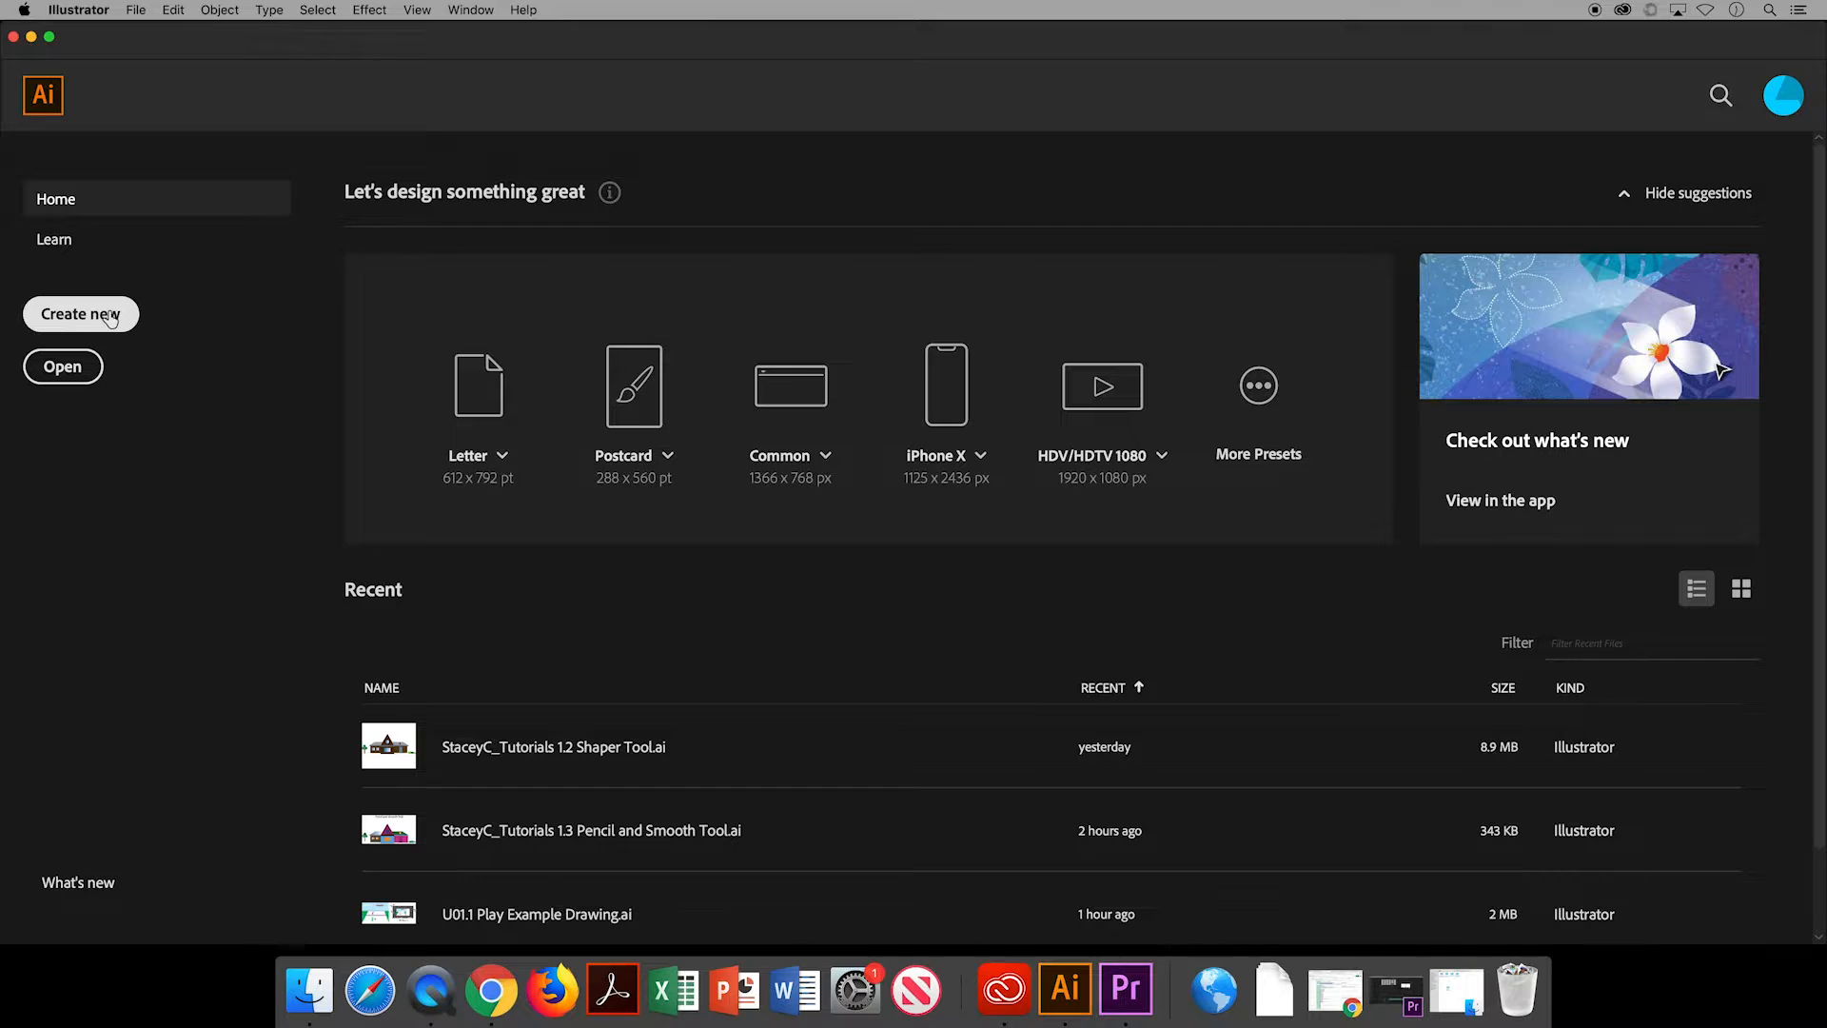
Create 'U01 Play & Workspace': Letter, landscape, inches, two artboards, RGB Color.
click(80, 313)
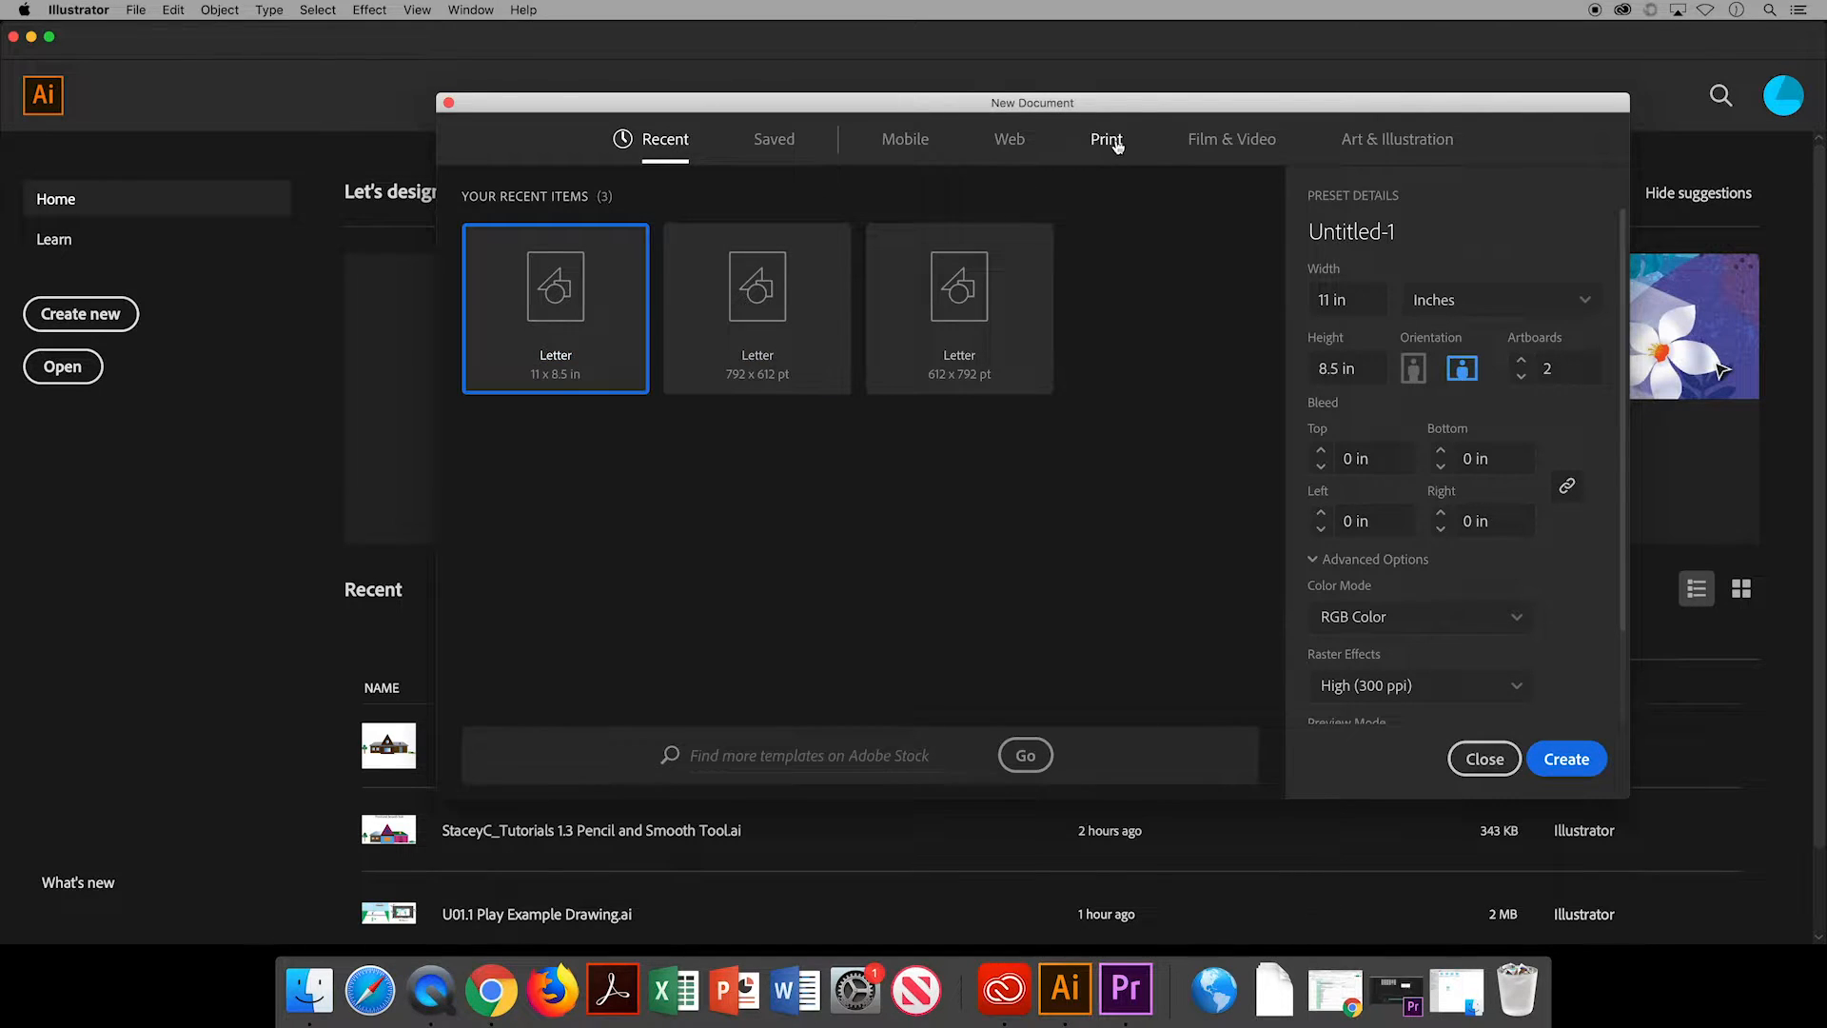
click(1106, 139)
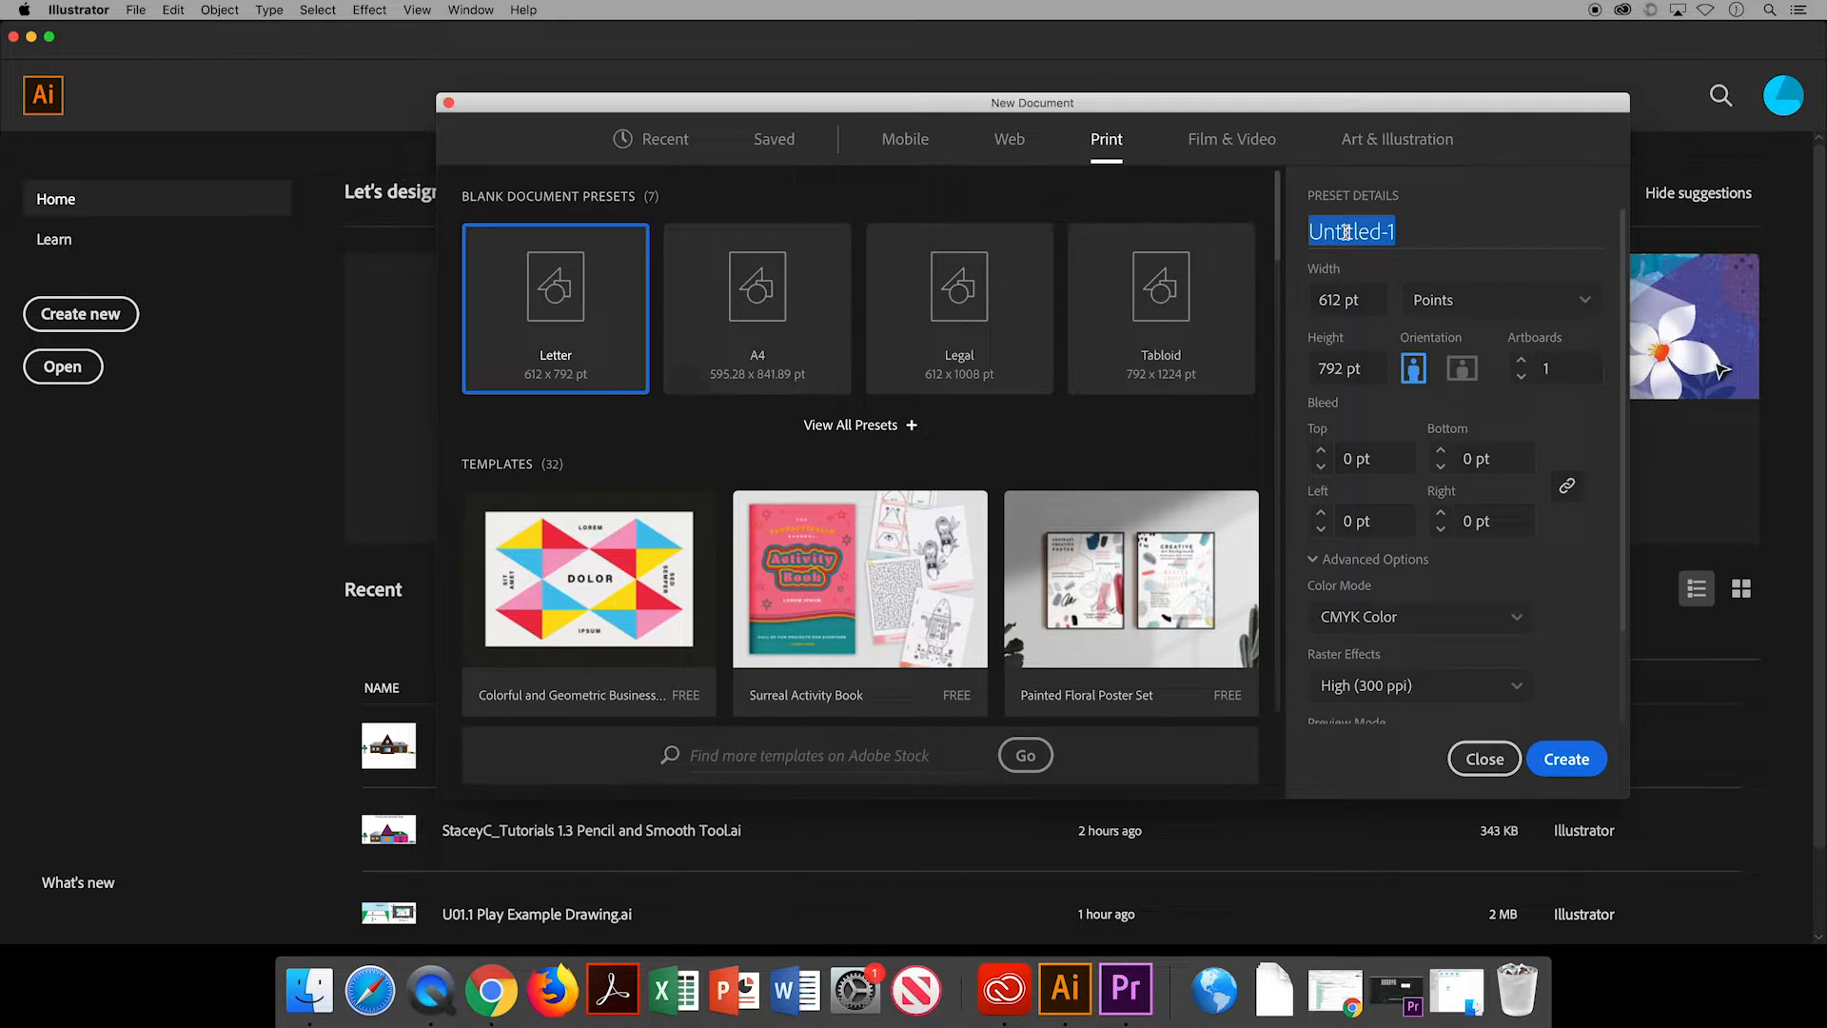
text(U01 Play & Workspace)
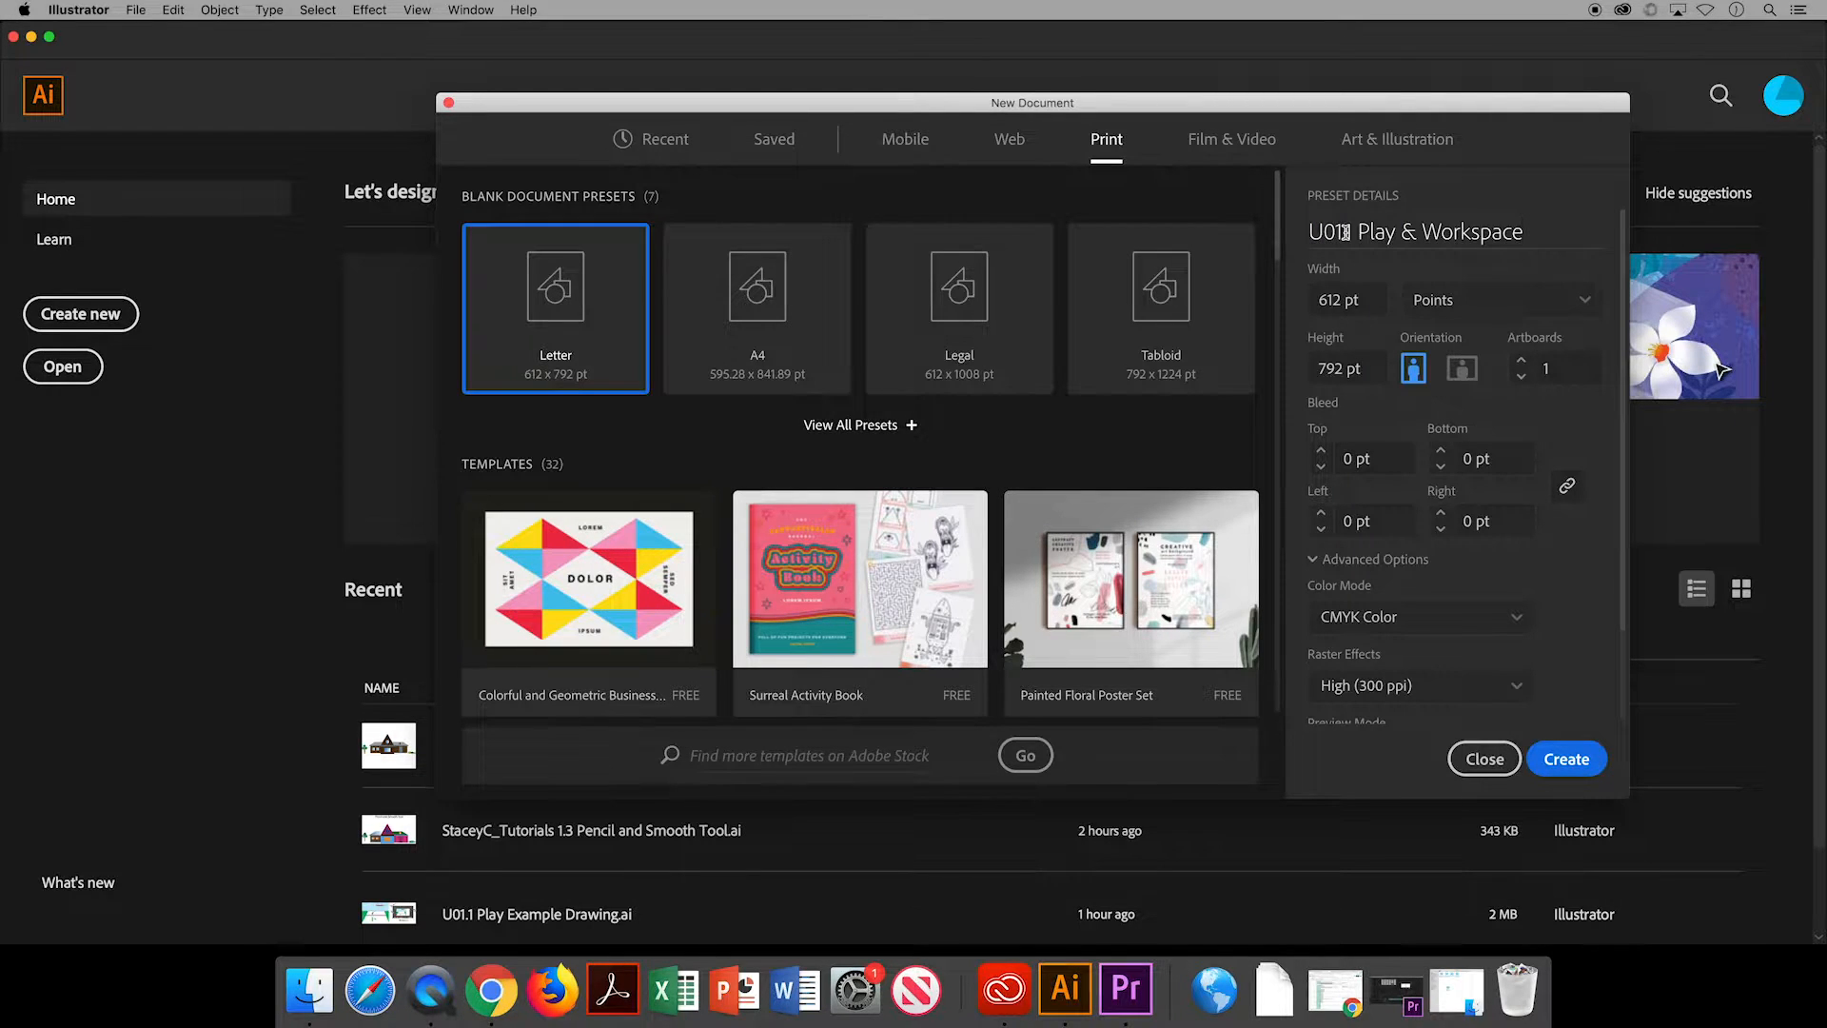
click(1497, 300)
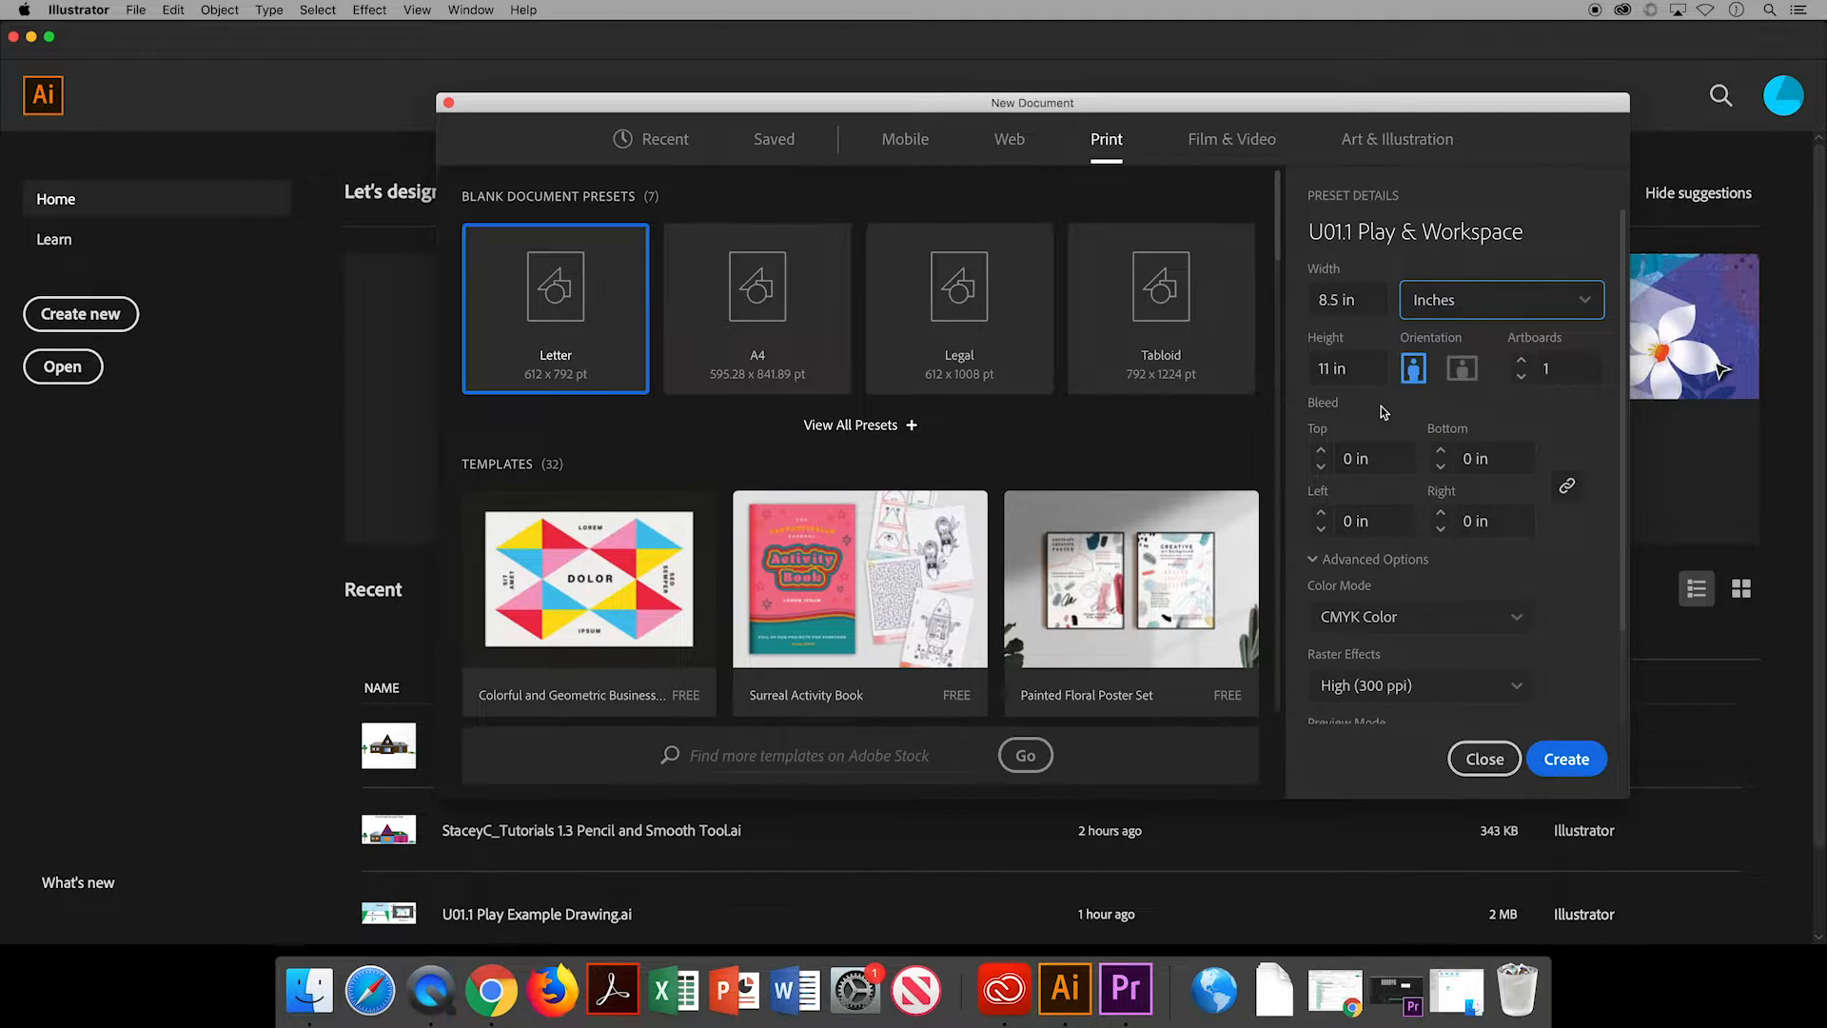
click(1462, 369)
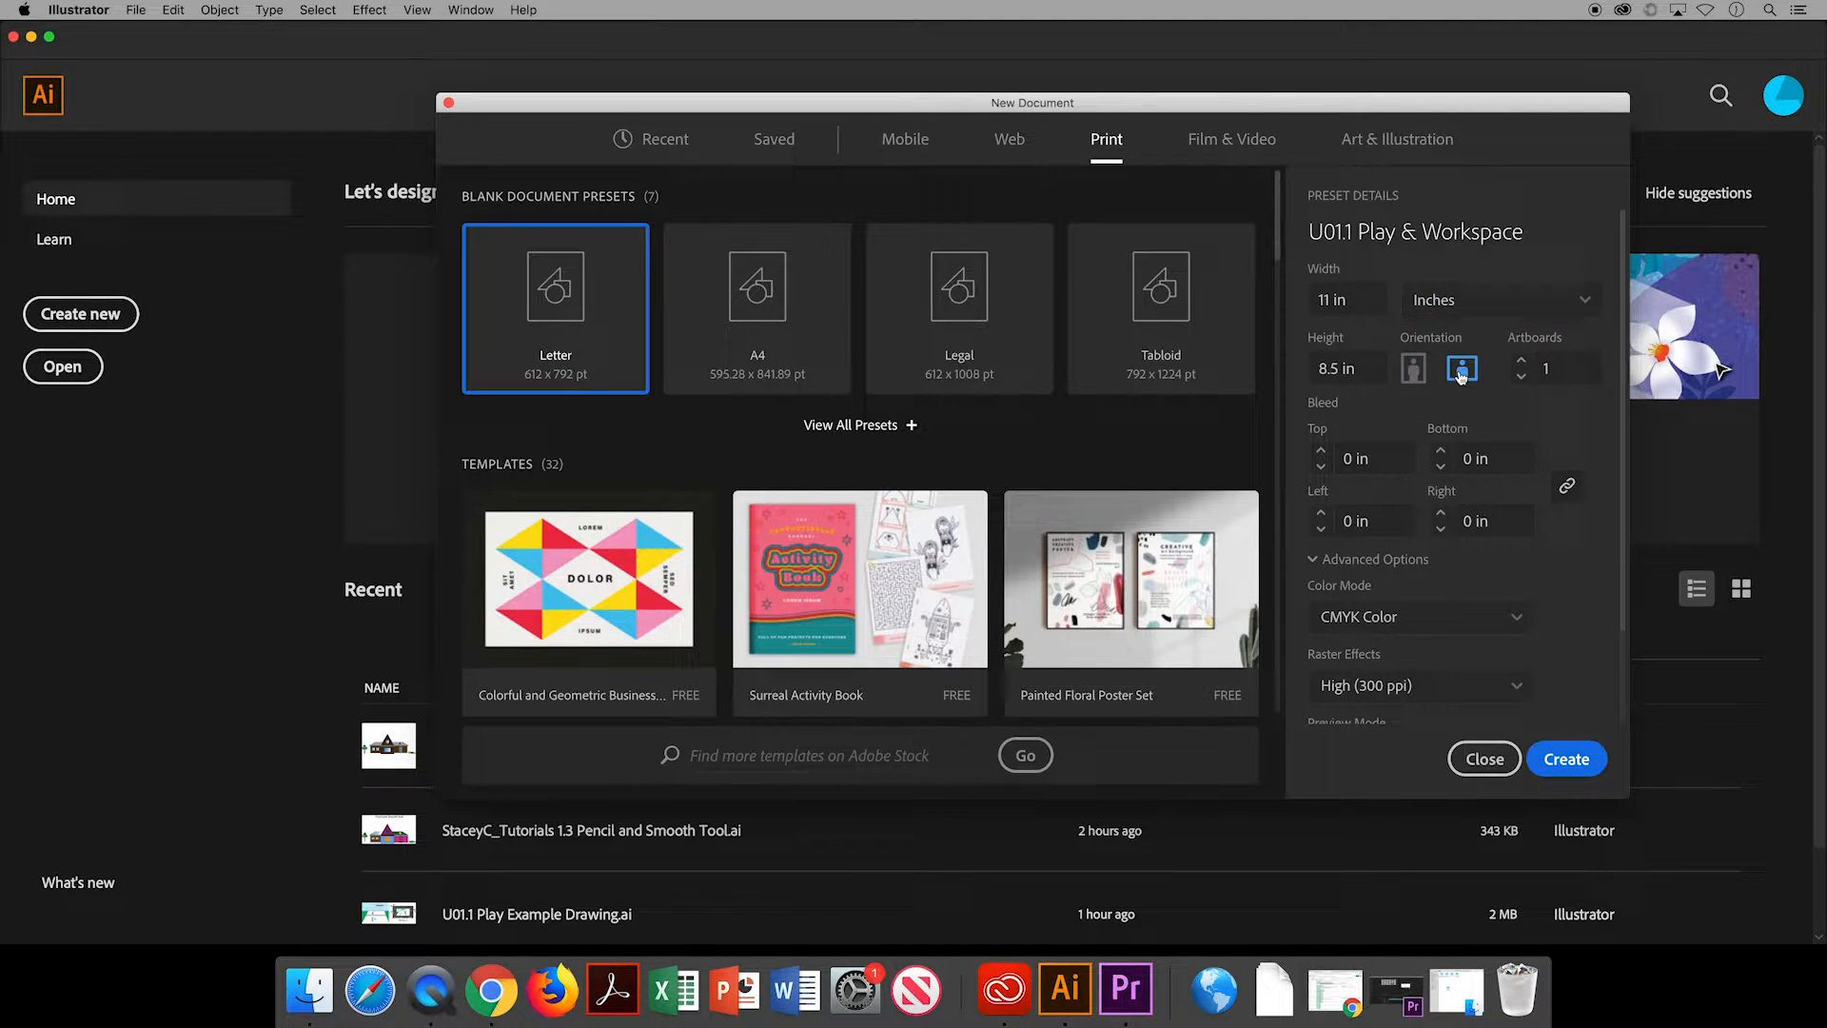
click(1521, 362)
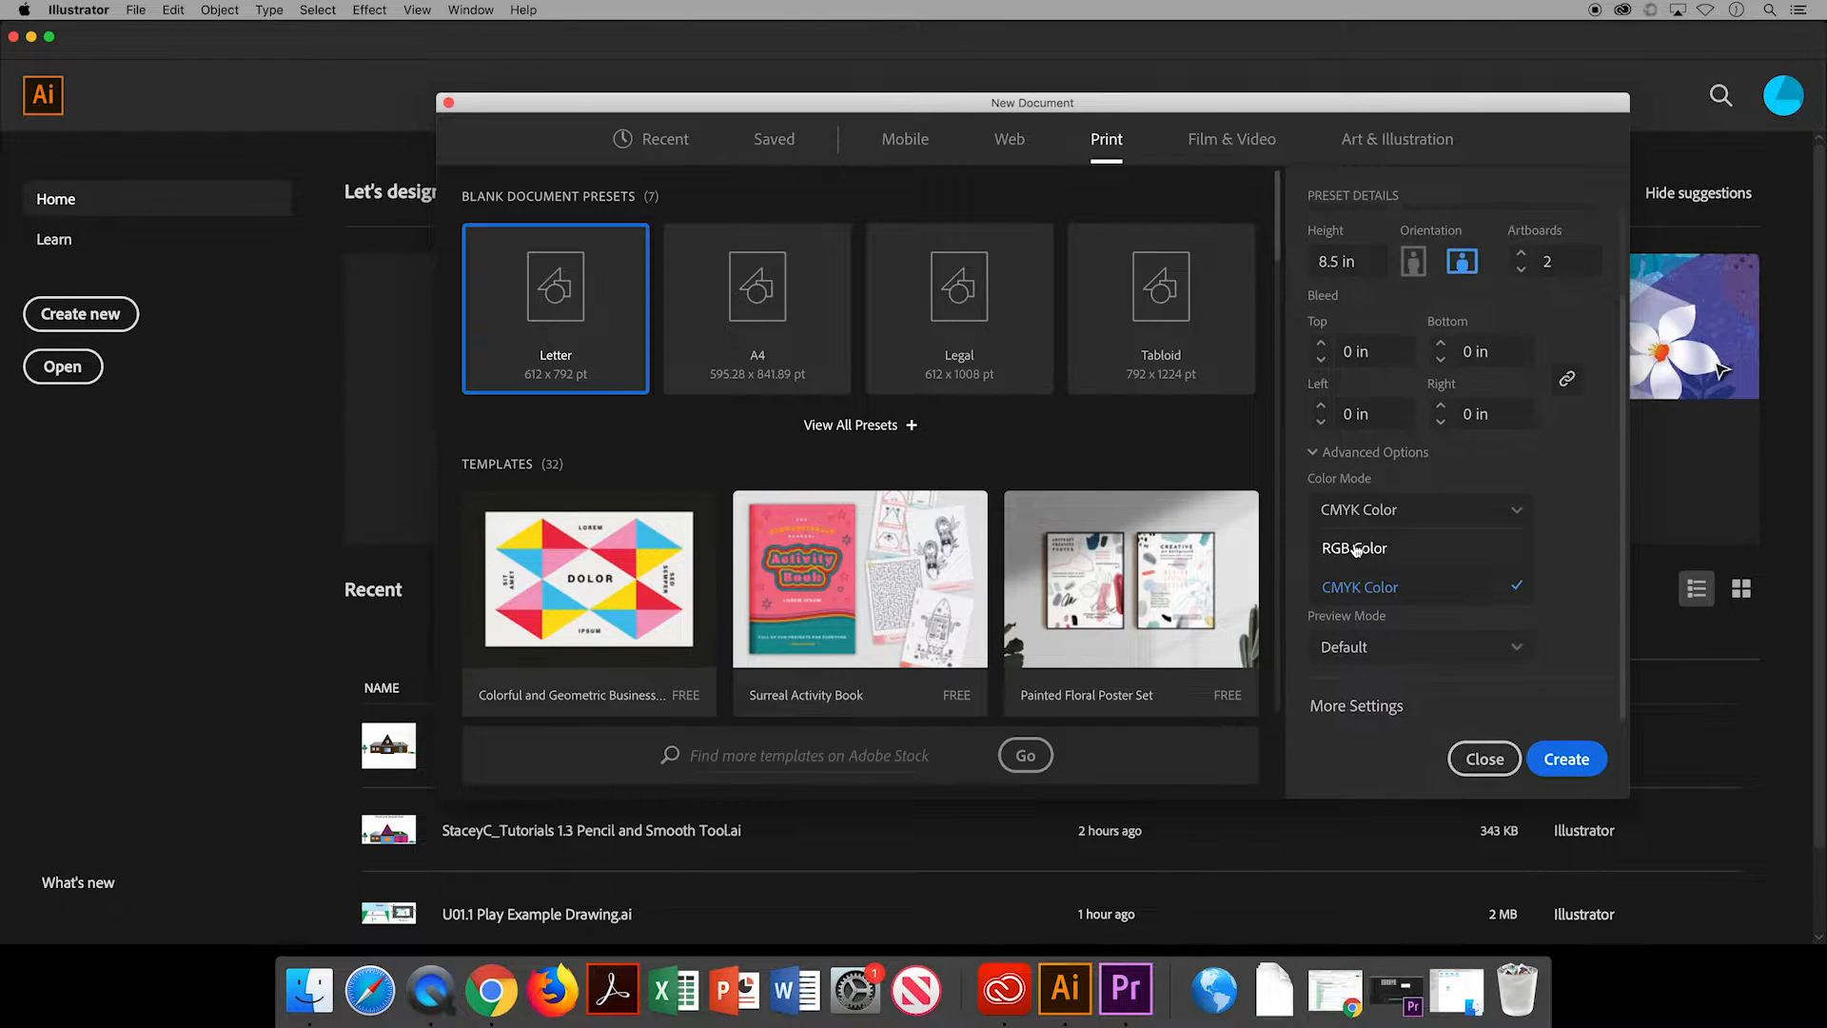
click(1354, 548)
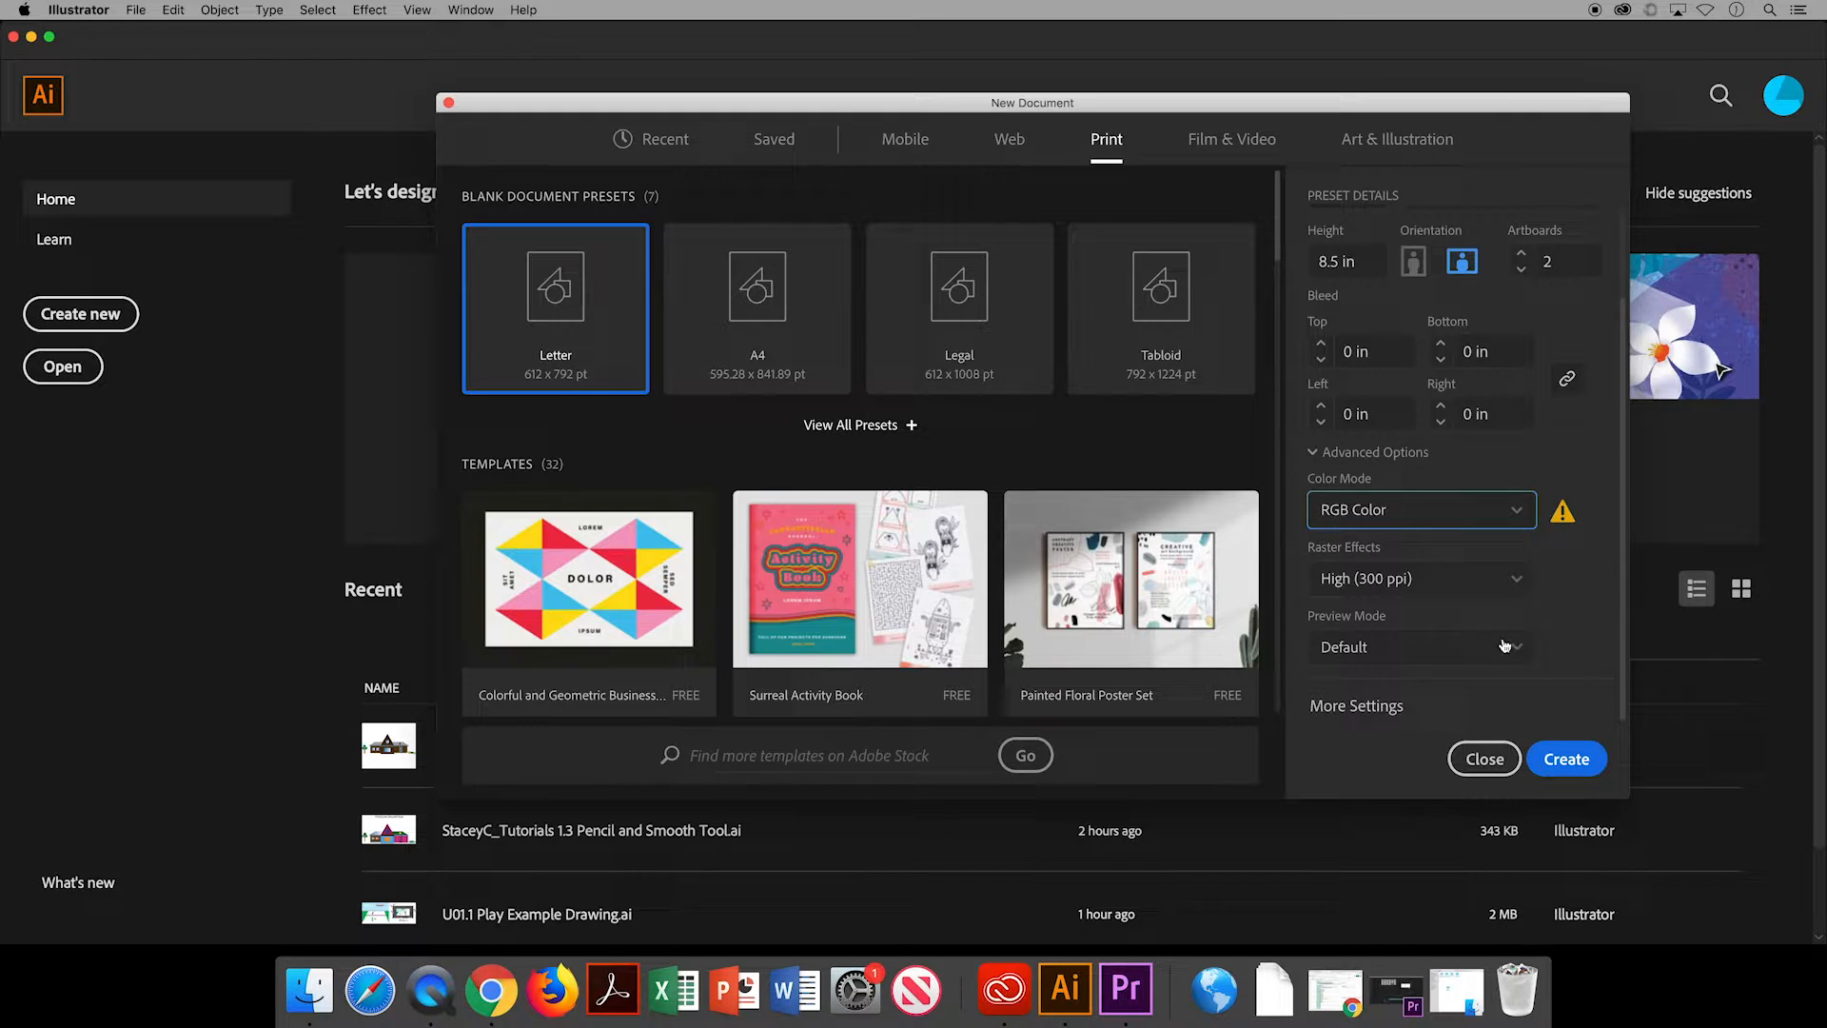
click(1484, 758)
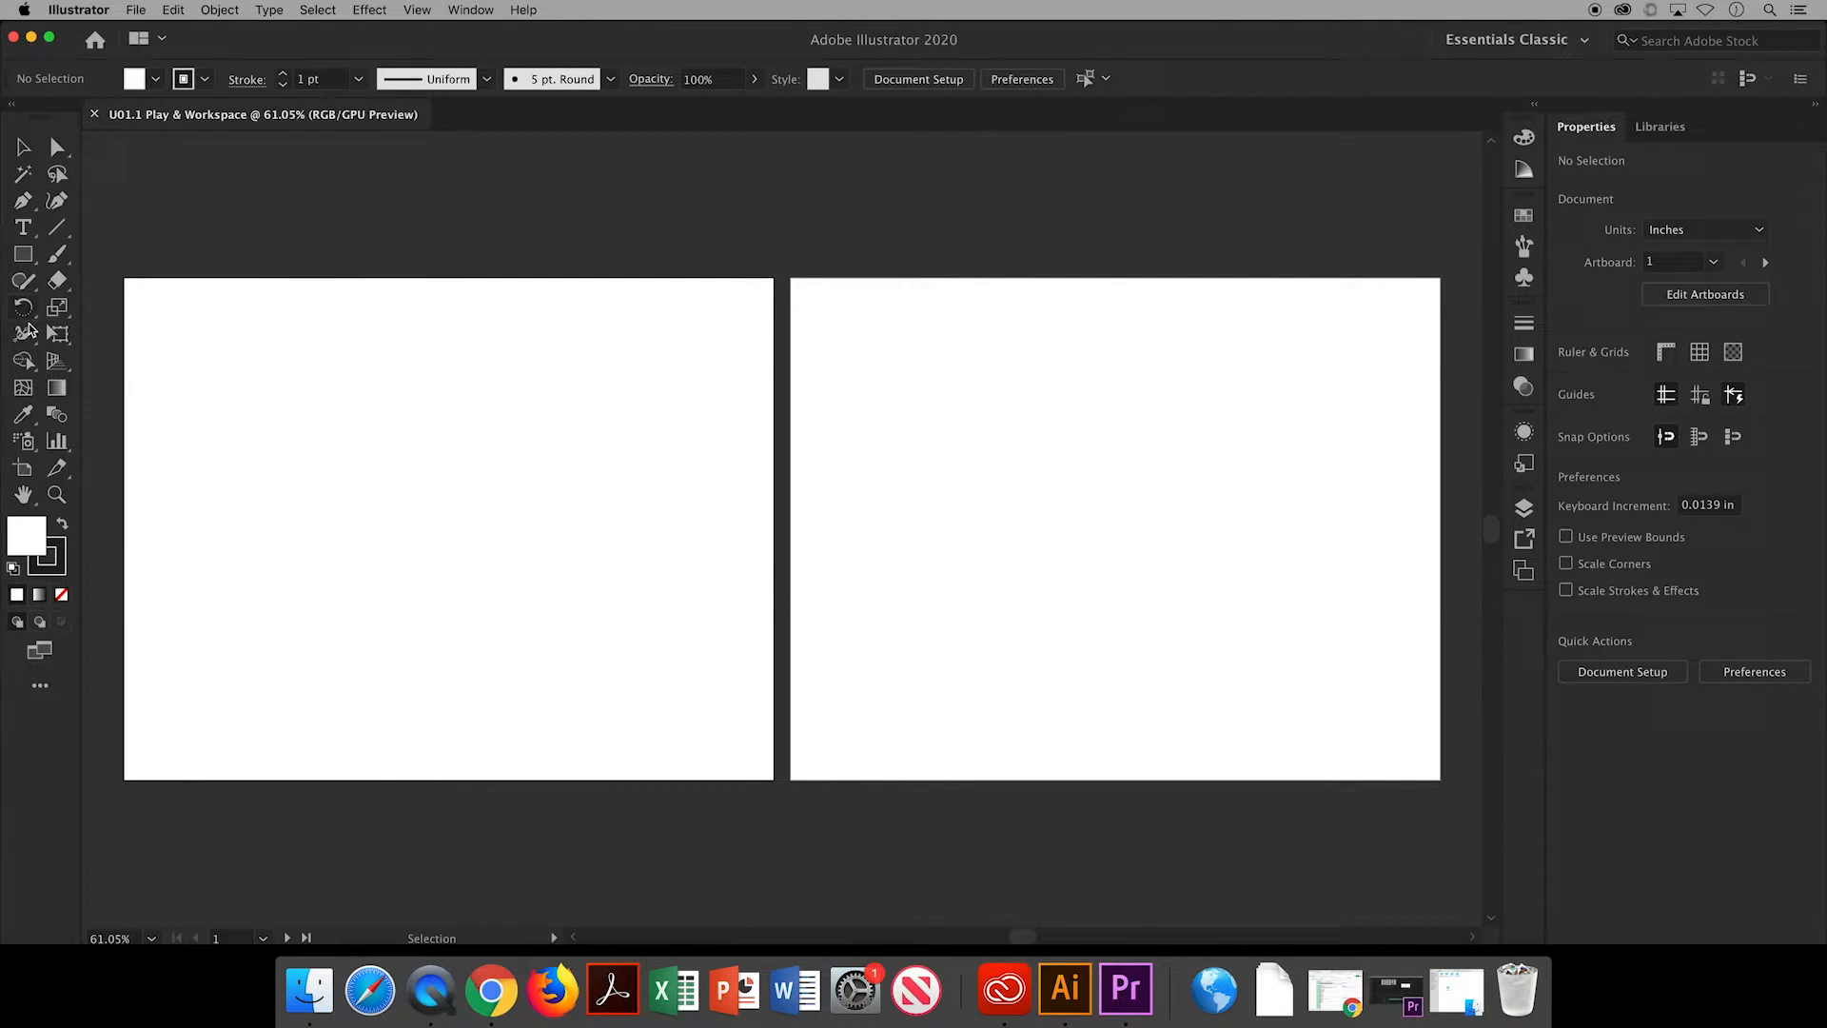
mouse_move(56, 361)
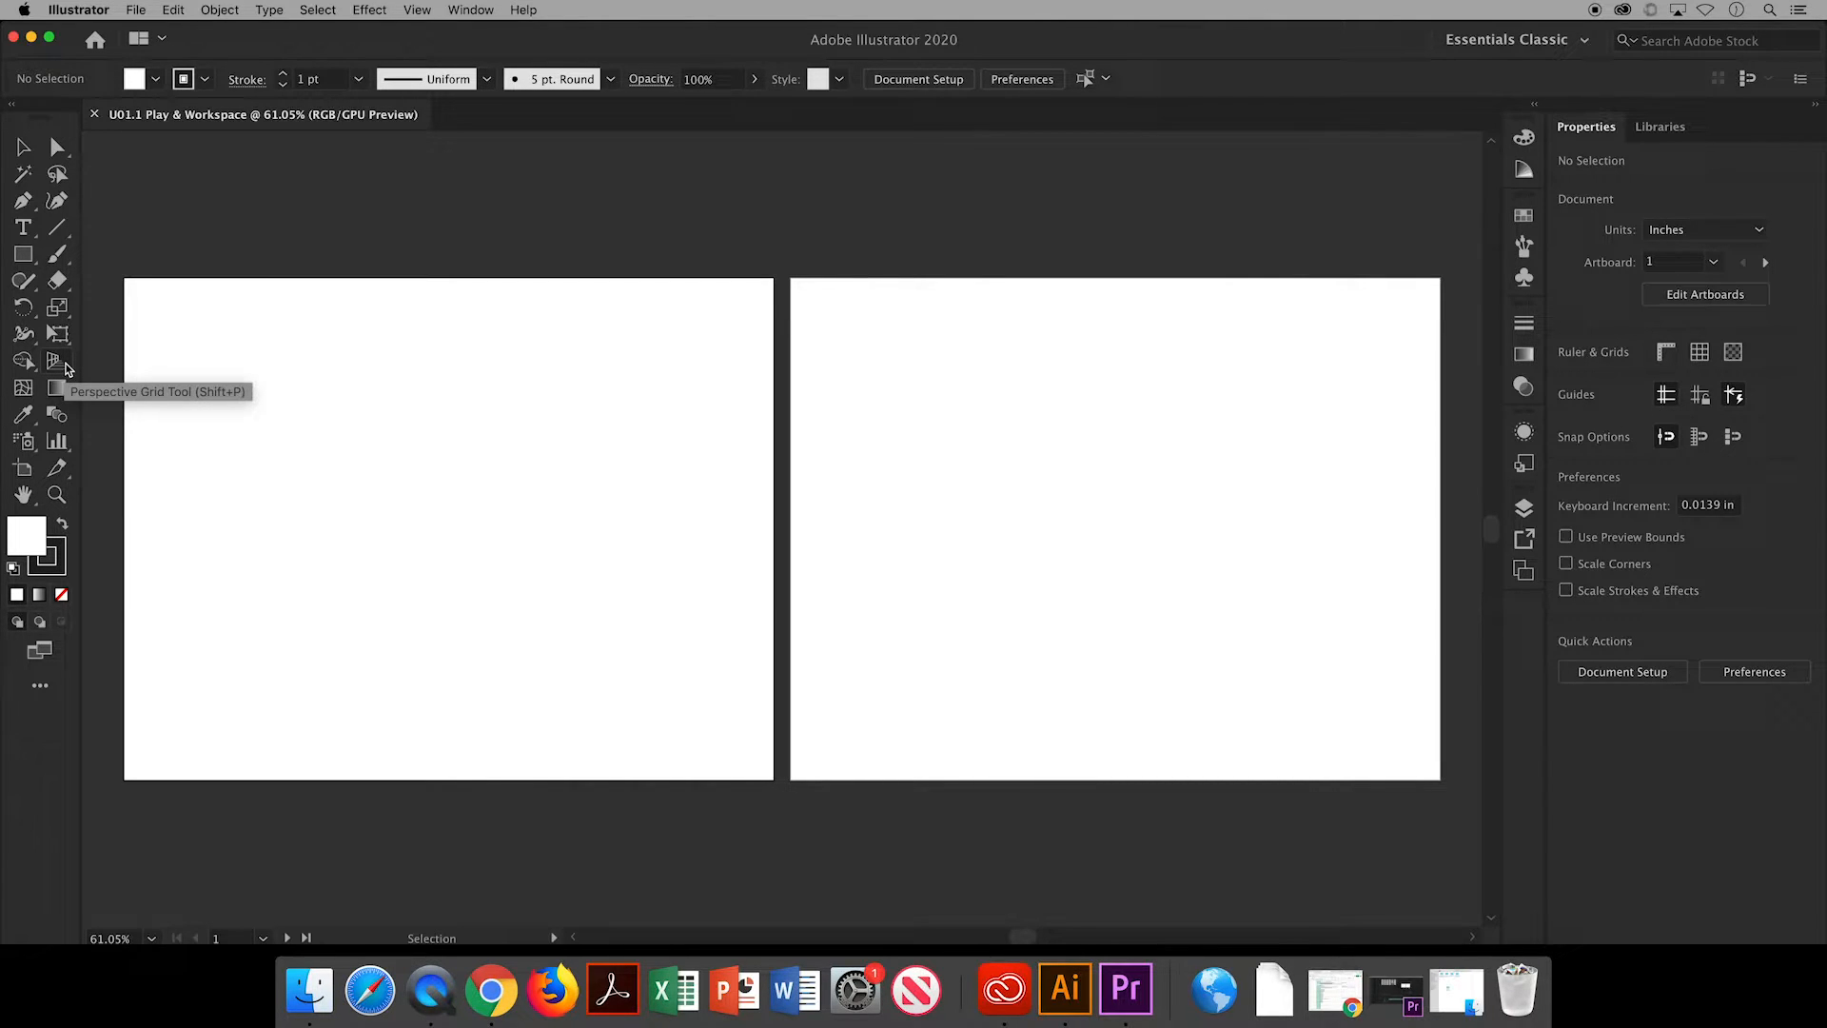
click(23, 361)
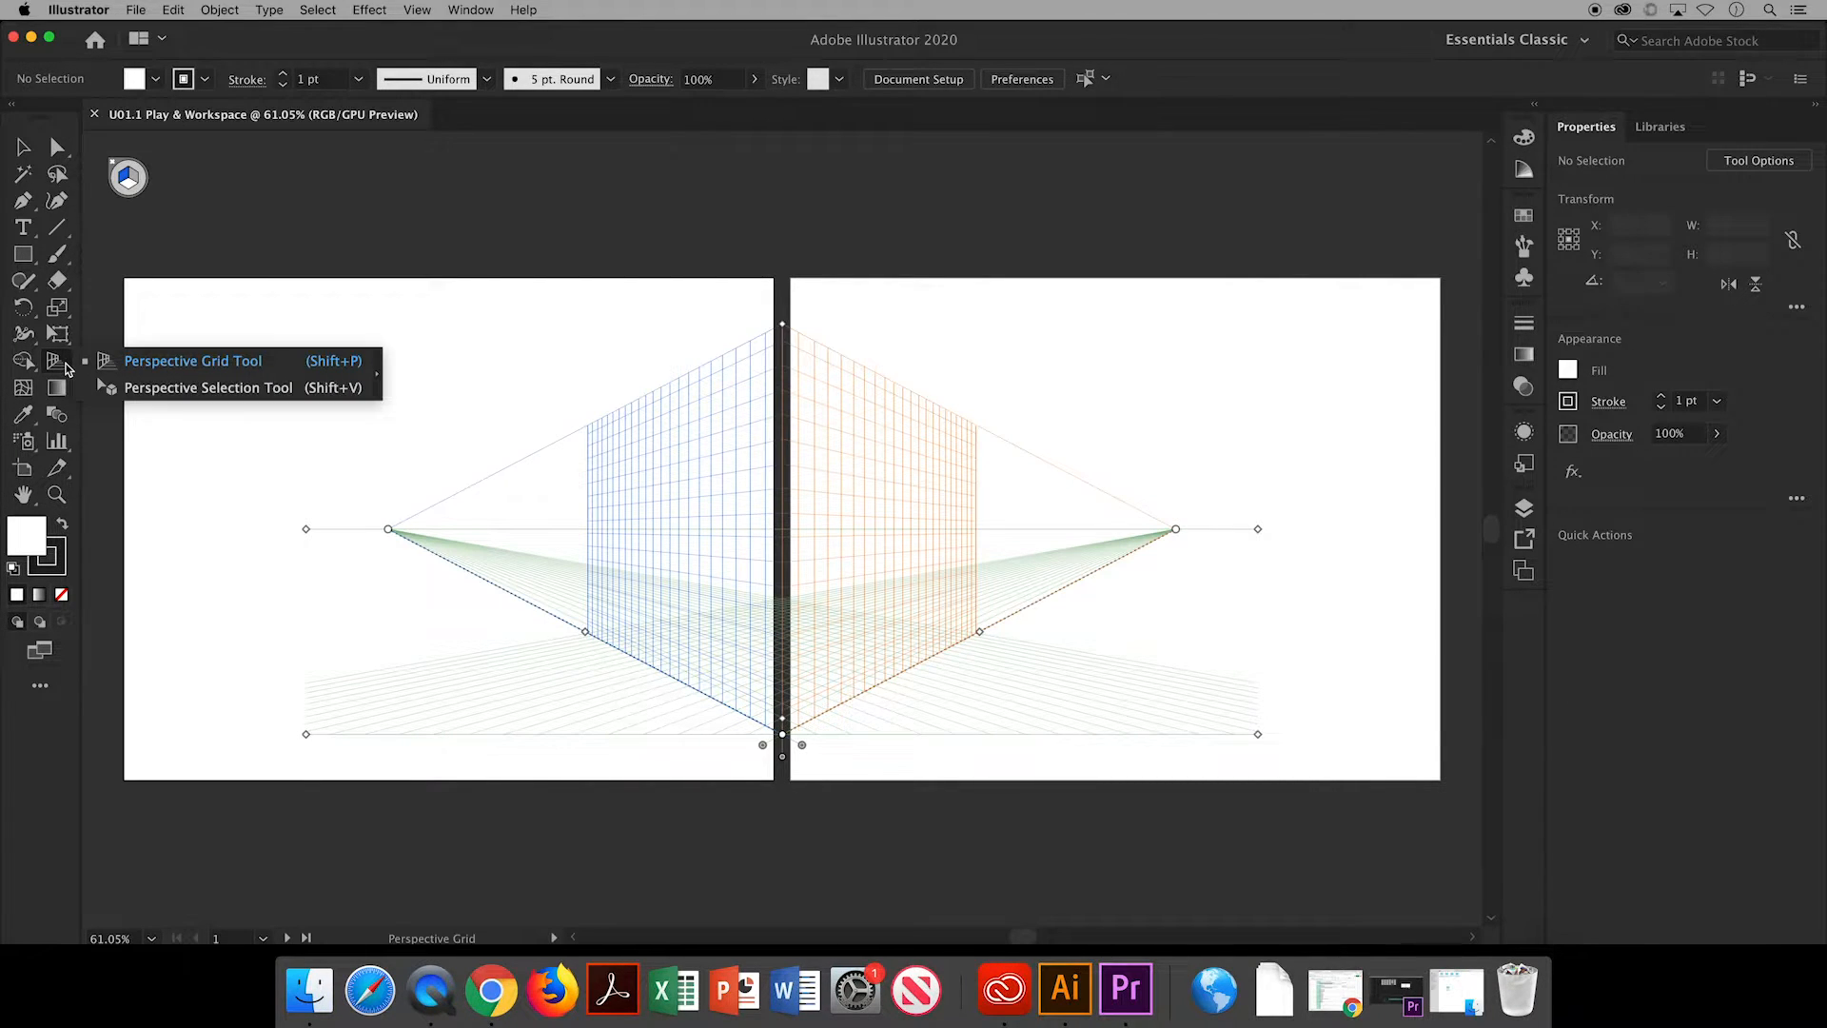
mouse_move(212, 259)
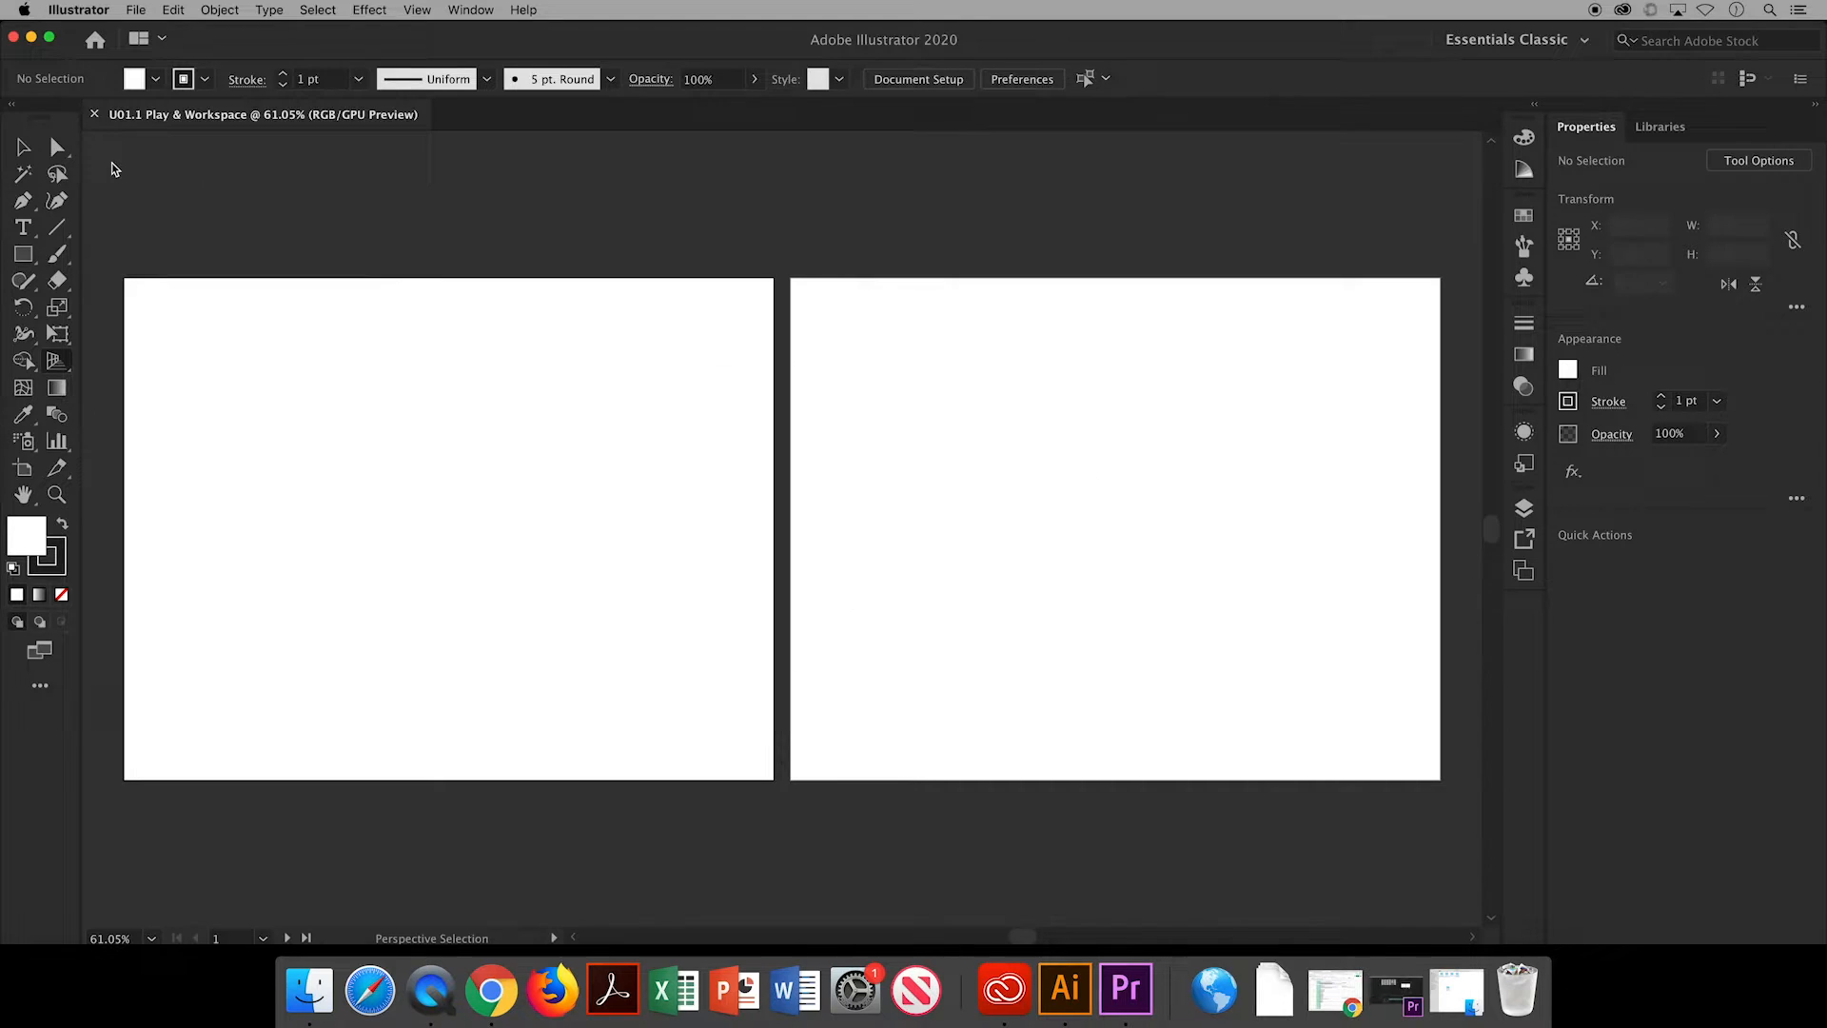
click(23, 145)
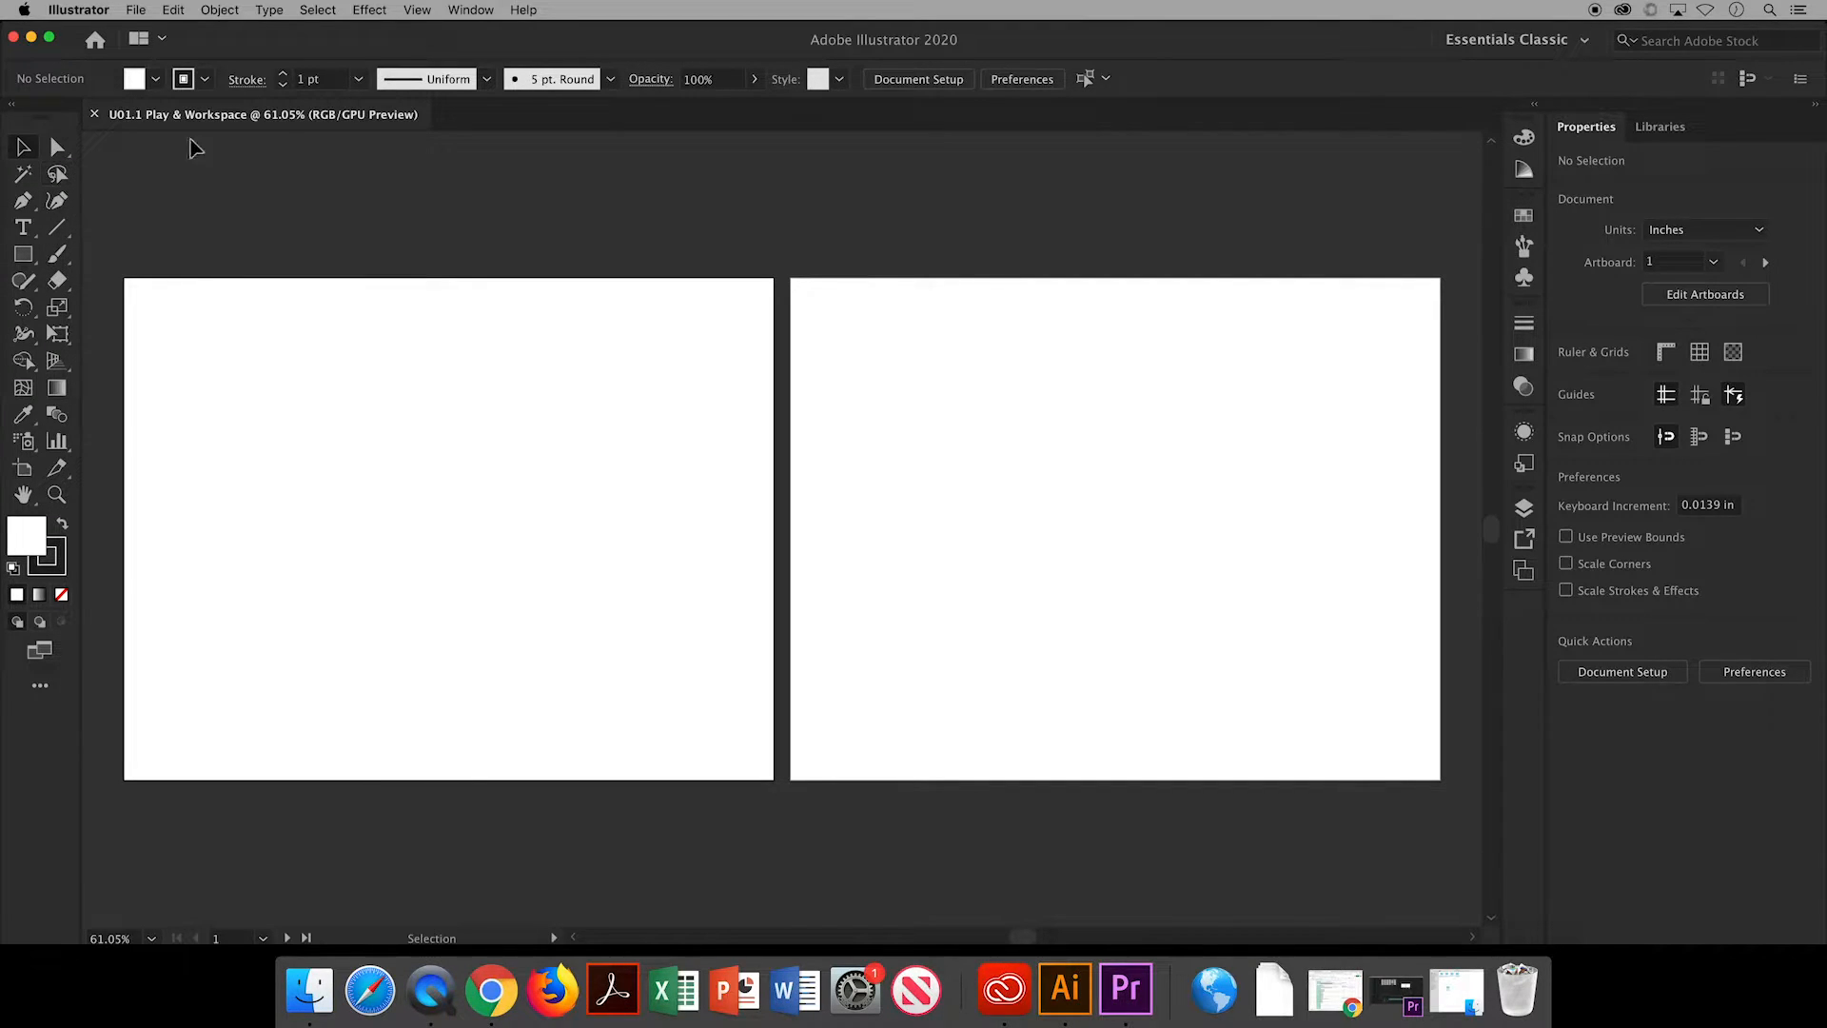
click(471, 10)
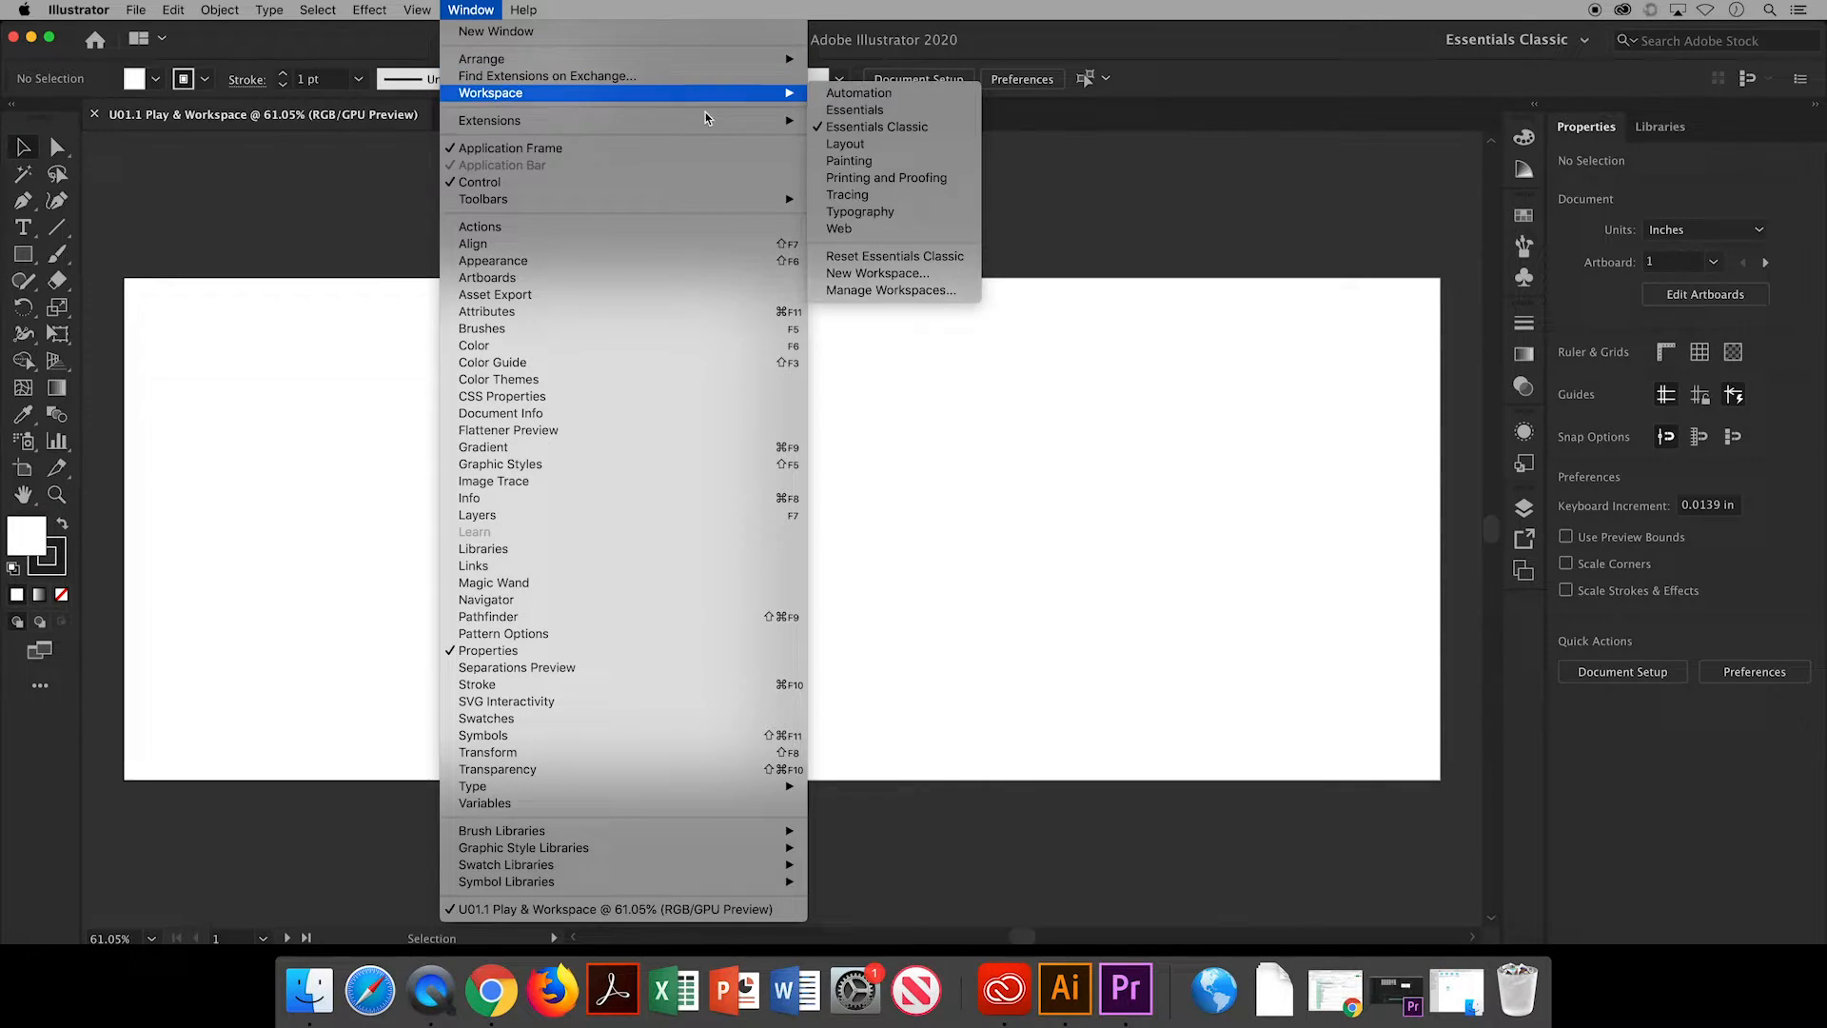
mouse_move(876, 126)
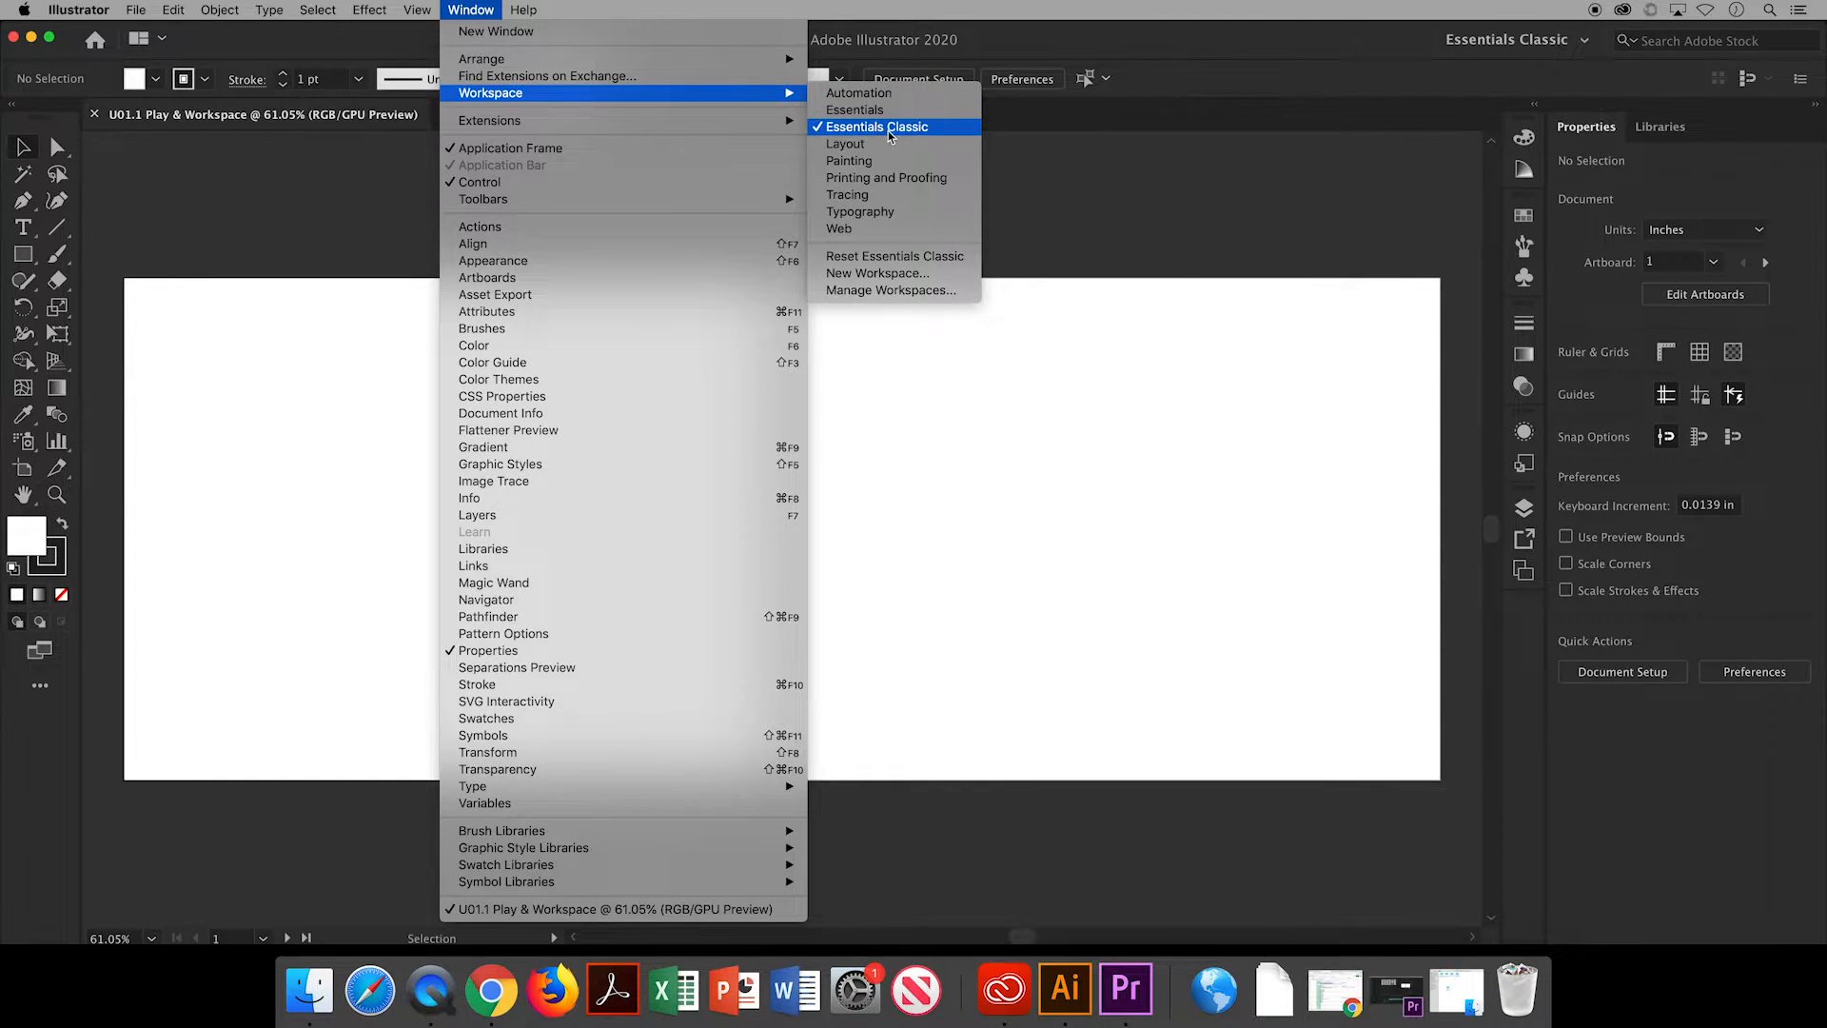
click(876, 126)
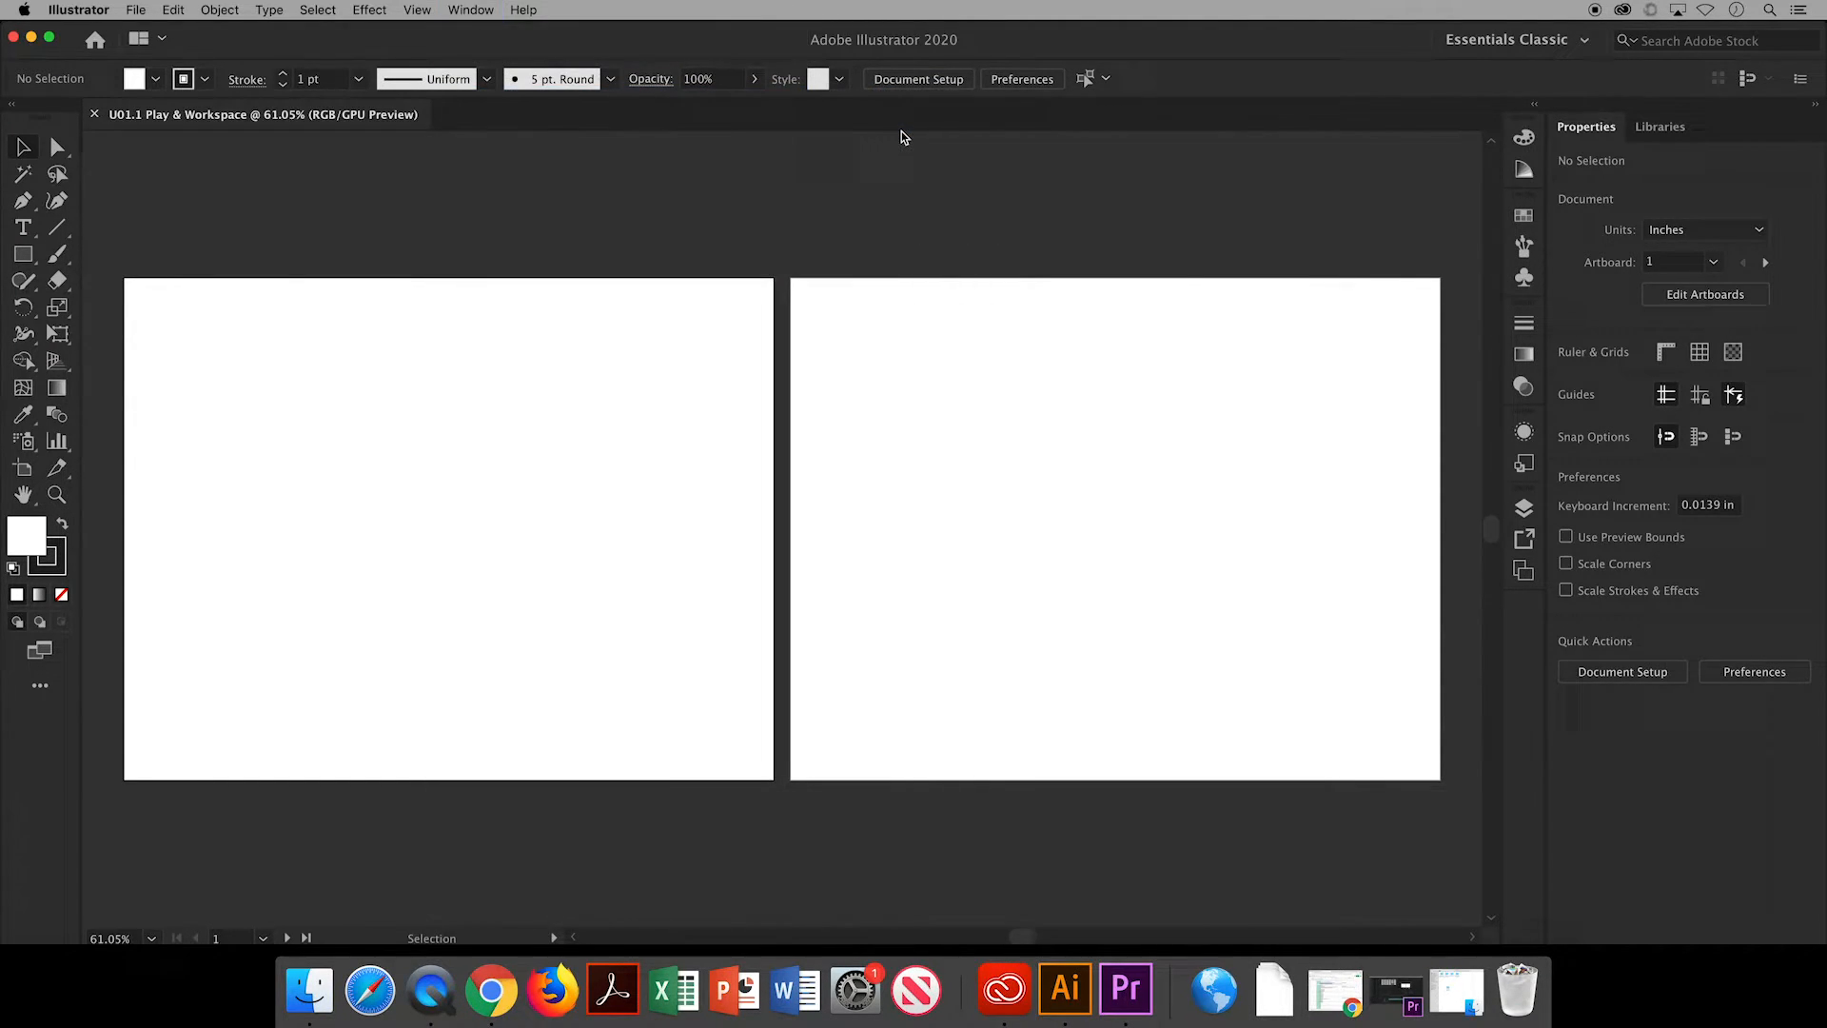
mouse_move(491, 472)
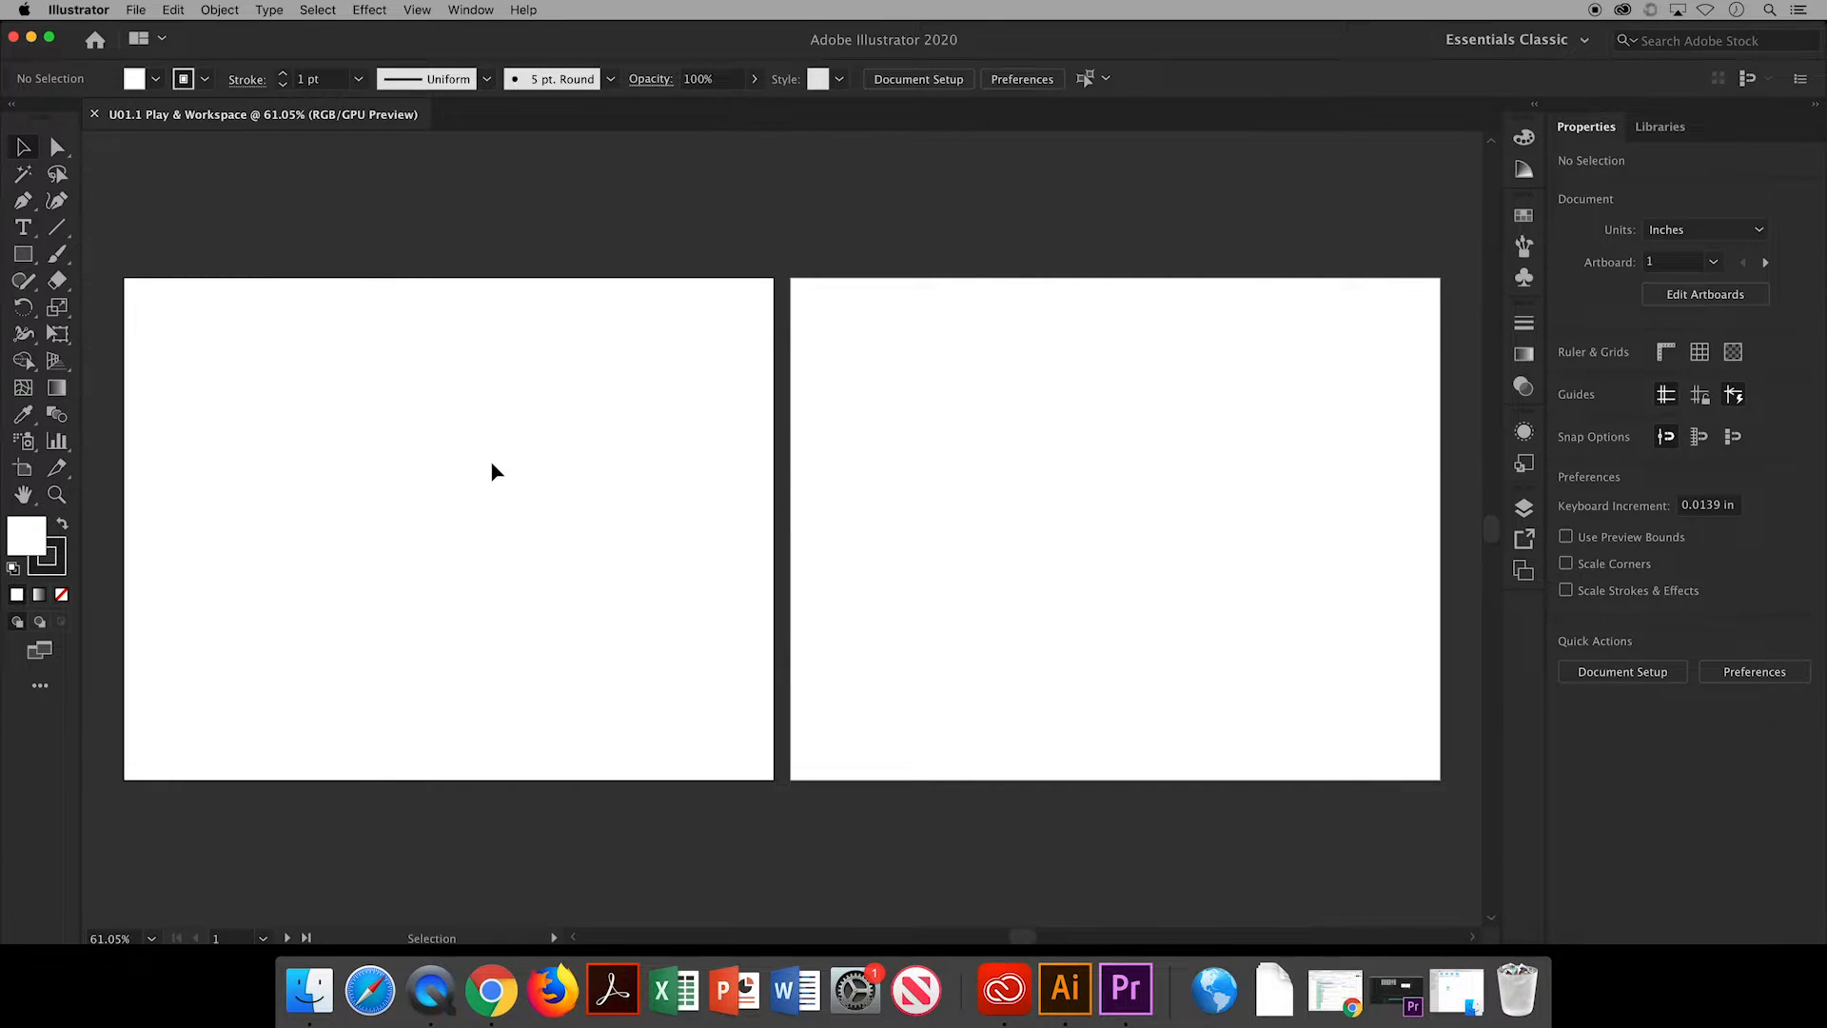
mouse_move(504, 549)
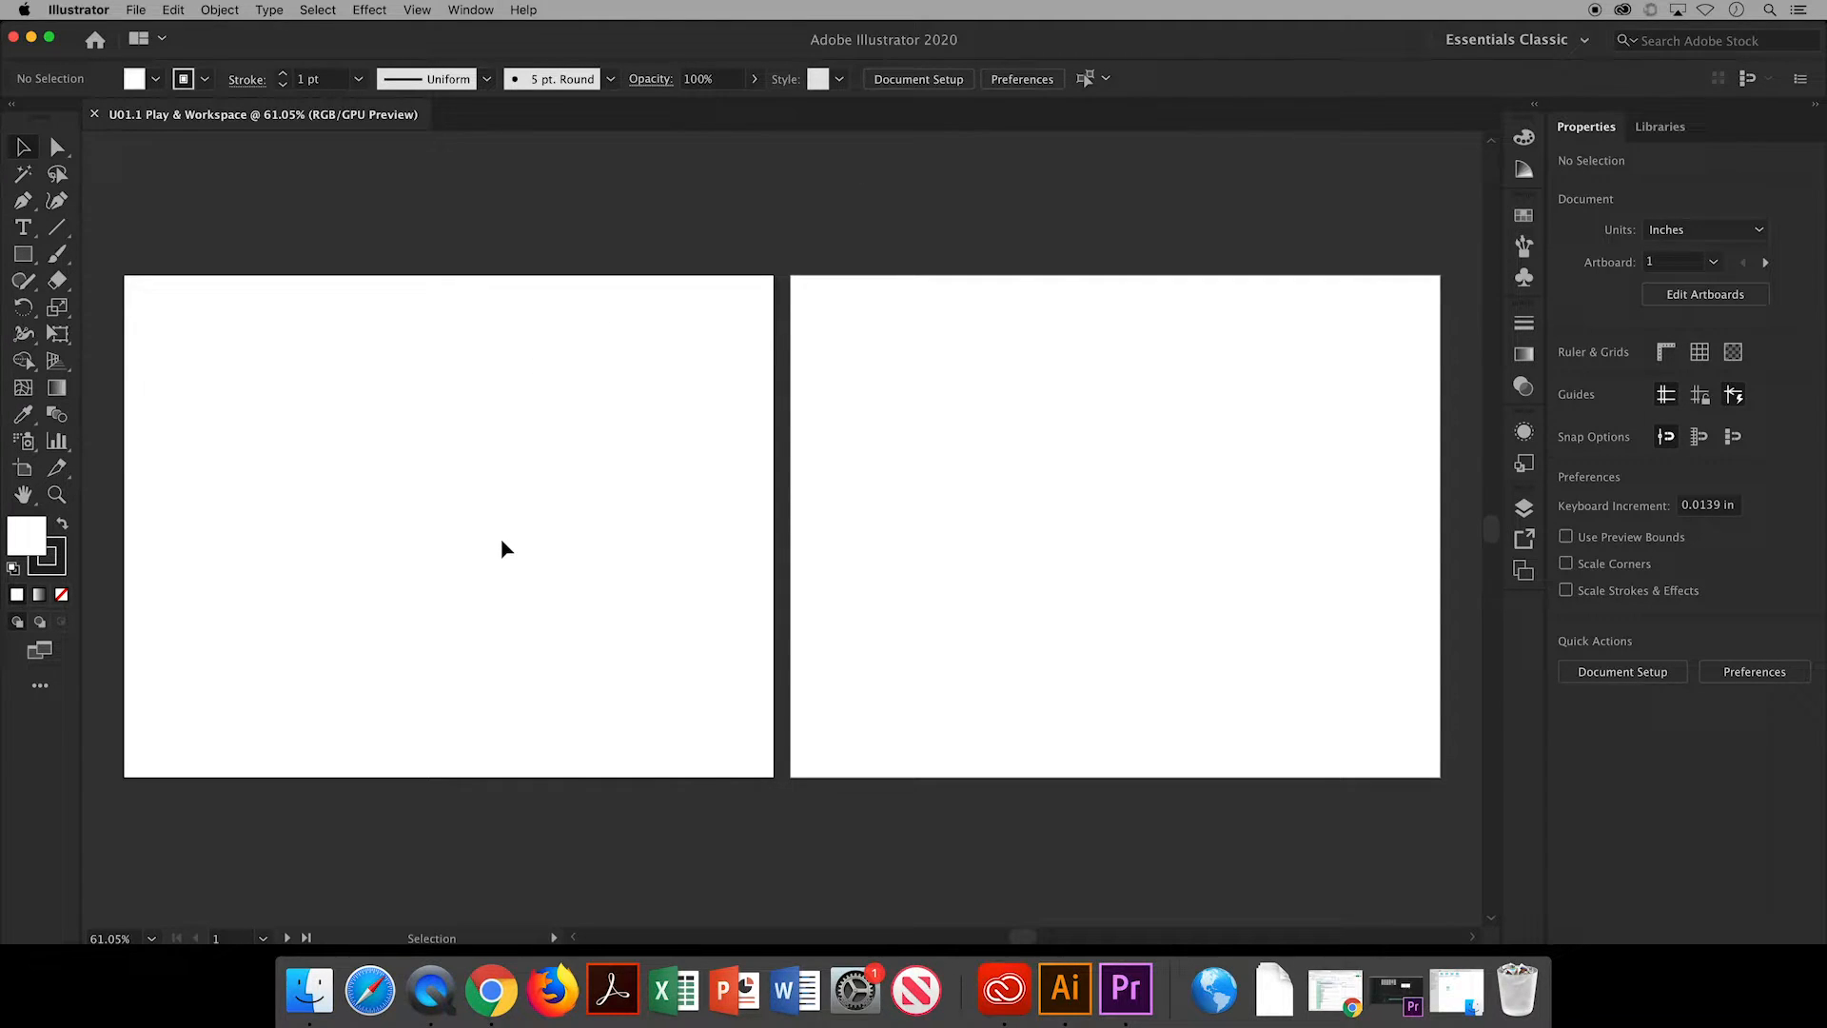
mouse_move(390, 669)
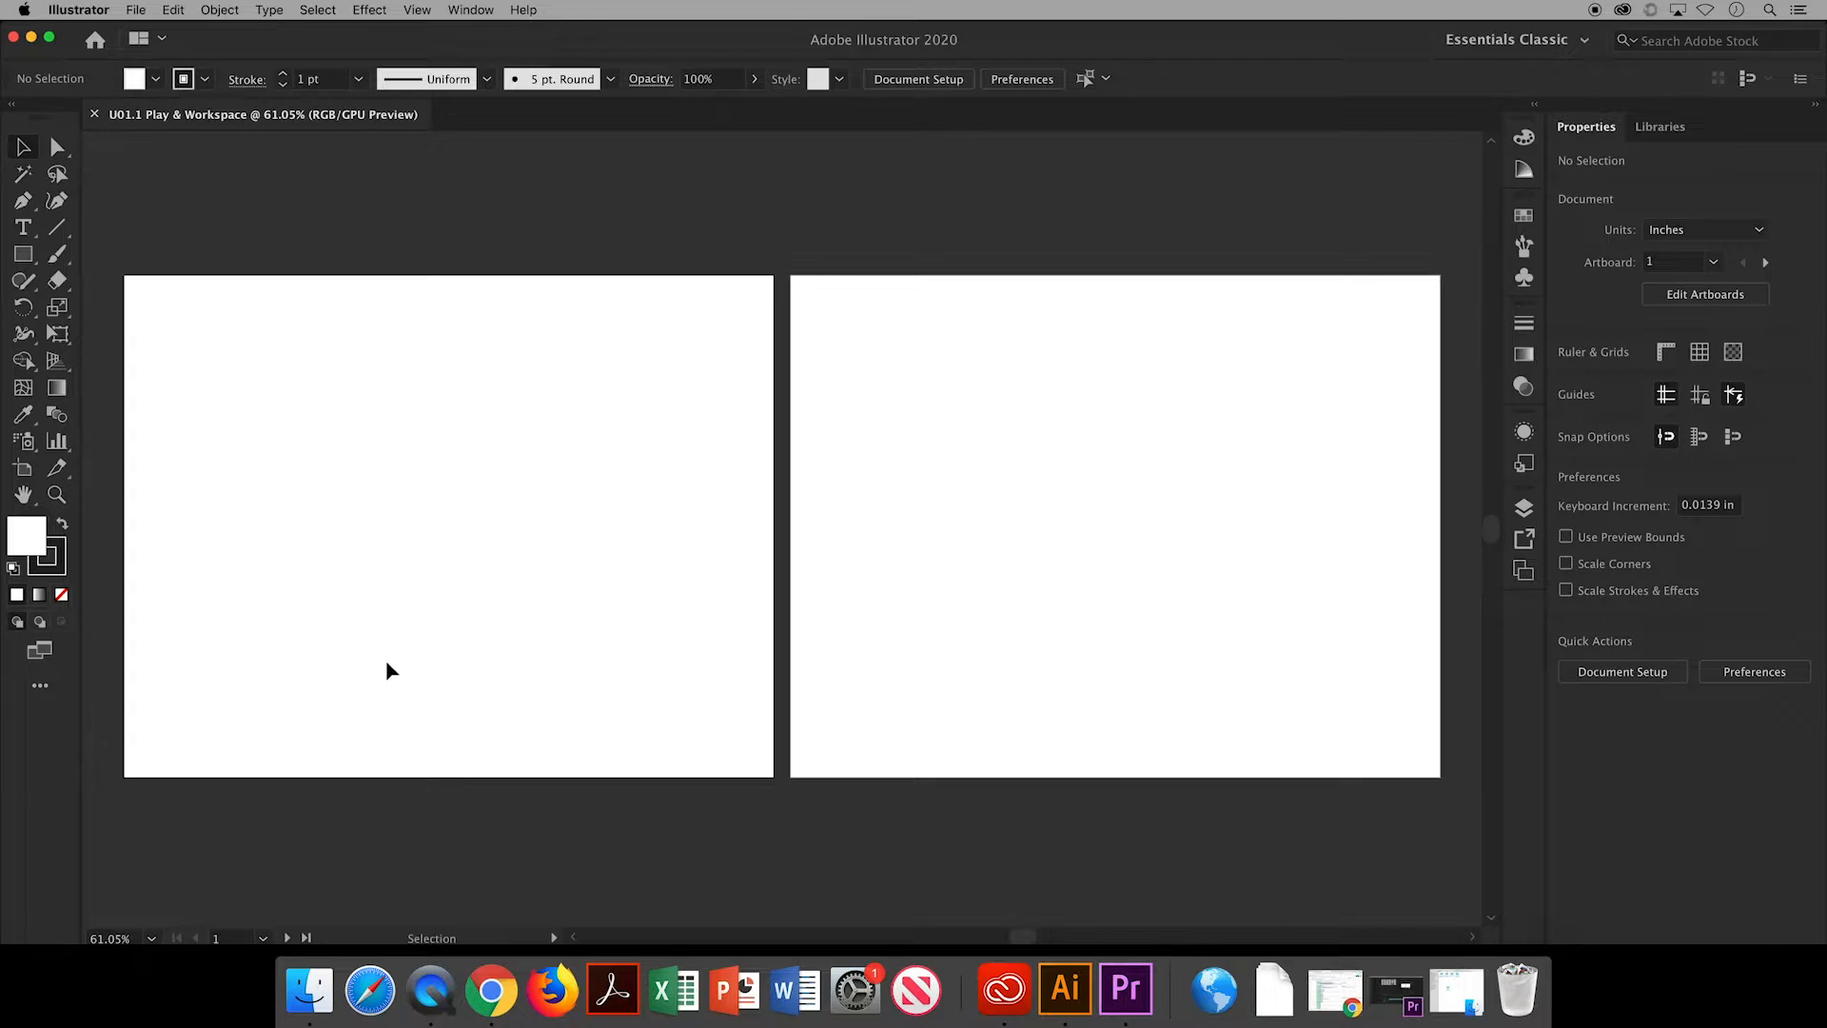
Draw a horizontal line across the full width of the first artboard.
click(160, 938)
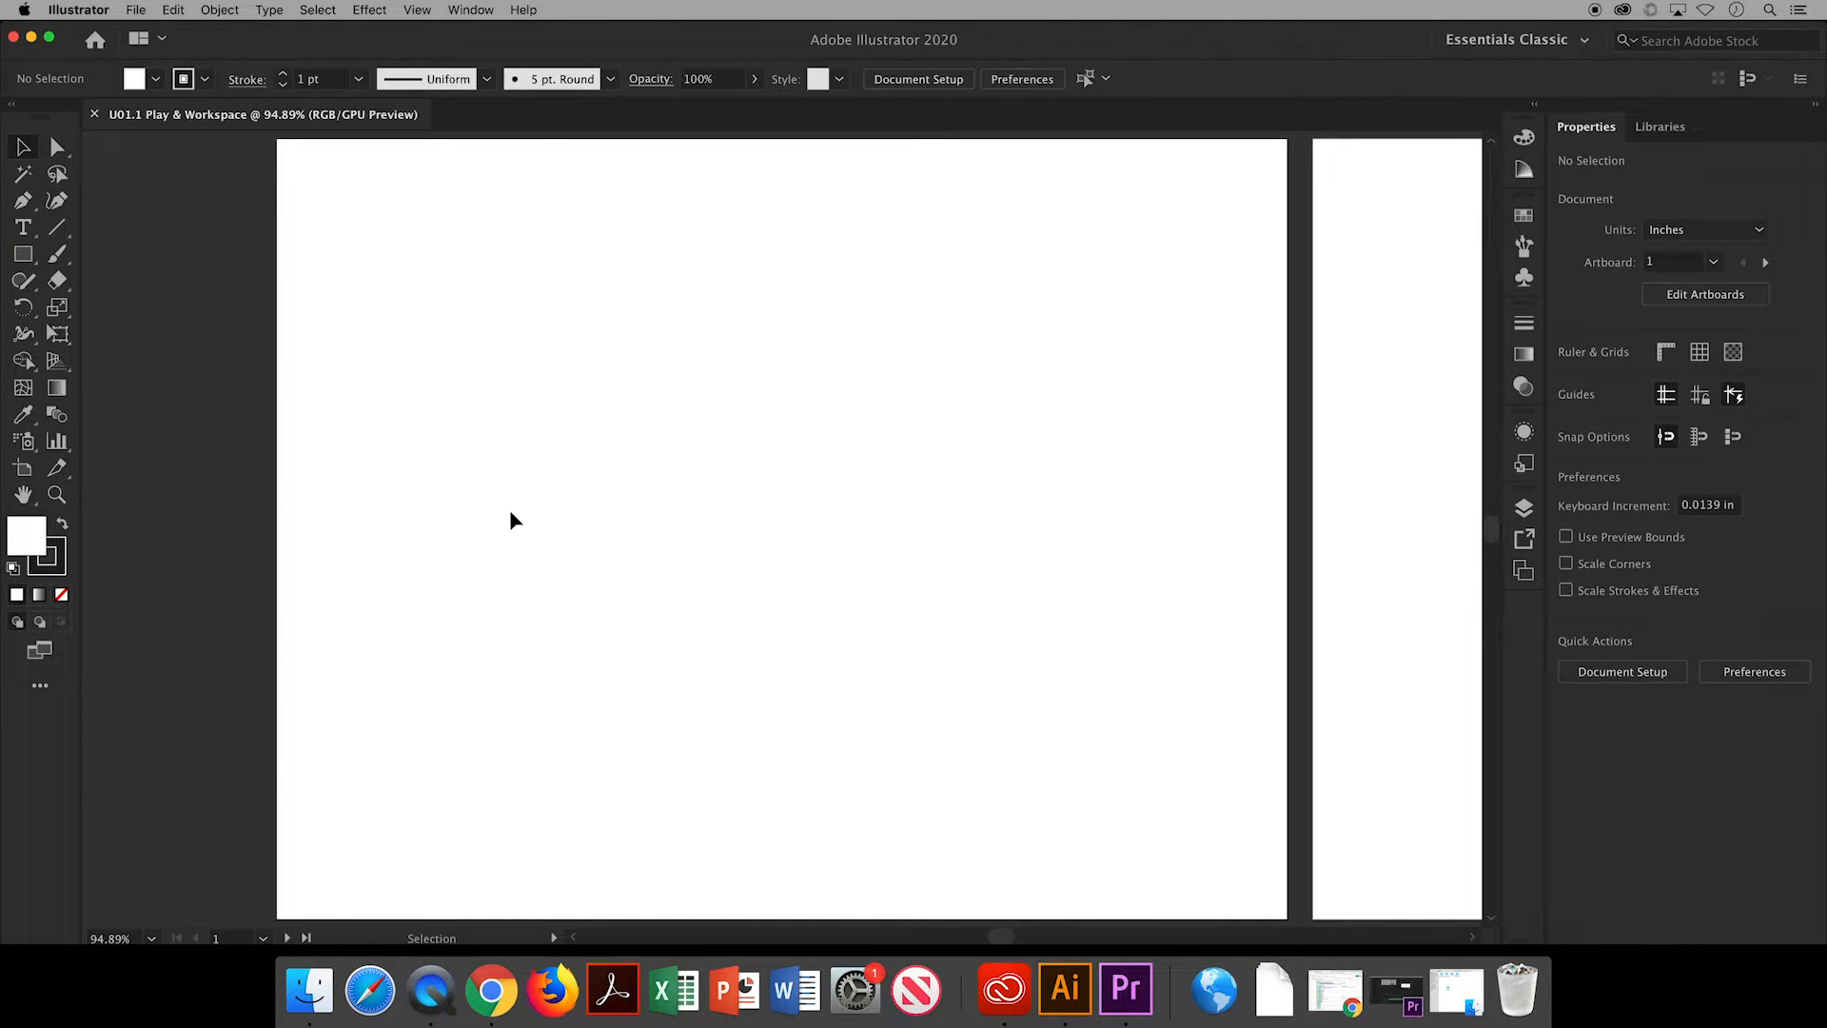
mouse_move(57, 228)
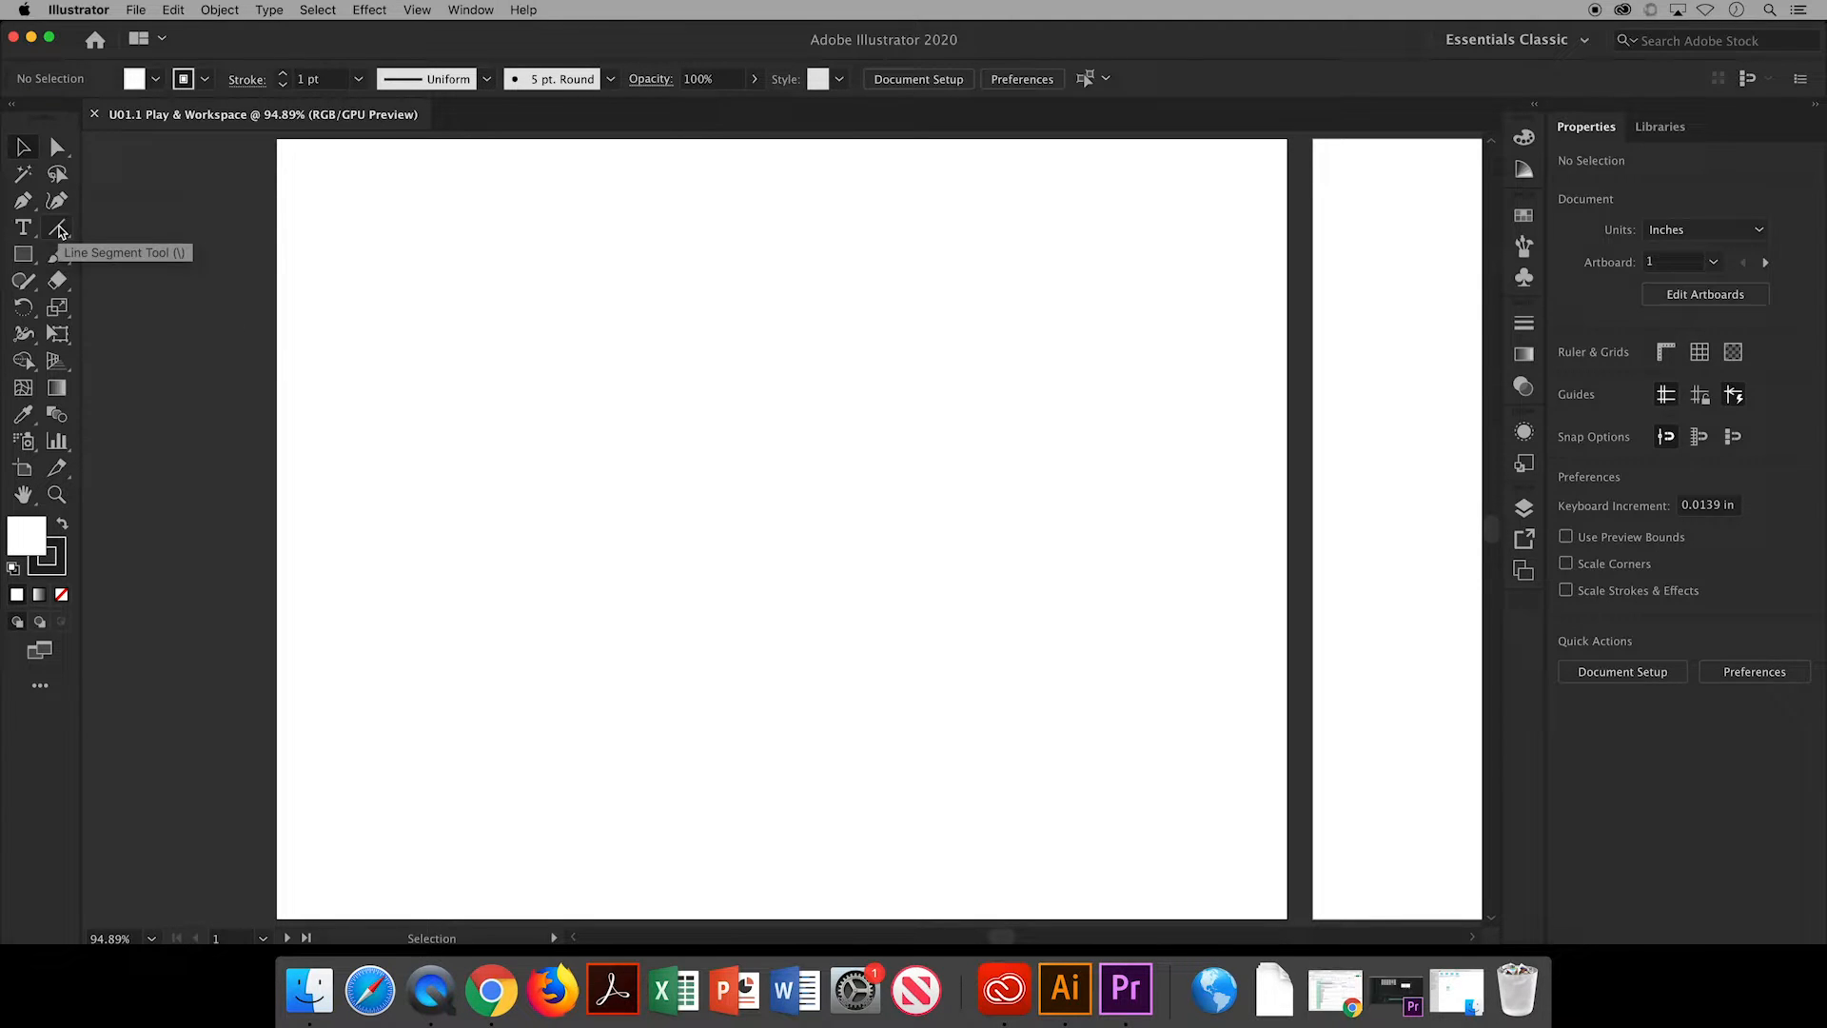
click(23, 228)
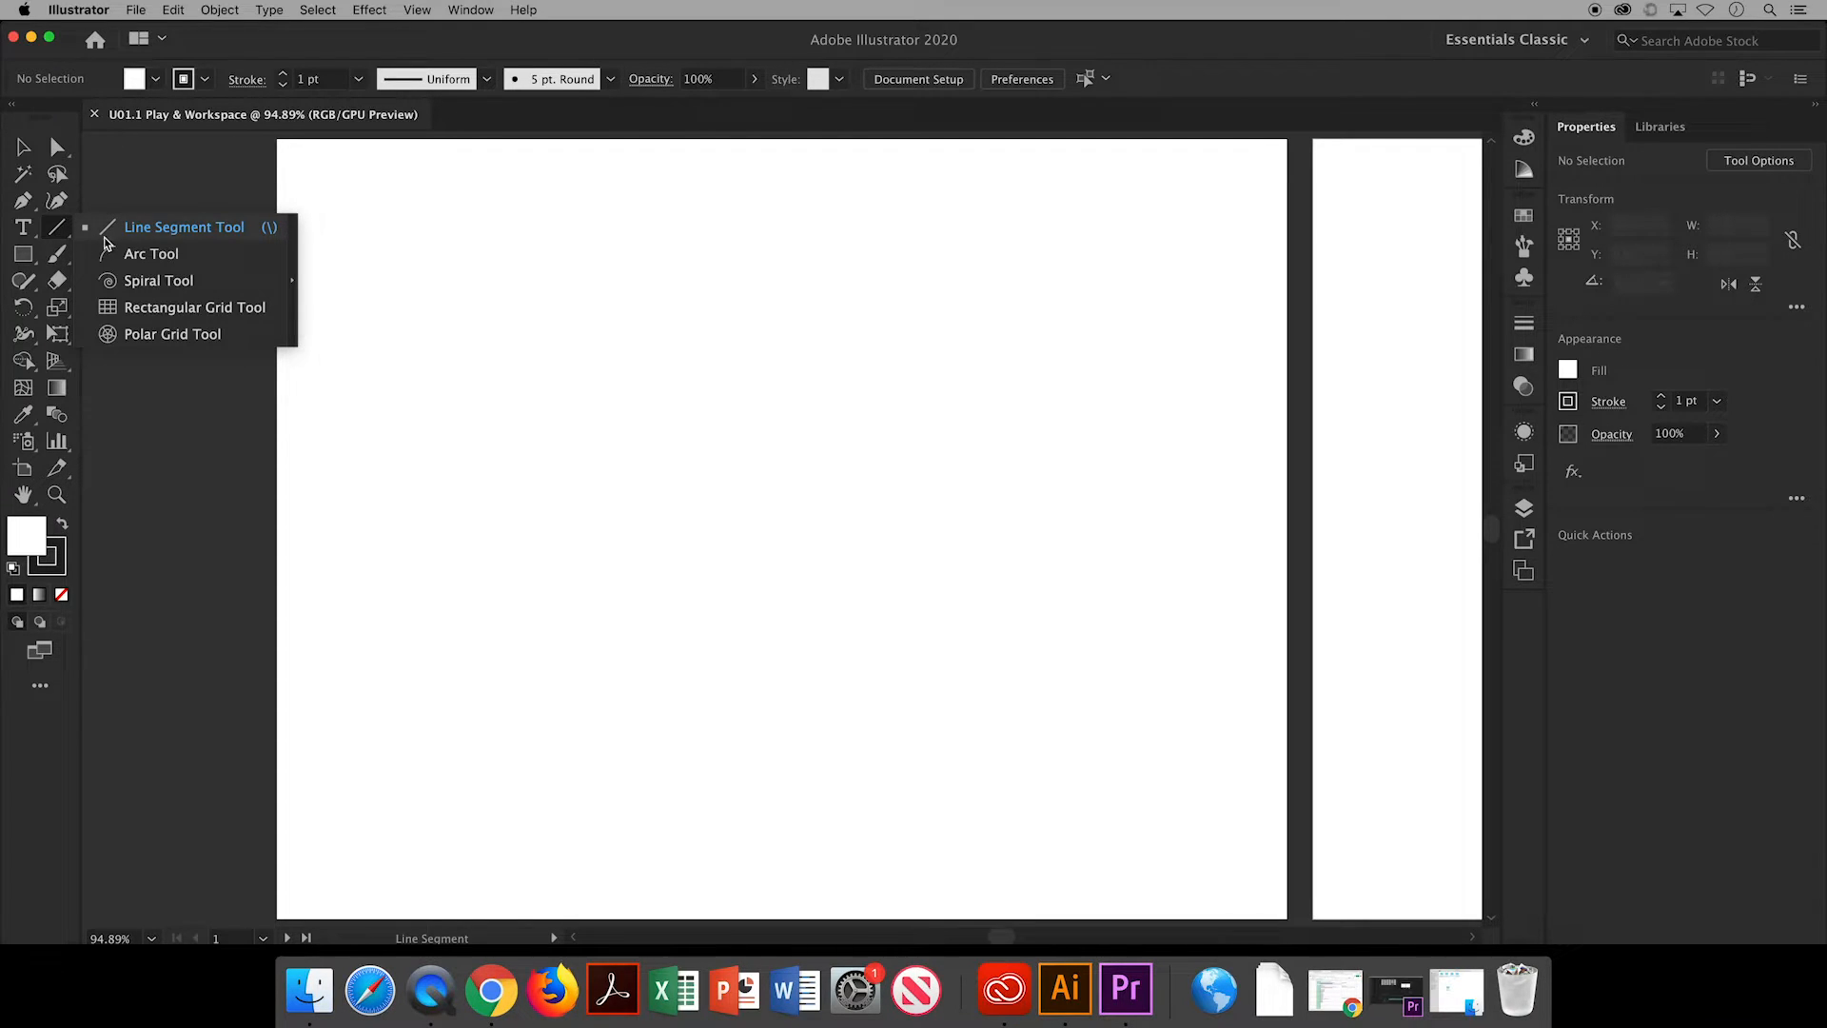
mouse_move(197, 316)
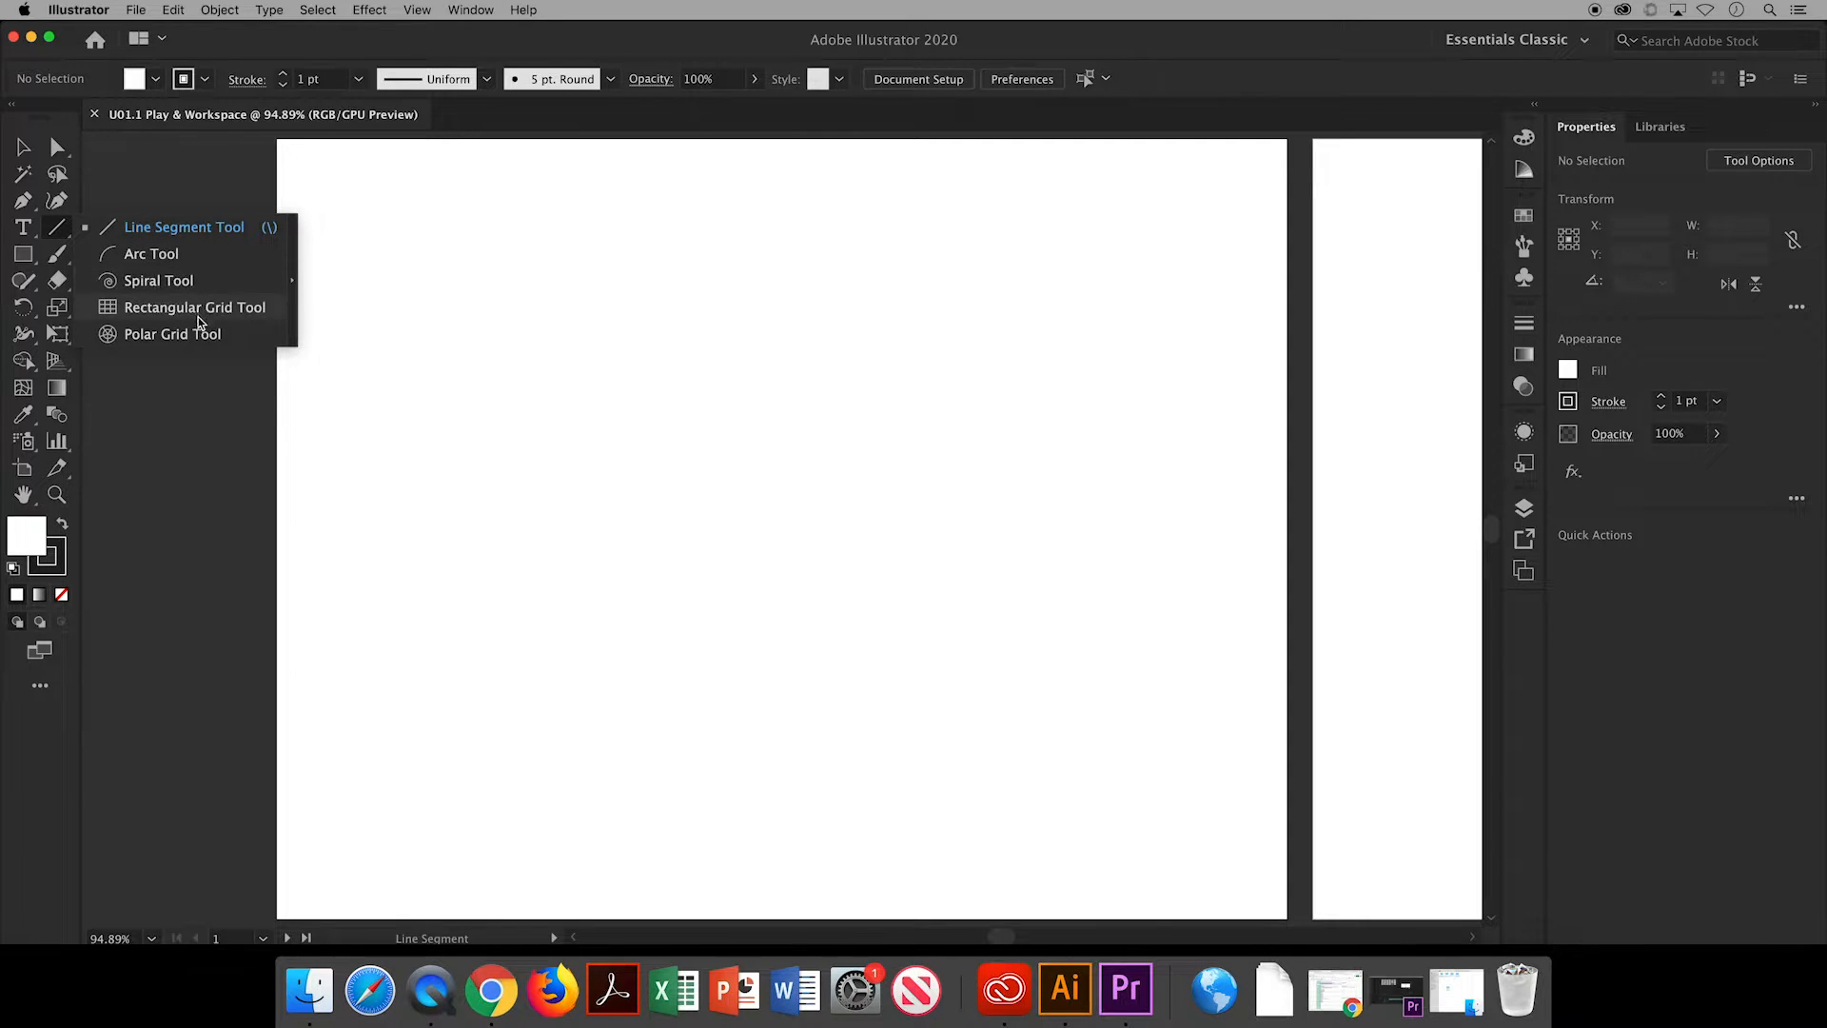
mouse_move(183, 227)
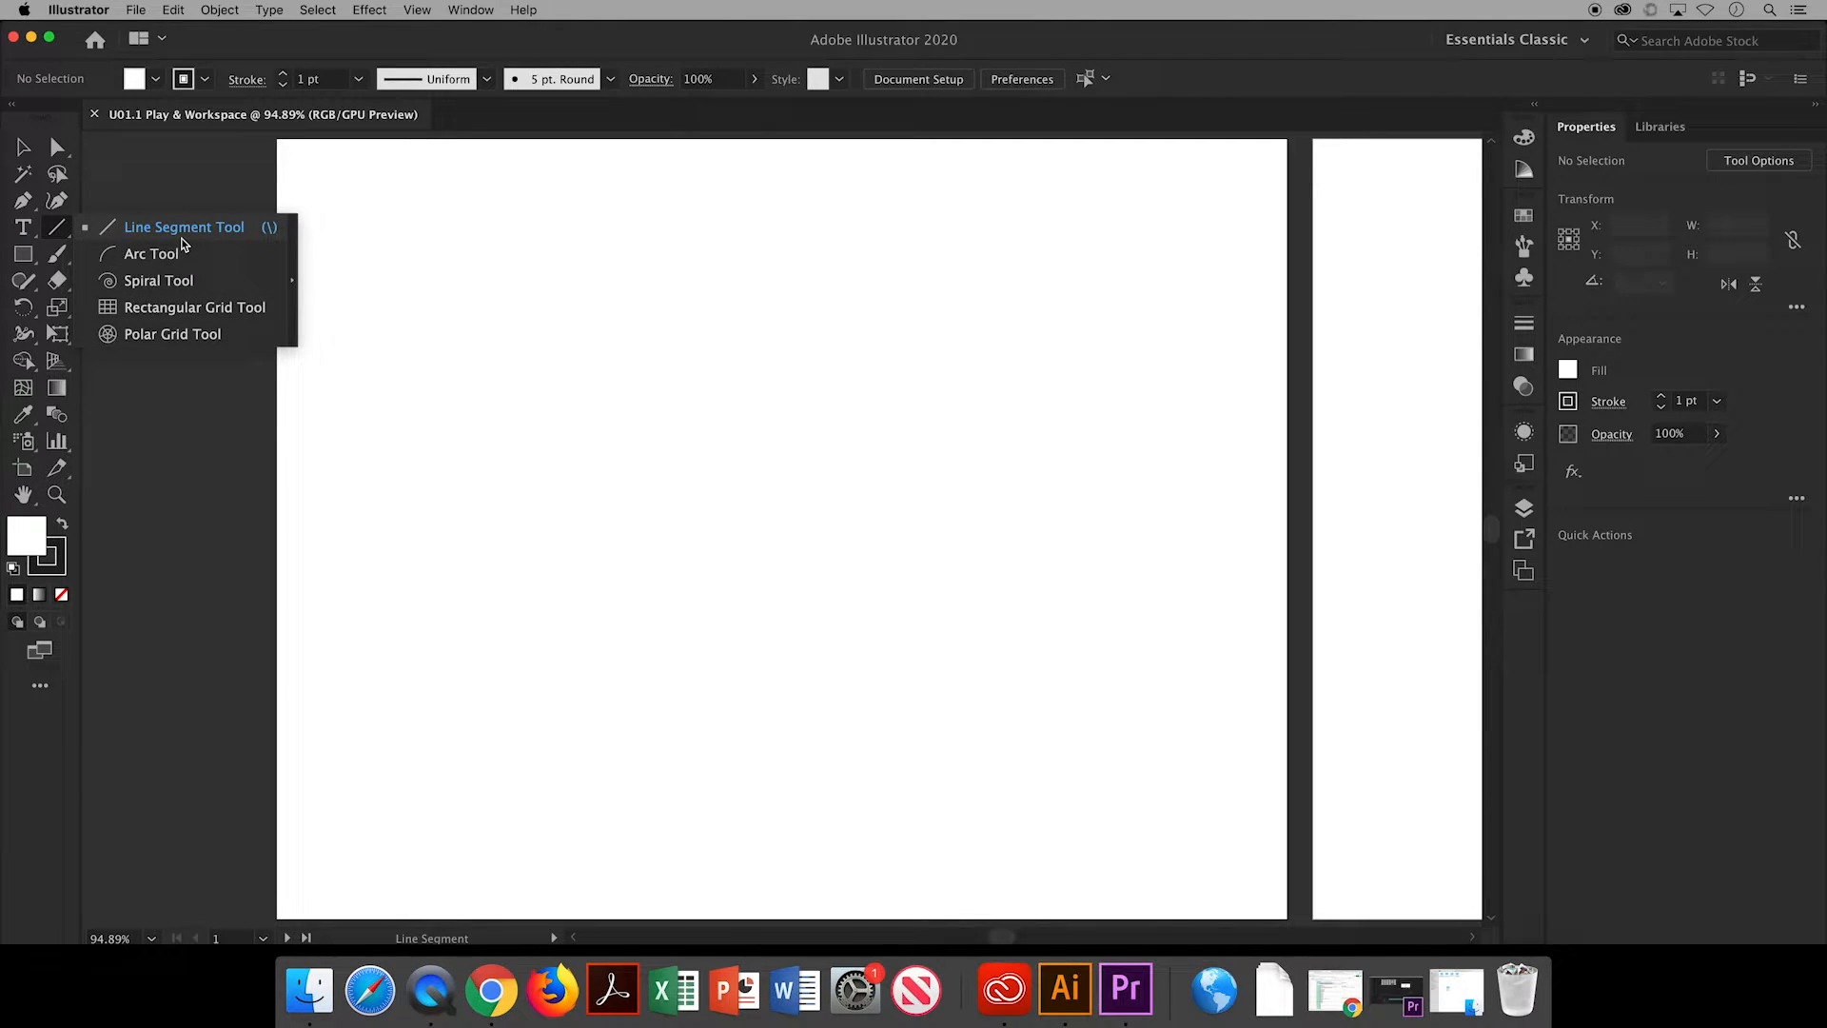
click(183, 227)
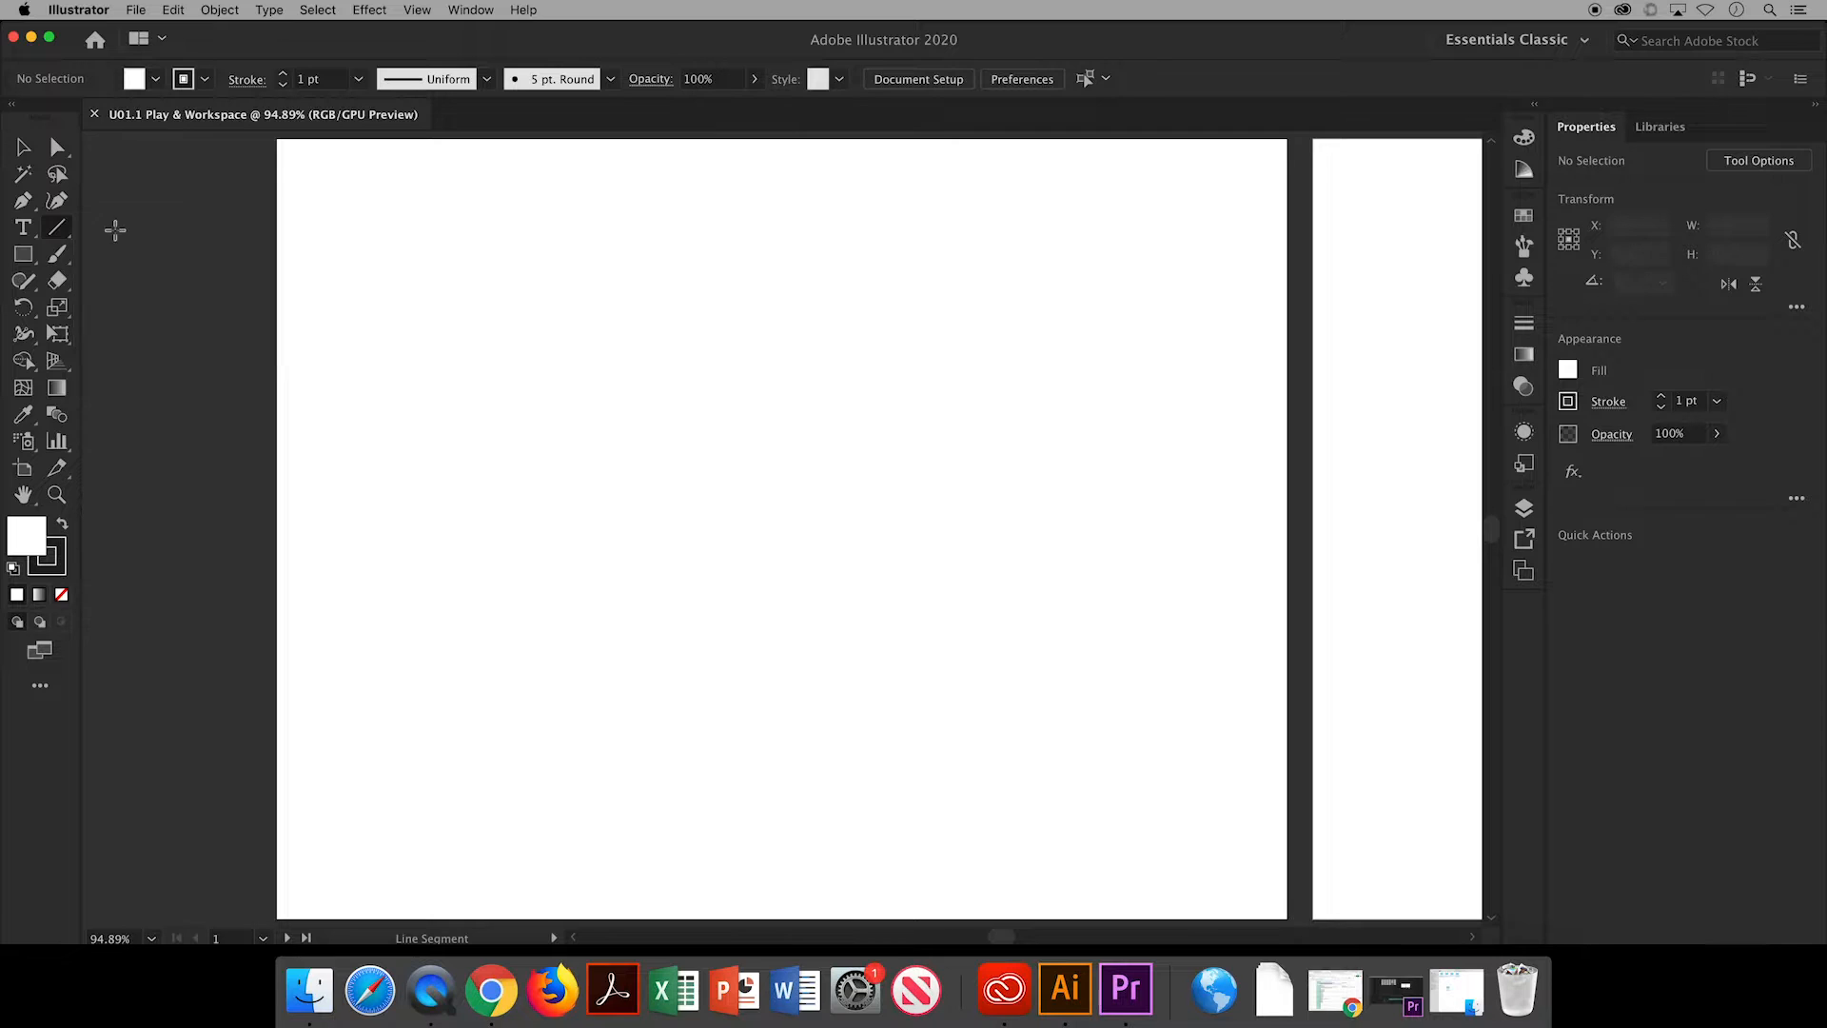
drag(279, 472, 317, 474)
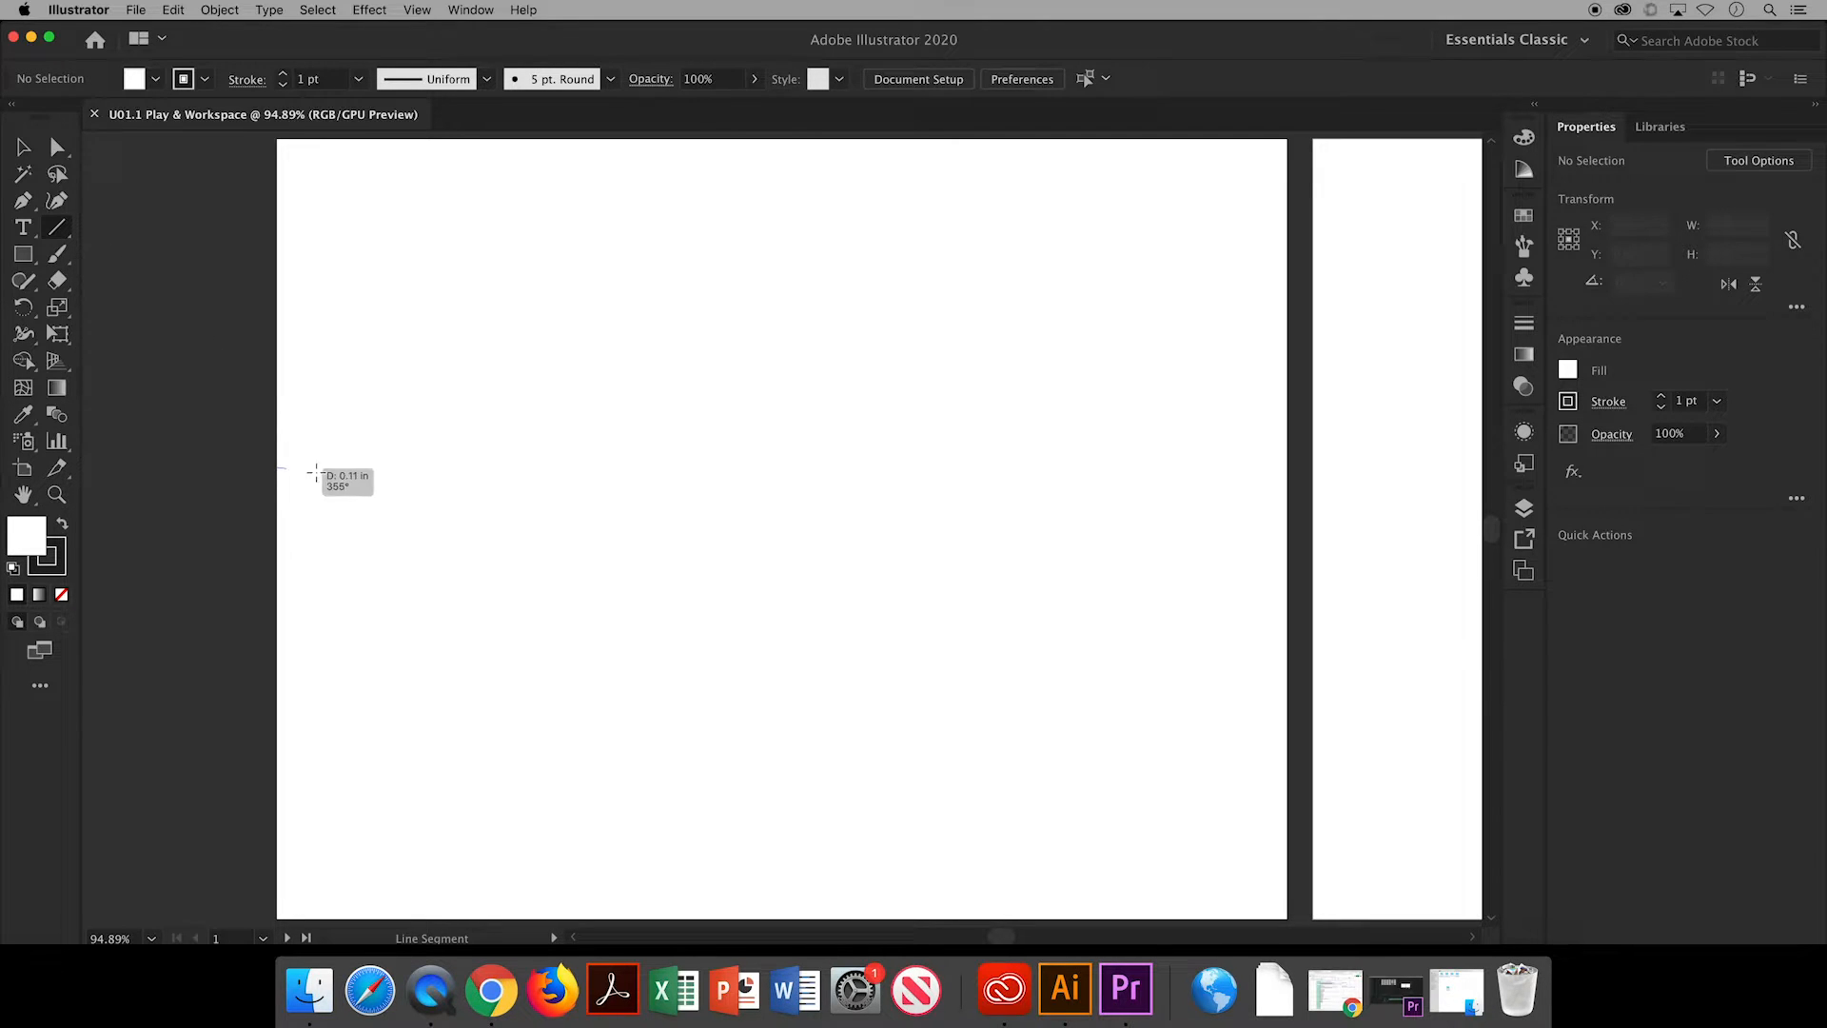
drag(280, 469, 1218, 447)
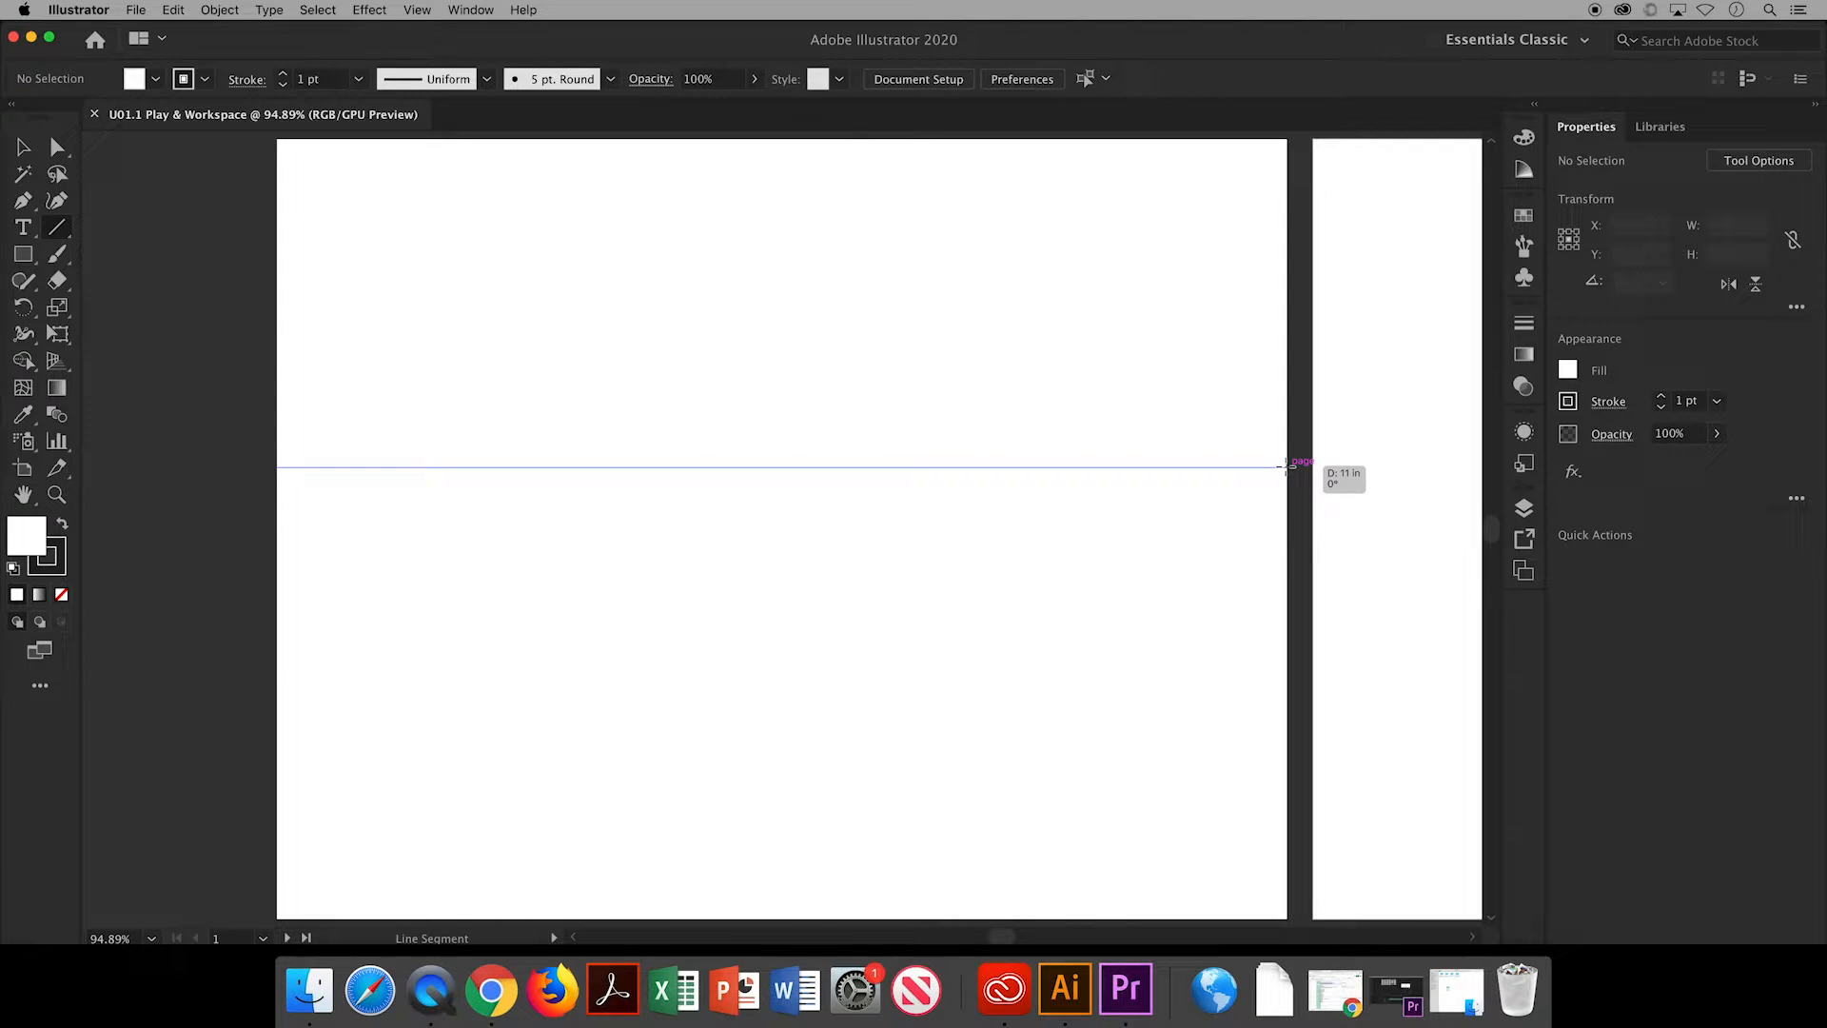
drag(276, 466, 1287, 466)
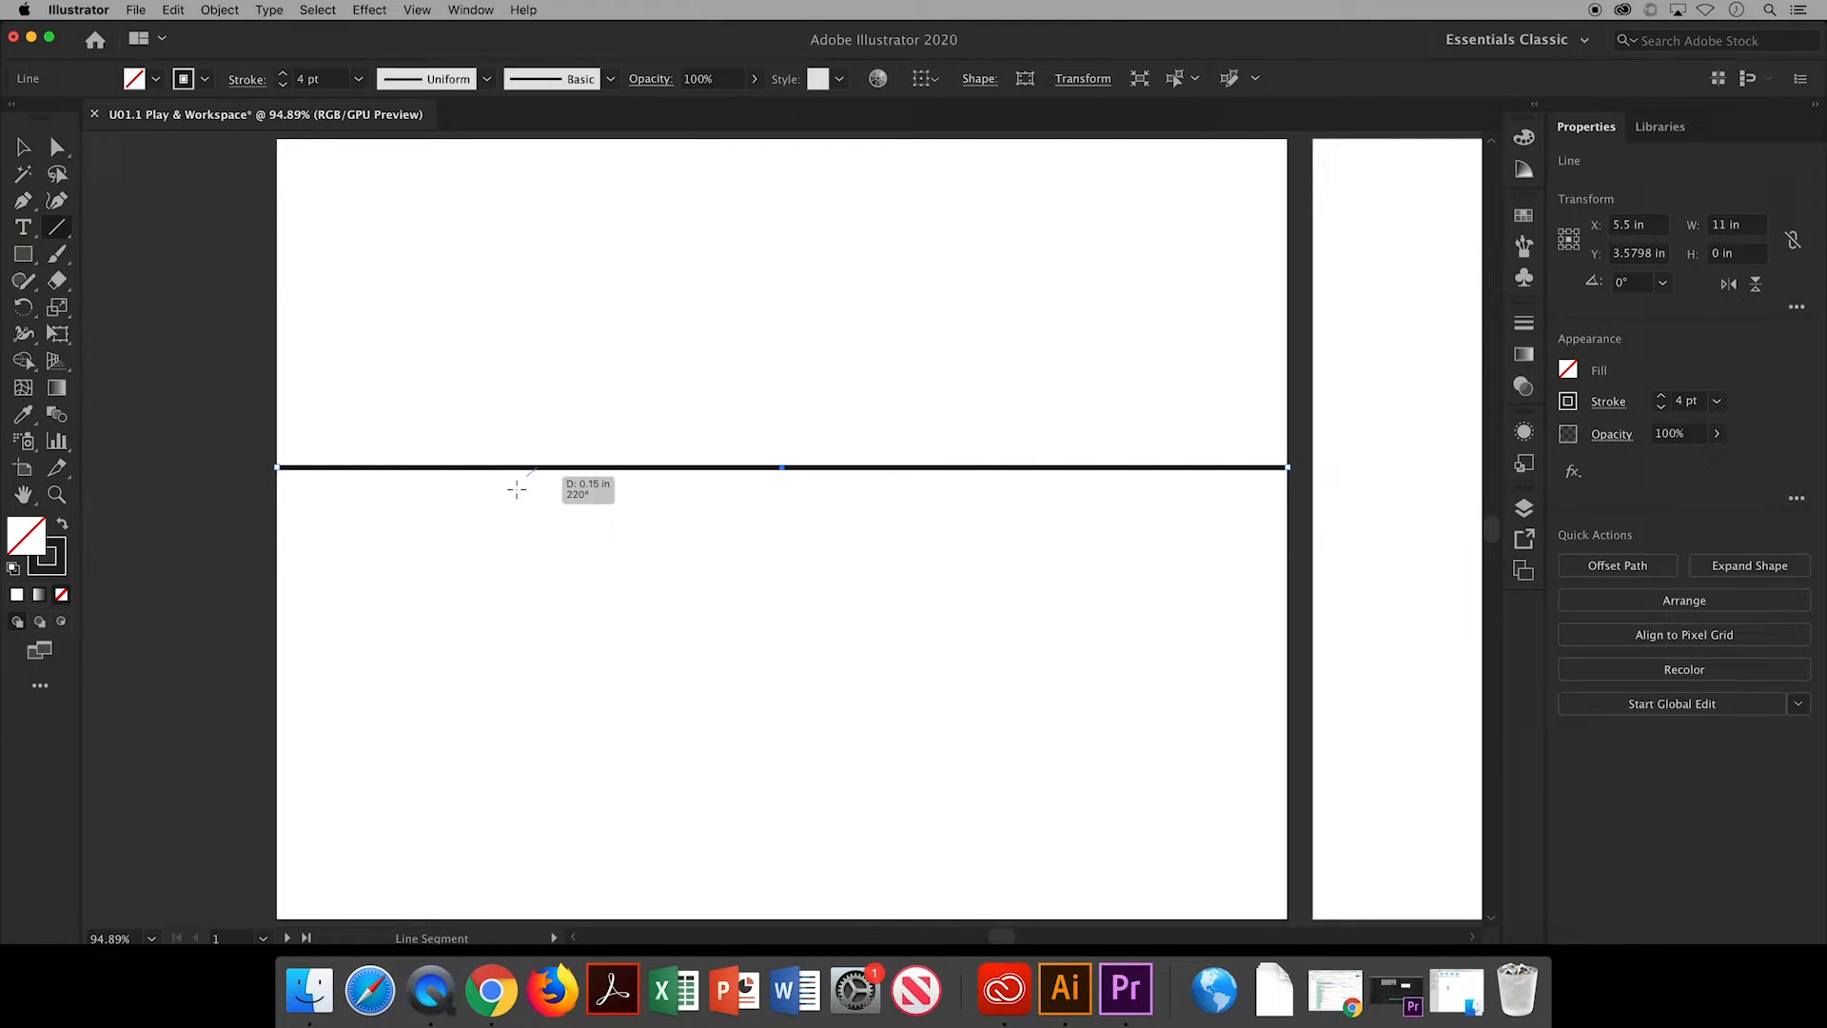
Draw two diagonal lines from the horizon to the bottom-left and bottom-right corners.
drag(530, 472, 276, 920)
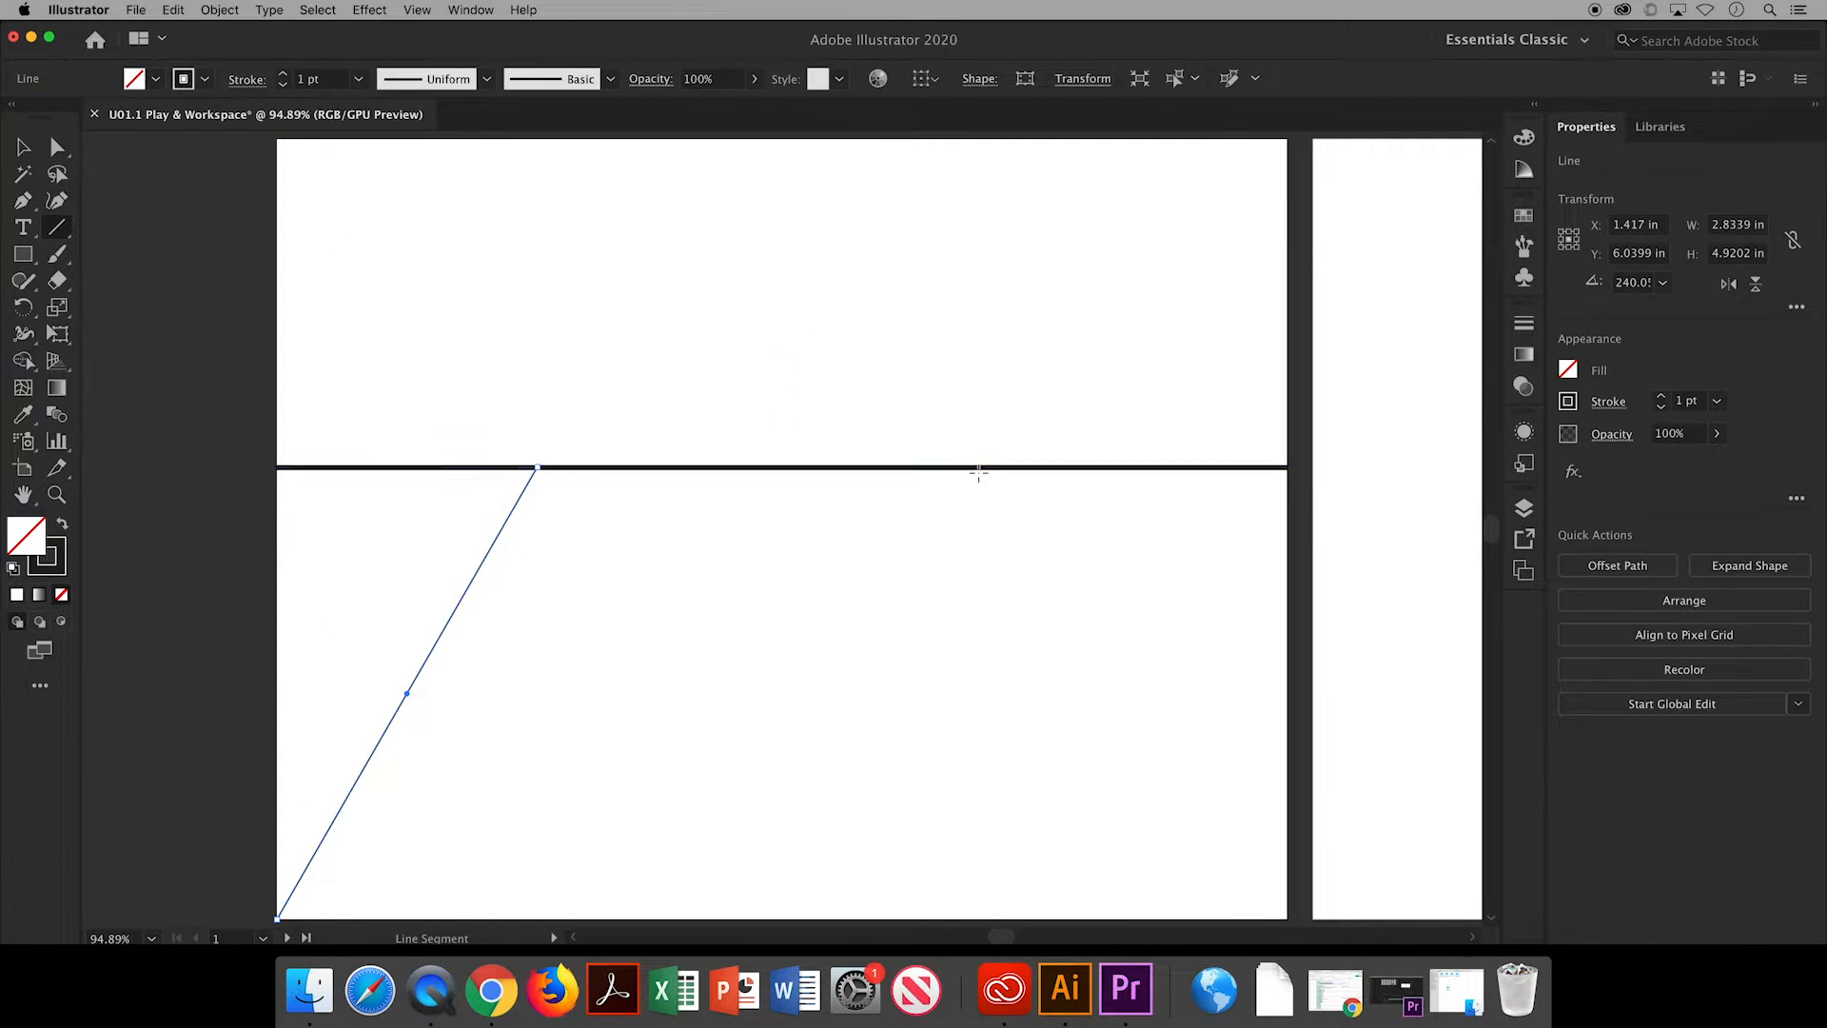
drag(973, 460, 1223, 903)
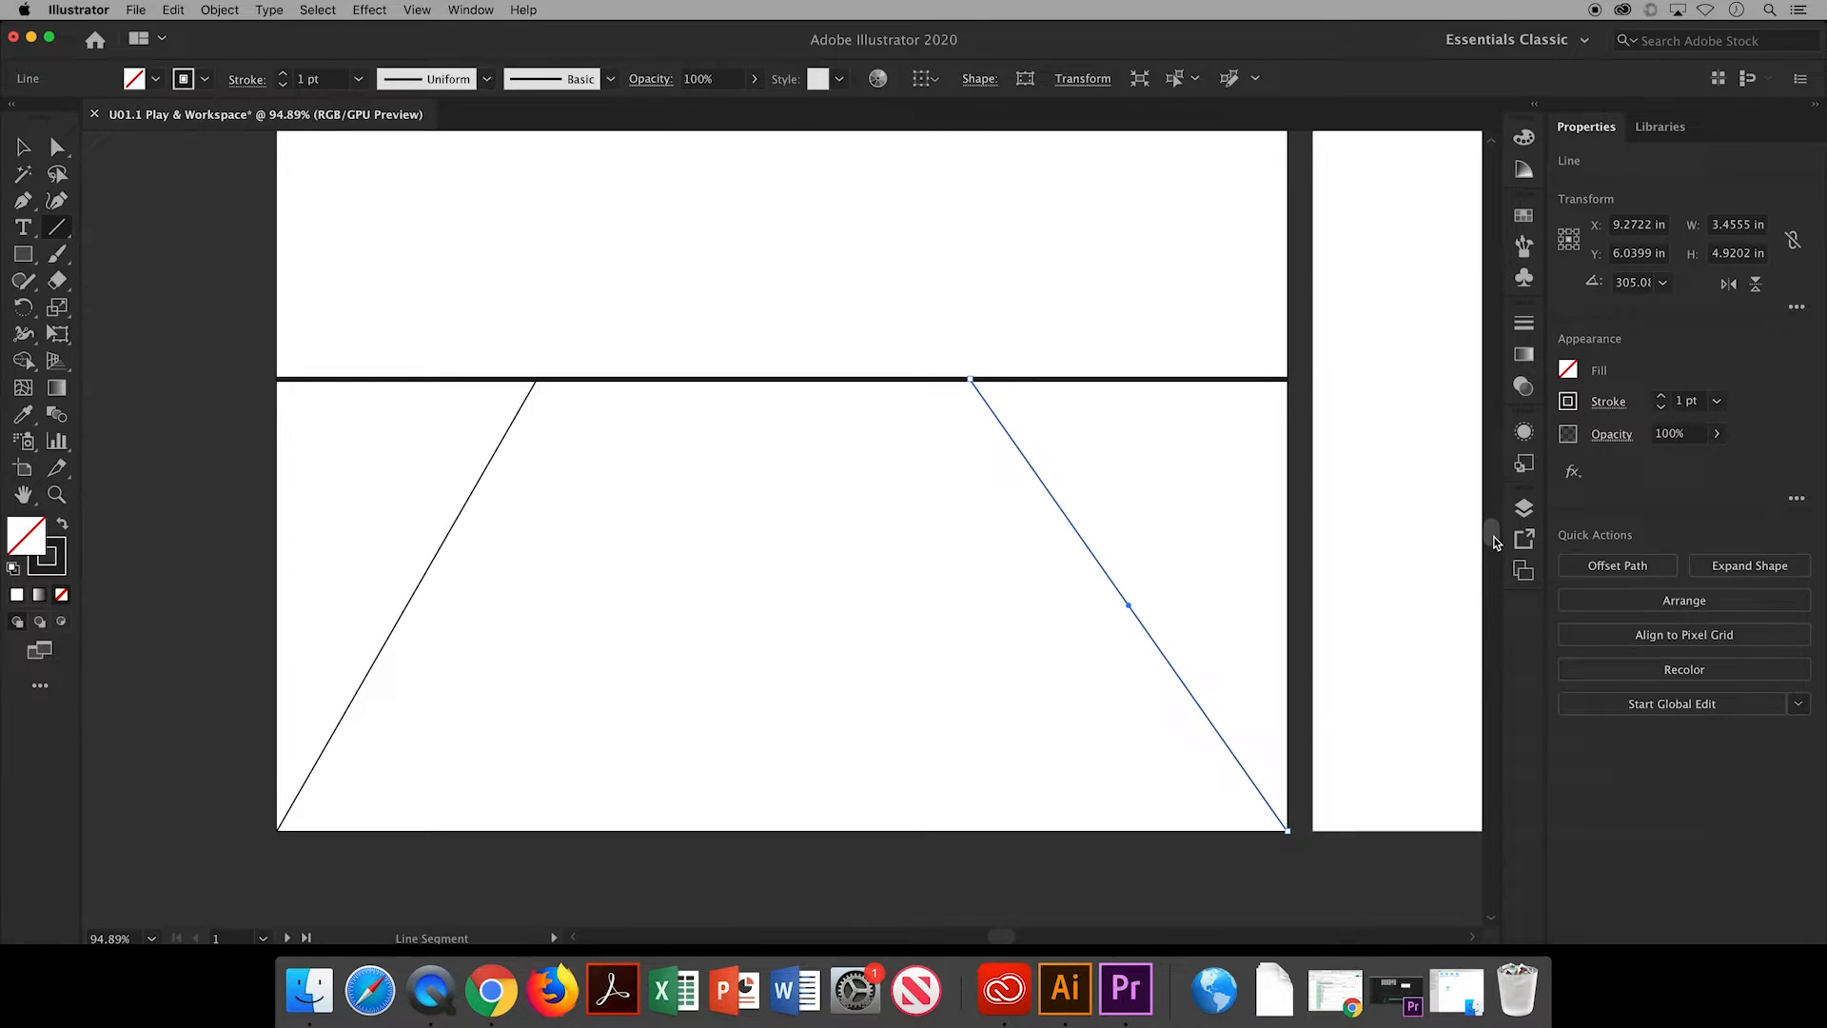
scroll(down, 3)
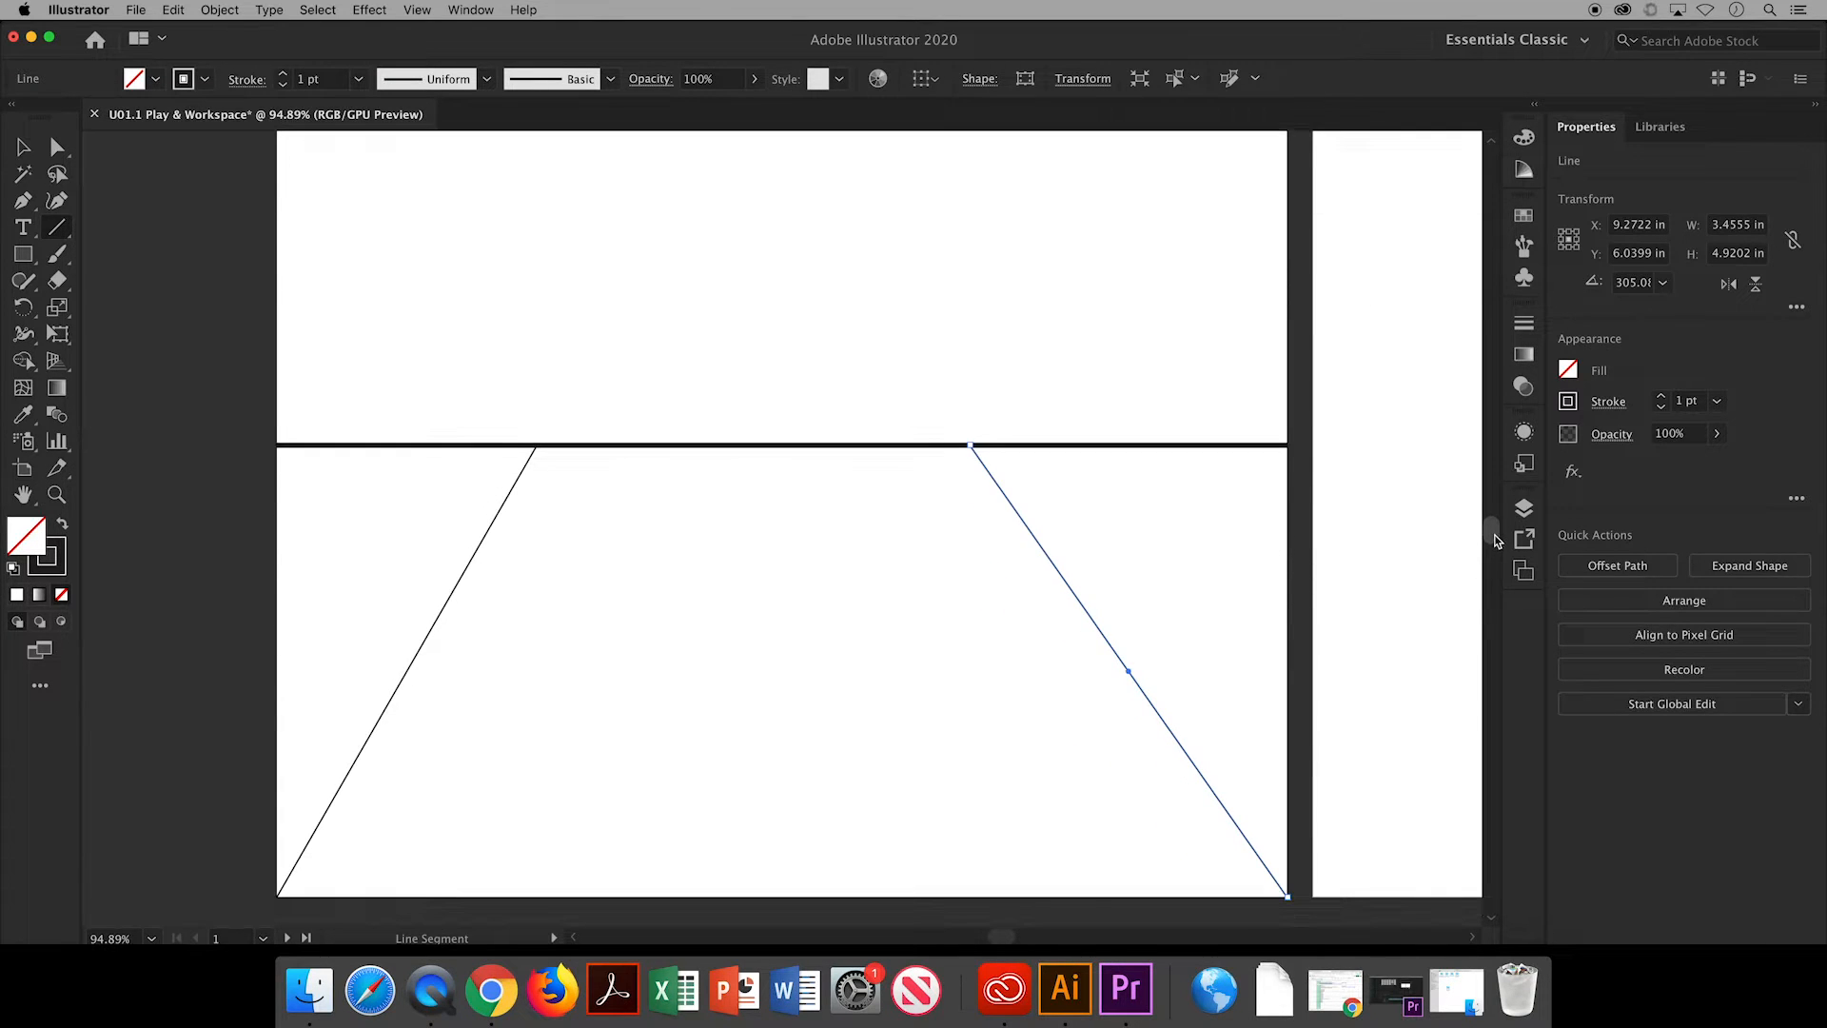
Drag out a wide rectangular grid spanning both diagonal lines below the horizon.
click(56, 228)
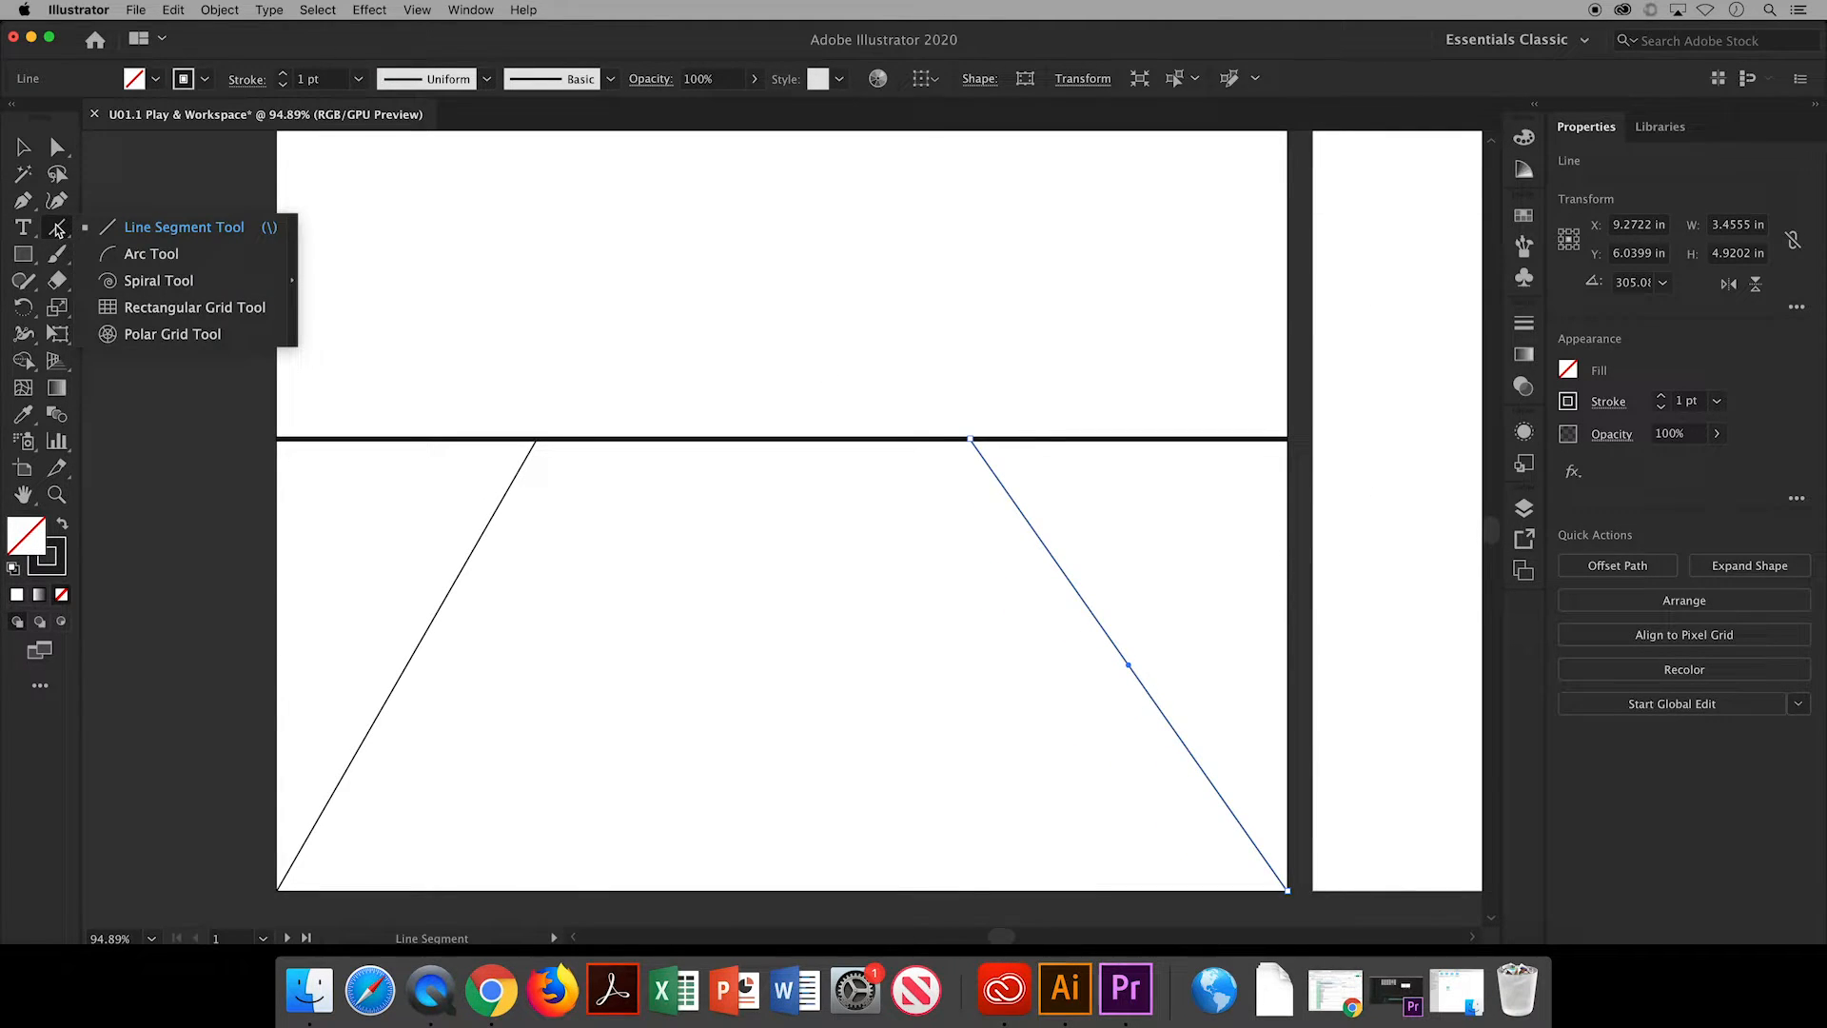
click(193, 306)
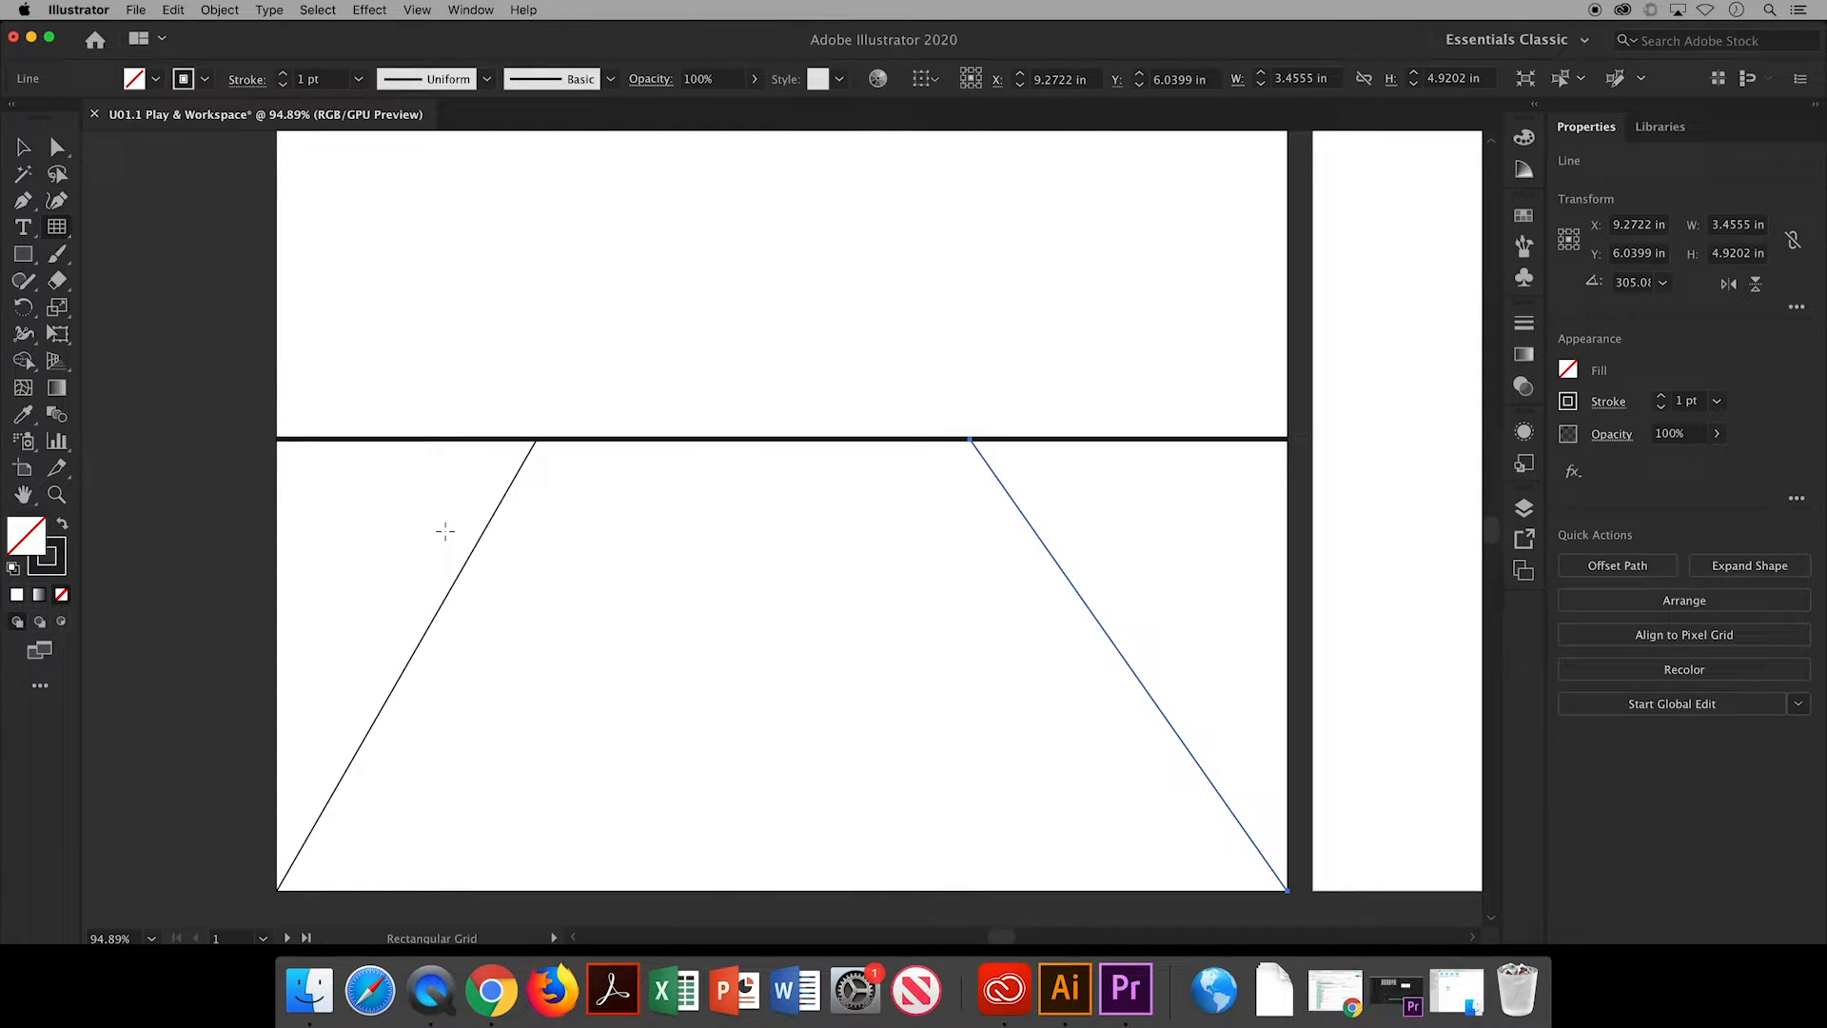
drag(445, 532, 998, 592)
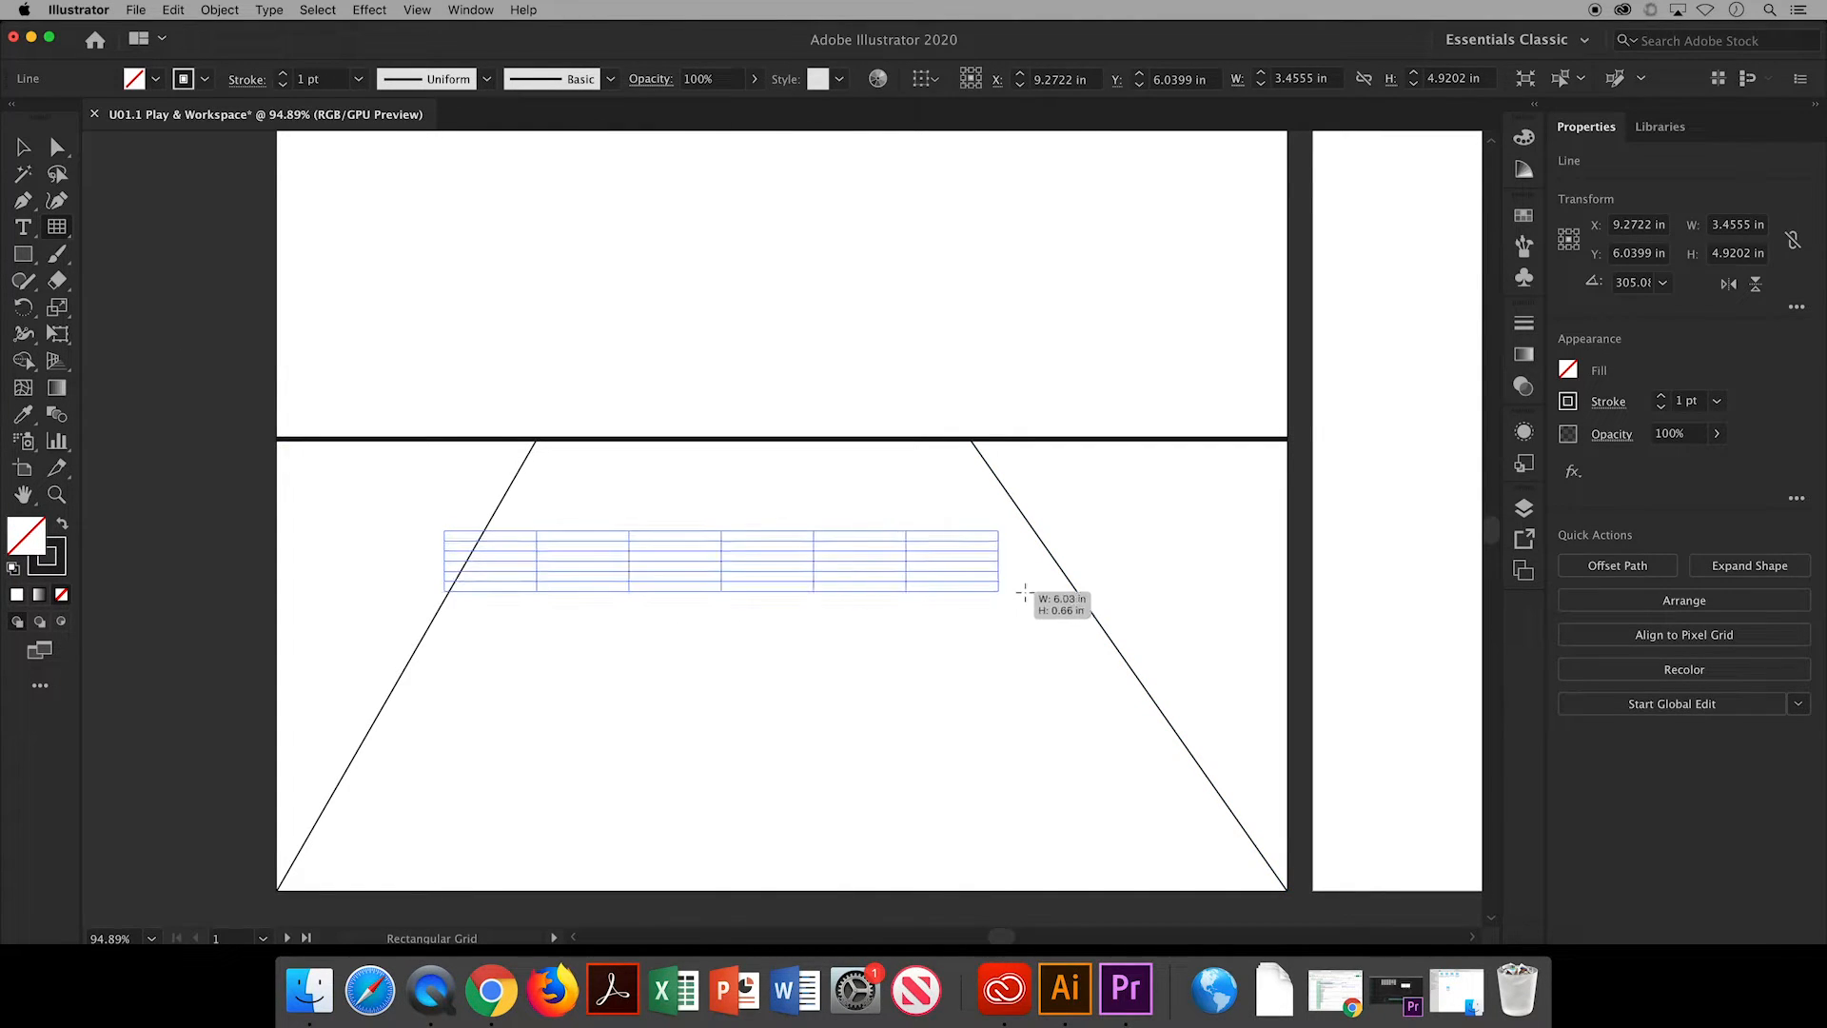
drag(998, 590, 1089, 588)
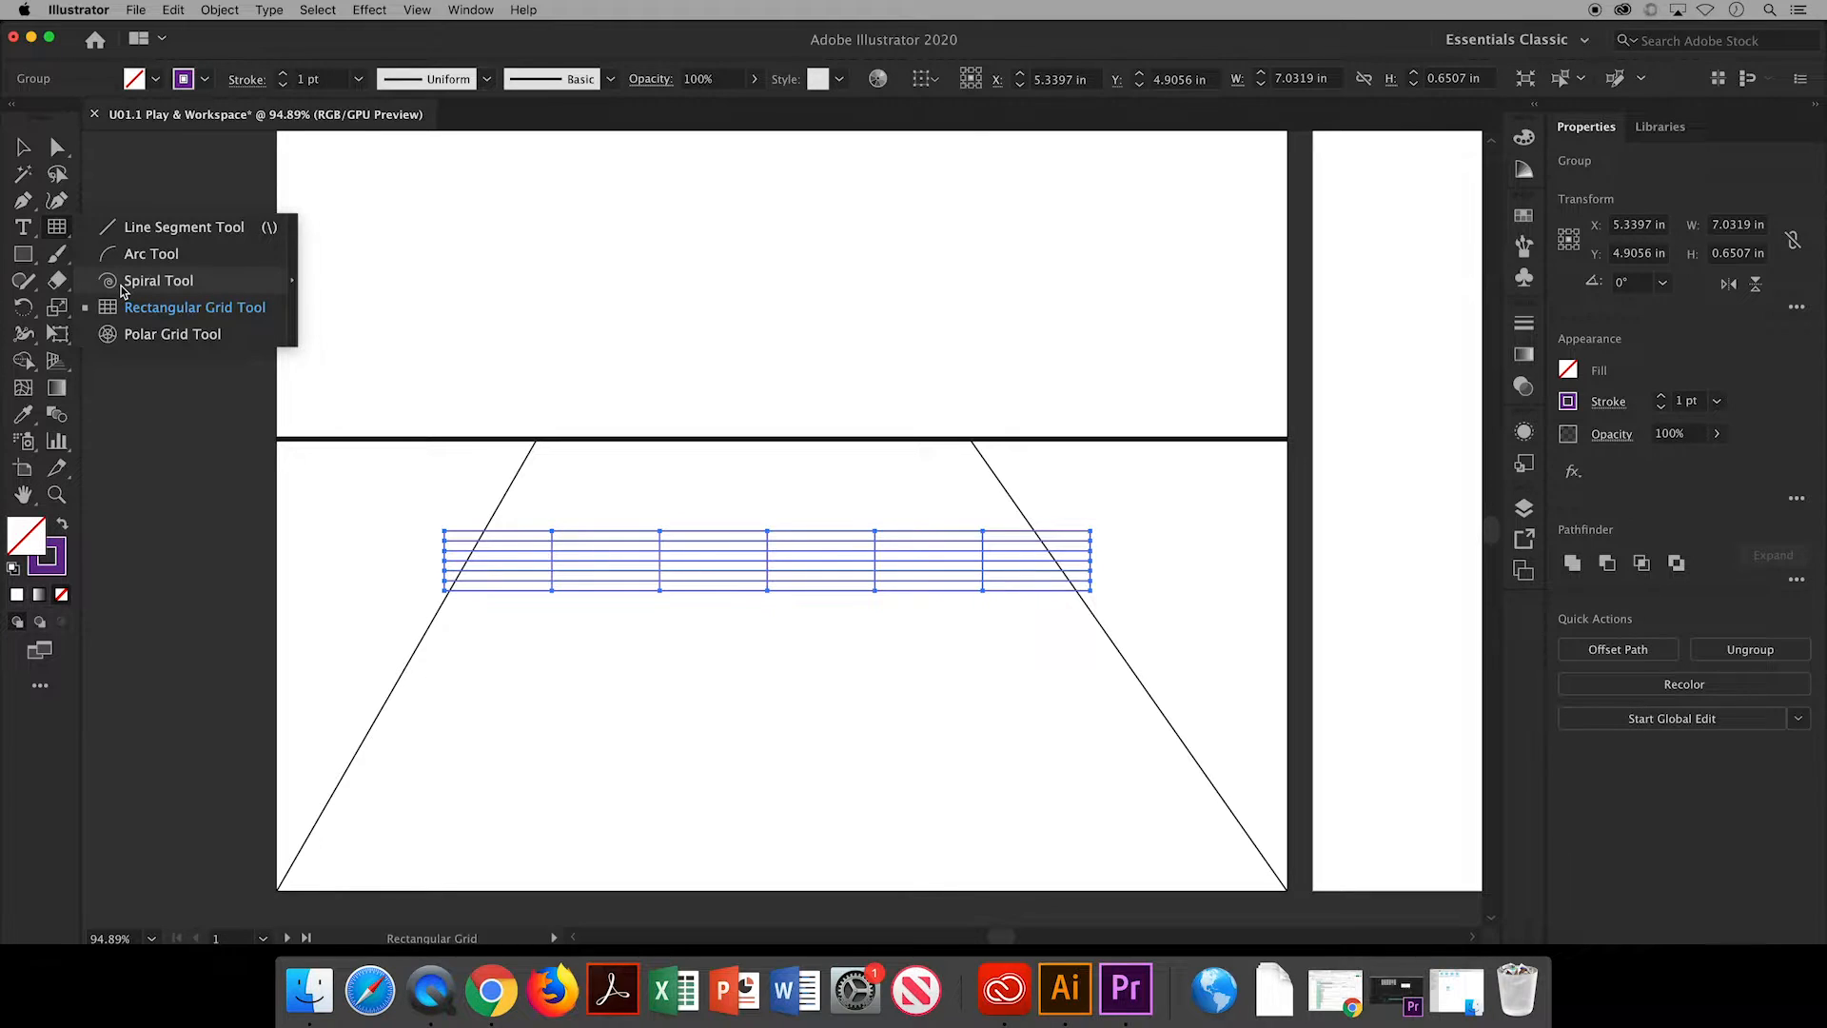
Draw a wide, flattened polar grid in the upper right with a red outline.
click(172, 333)
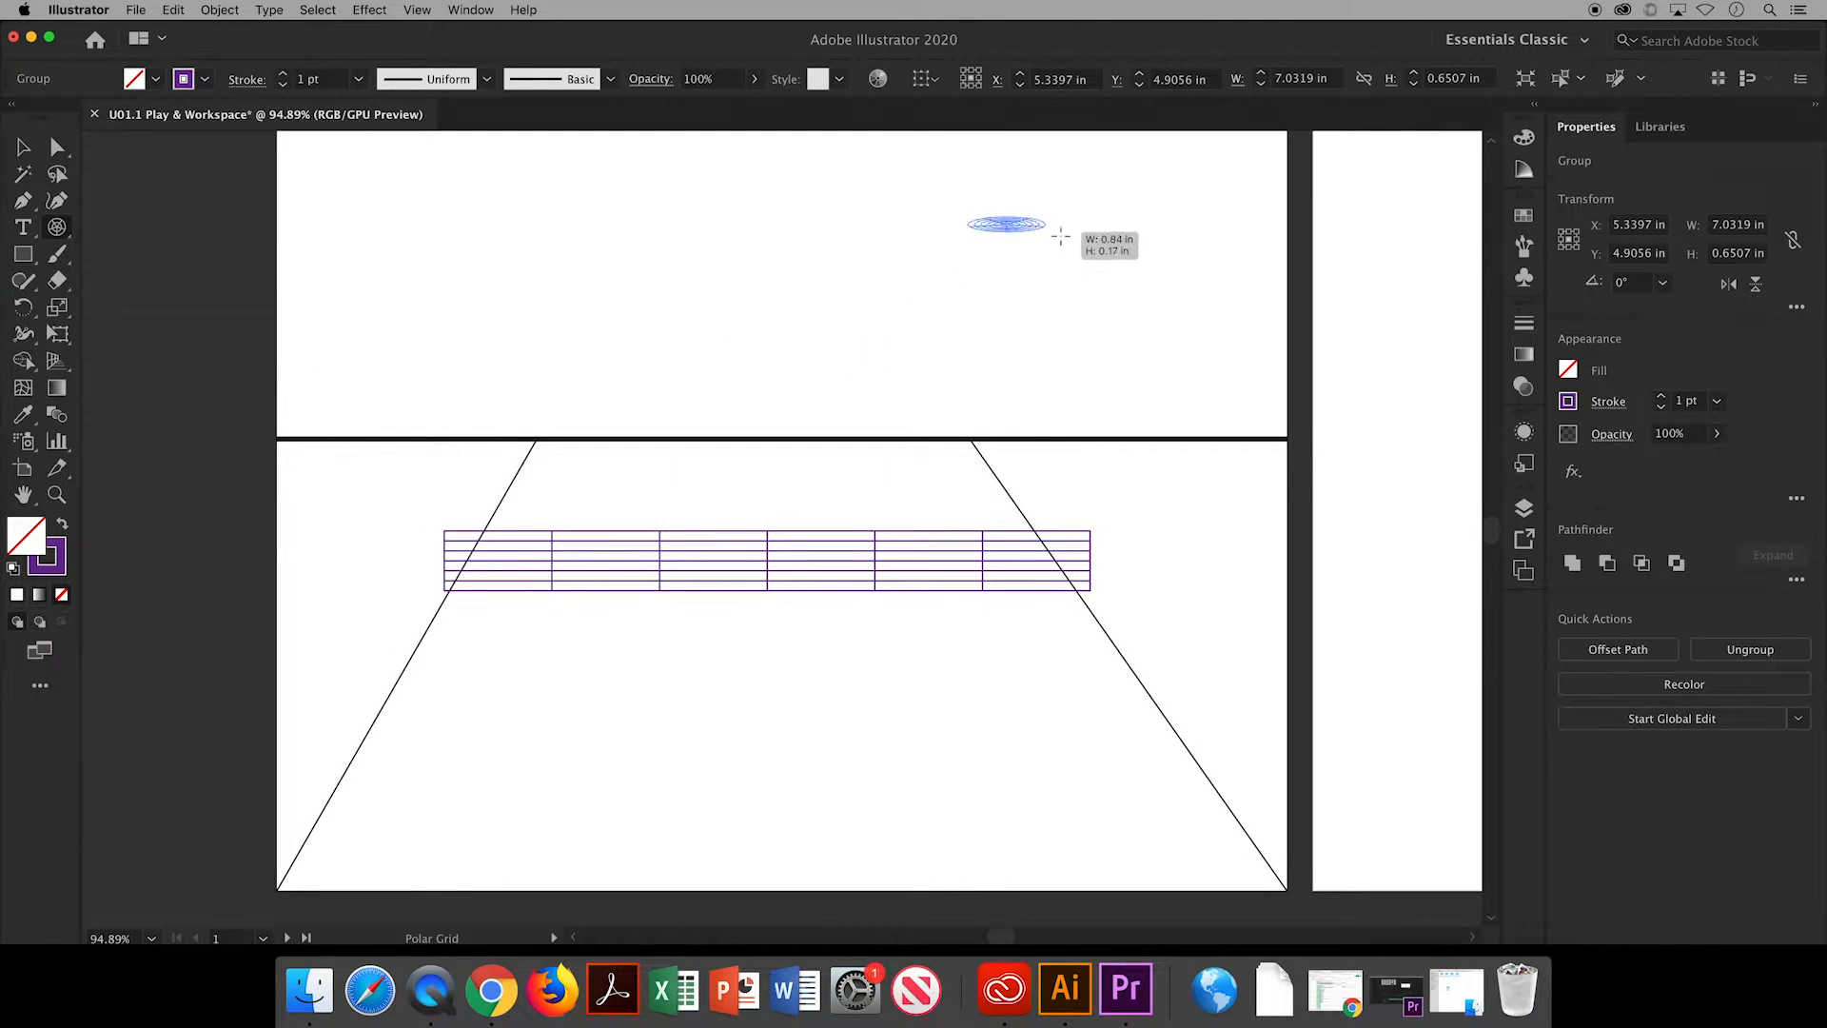
drag(1055, 239, 1147, 401)
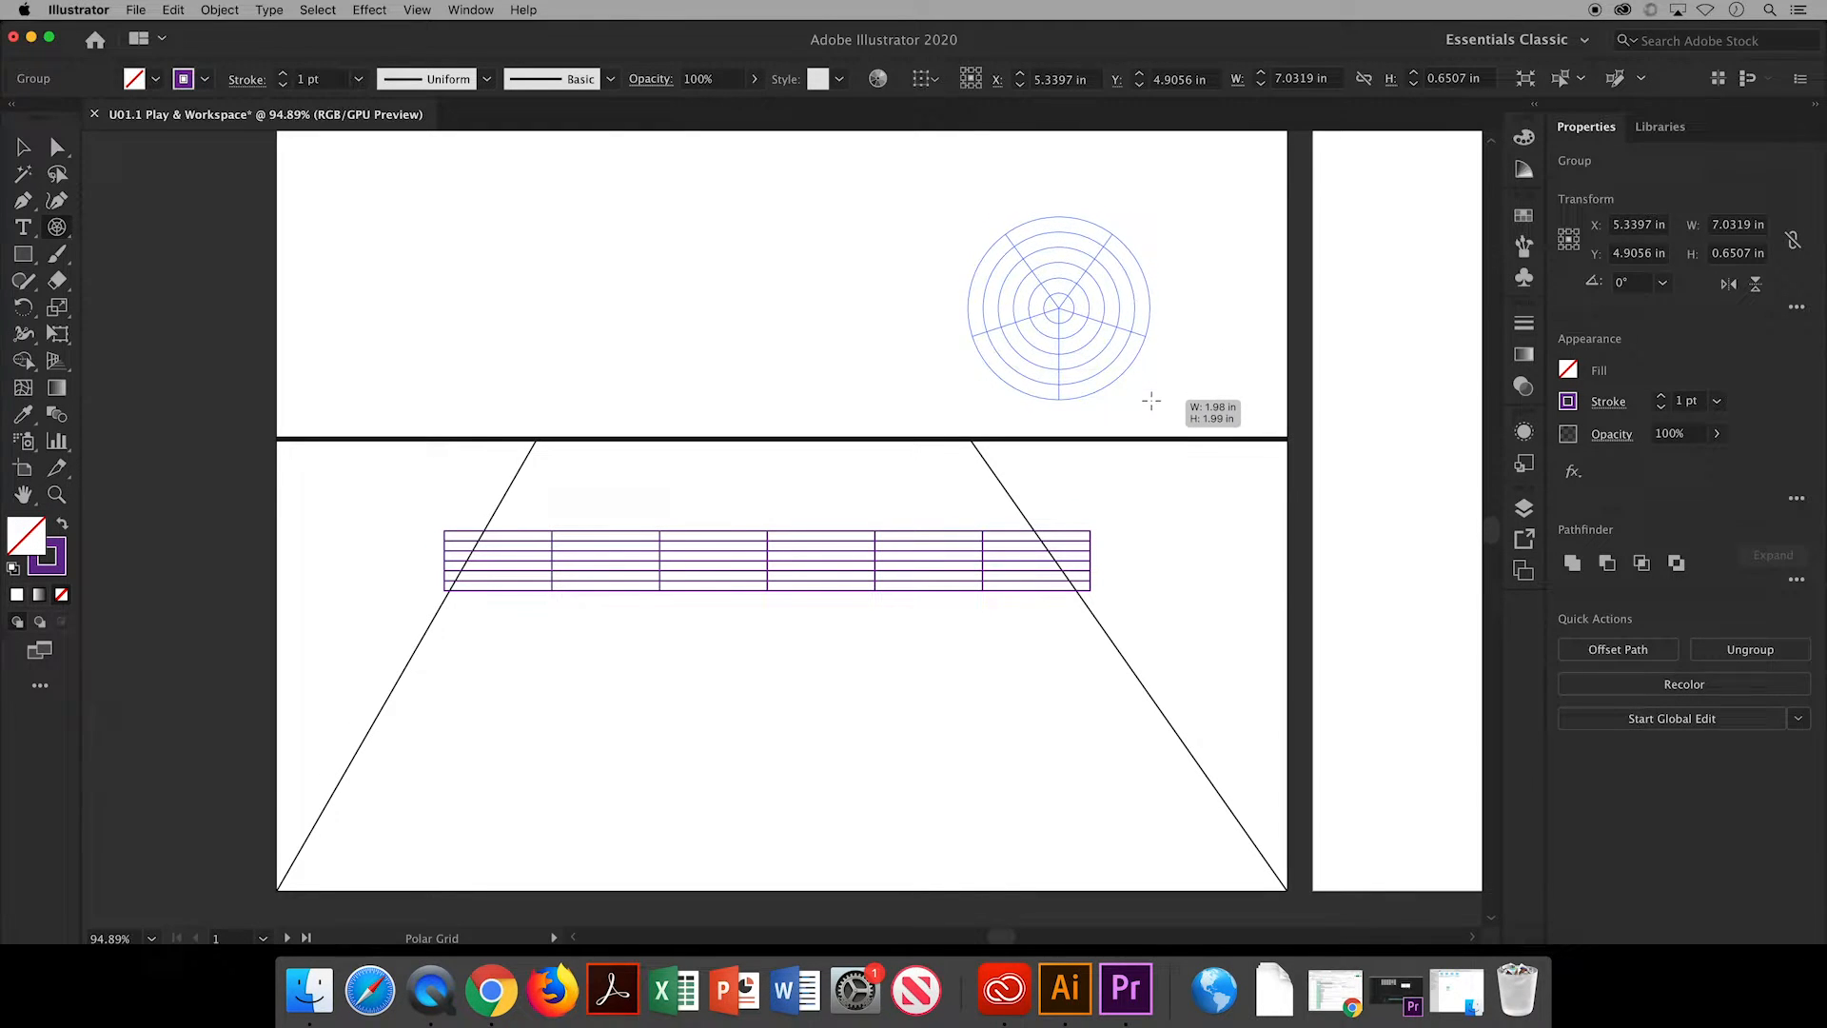
drag(1152, 400, 1200, 237)
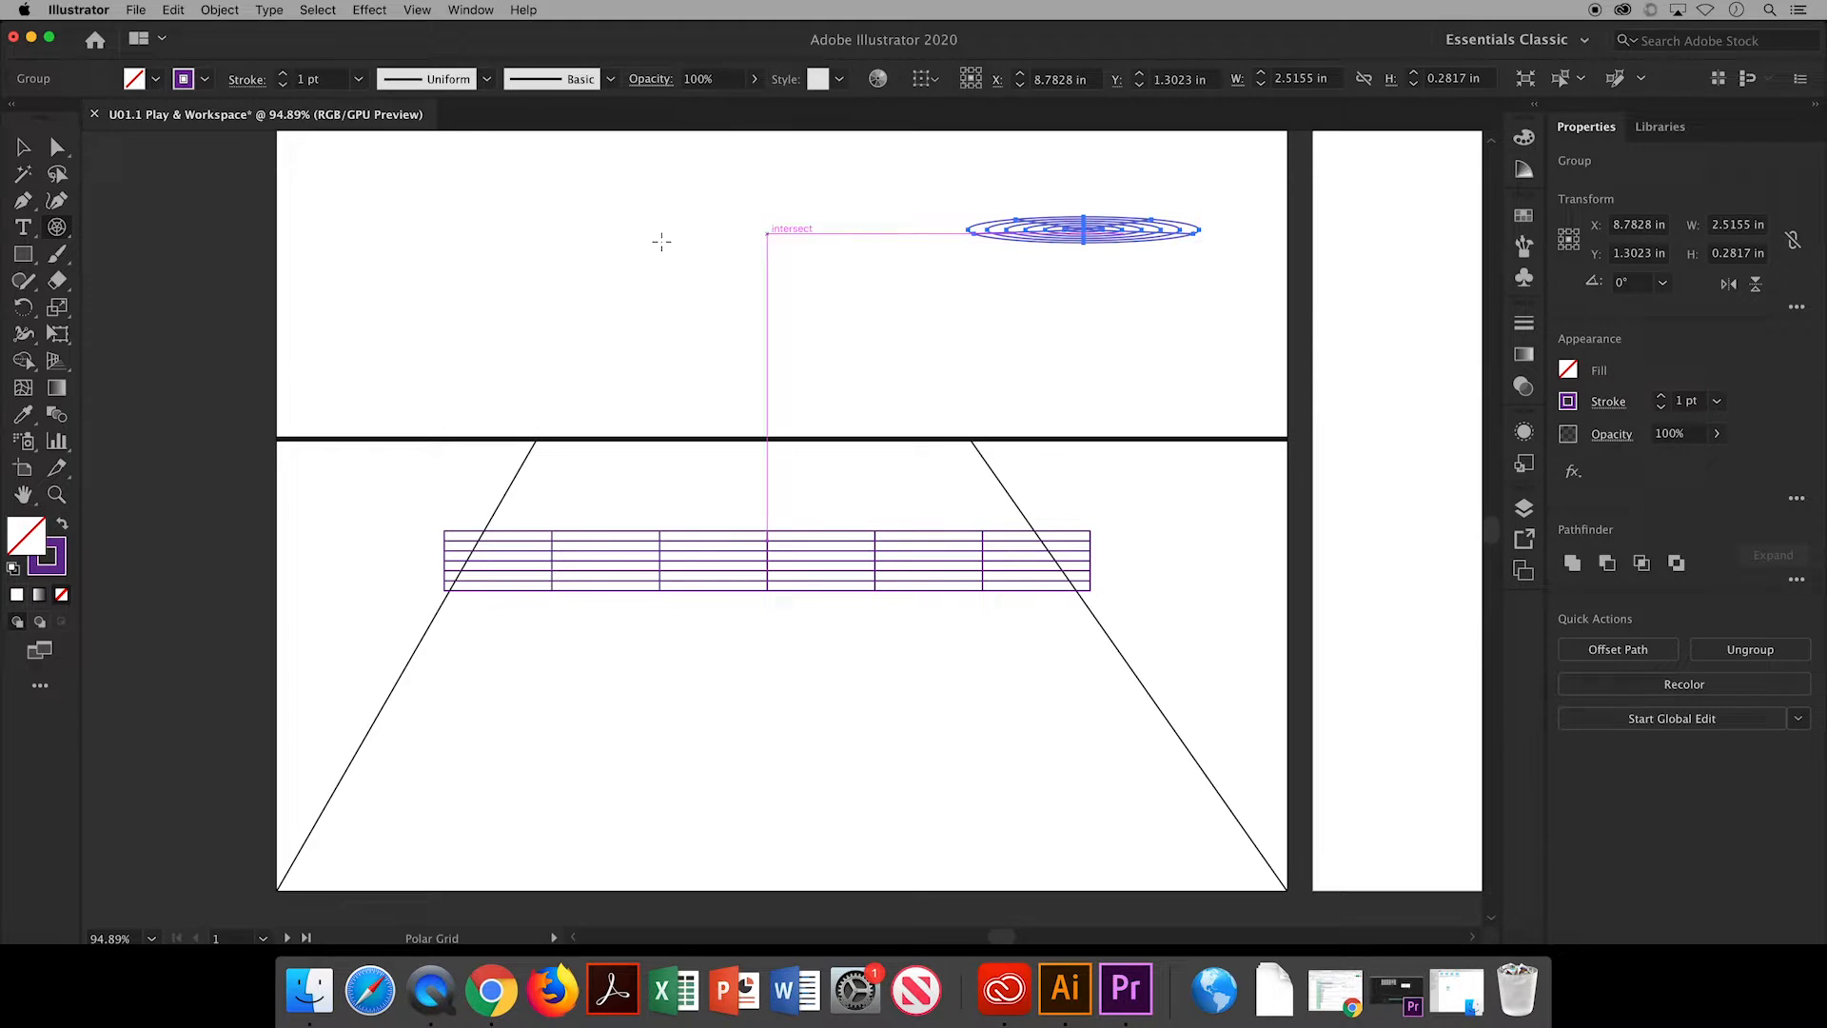
click(182, 78)
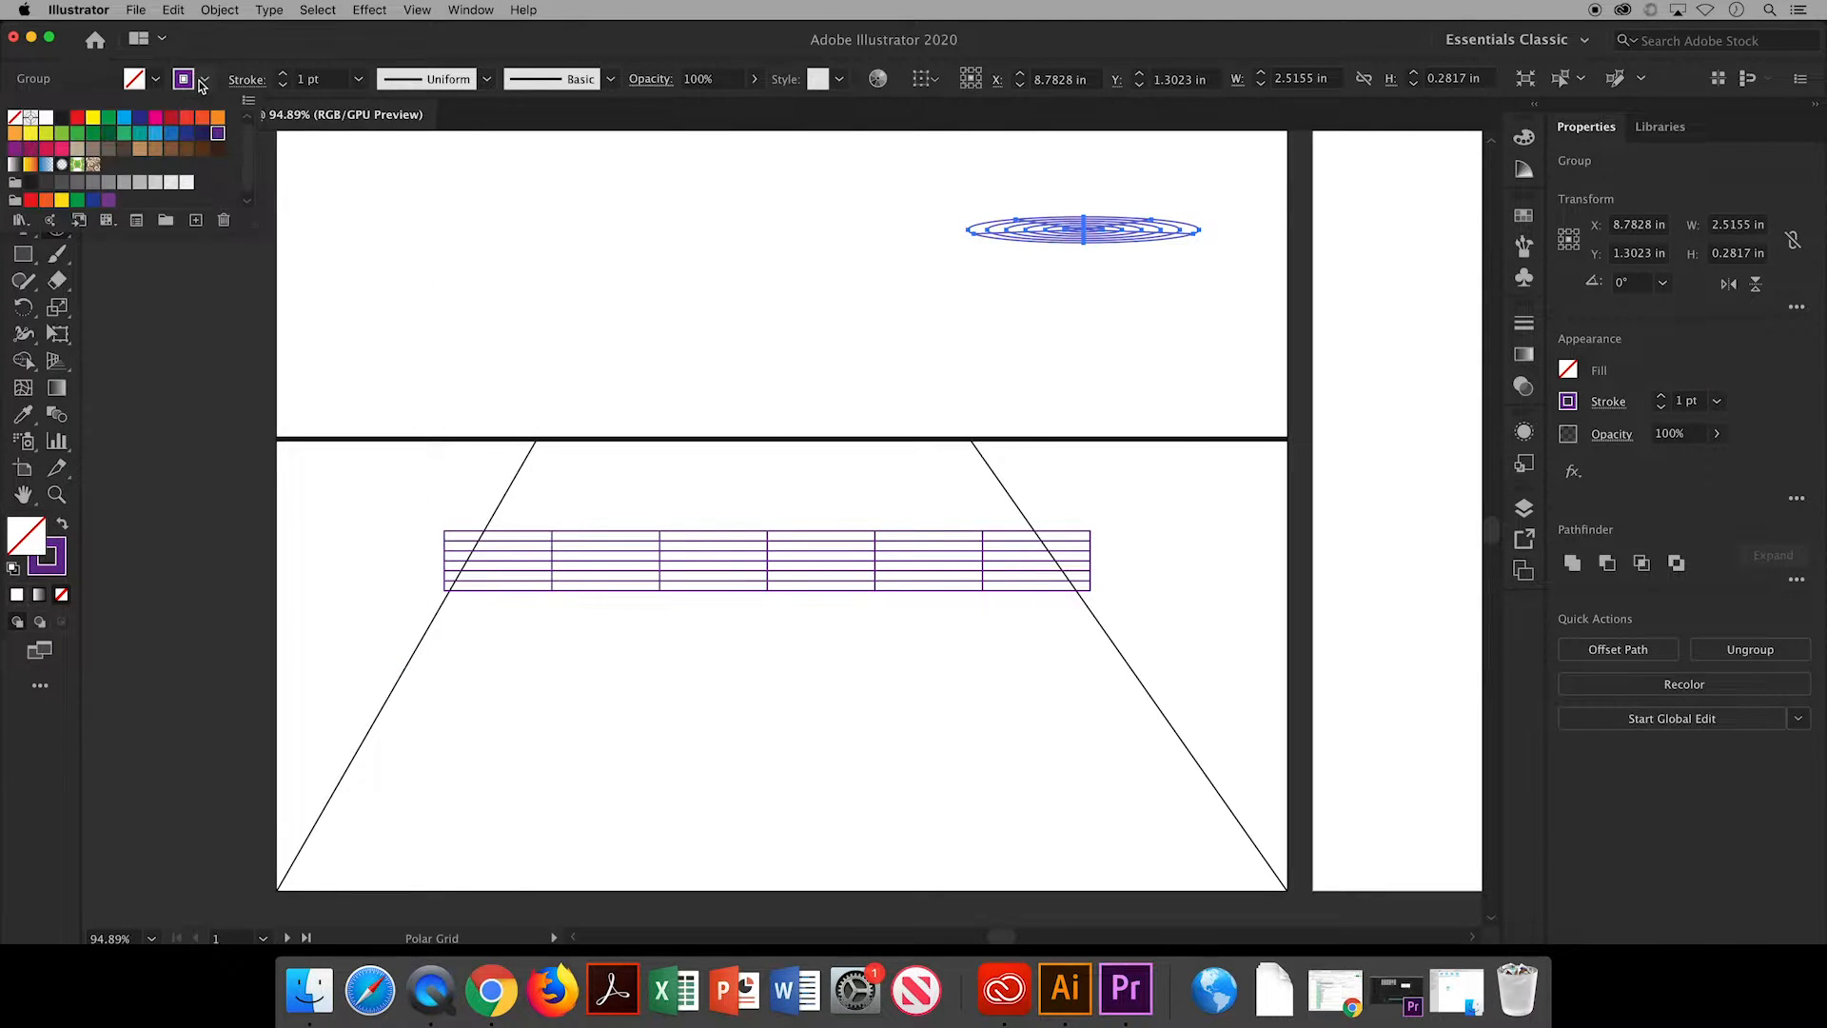
click(183, 78)
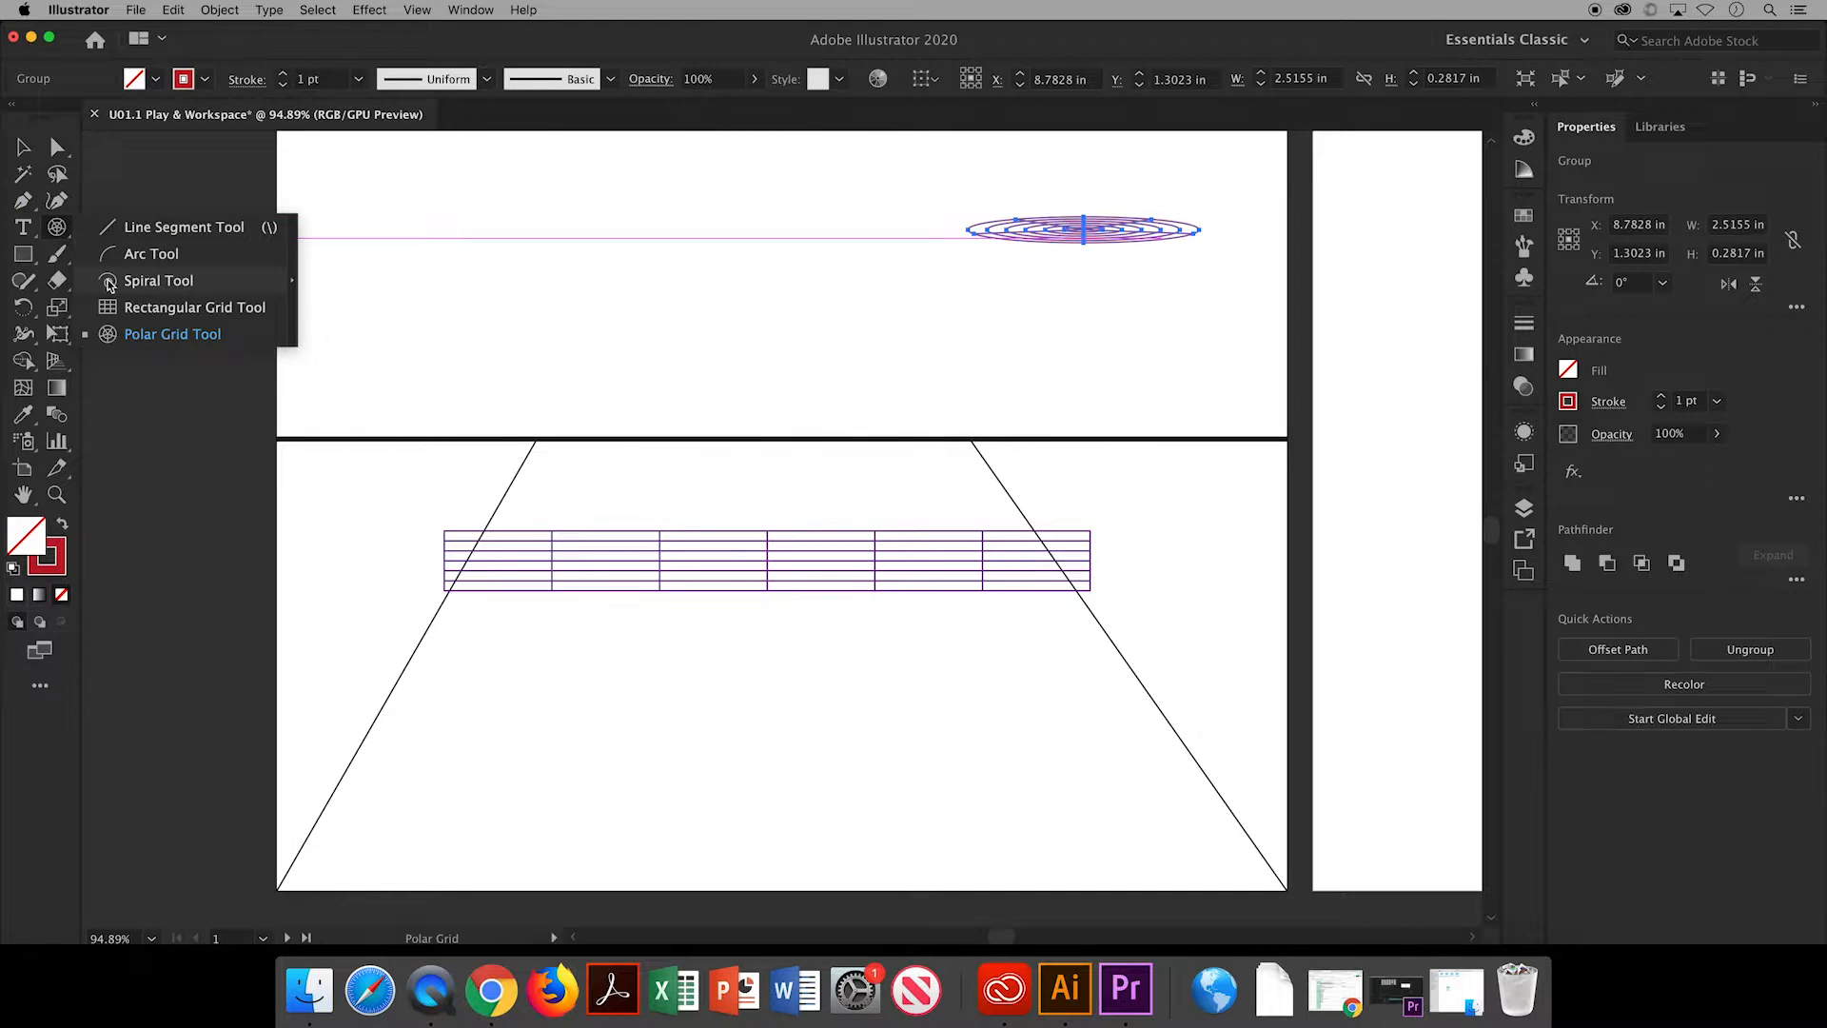
click(157, 280)
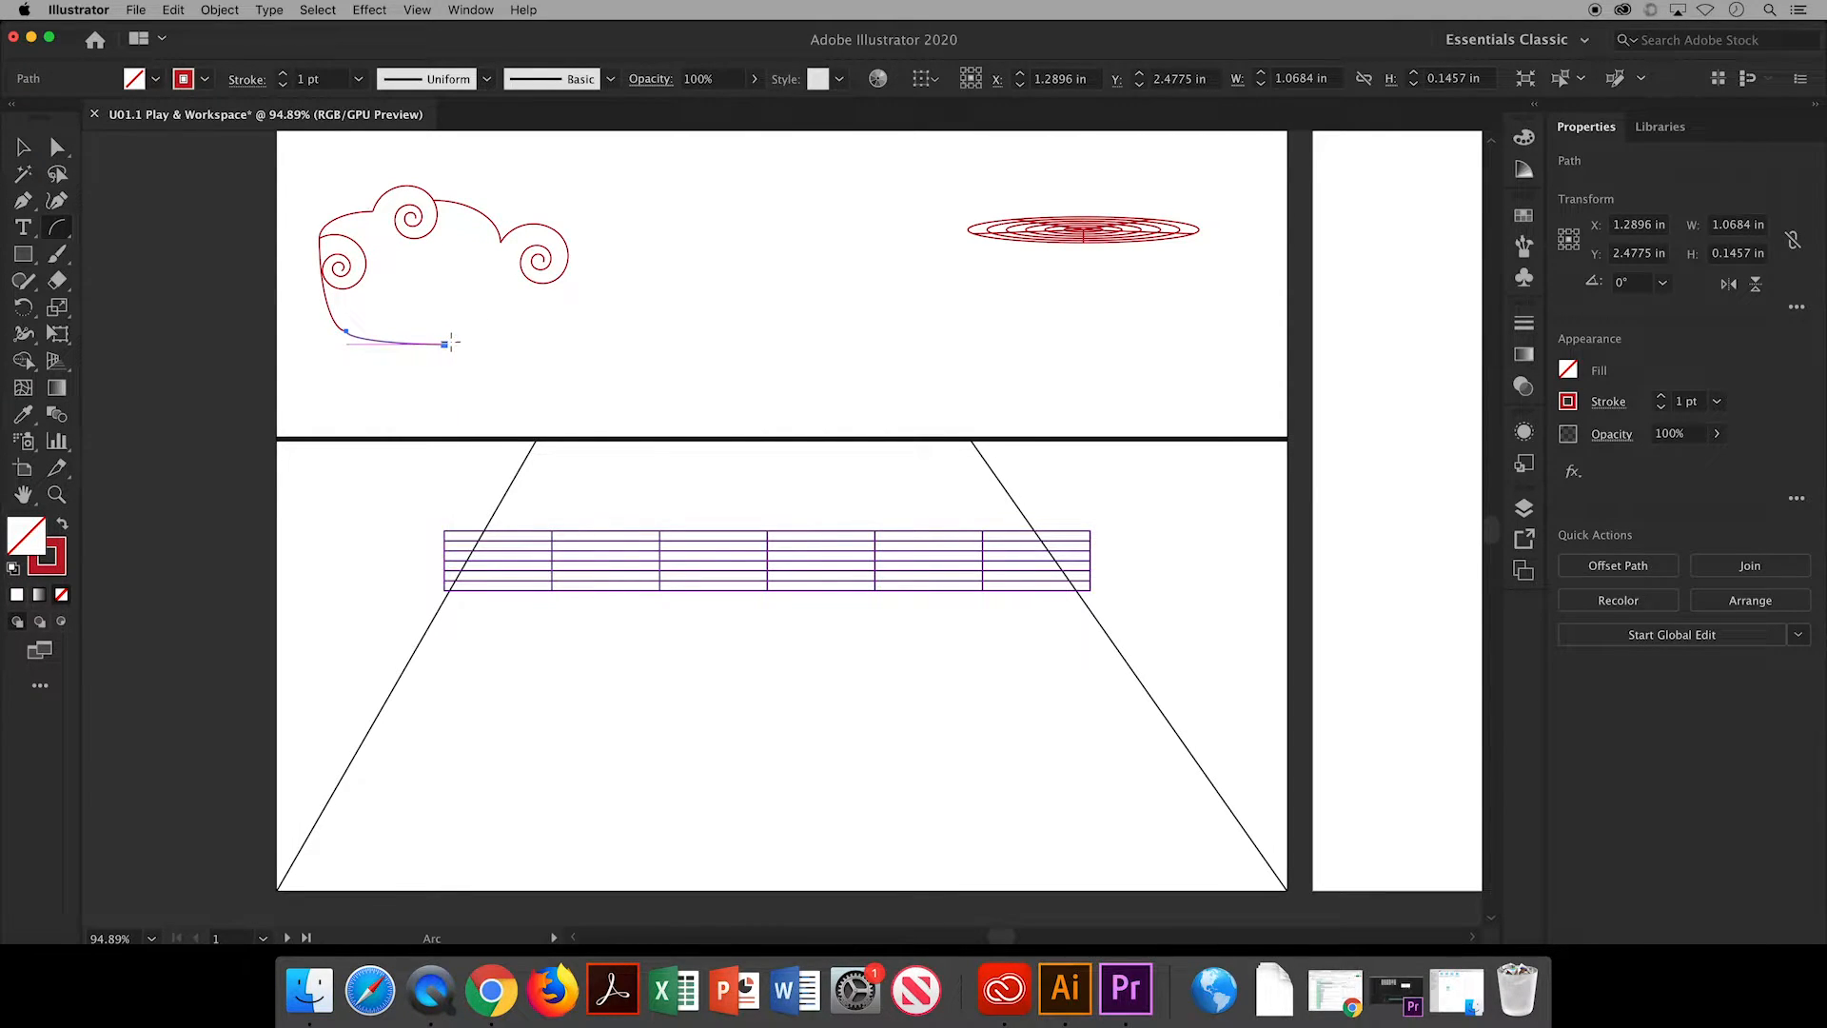
Draw an arc along the cloud's bottom edge, then switch to the Selection Tool.
drag(448, 341, 542, 317)
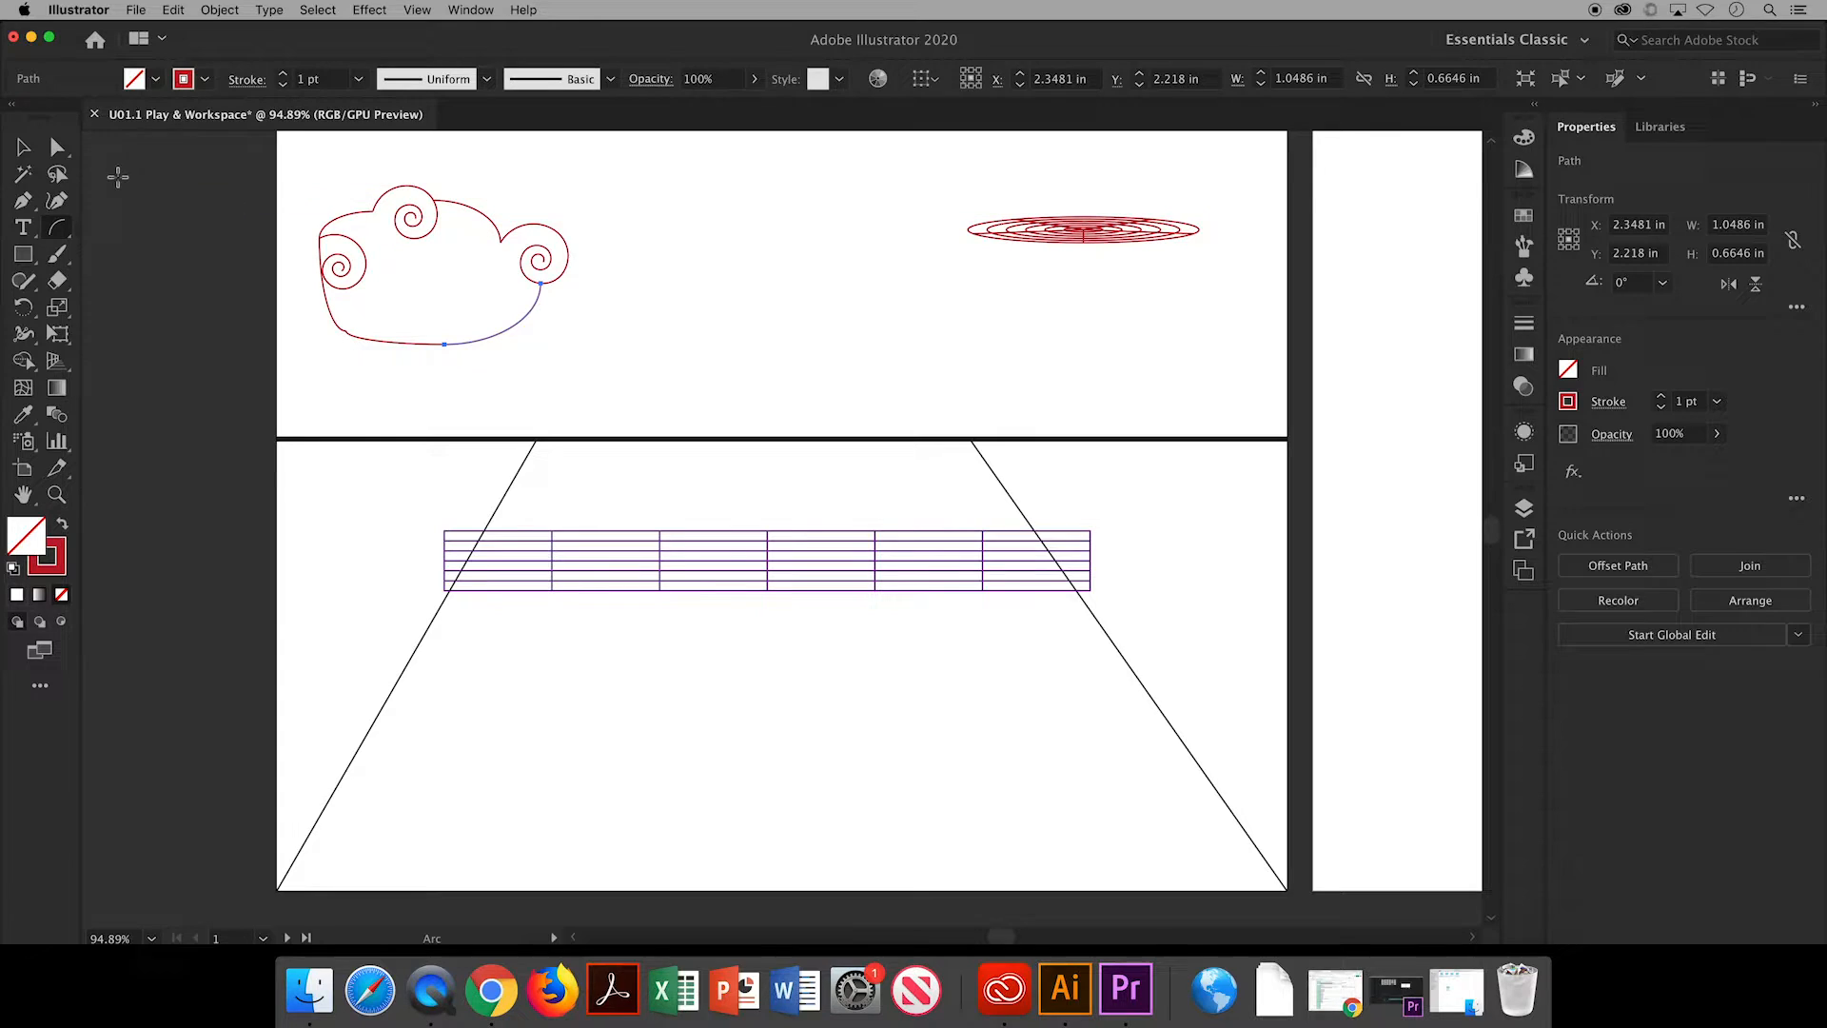
click(21, 146)
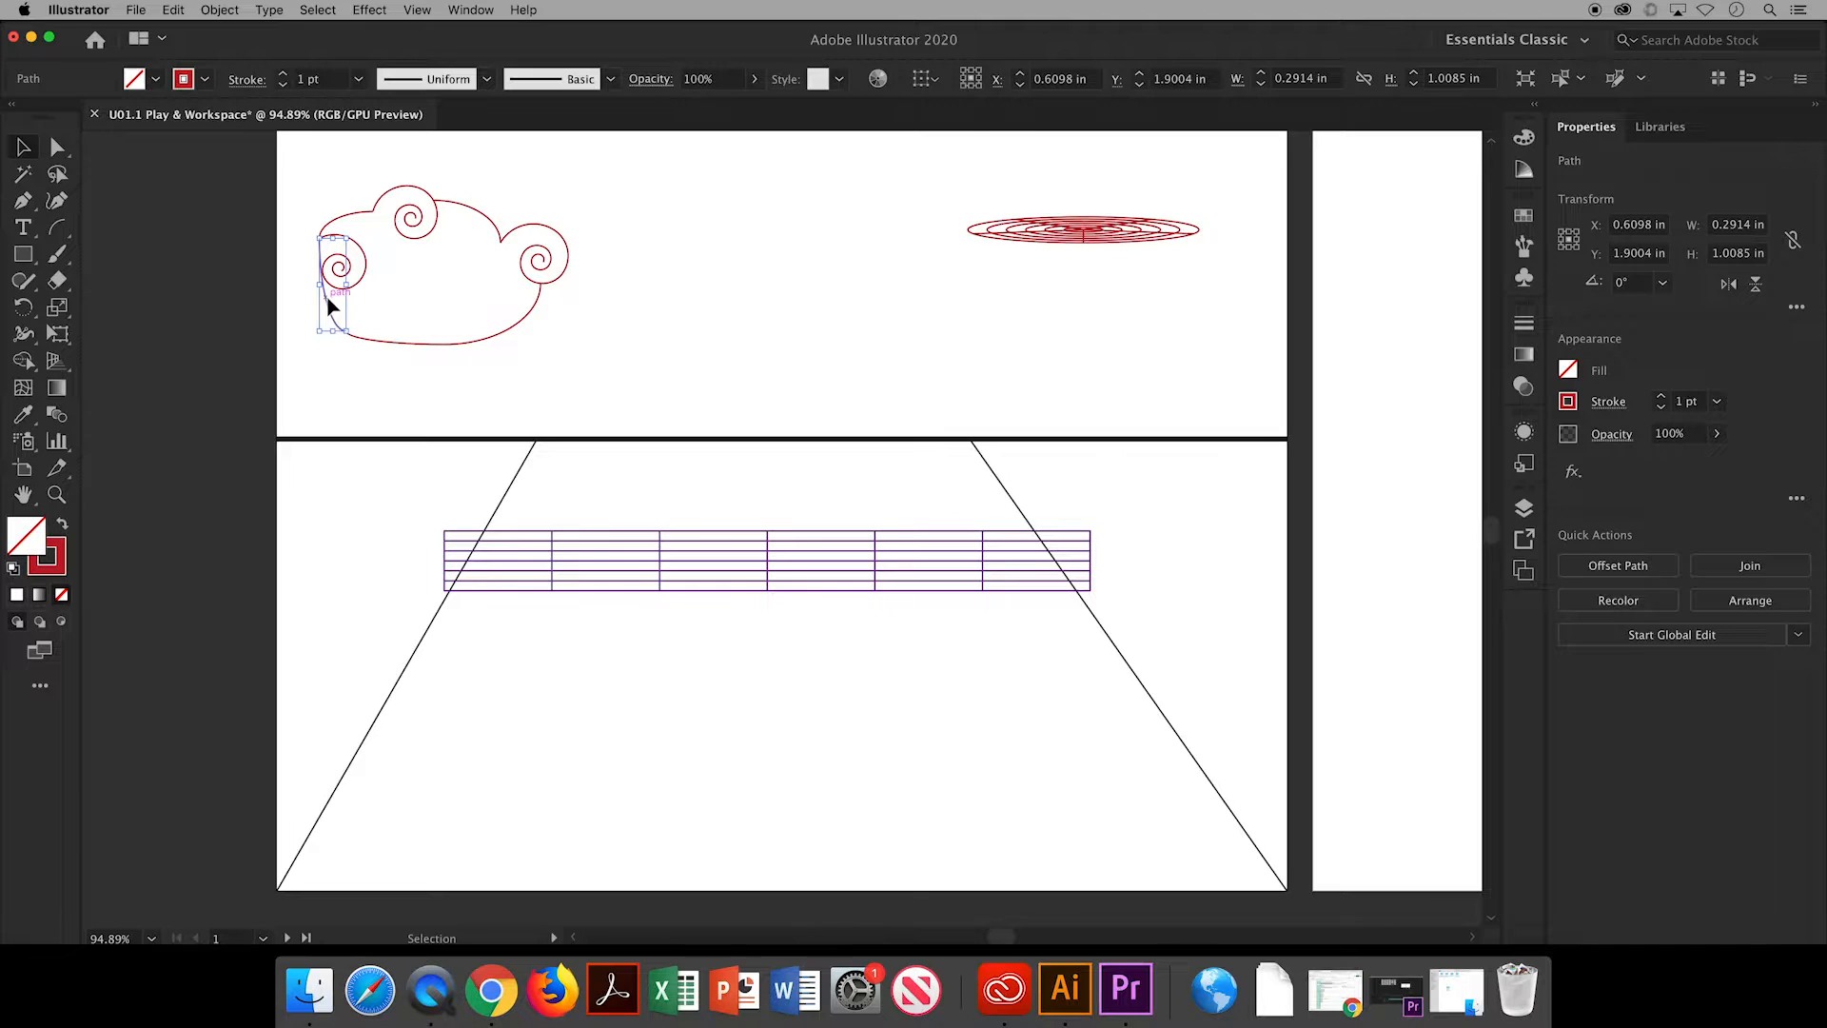
Drag the cloud's left spiral down so the outline joins smoothly.
drag(341, 268, 330, 291)
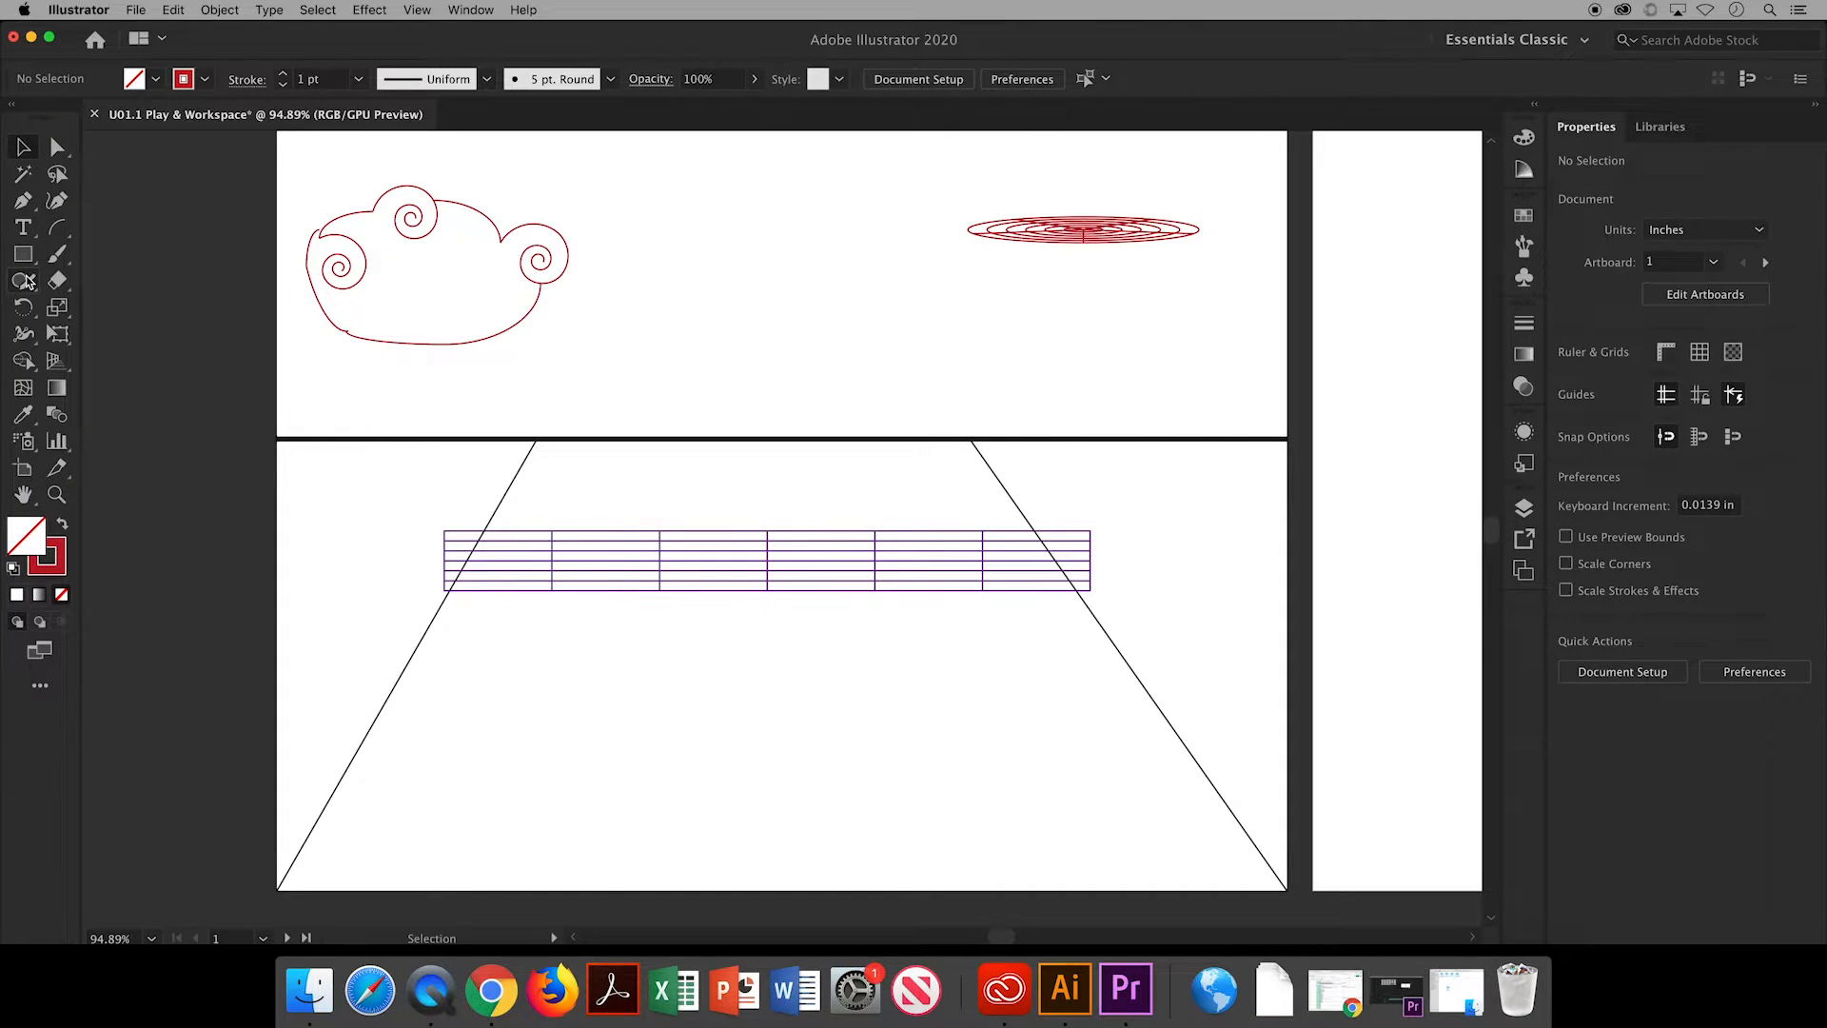
Sketch a pencil stick figure with outstretched arm below the grid, filled dark blue.
click(23, 280)
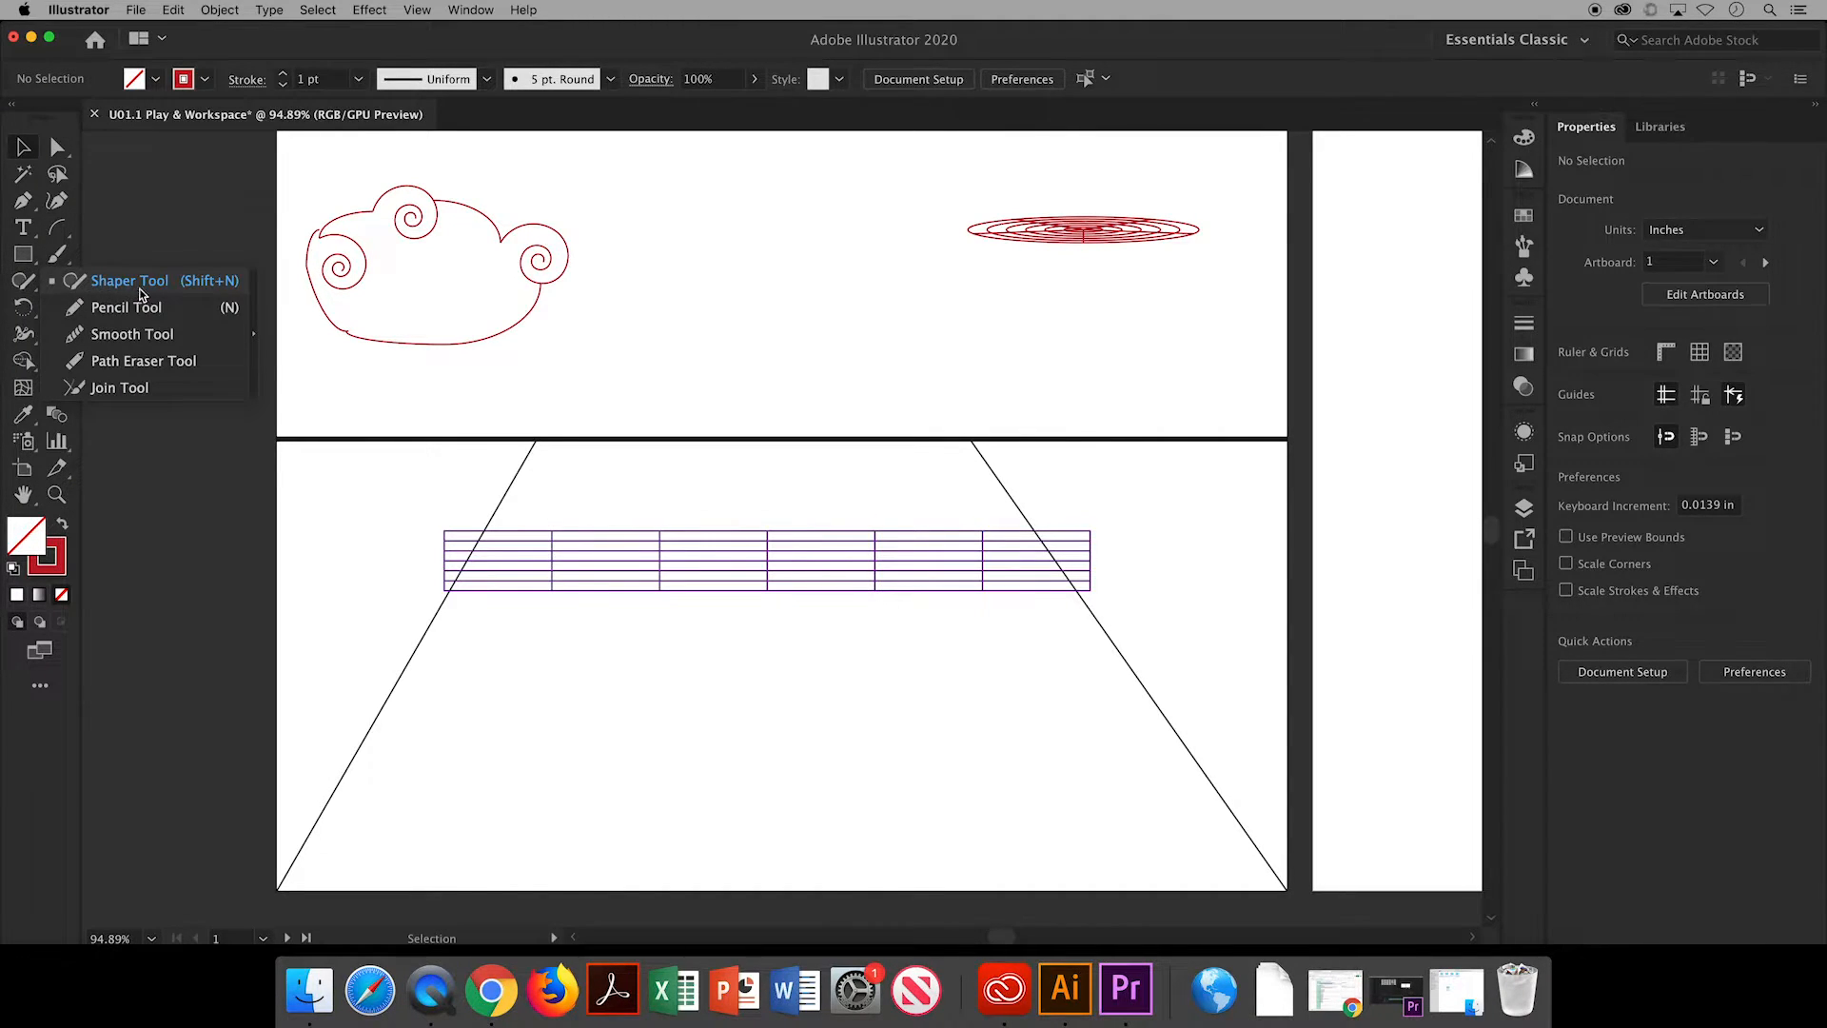
mouse_move(125, 306)
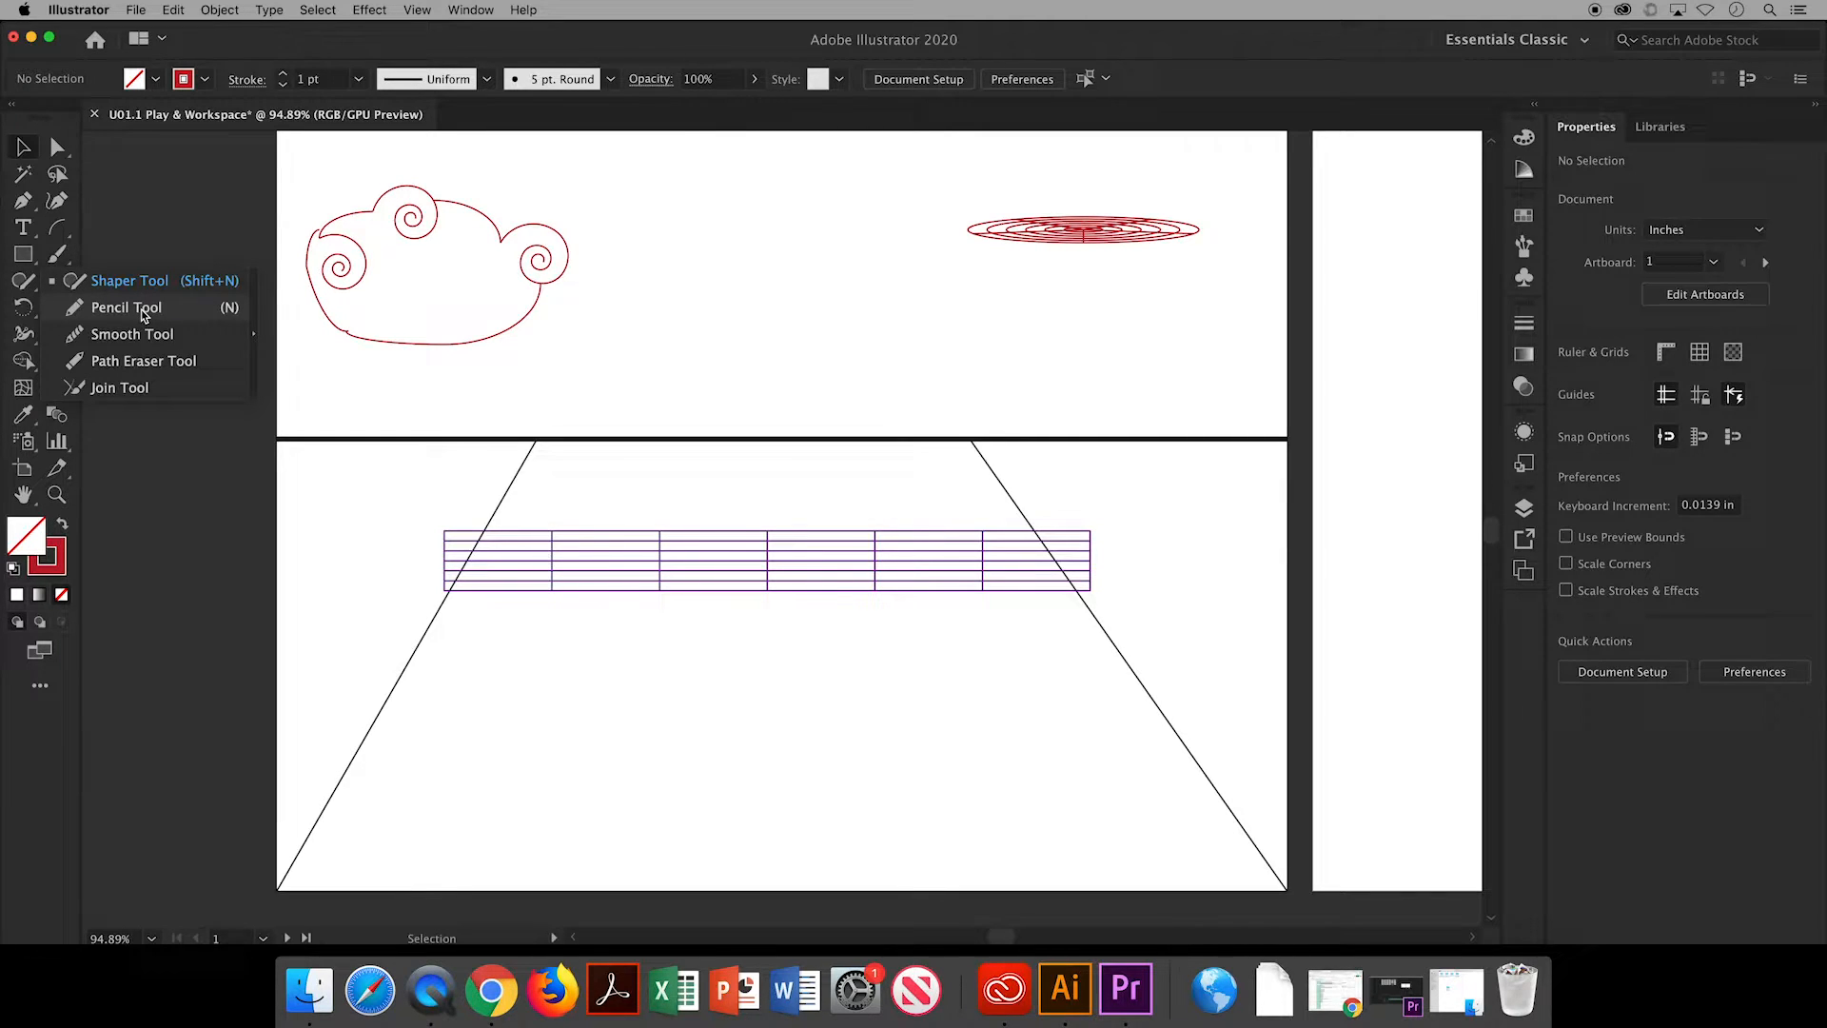
click(125, 306)
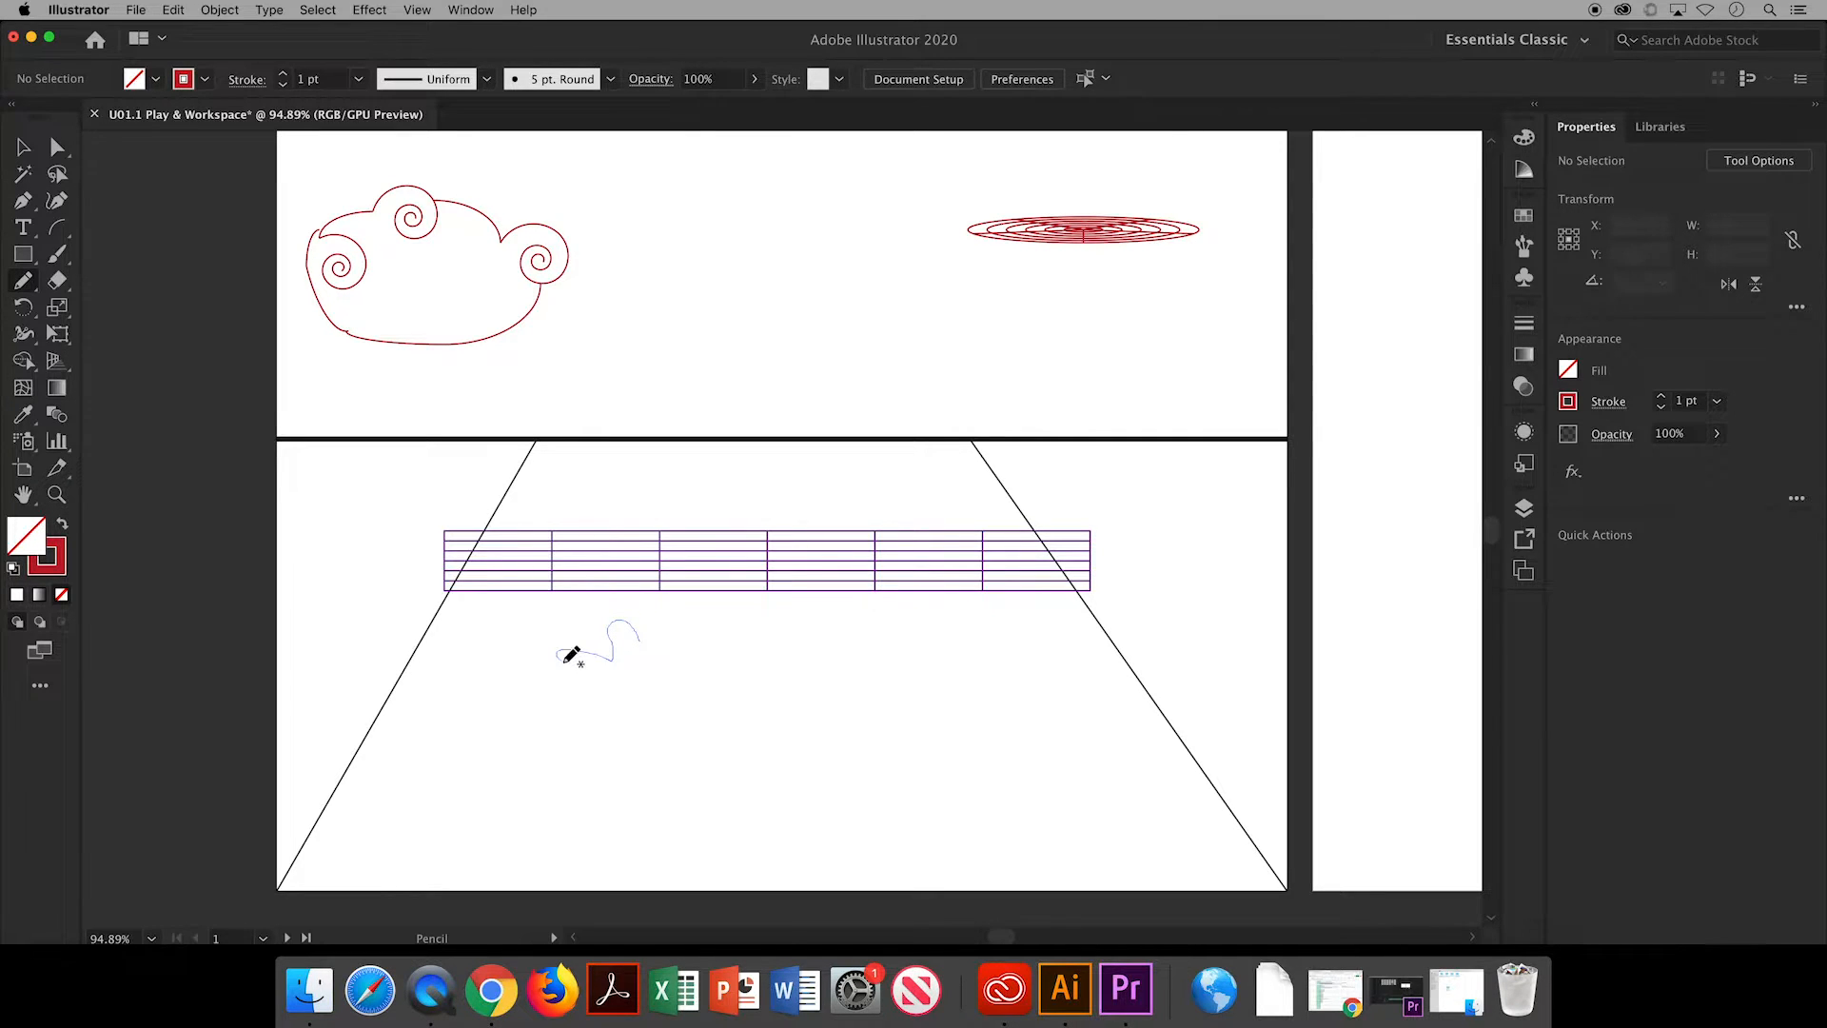
drag(571, 654, 606, 740)
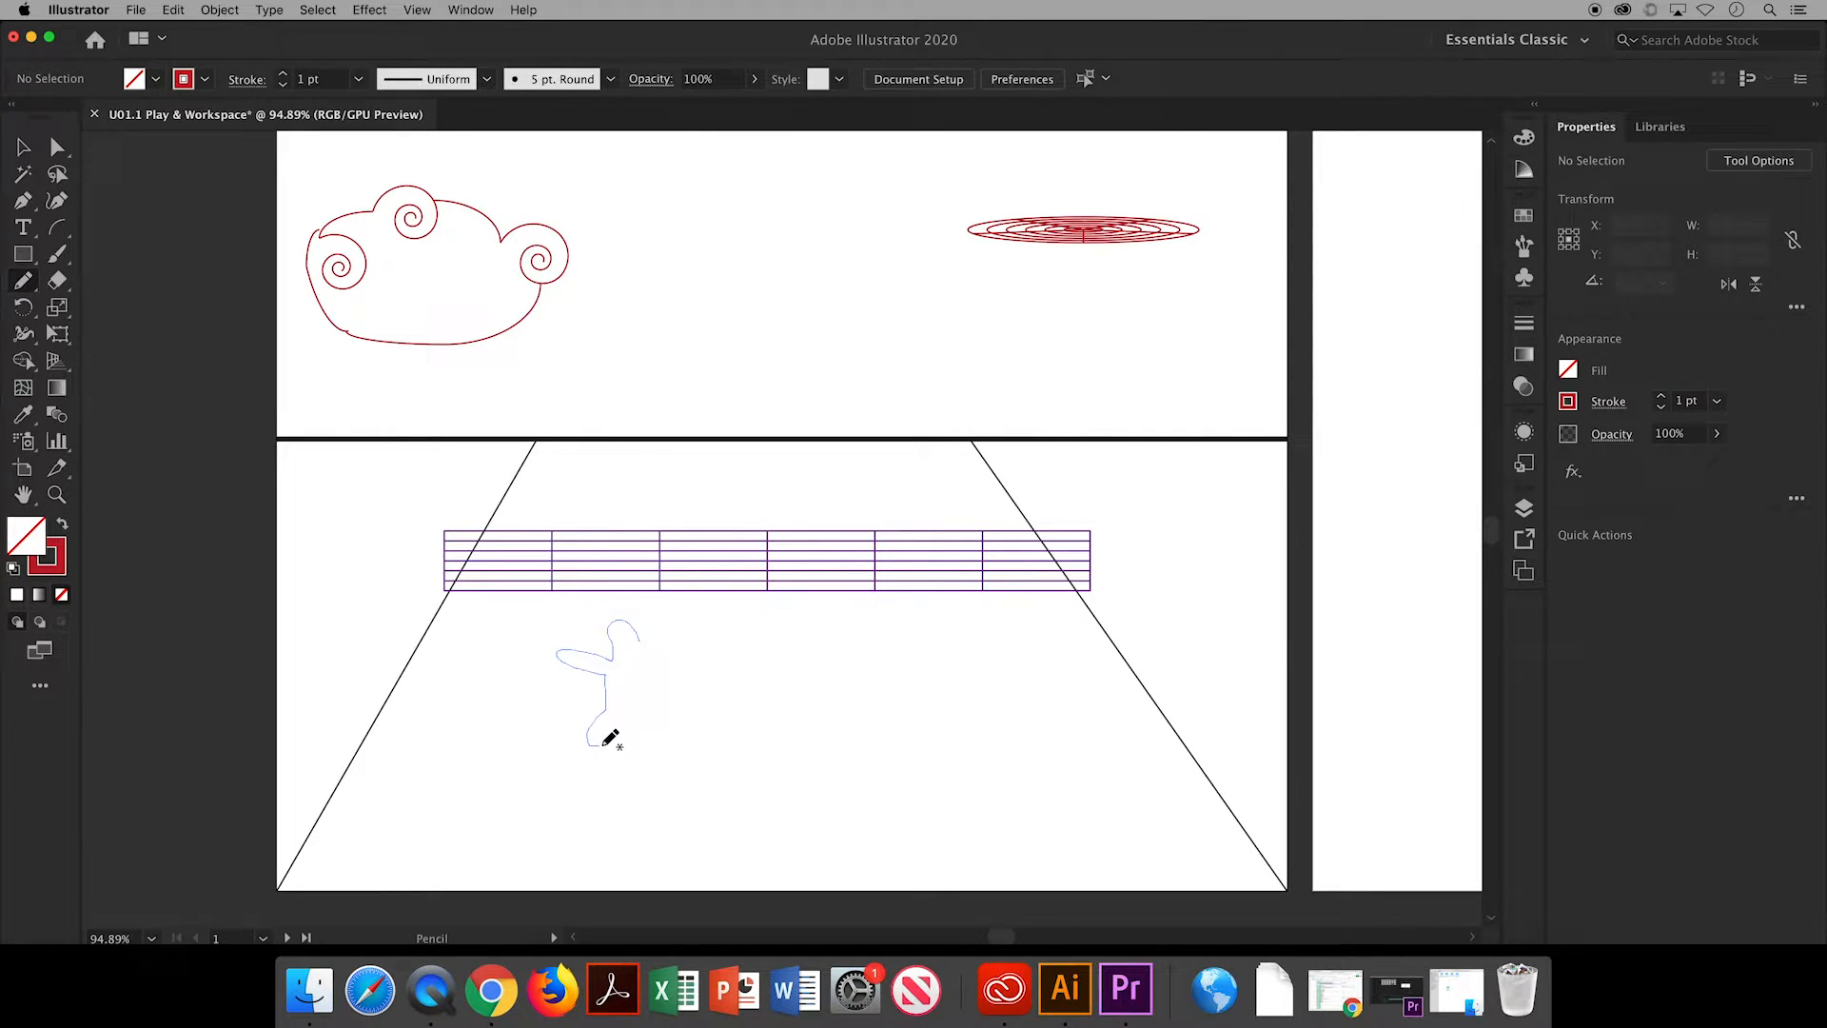
drag(606, 734, 634, 699)
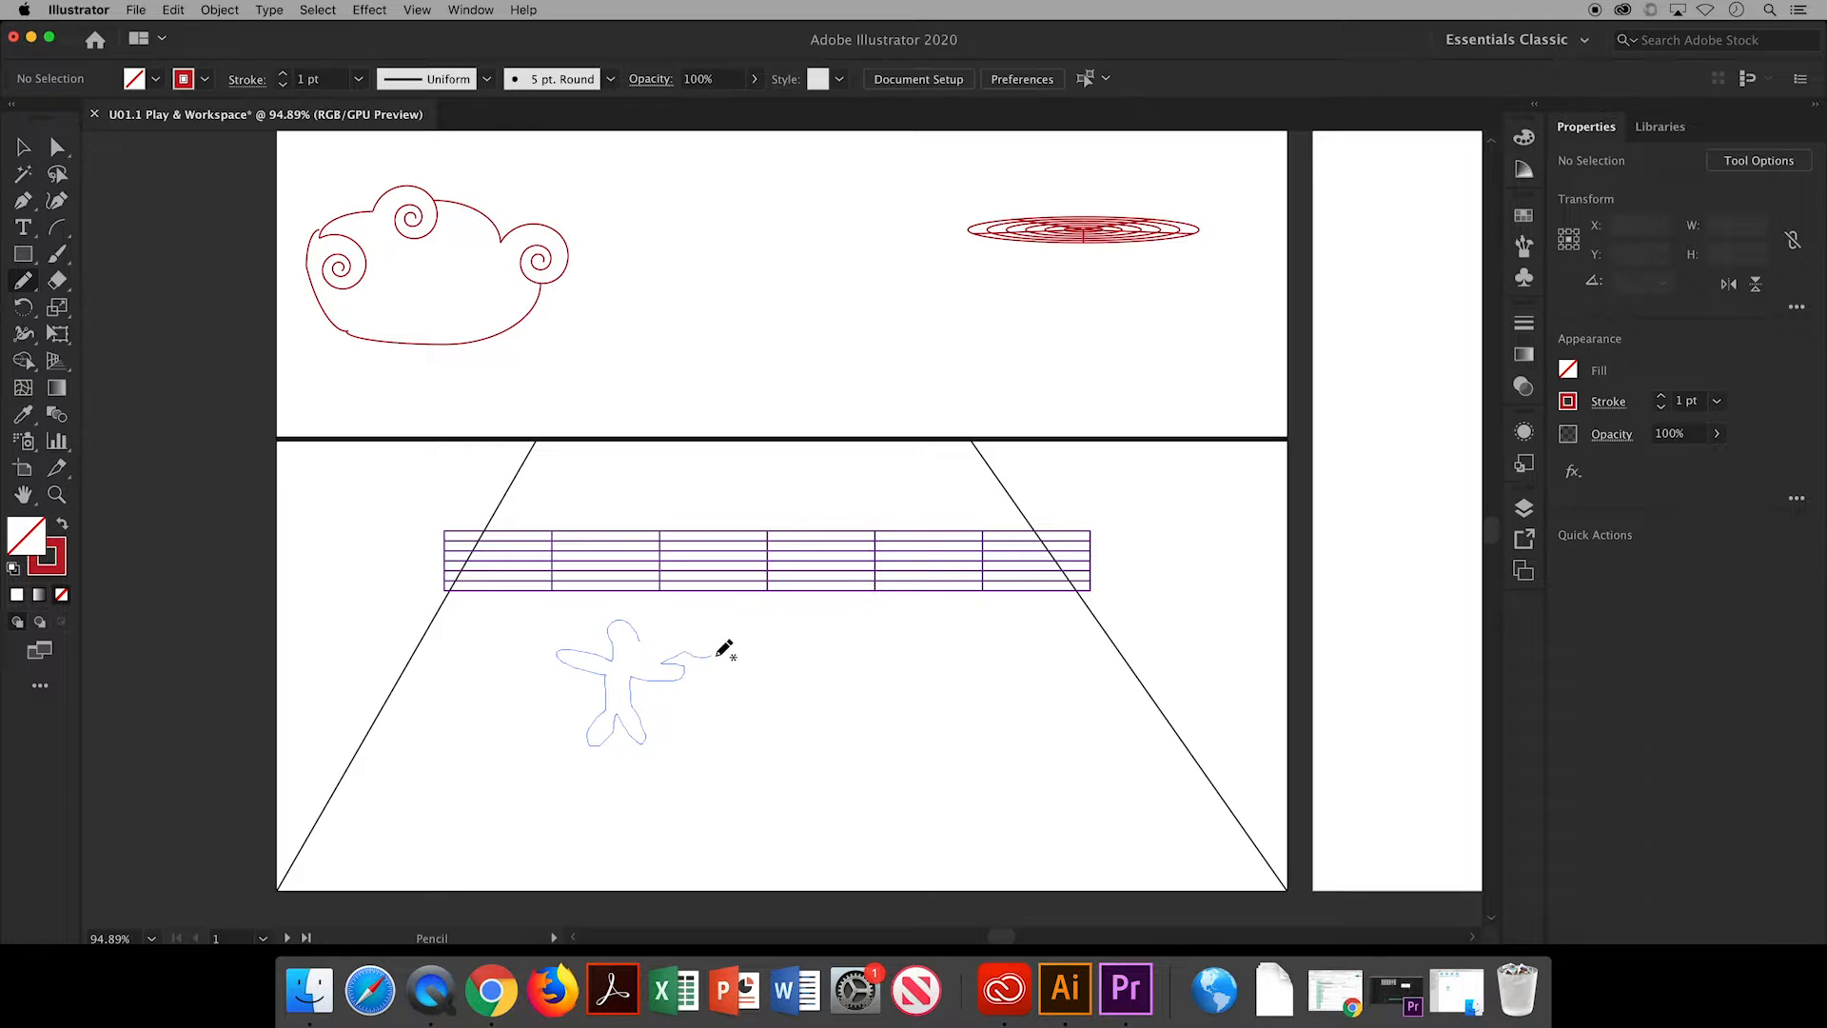
drag(694, 653, 670, 635)
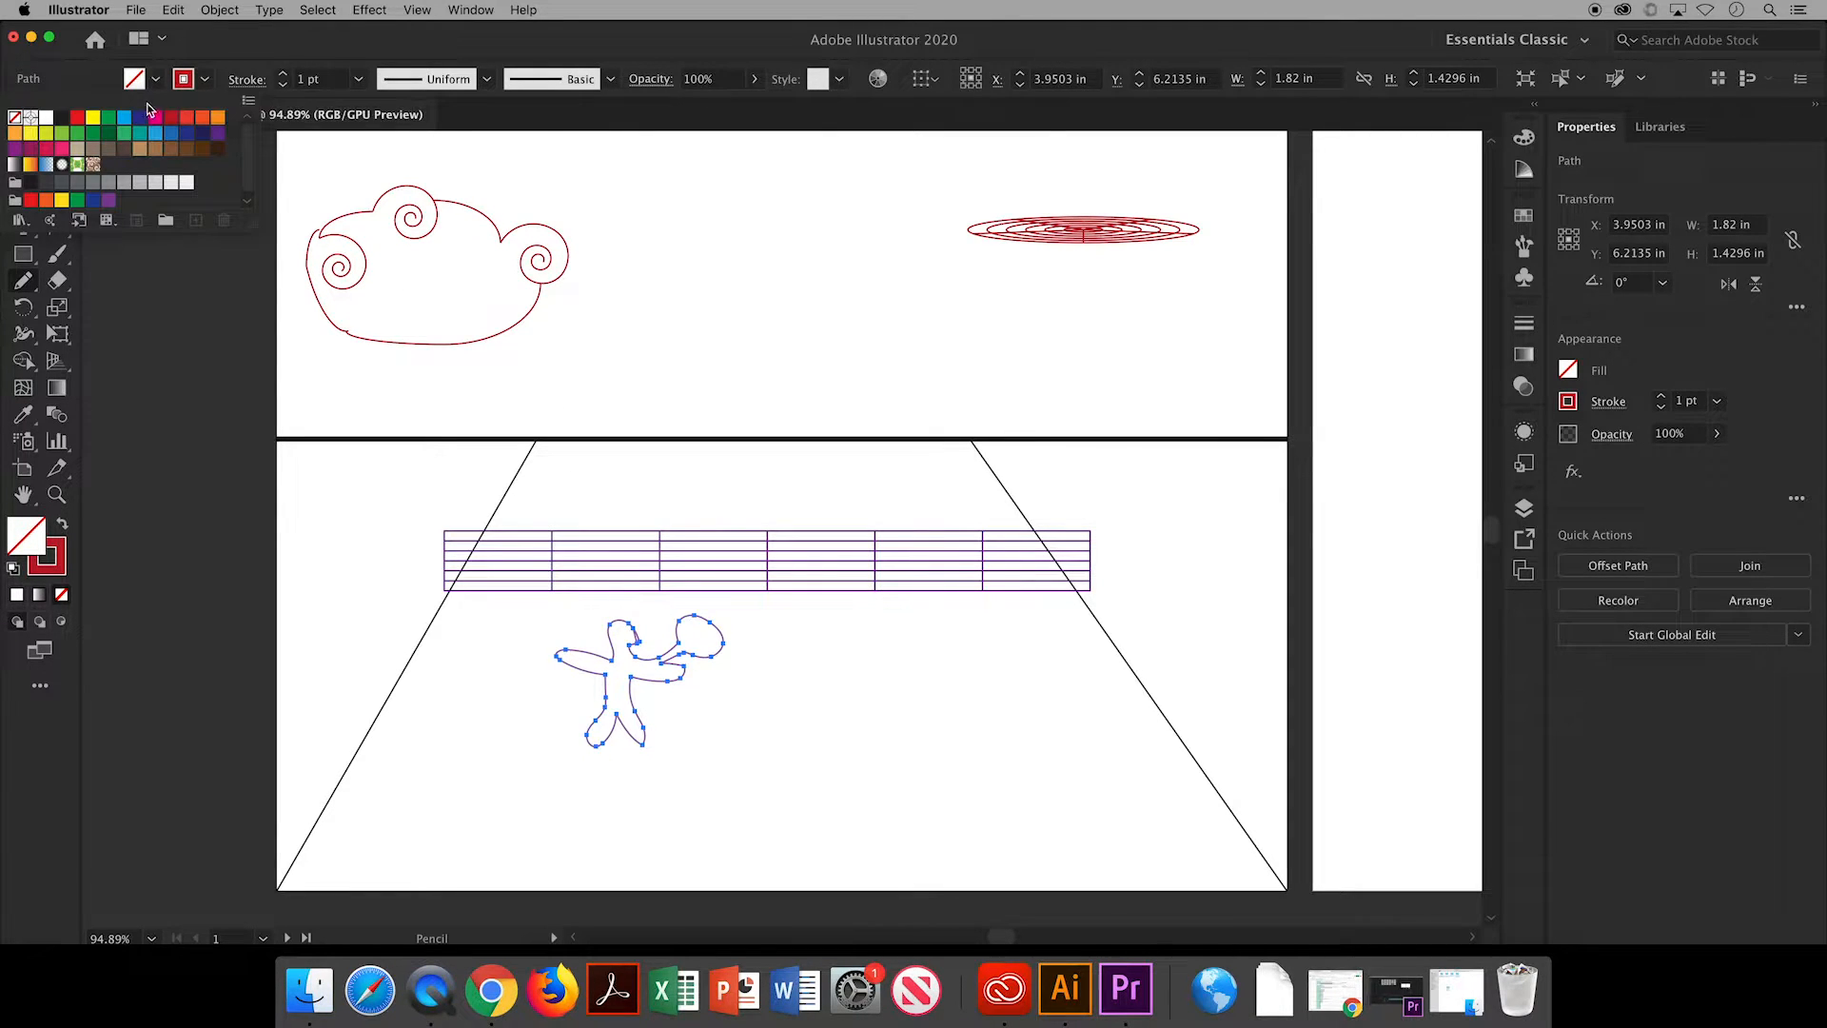
click(140, 116)
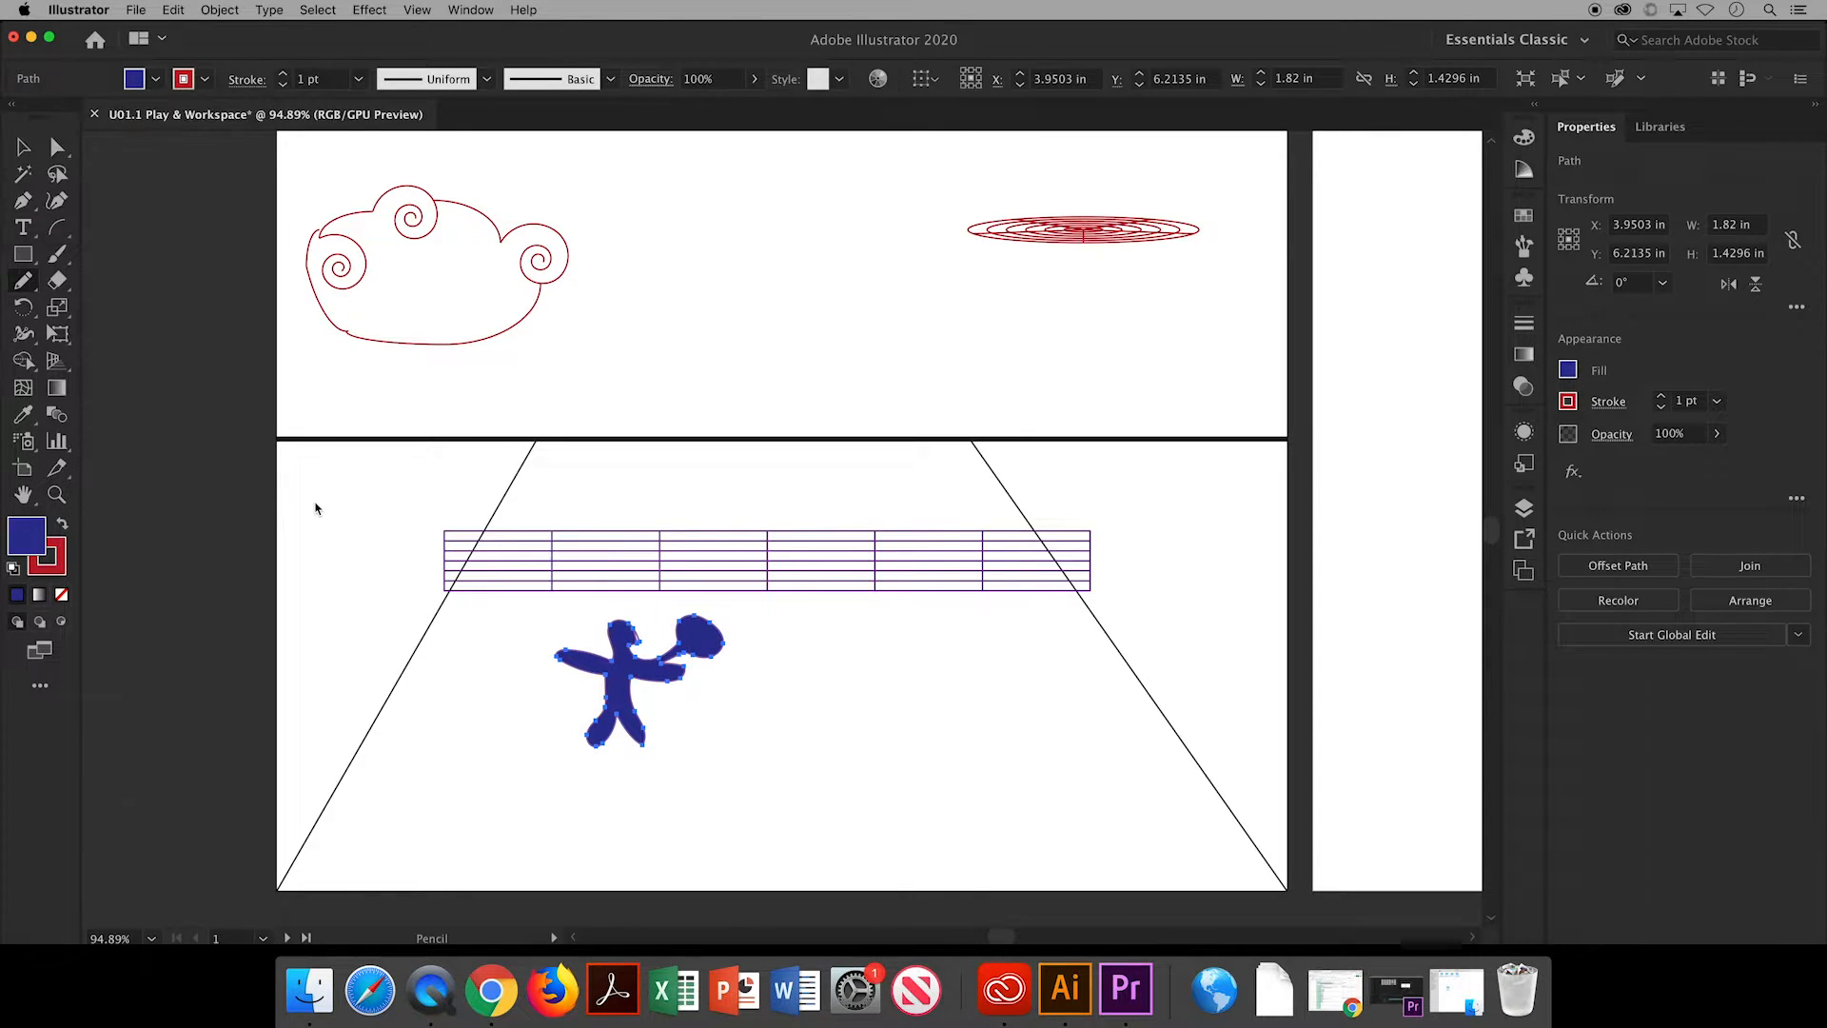
mouse_move(64, 245)
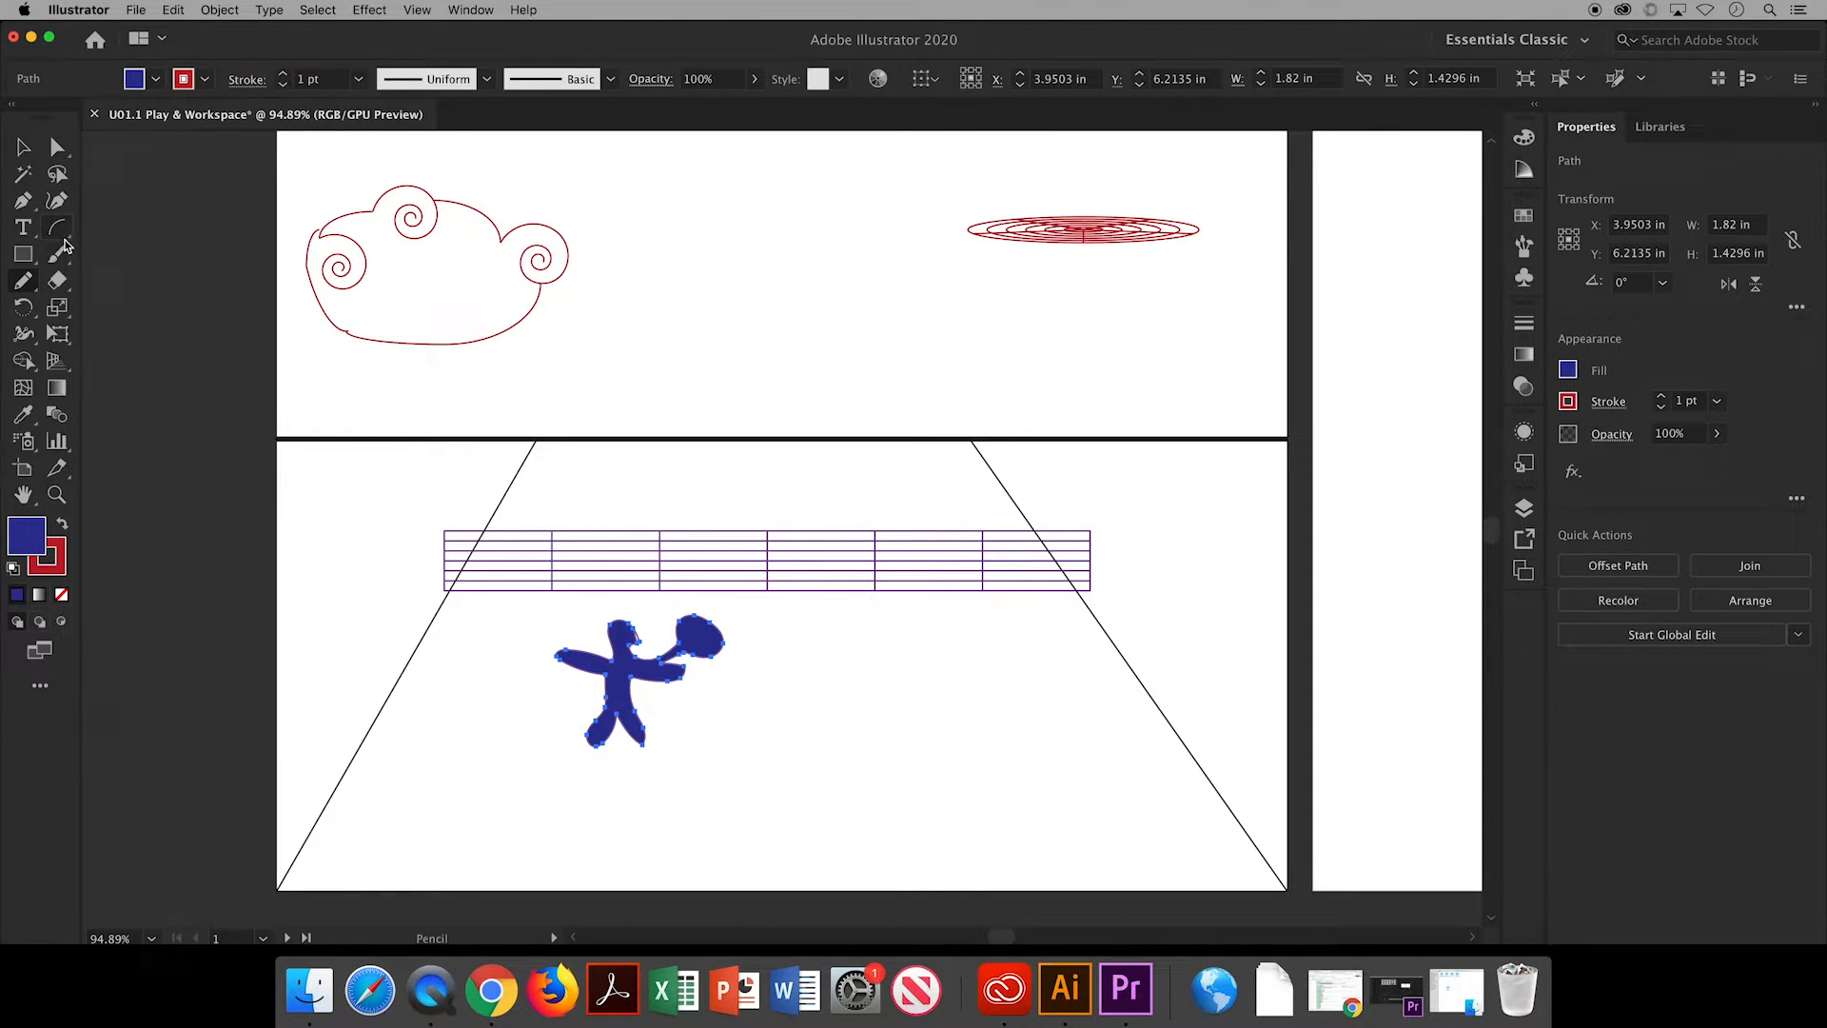
Draw an arc dome over the saucer and begin adding its rib lines.
click(56, 227)
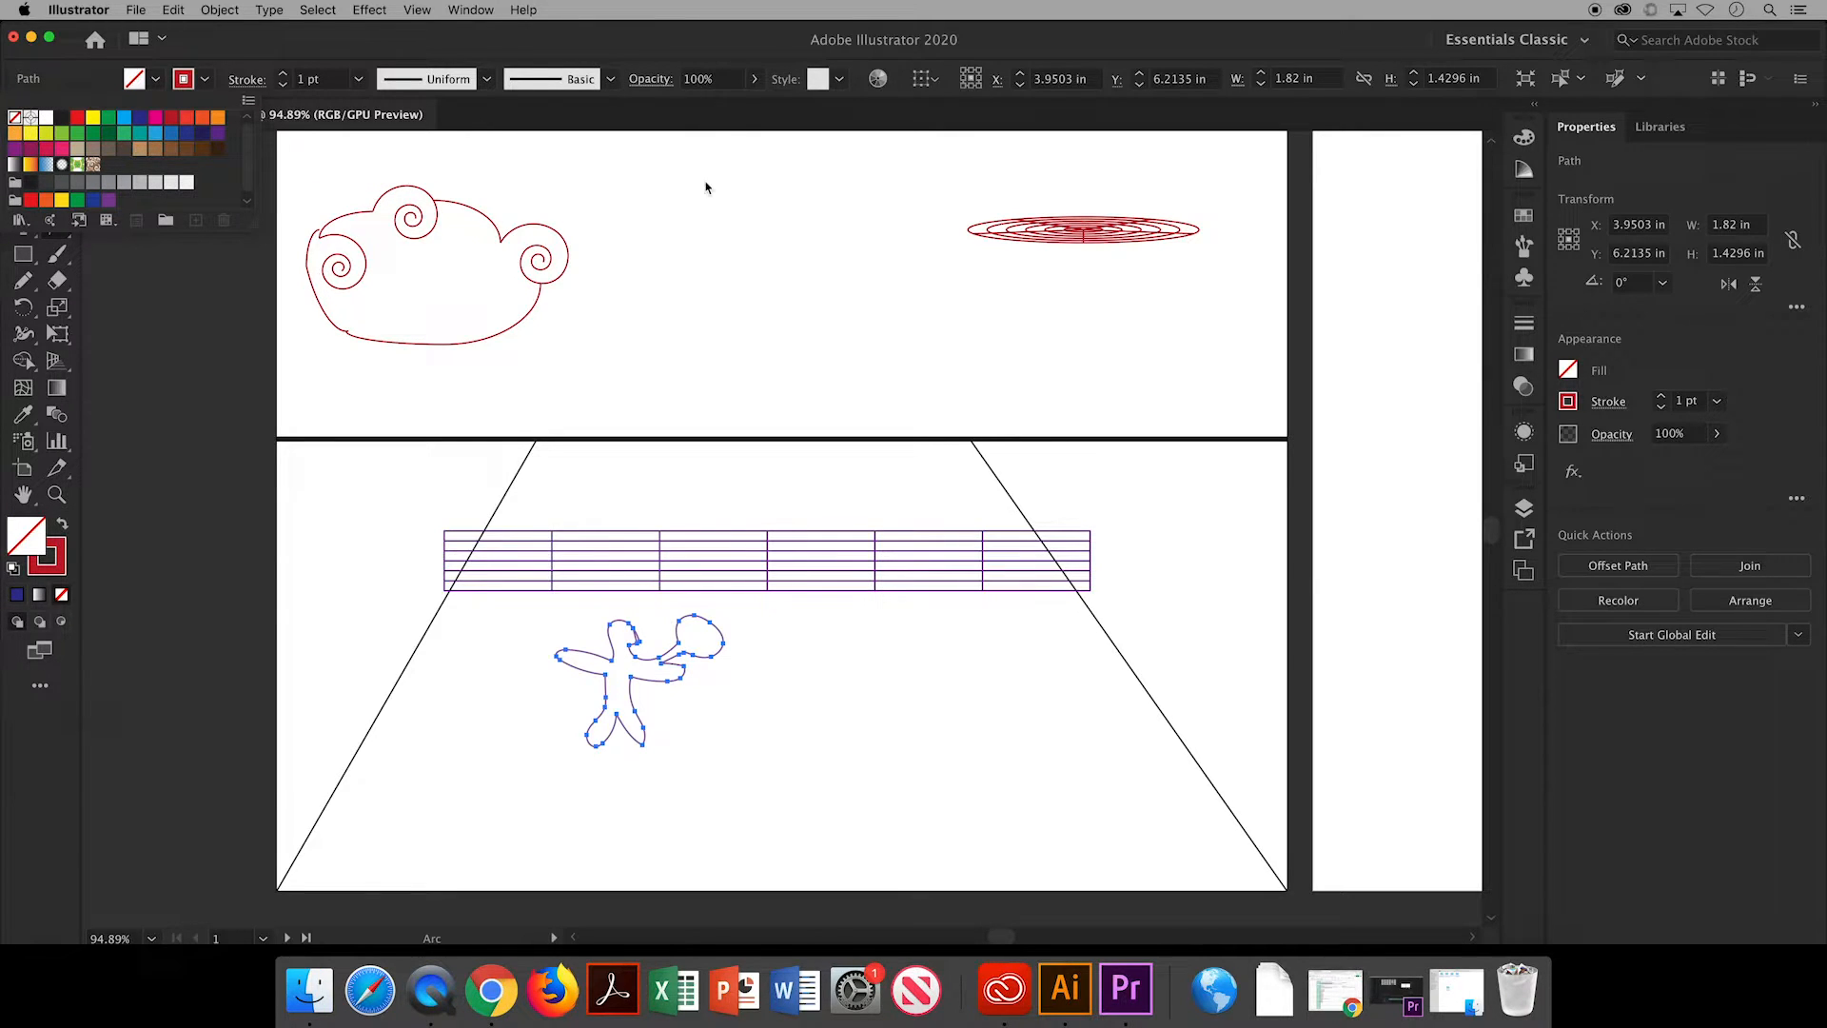
mouse_move(972, 230)
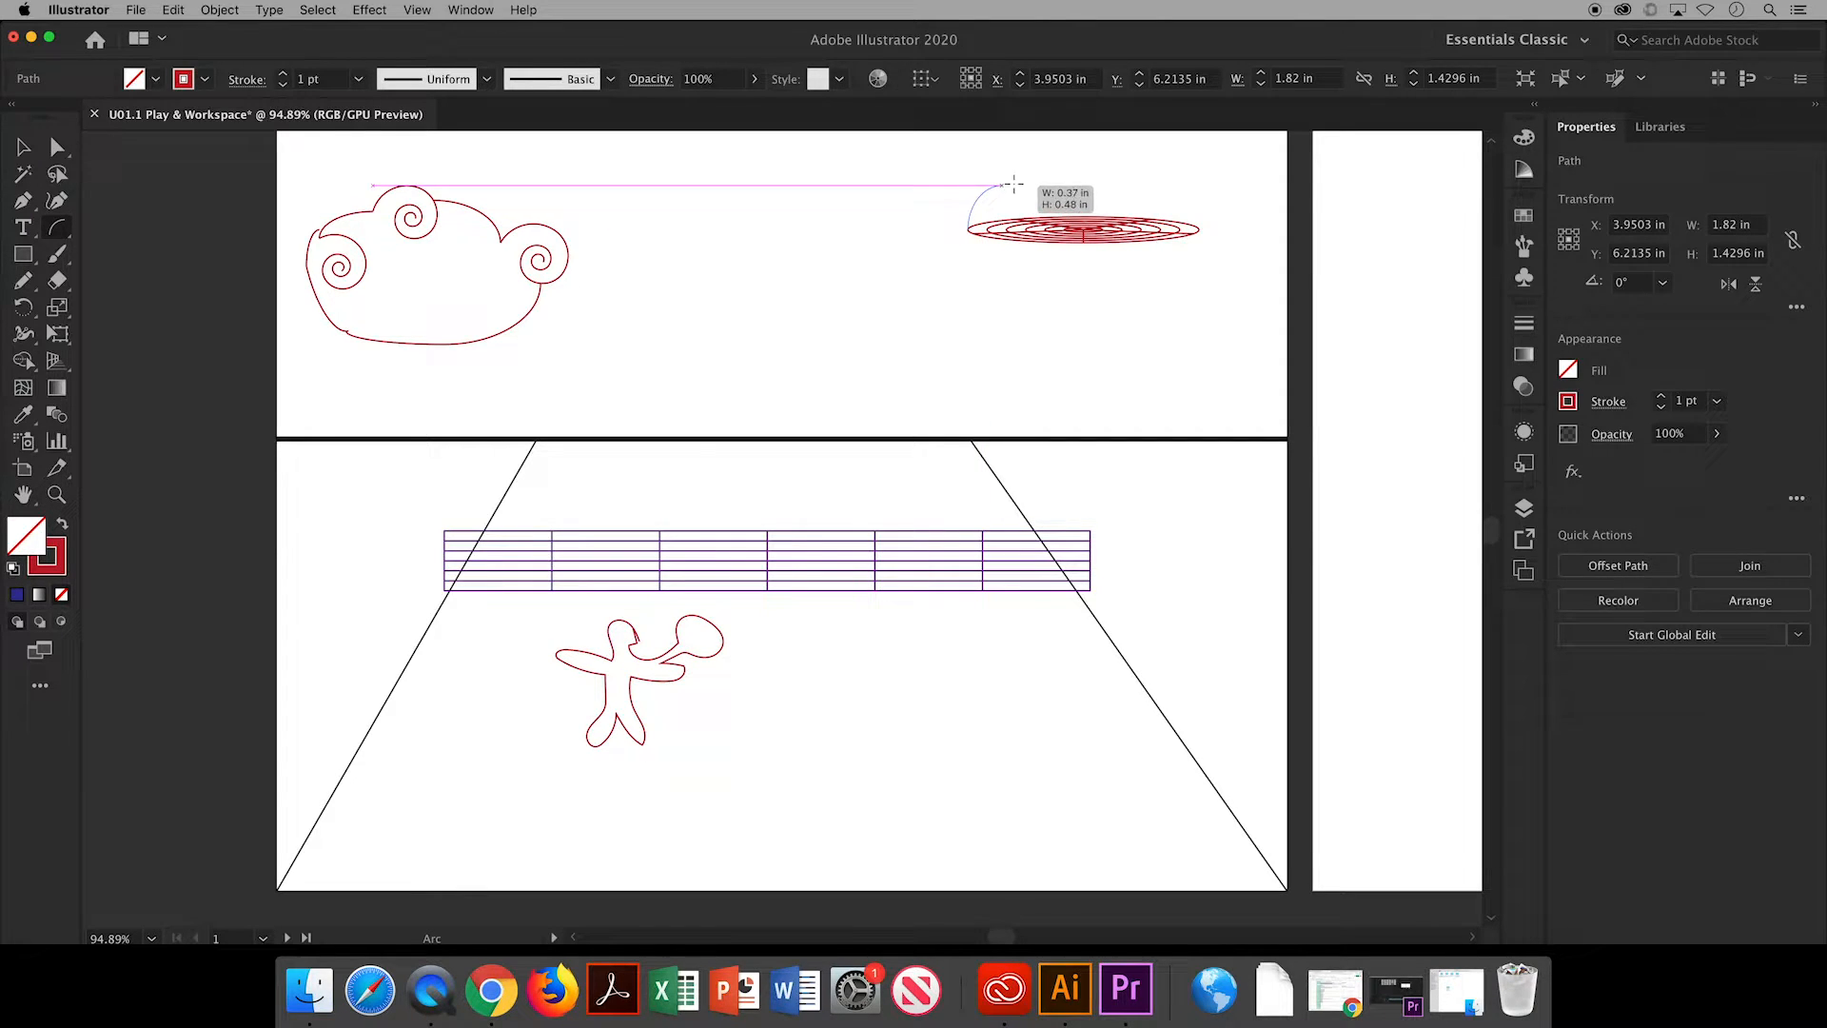
drag(996, 187, 1084, 175)
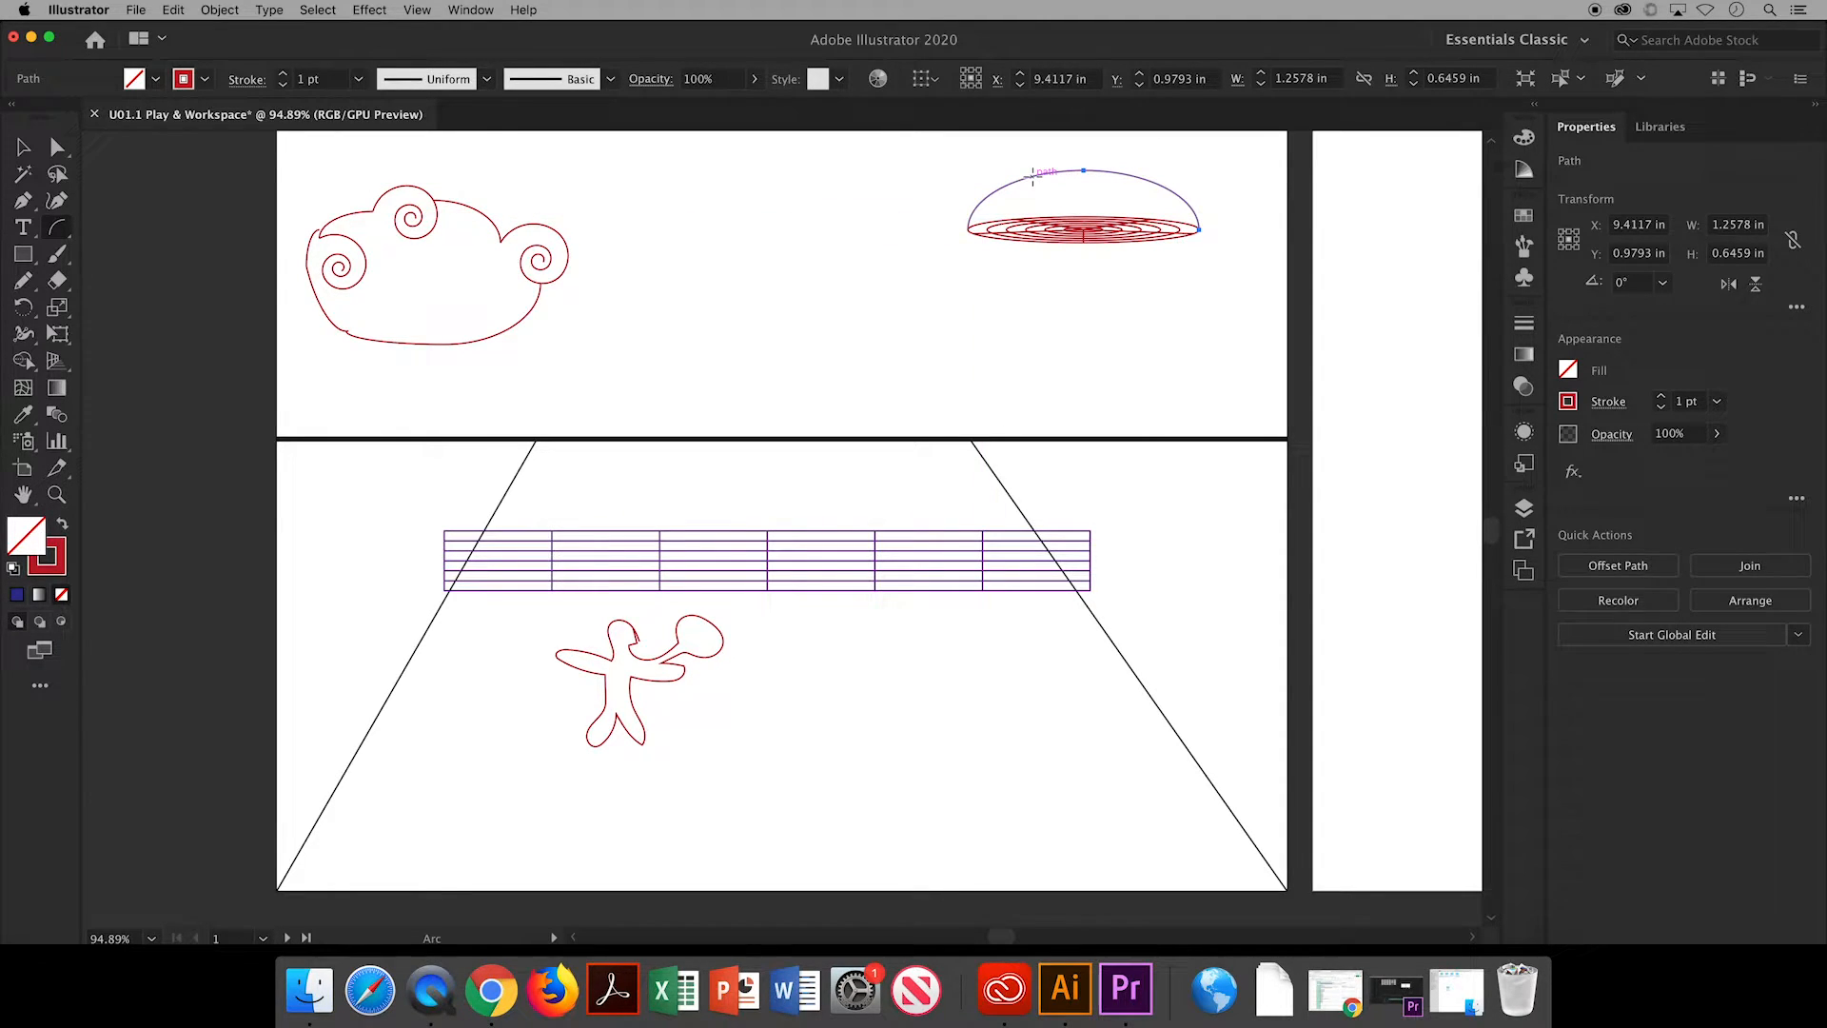
click(203, 78)
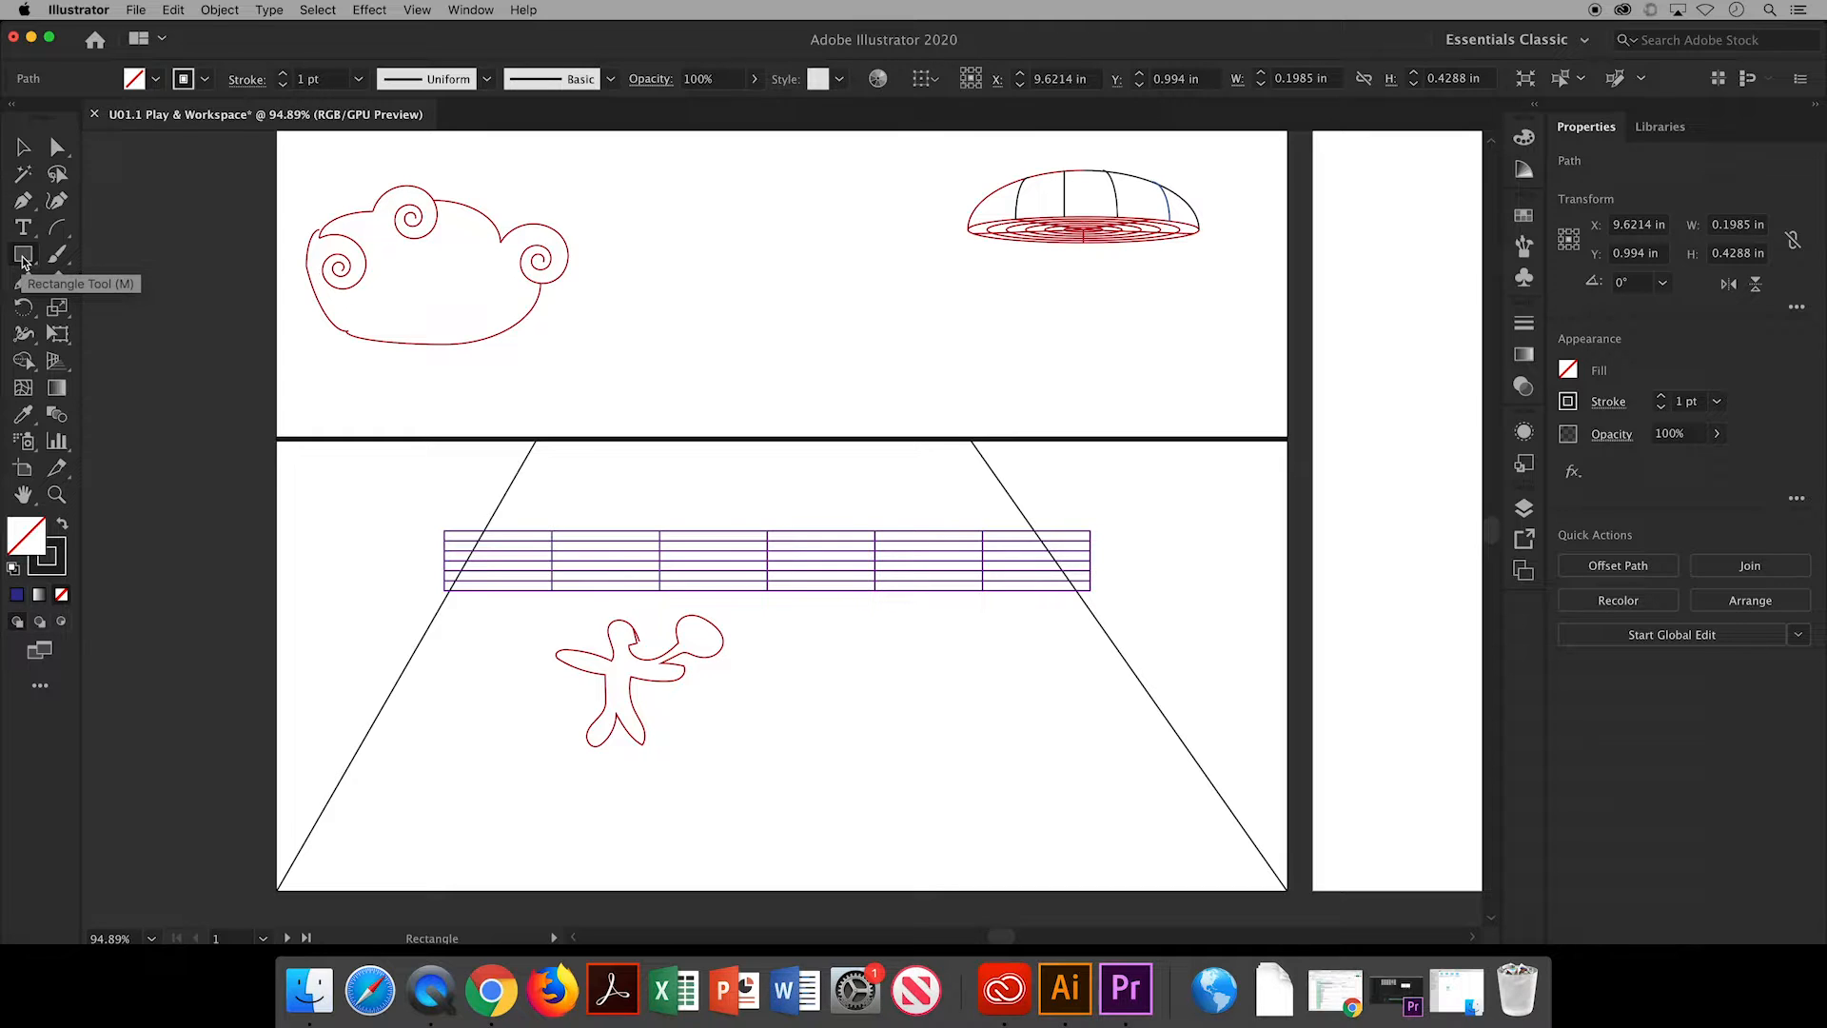
Draw a rectangle over the sky area and fill it bright blue.
click(23, 254)
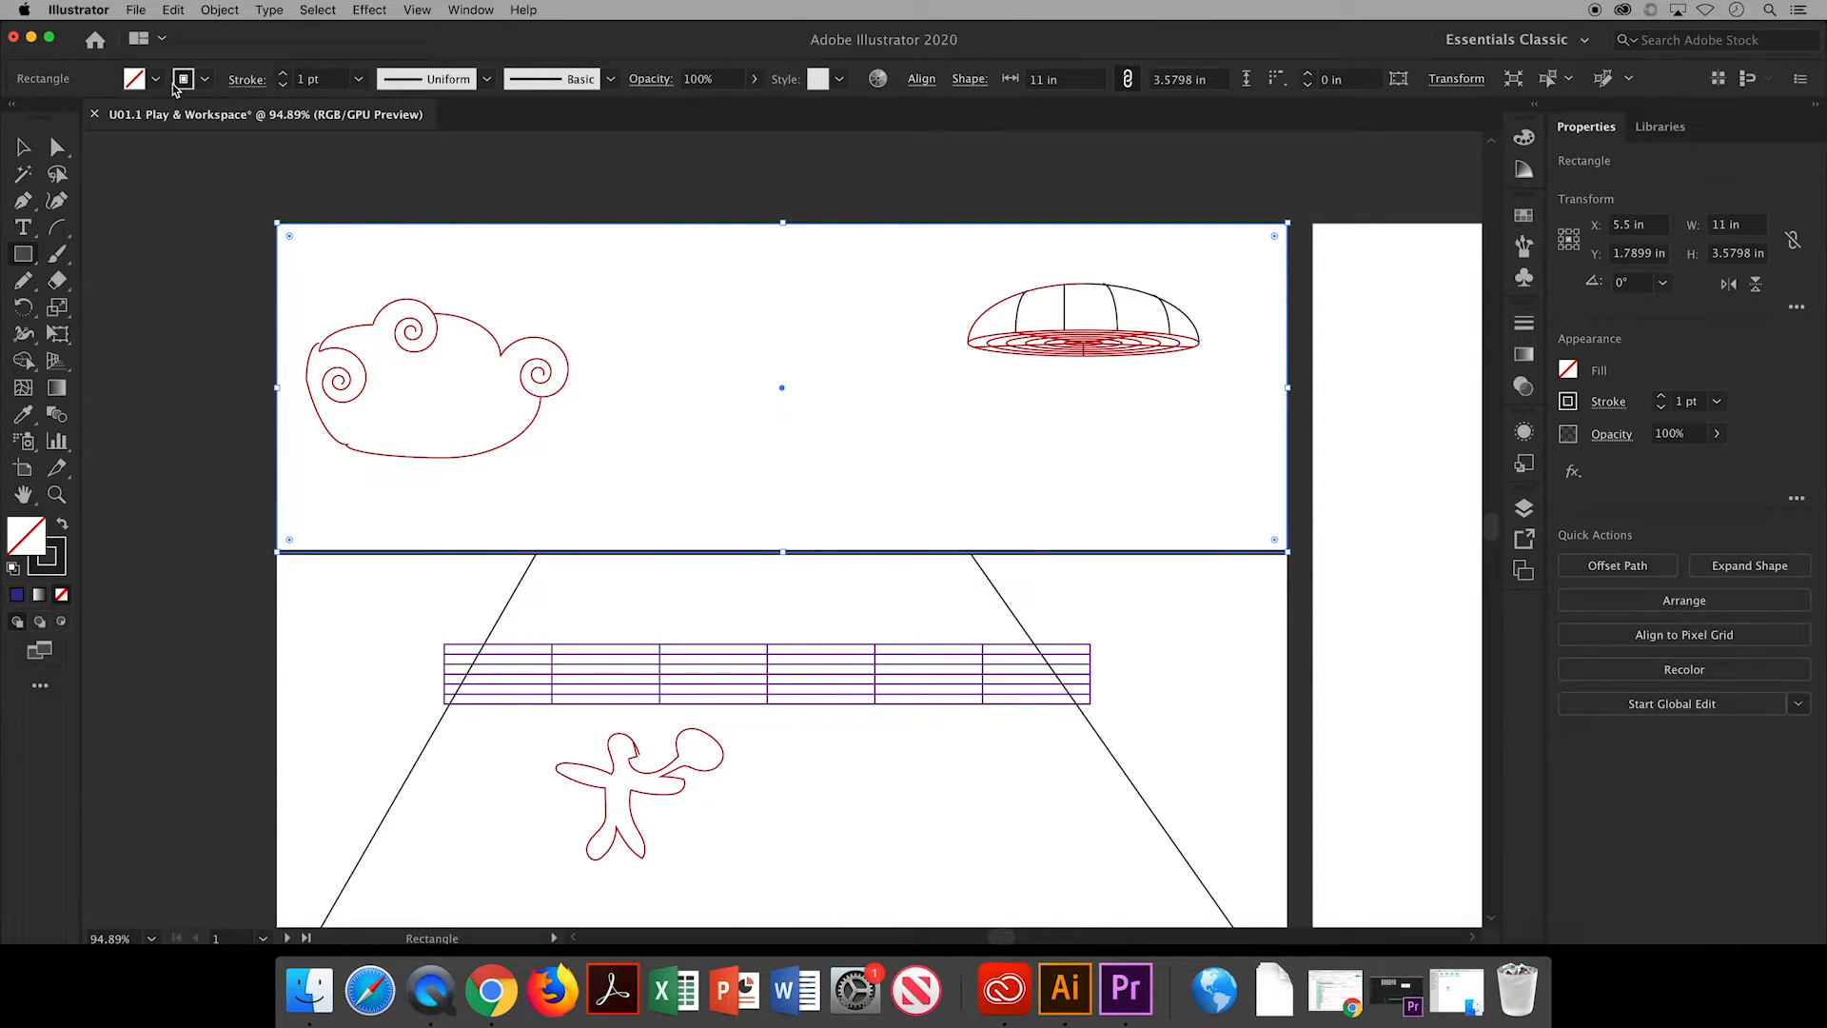
click(125, 118)
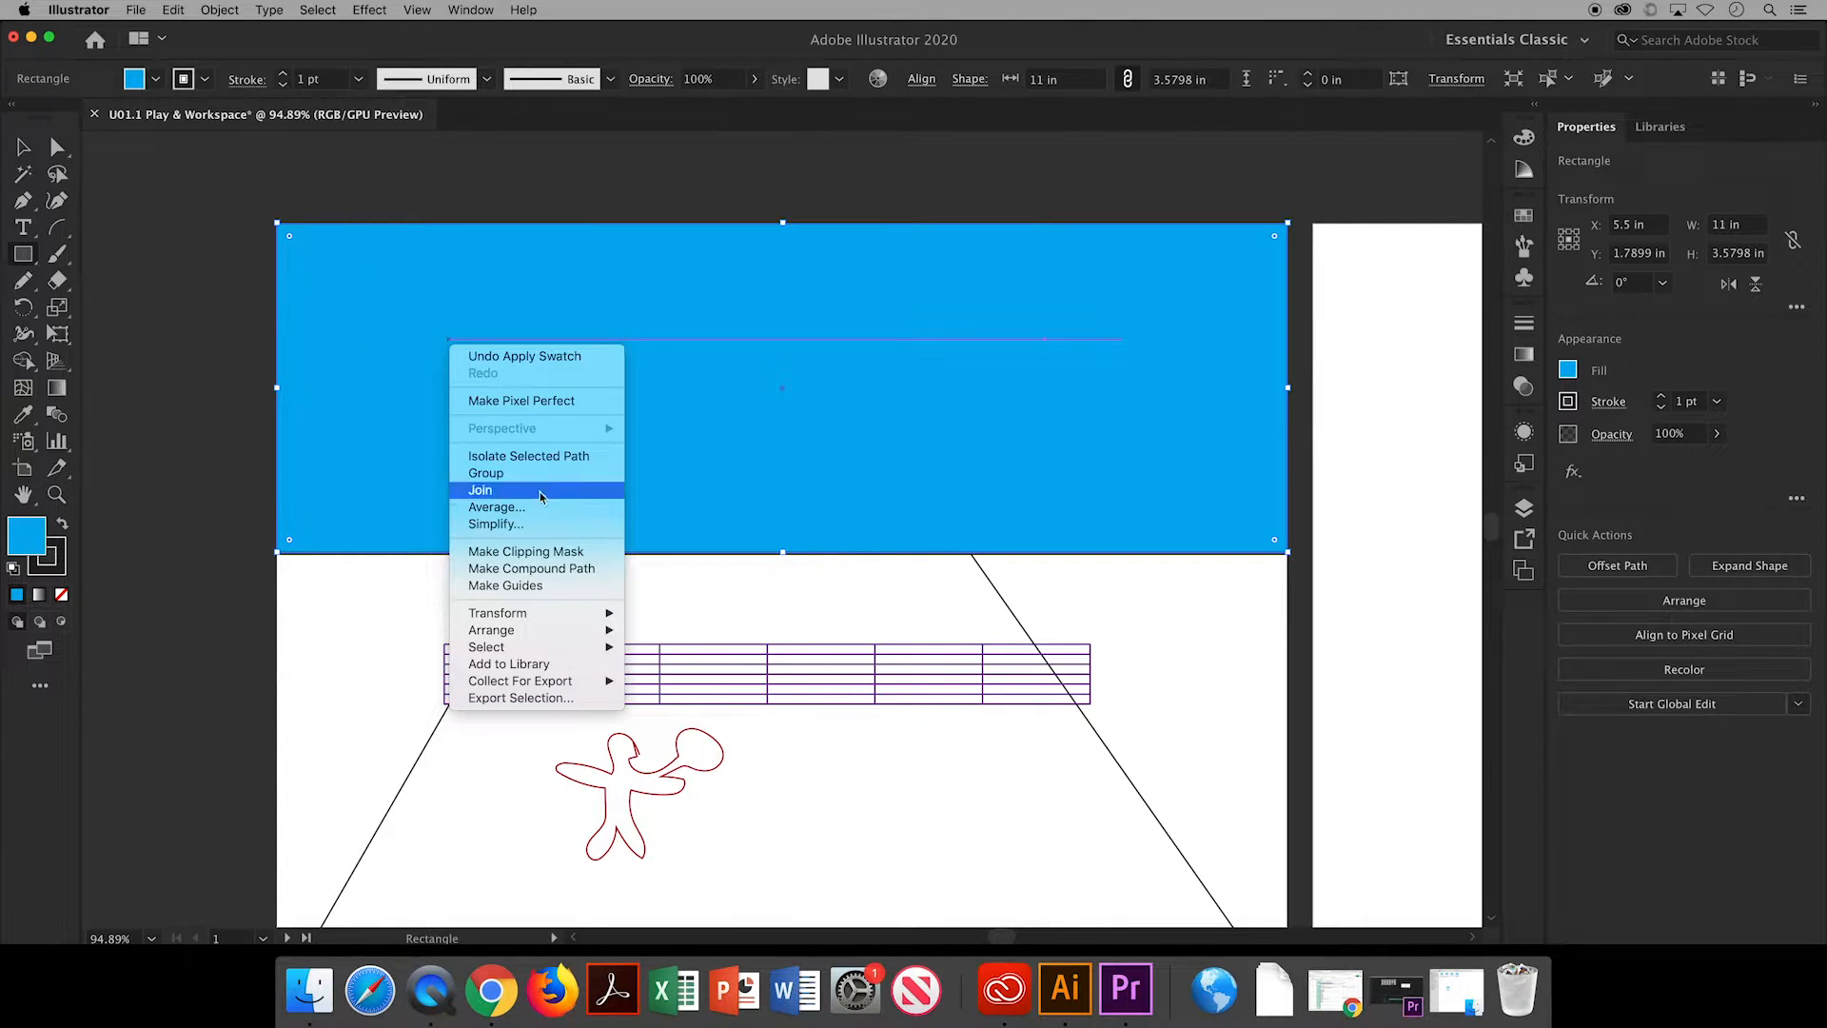
mouse_move(491, 629)
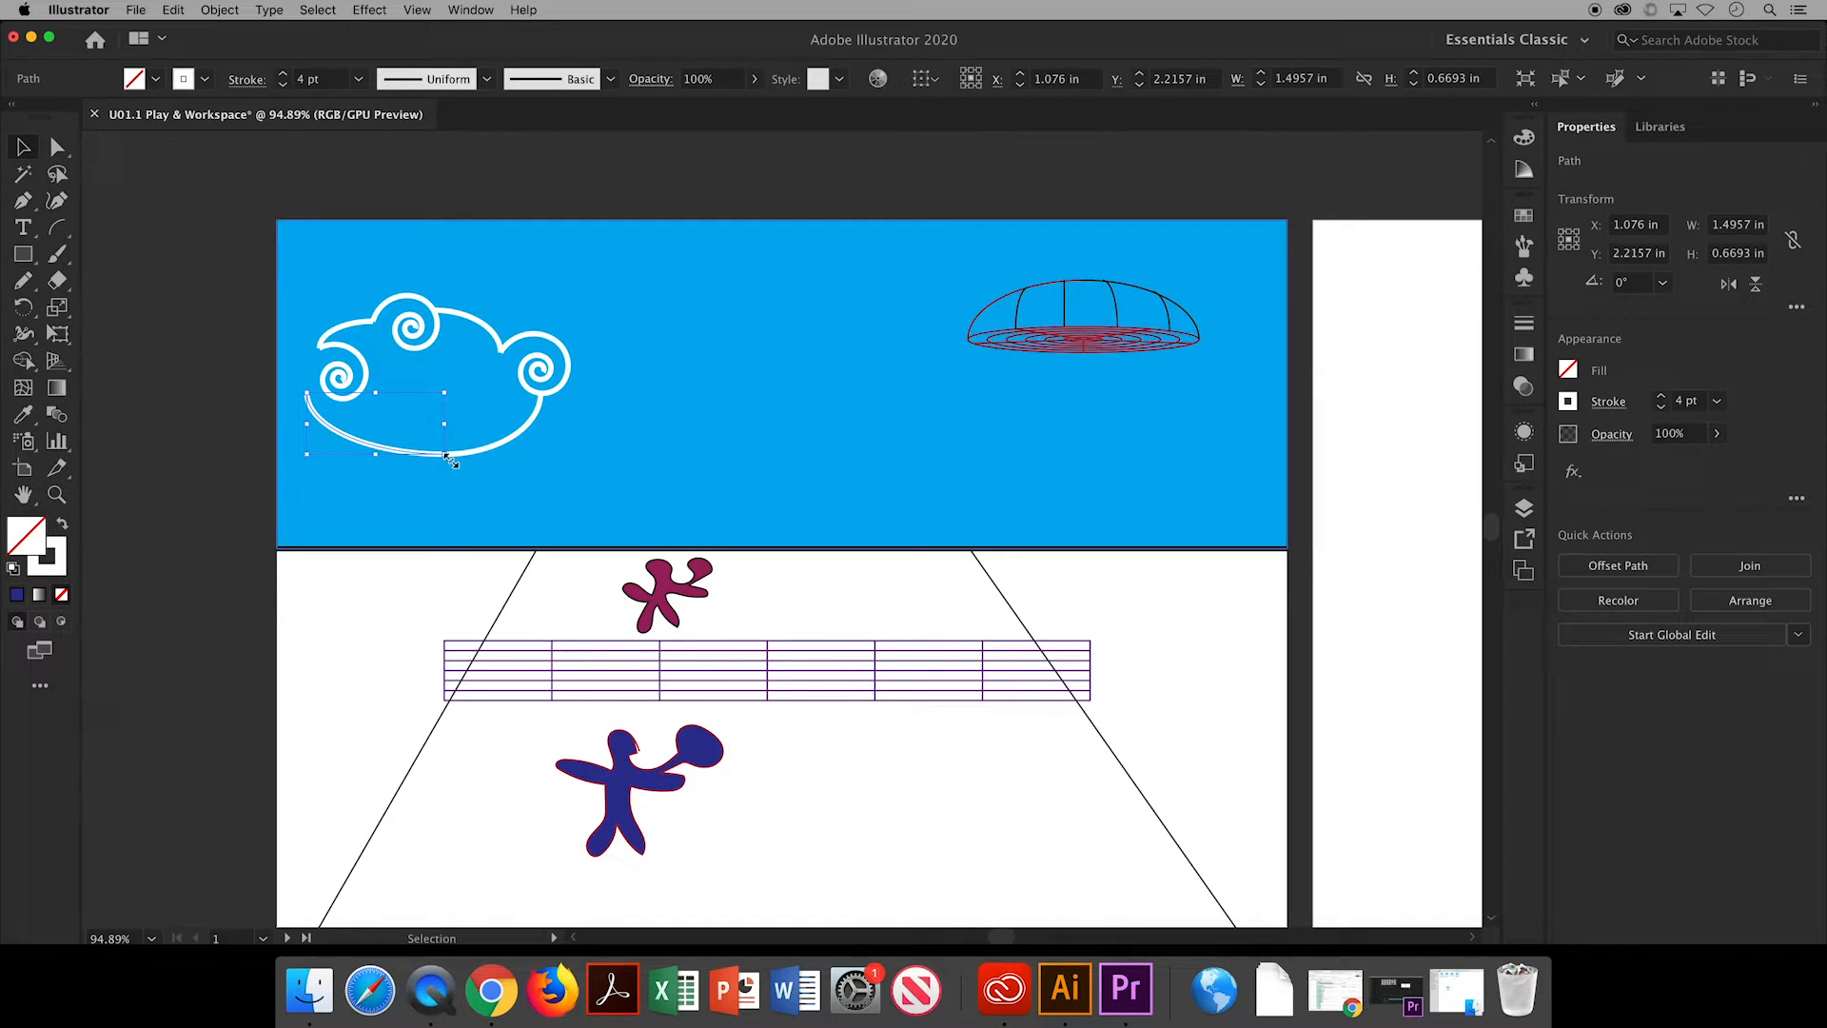
Add a second white cloud, a yellow dashed 8 pt saucer beam, green grass and an orange ball.
drag(447, 458, 388, 394)
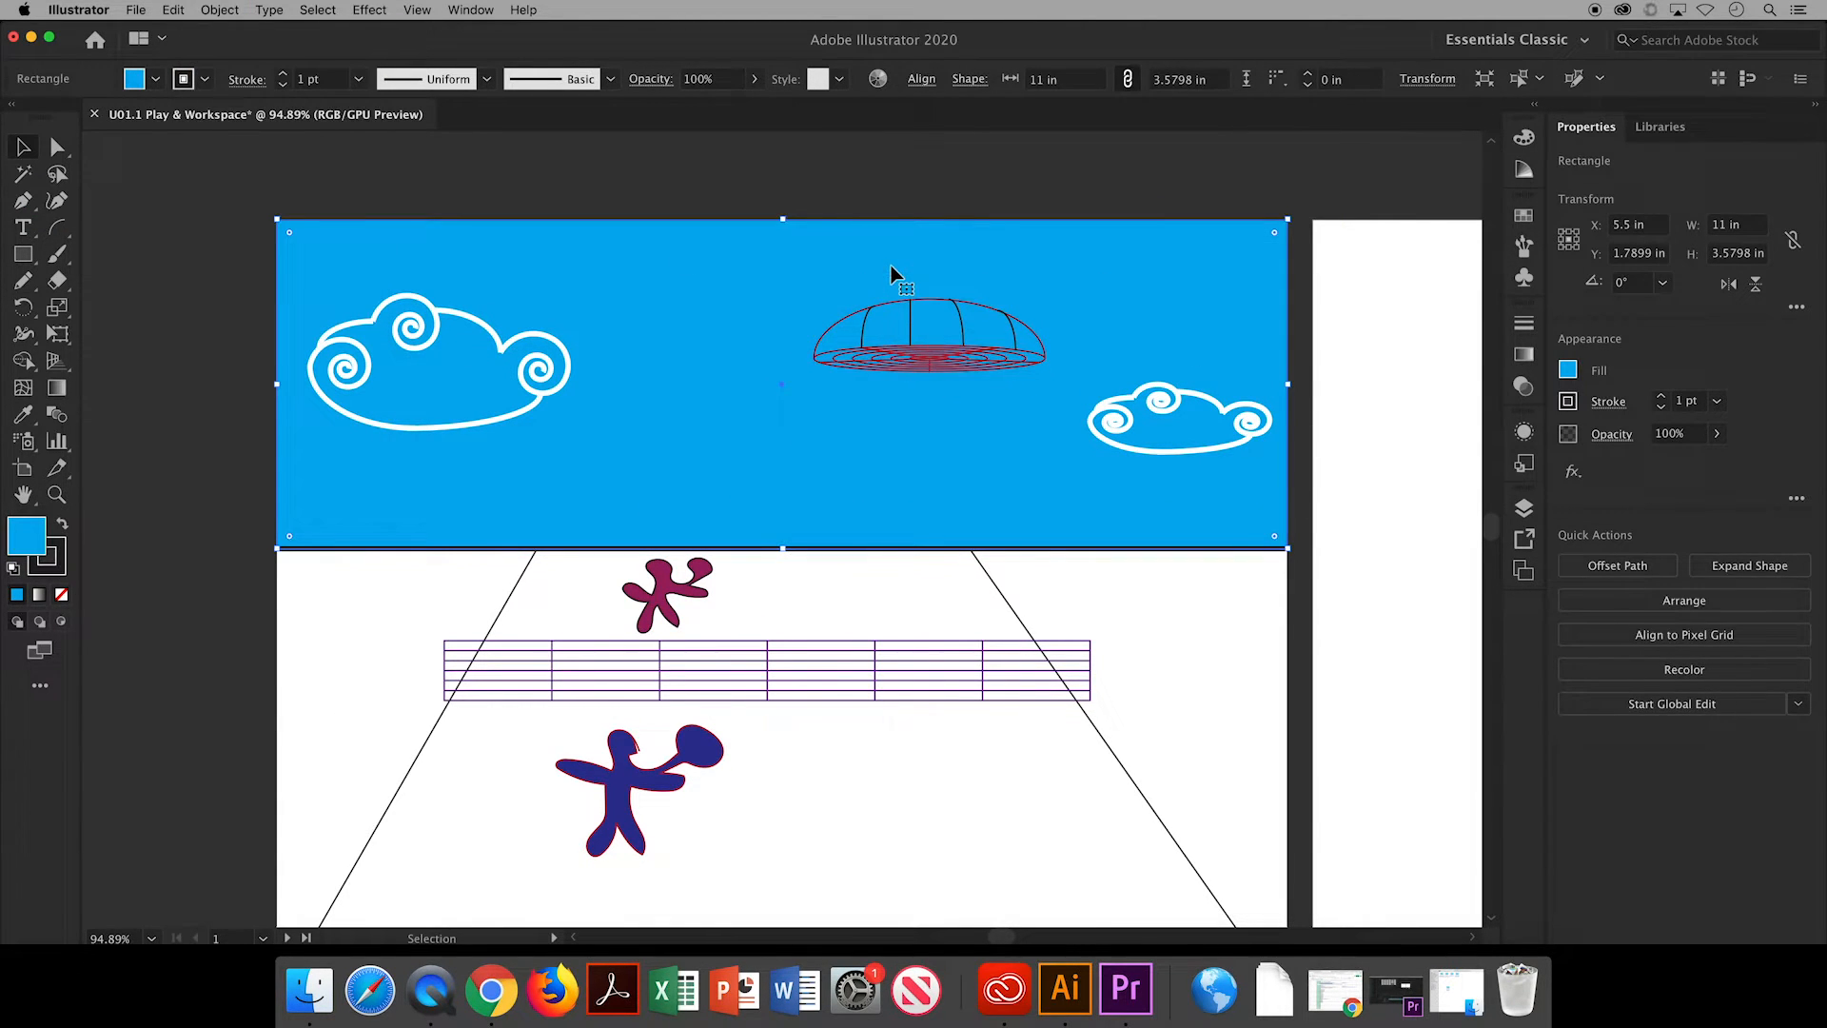
right_click(664, 582)
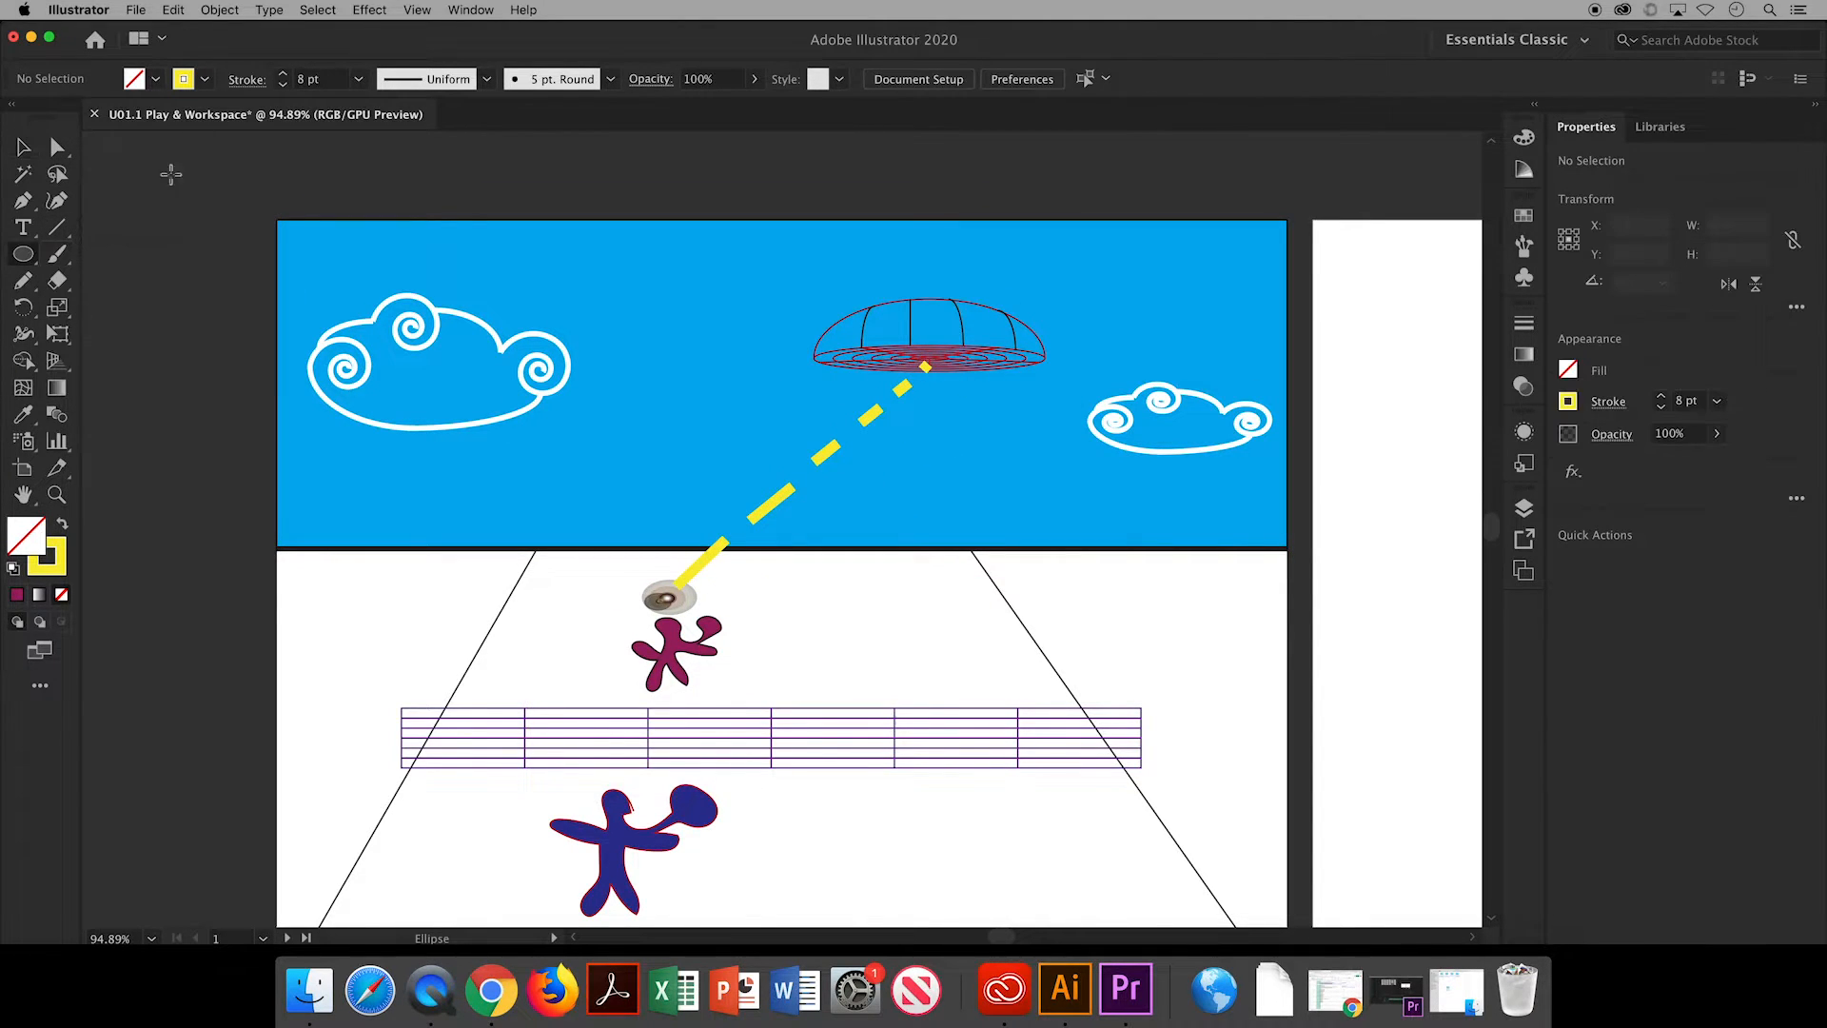
click(728, 782)
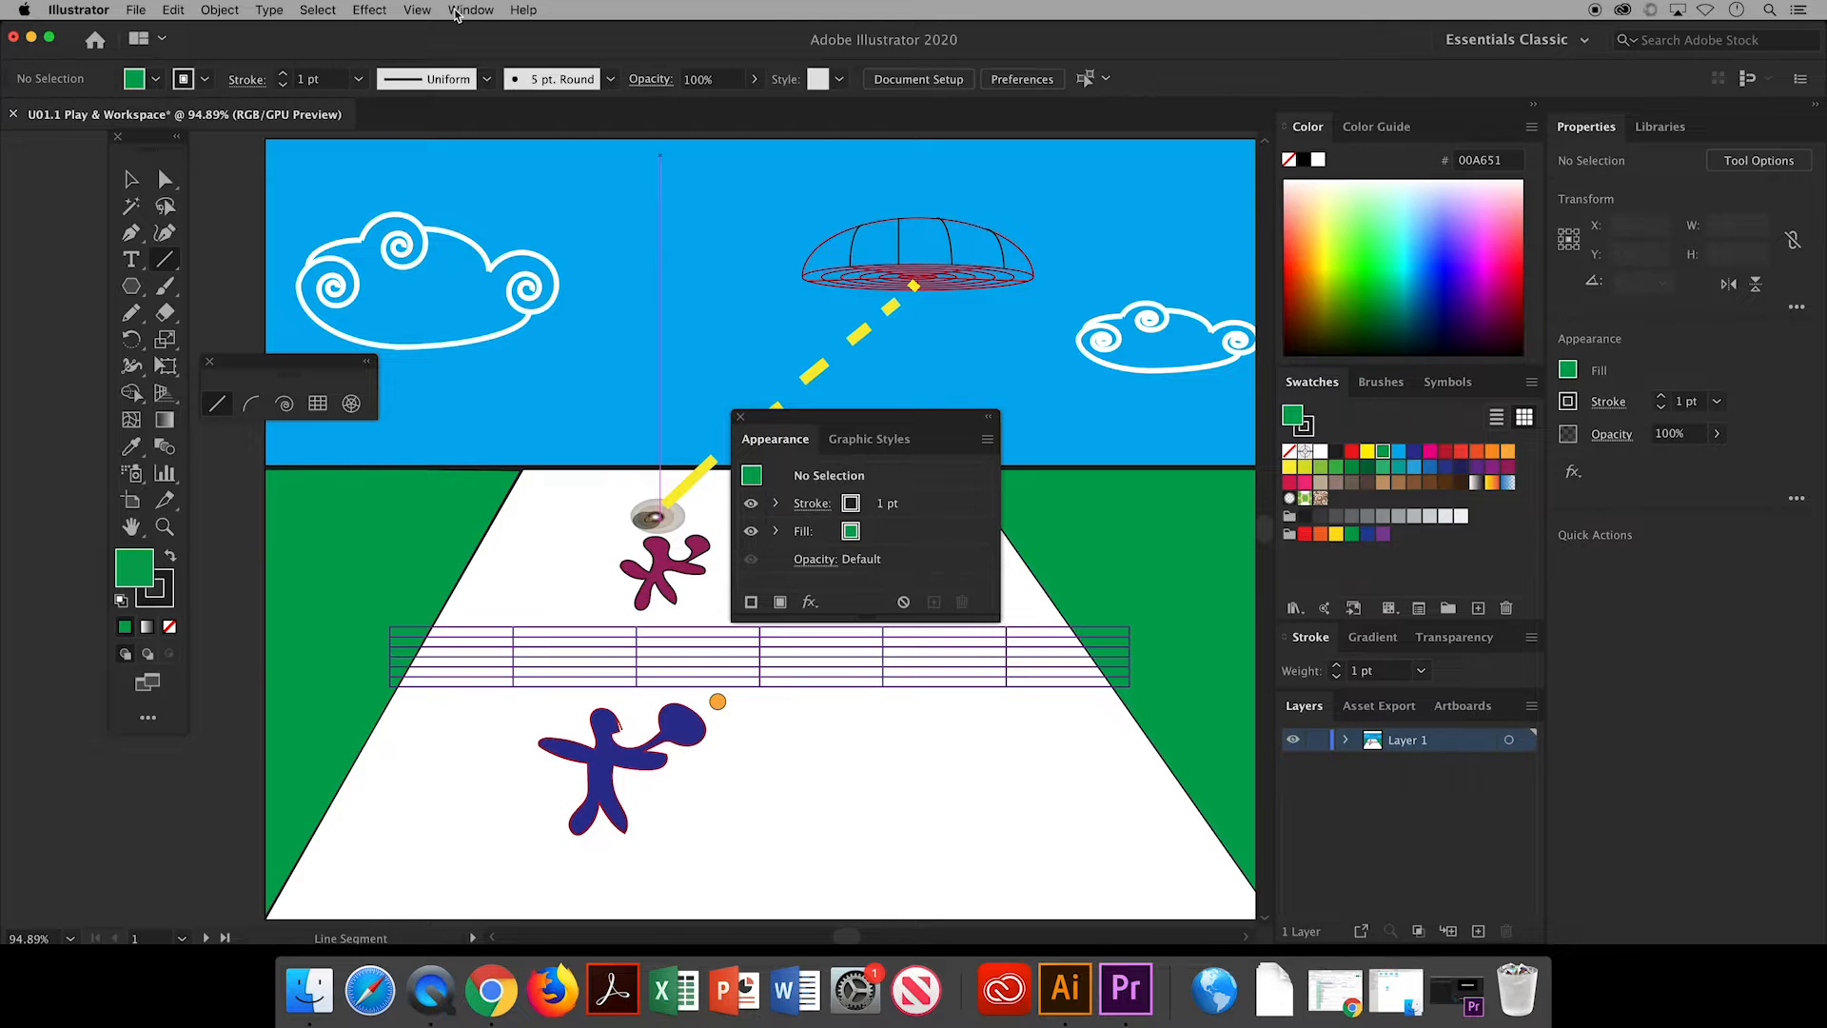
Reset the Essentials Classic workspace layout and bring the Illustrator document back into view.
click(471, 9)
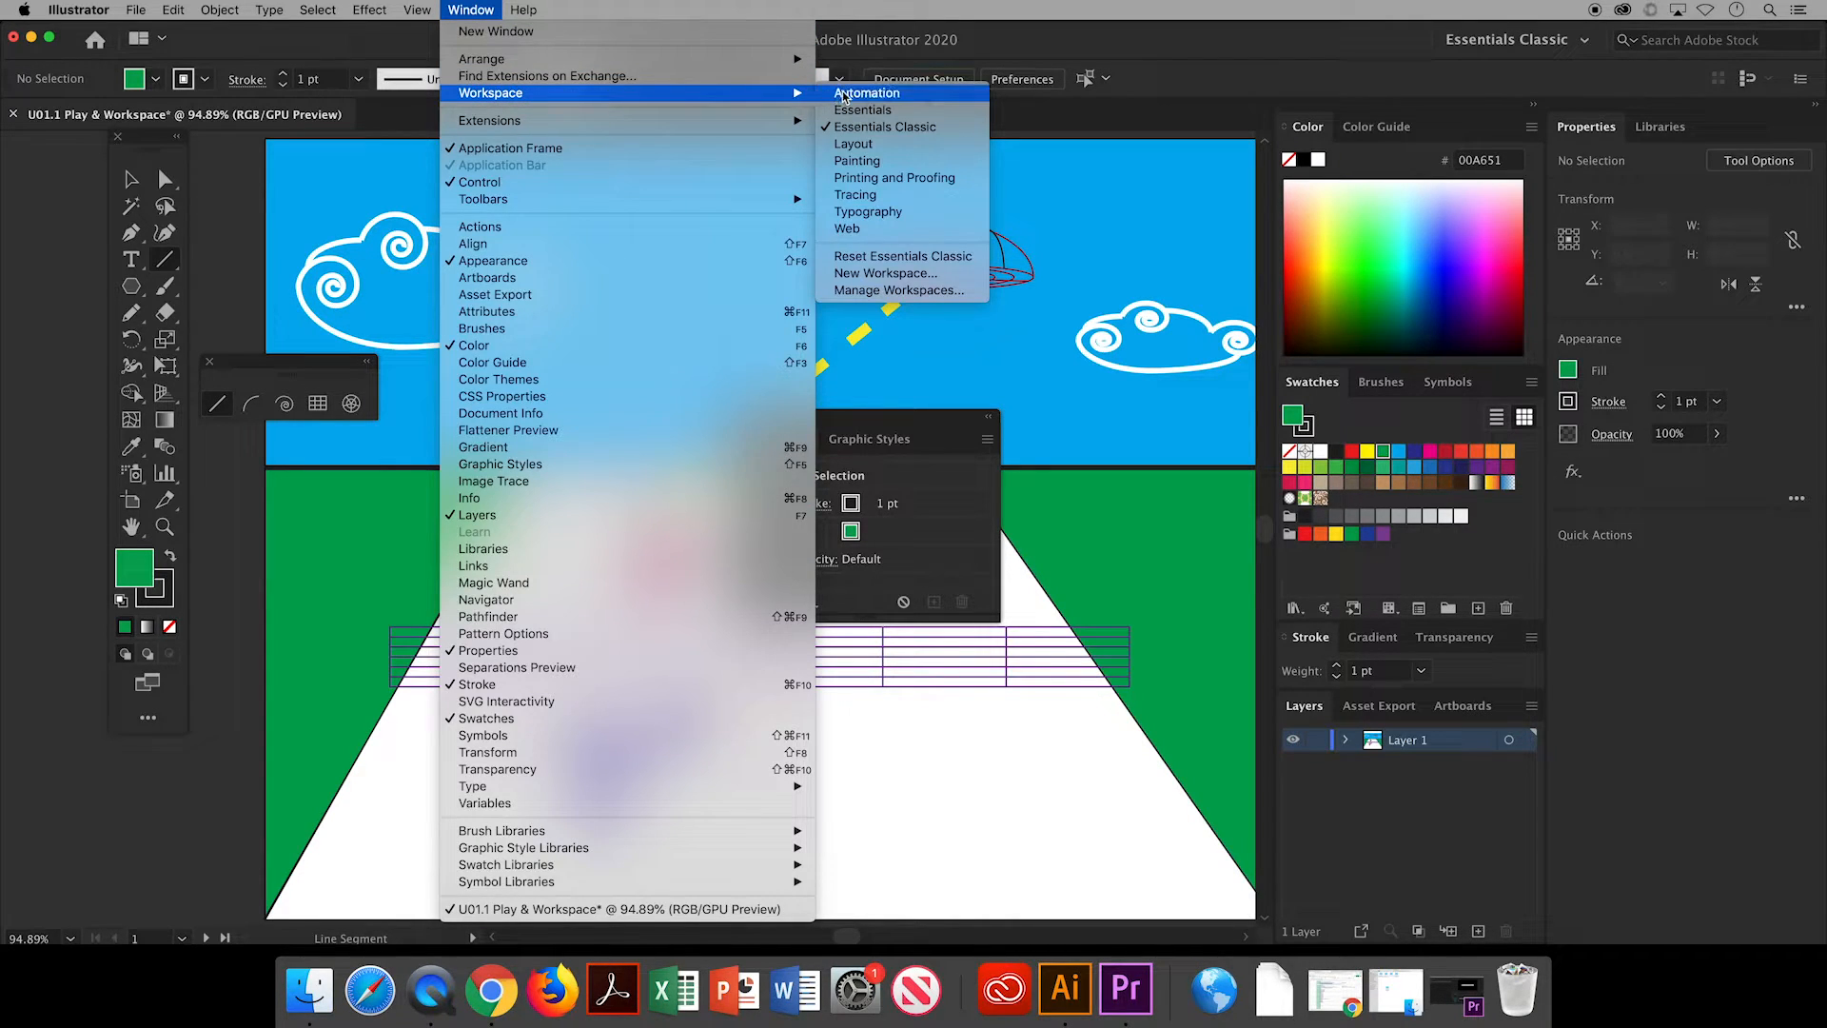
mouse_move(901, 255)
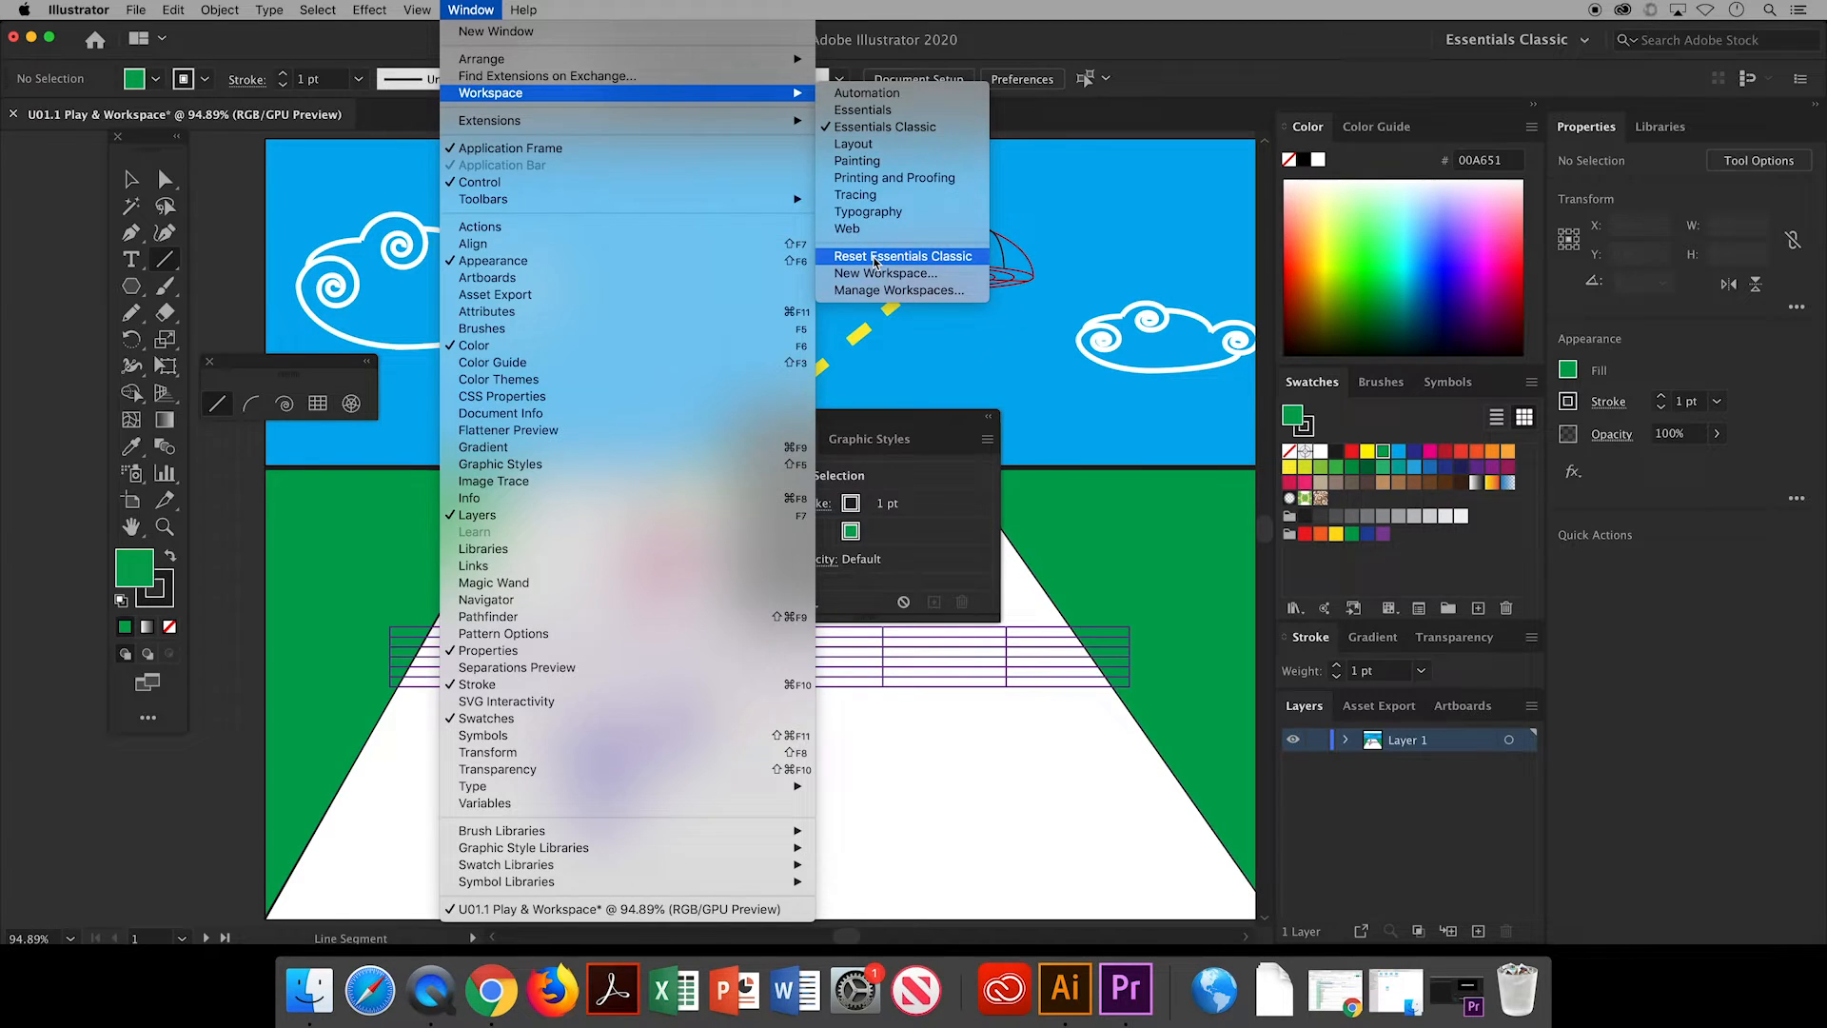
click(902, 255)
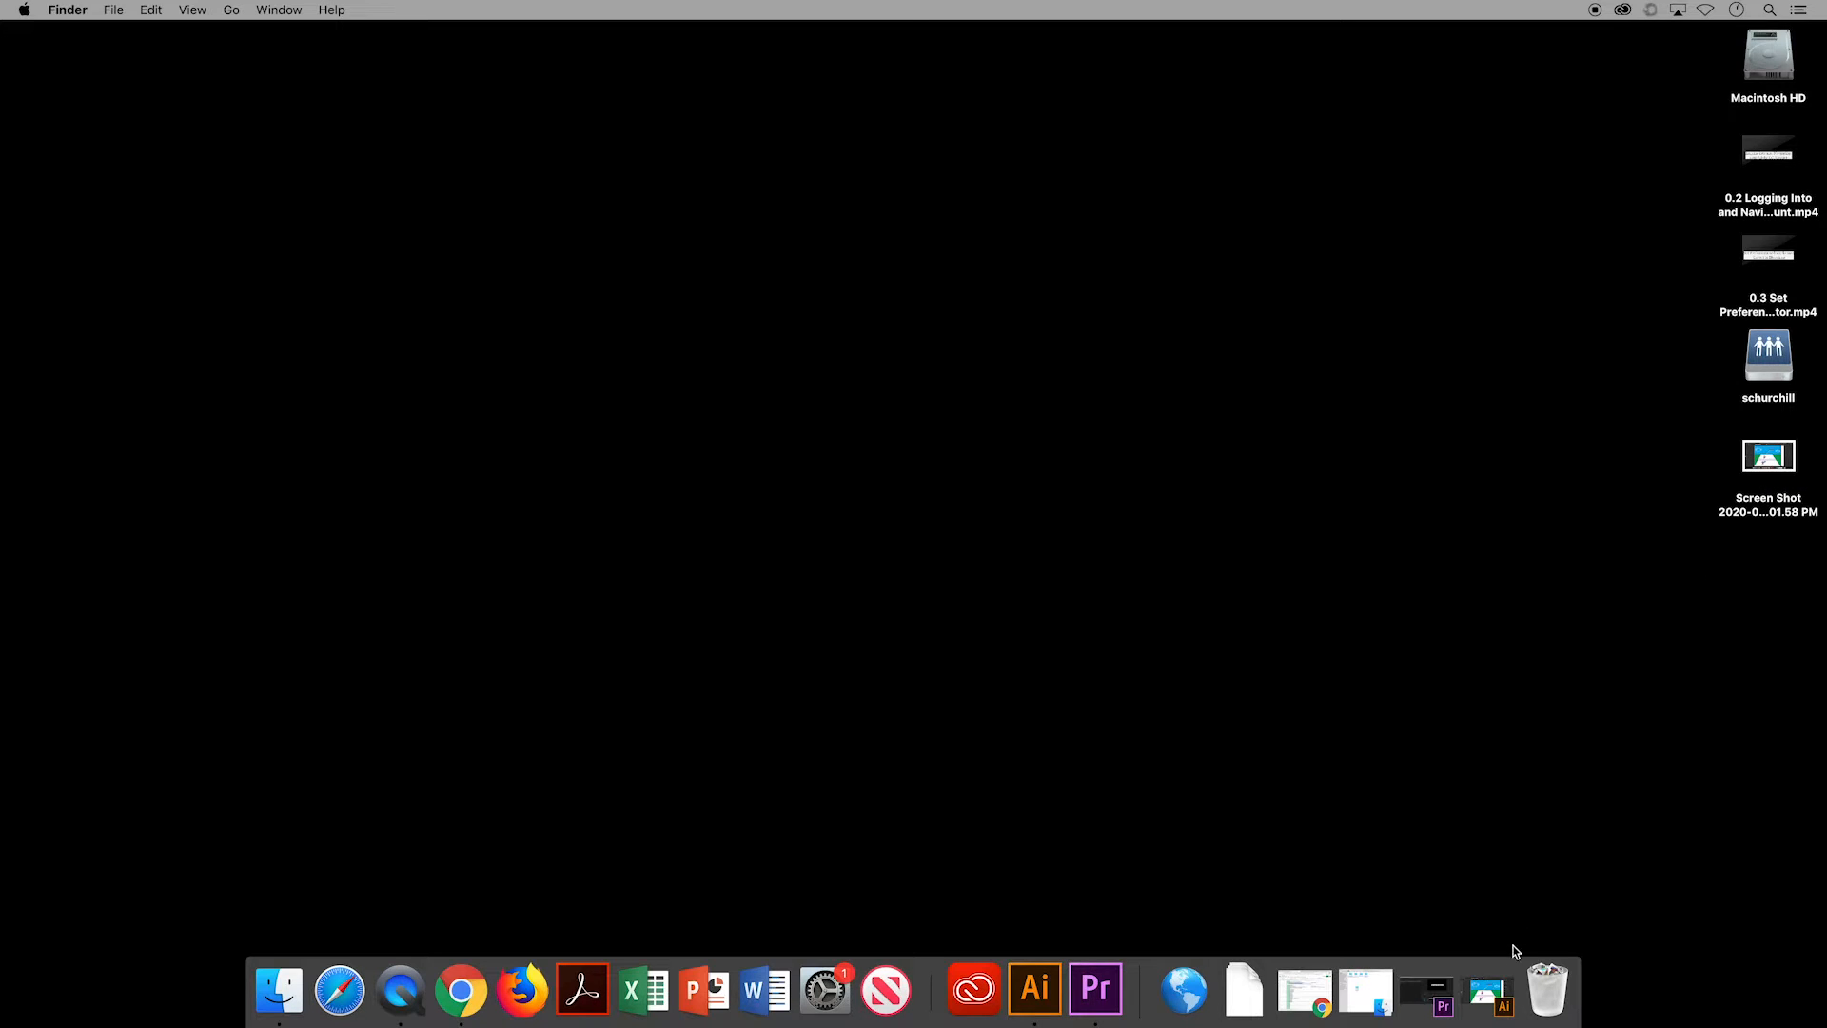
mouse_move(1488, 990)
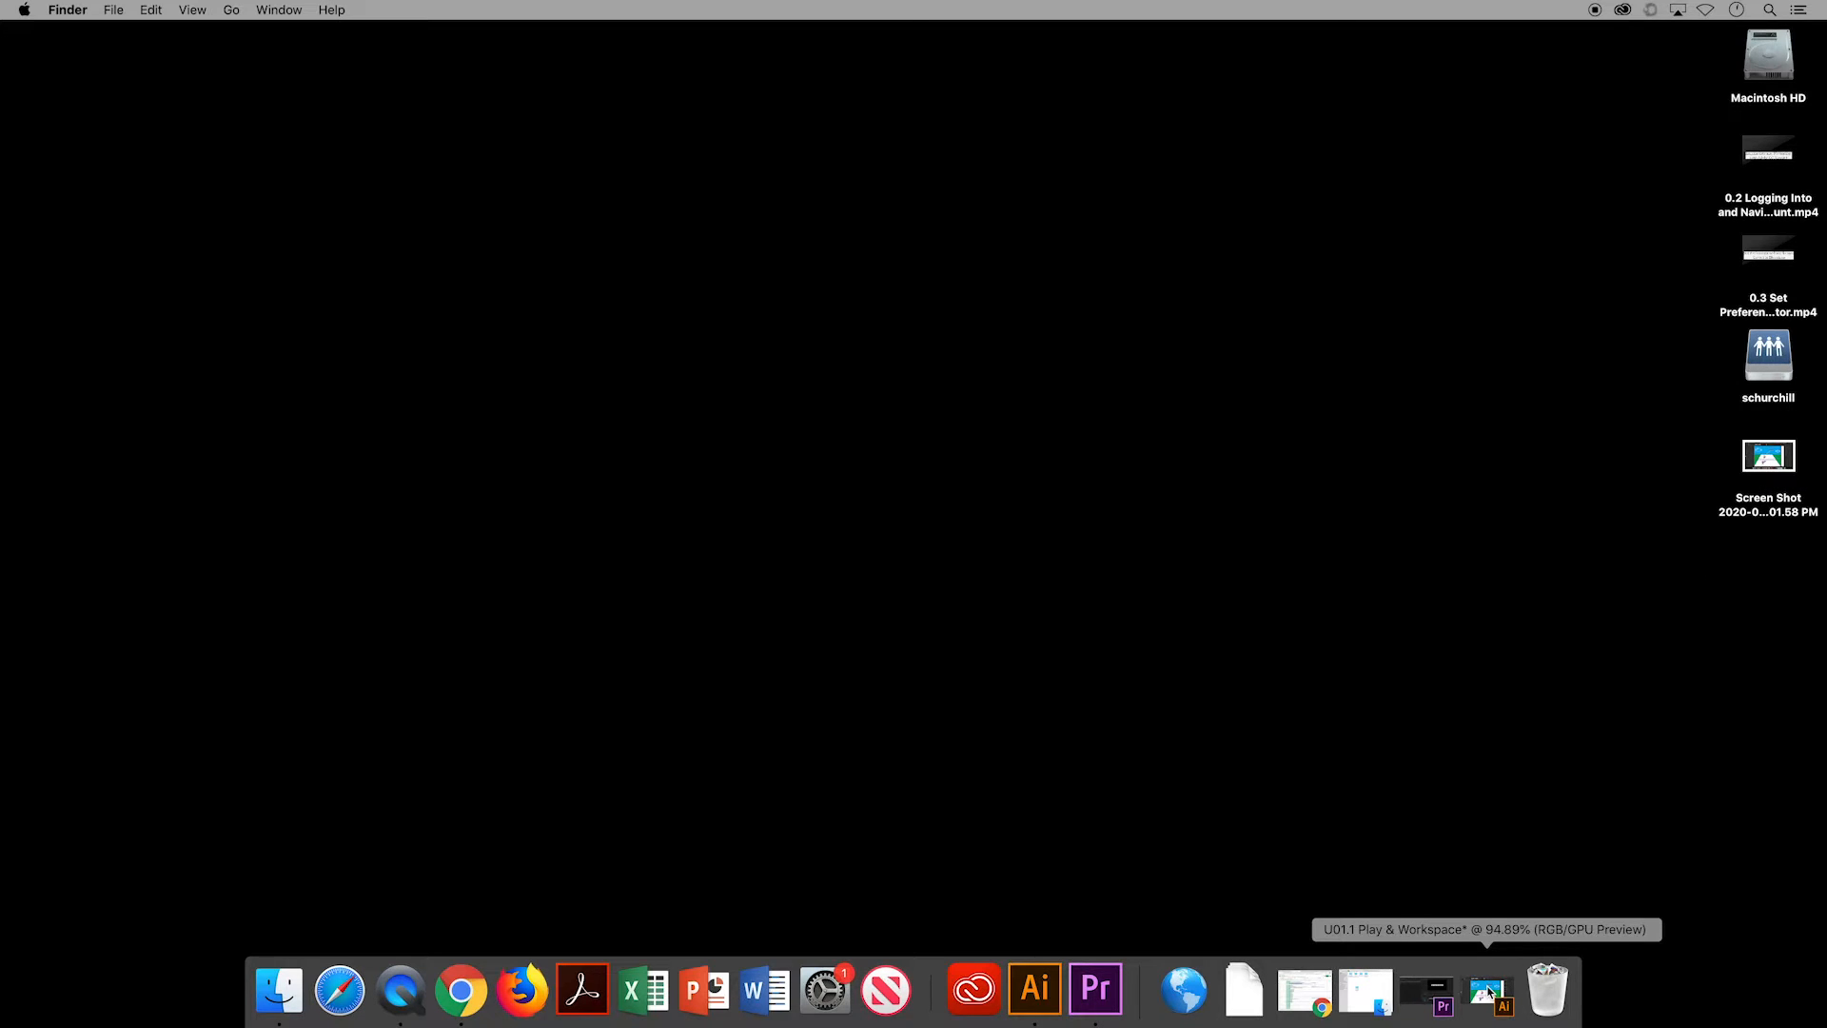
click(1488, 990)
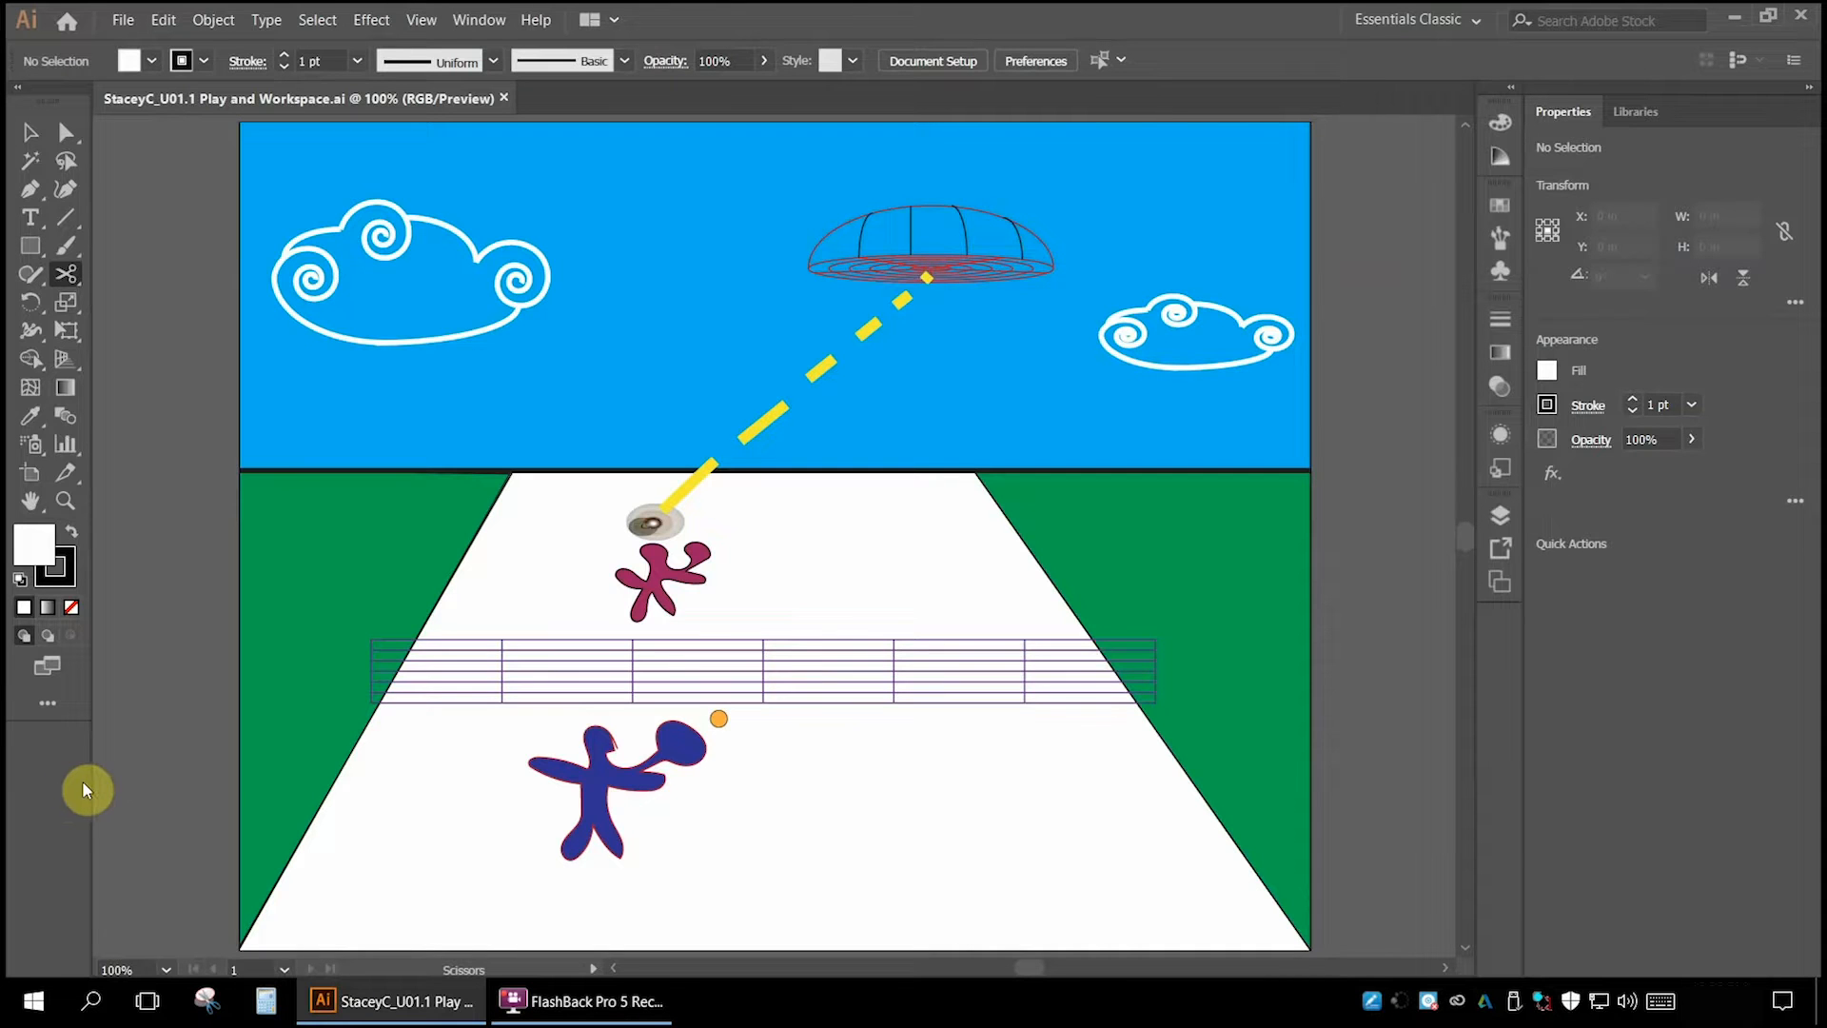
mouse_move(200, 922)
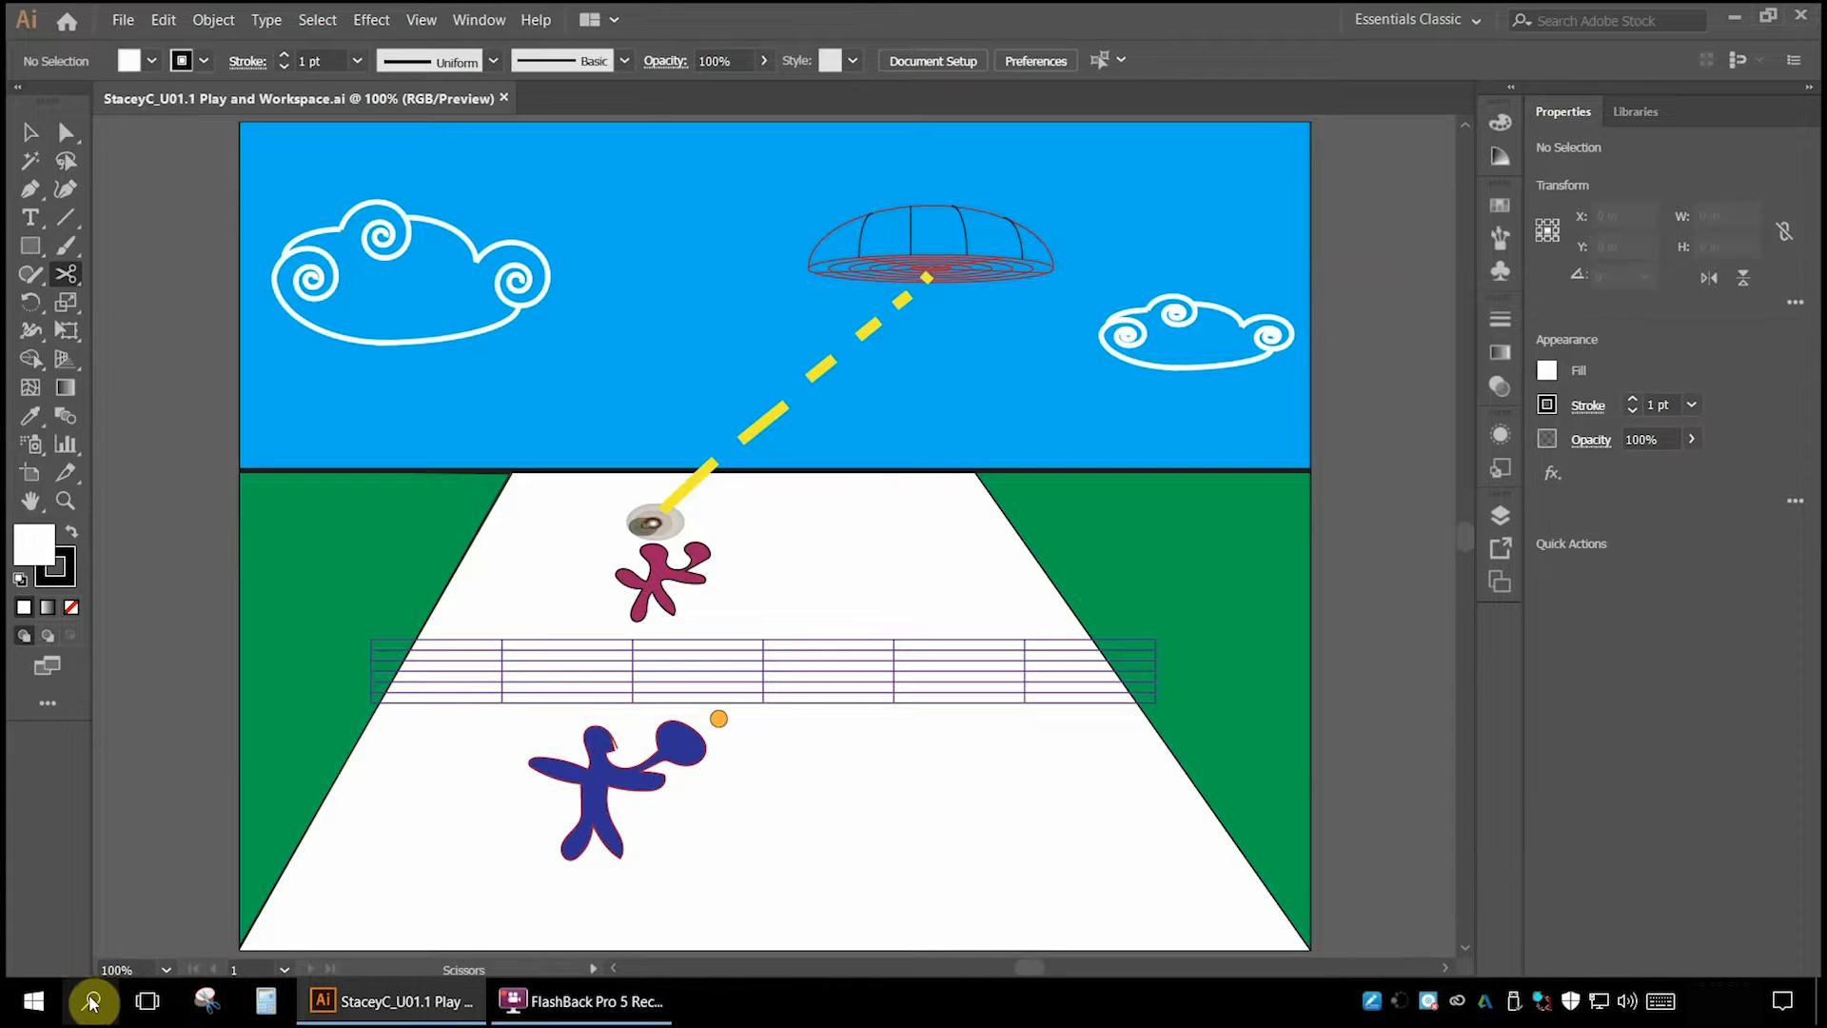
Find Snipping Tool through Windows search and launch it.
click(92, 1000)
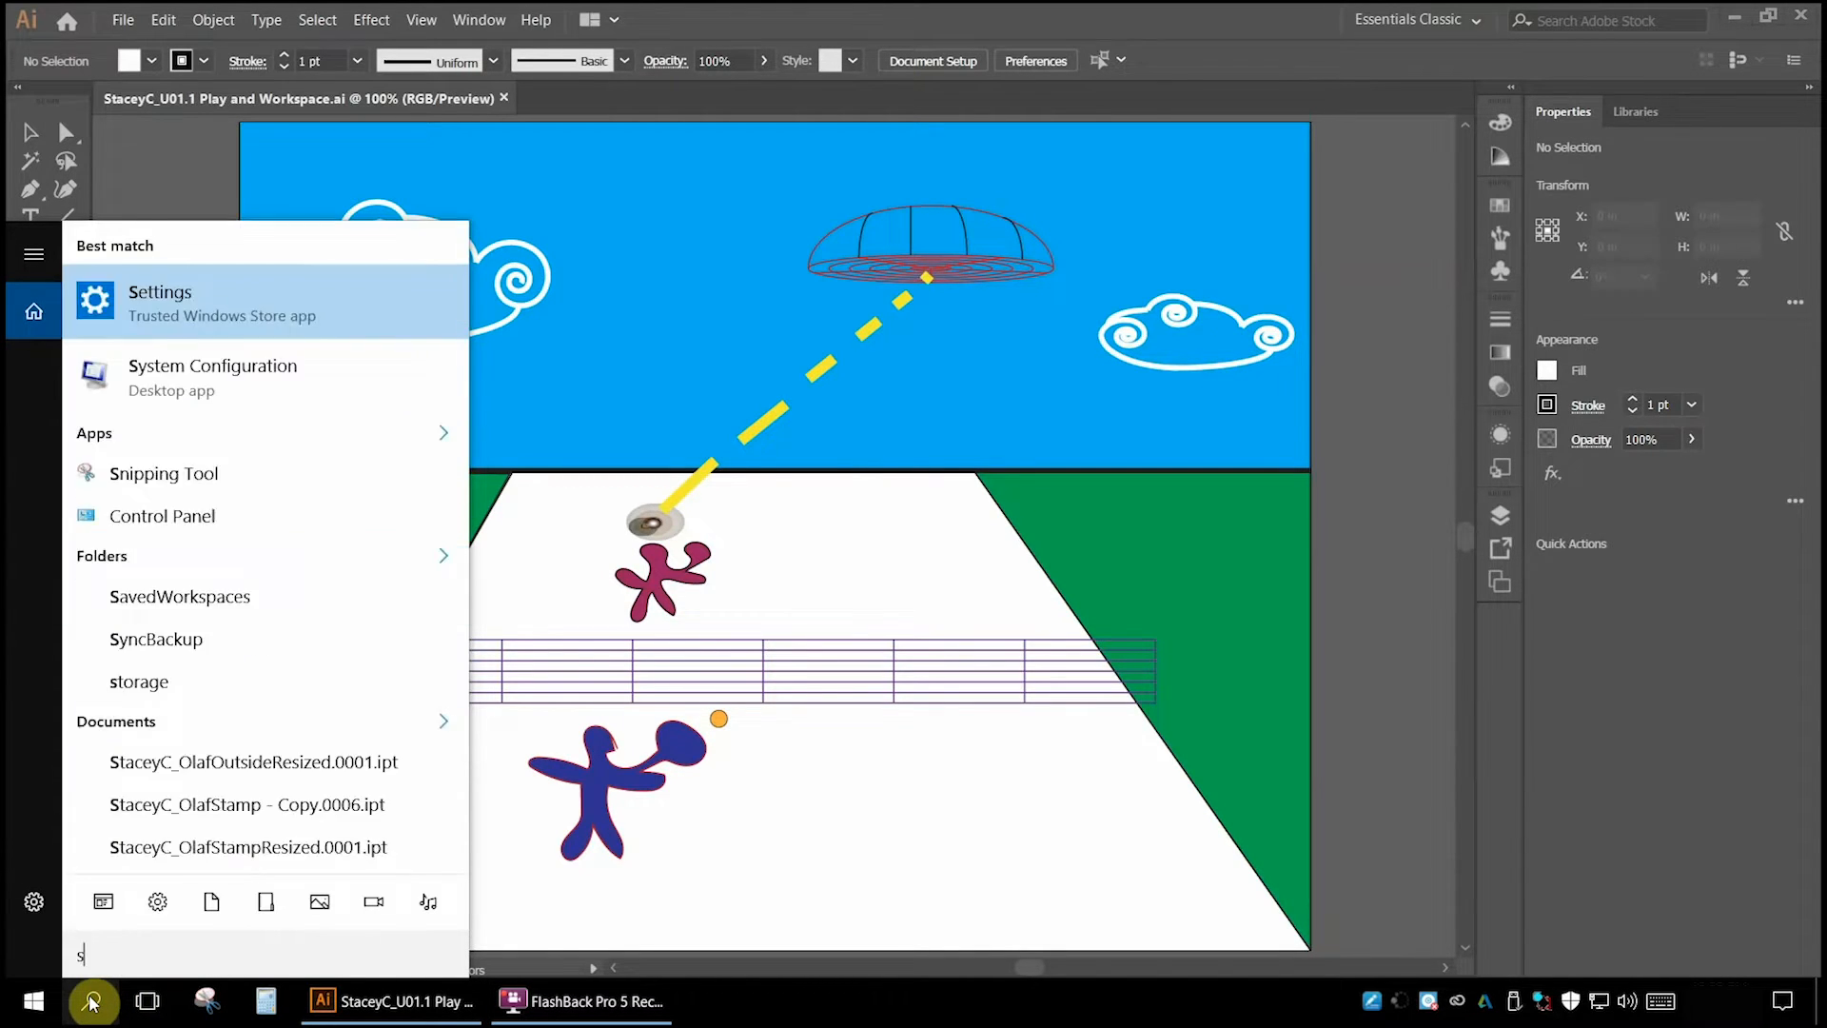
text(ni)
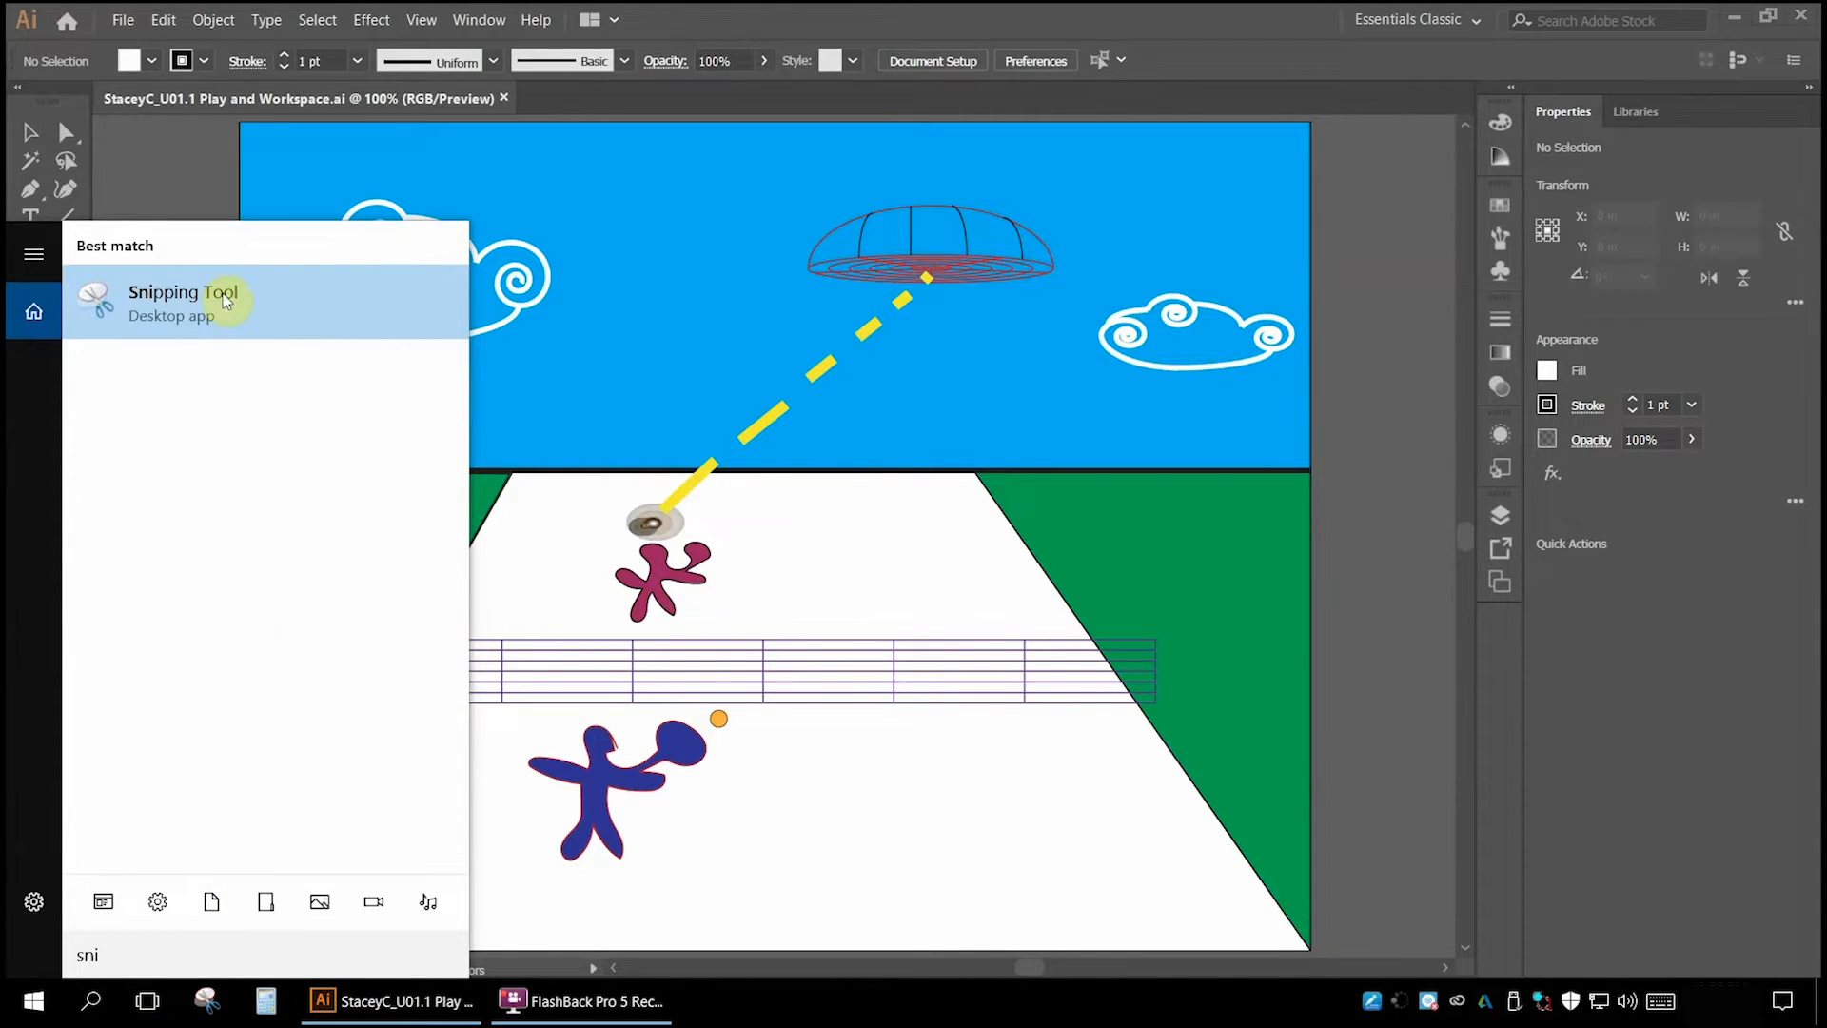
click(181, 303)
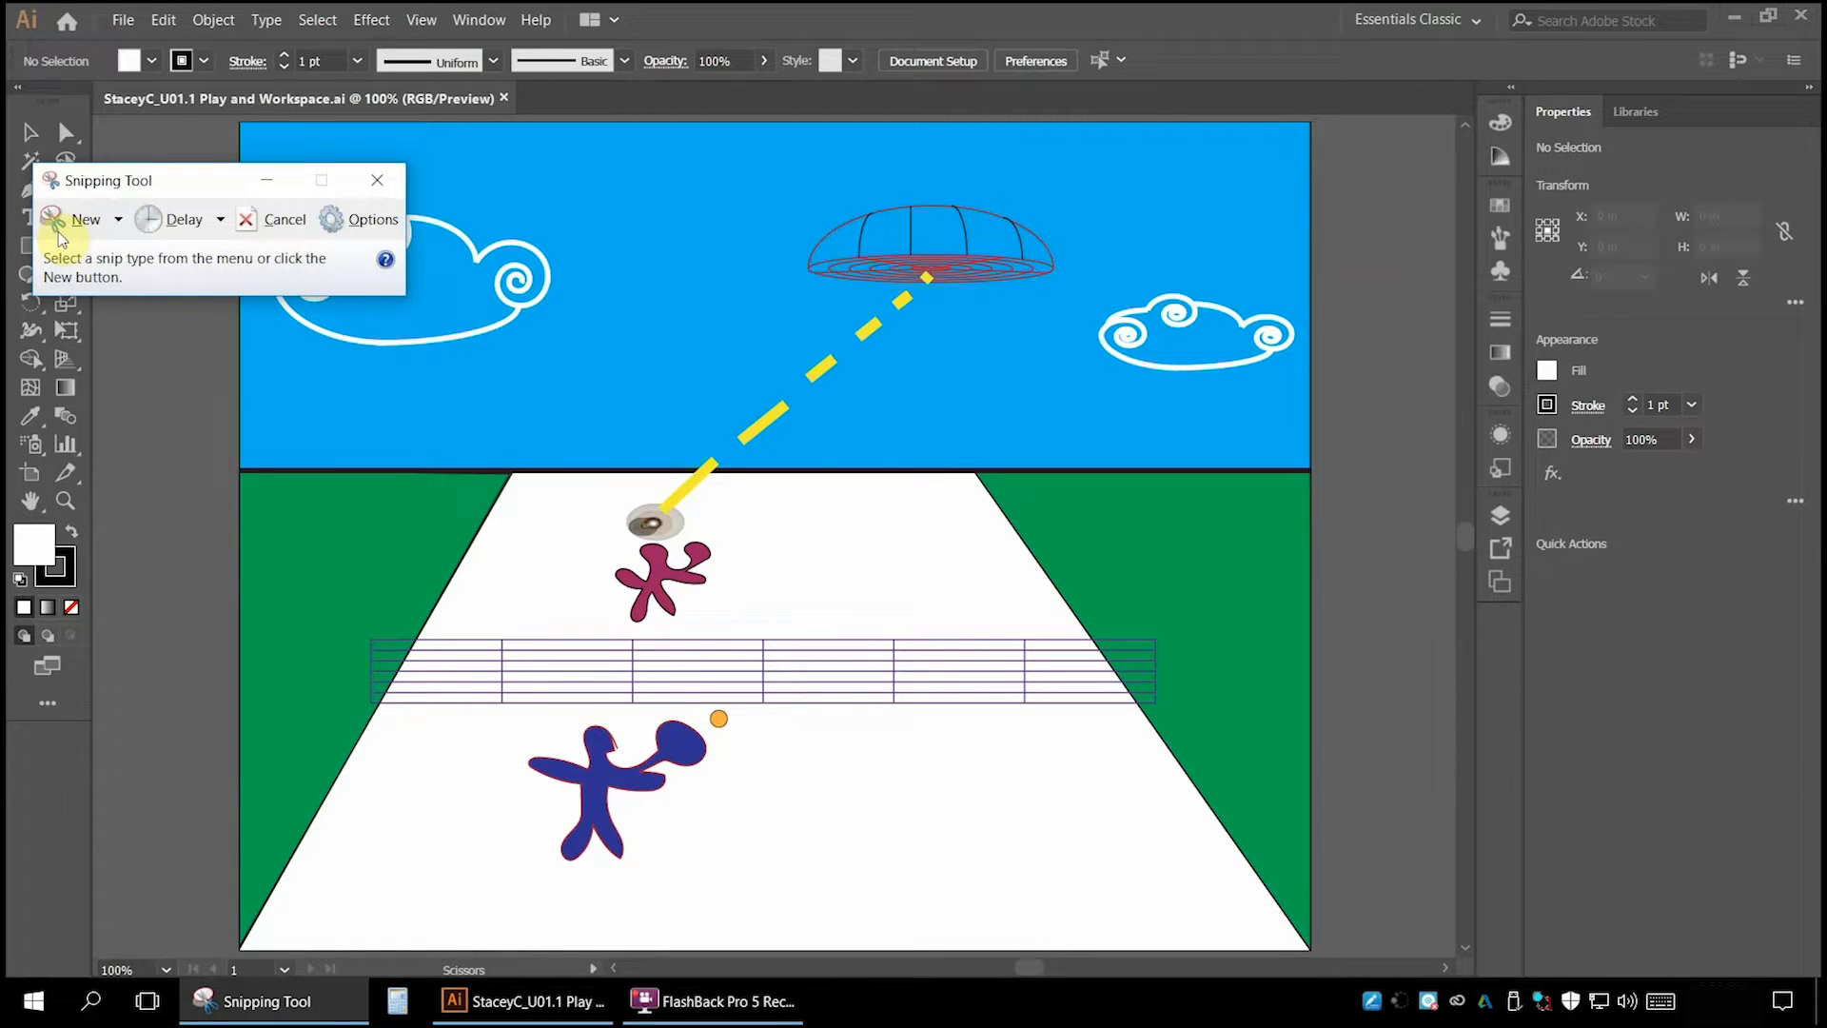
Take a full-screen snip of the Illustrator scene, save it, and close Snipping Tool.
click(116, 218)
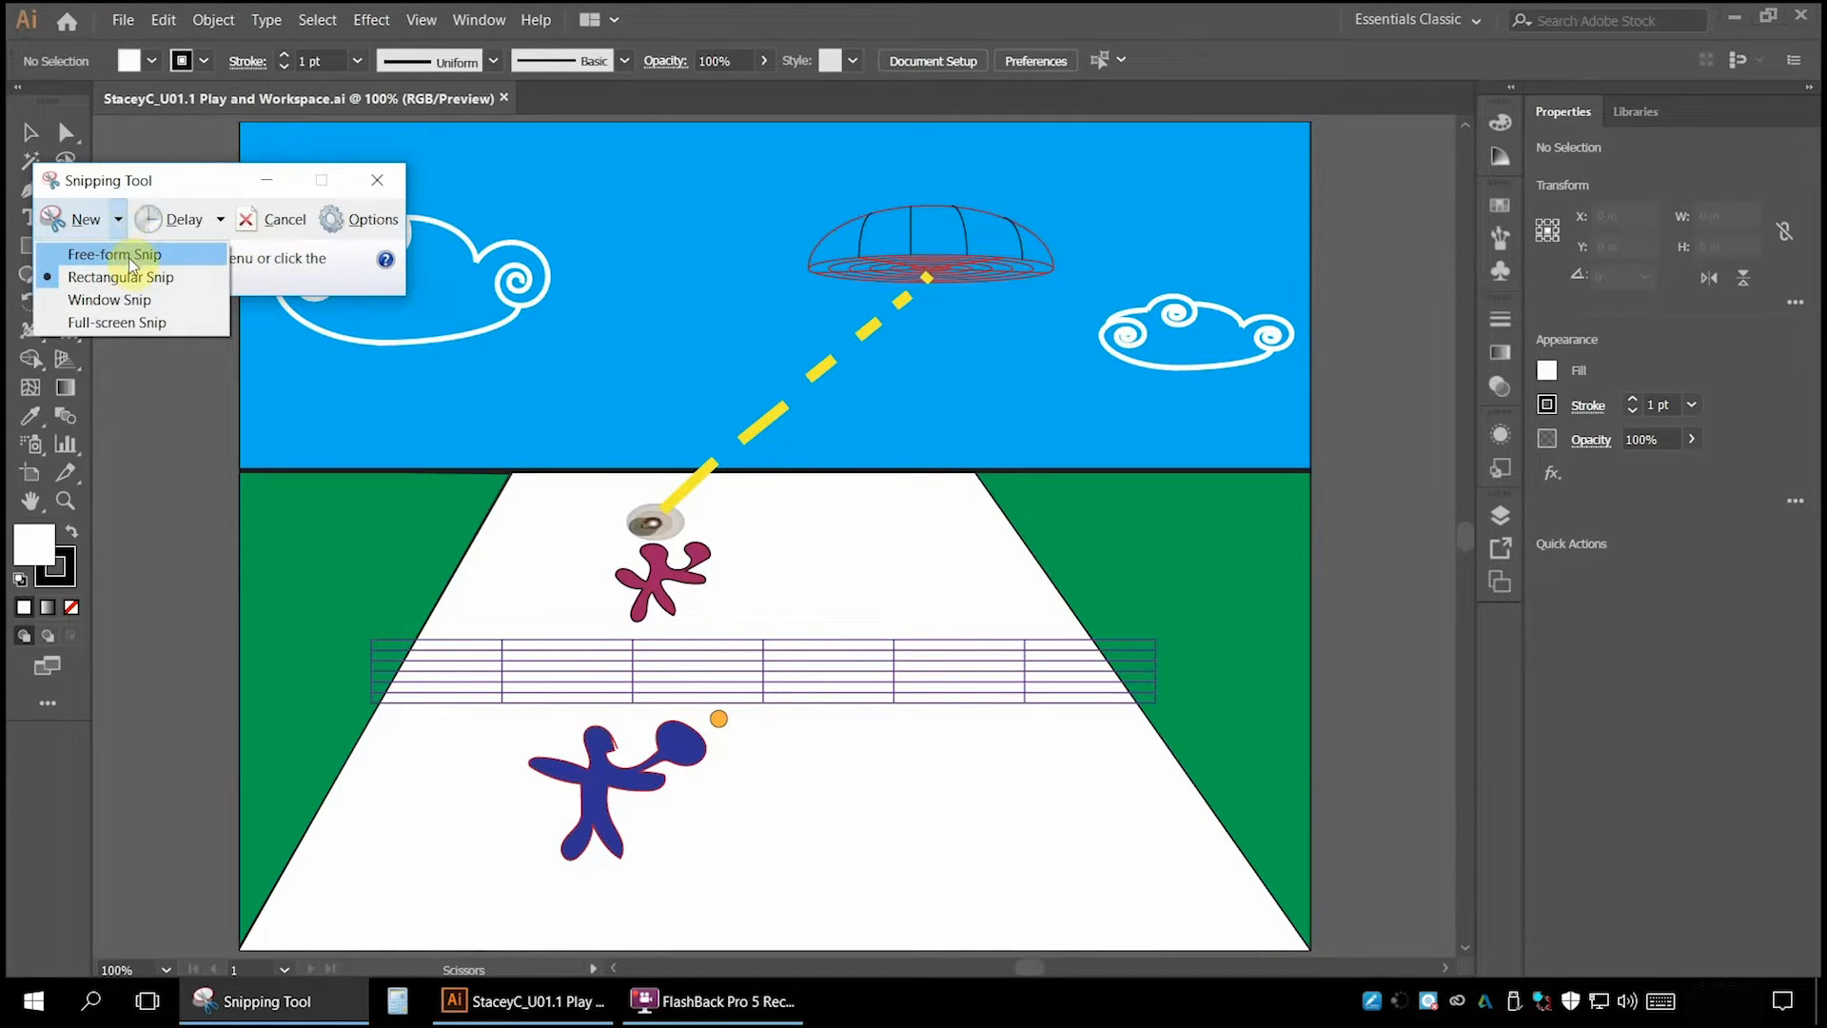
mouse_move(138, 327)
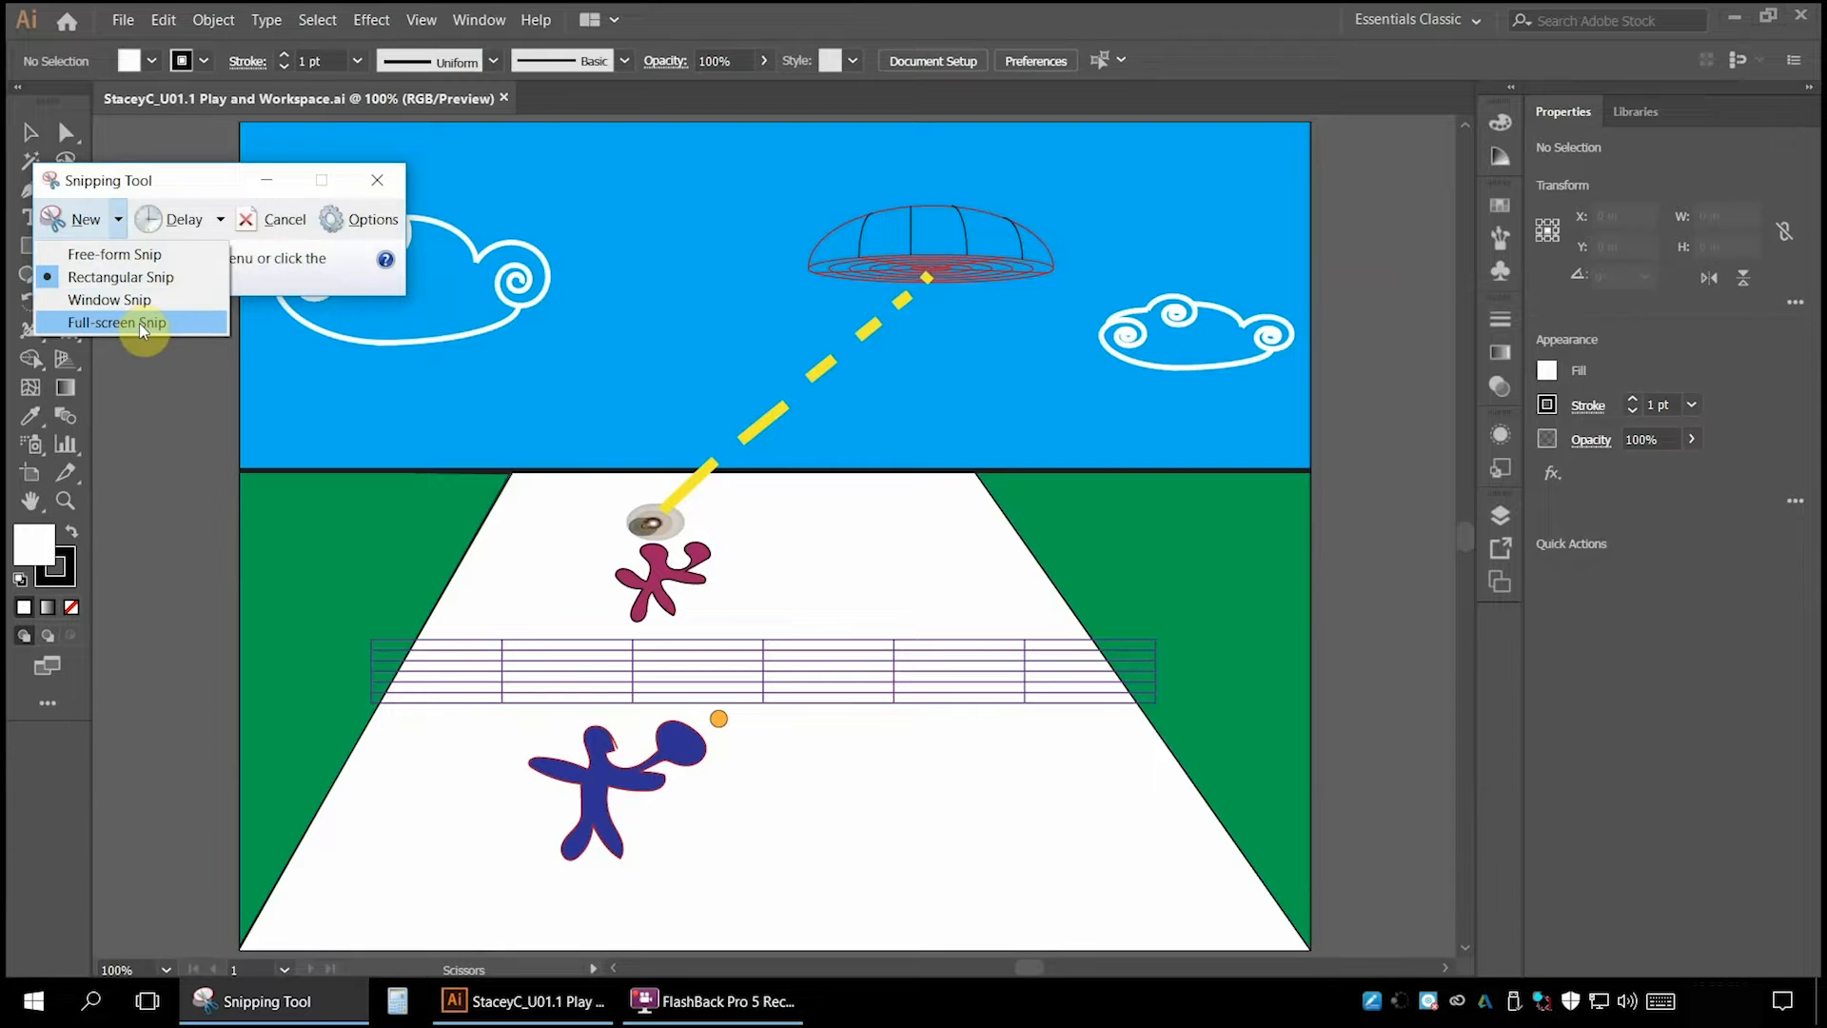
click(116, 323)
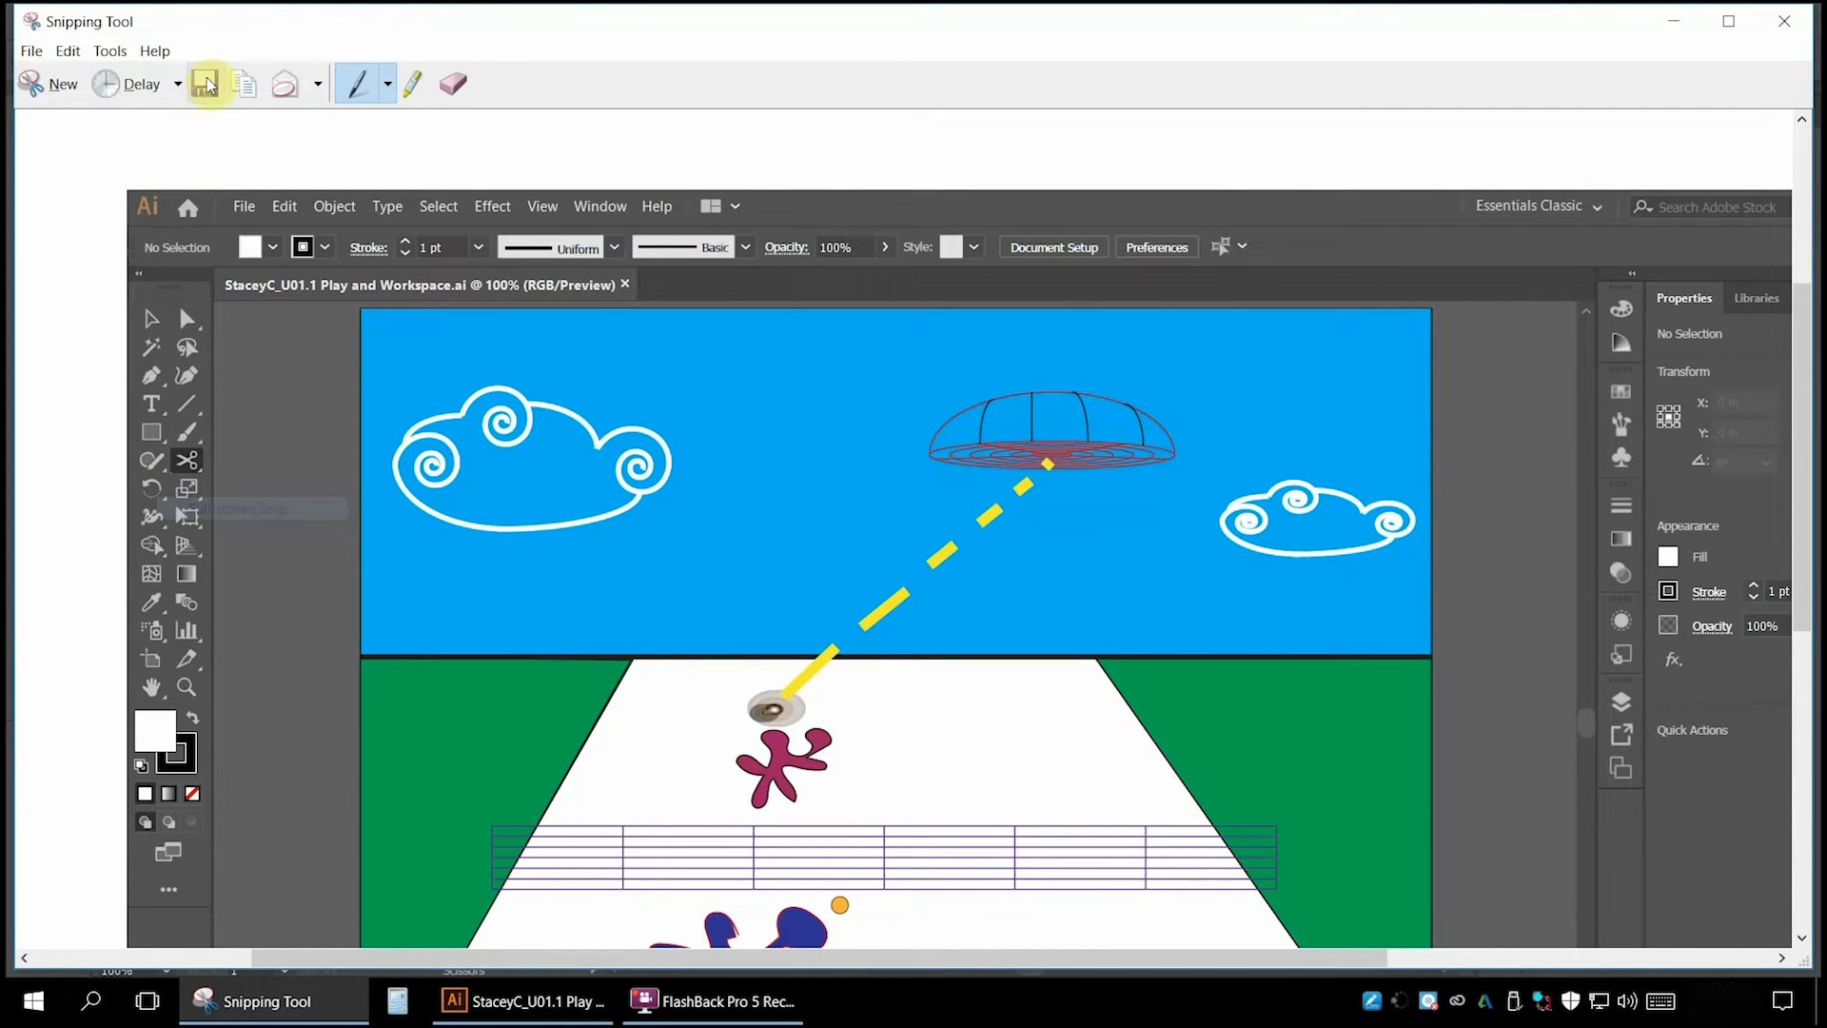
click(206, 83)
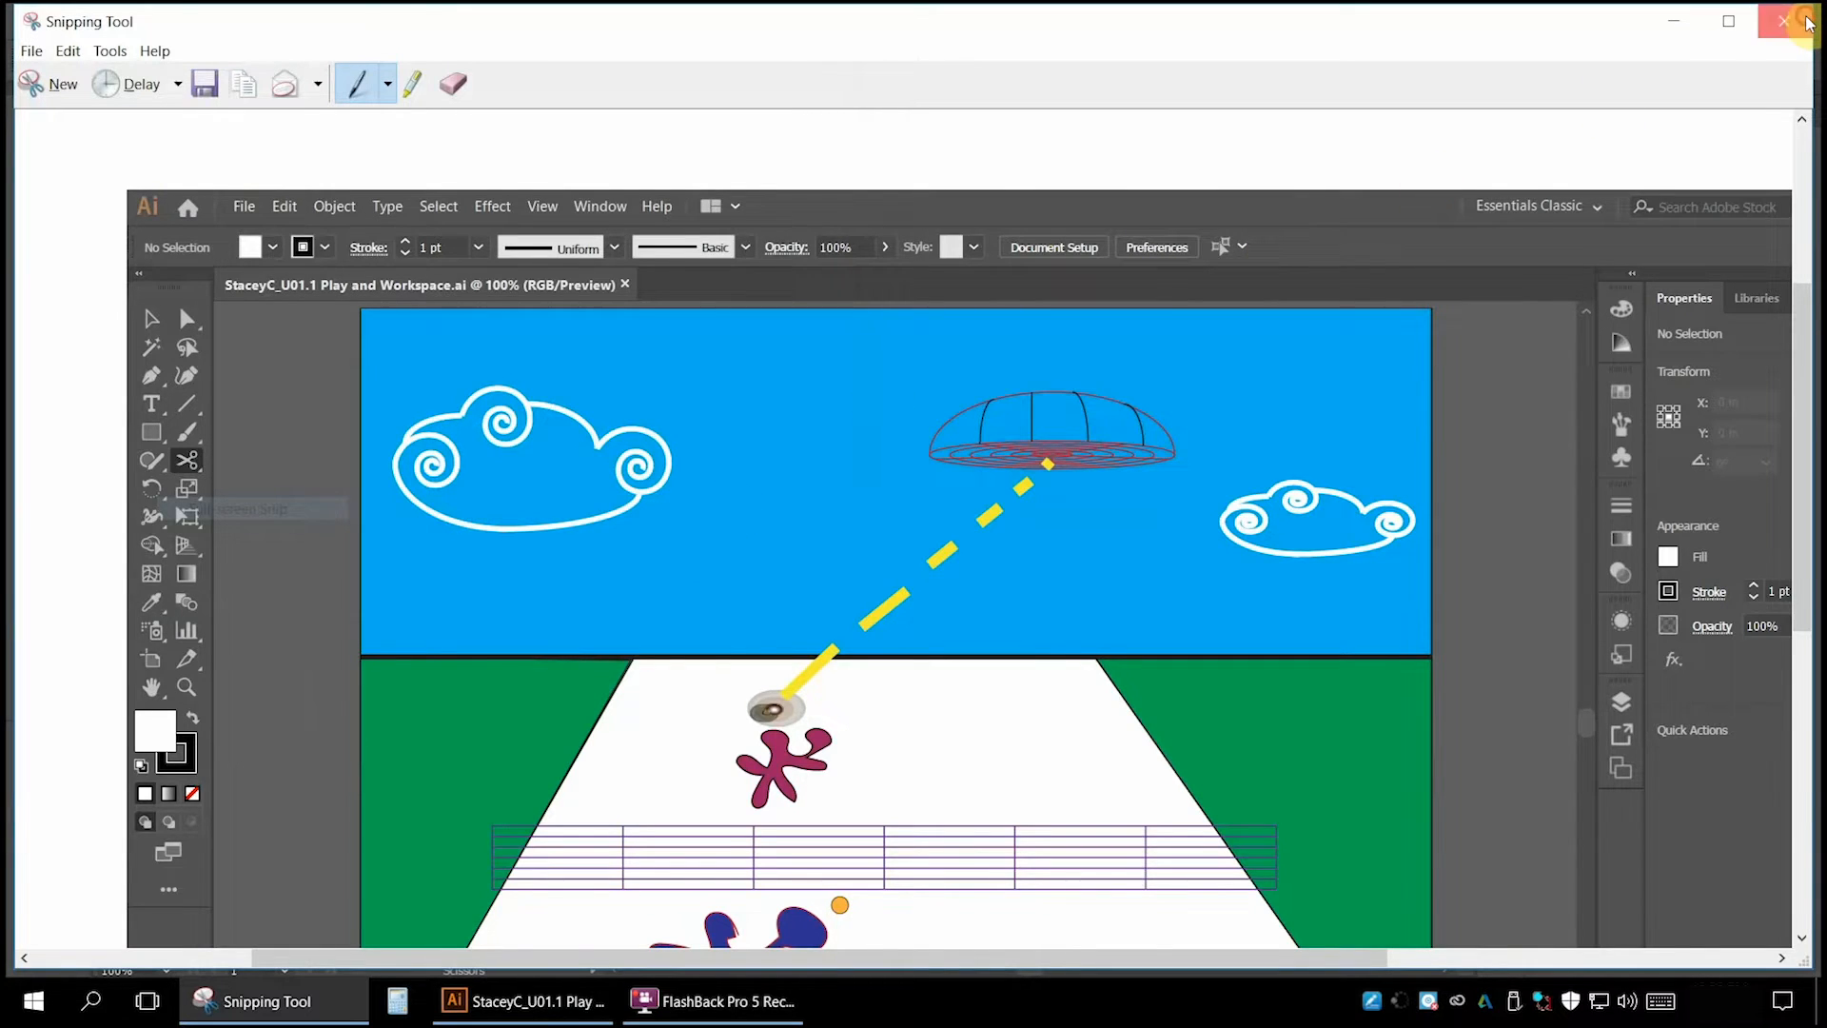
click(1792, 21)
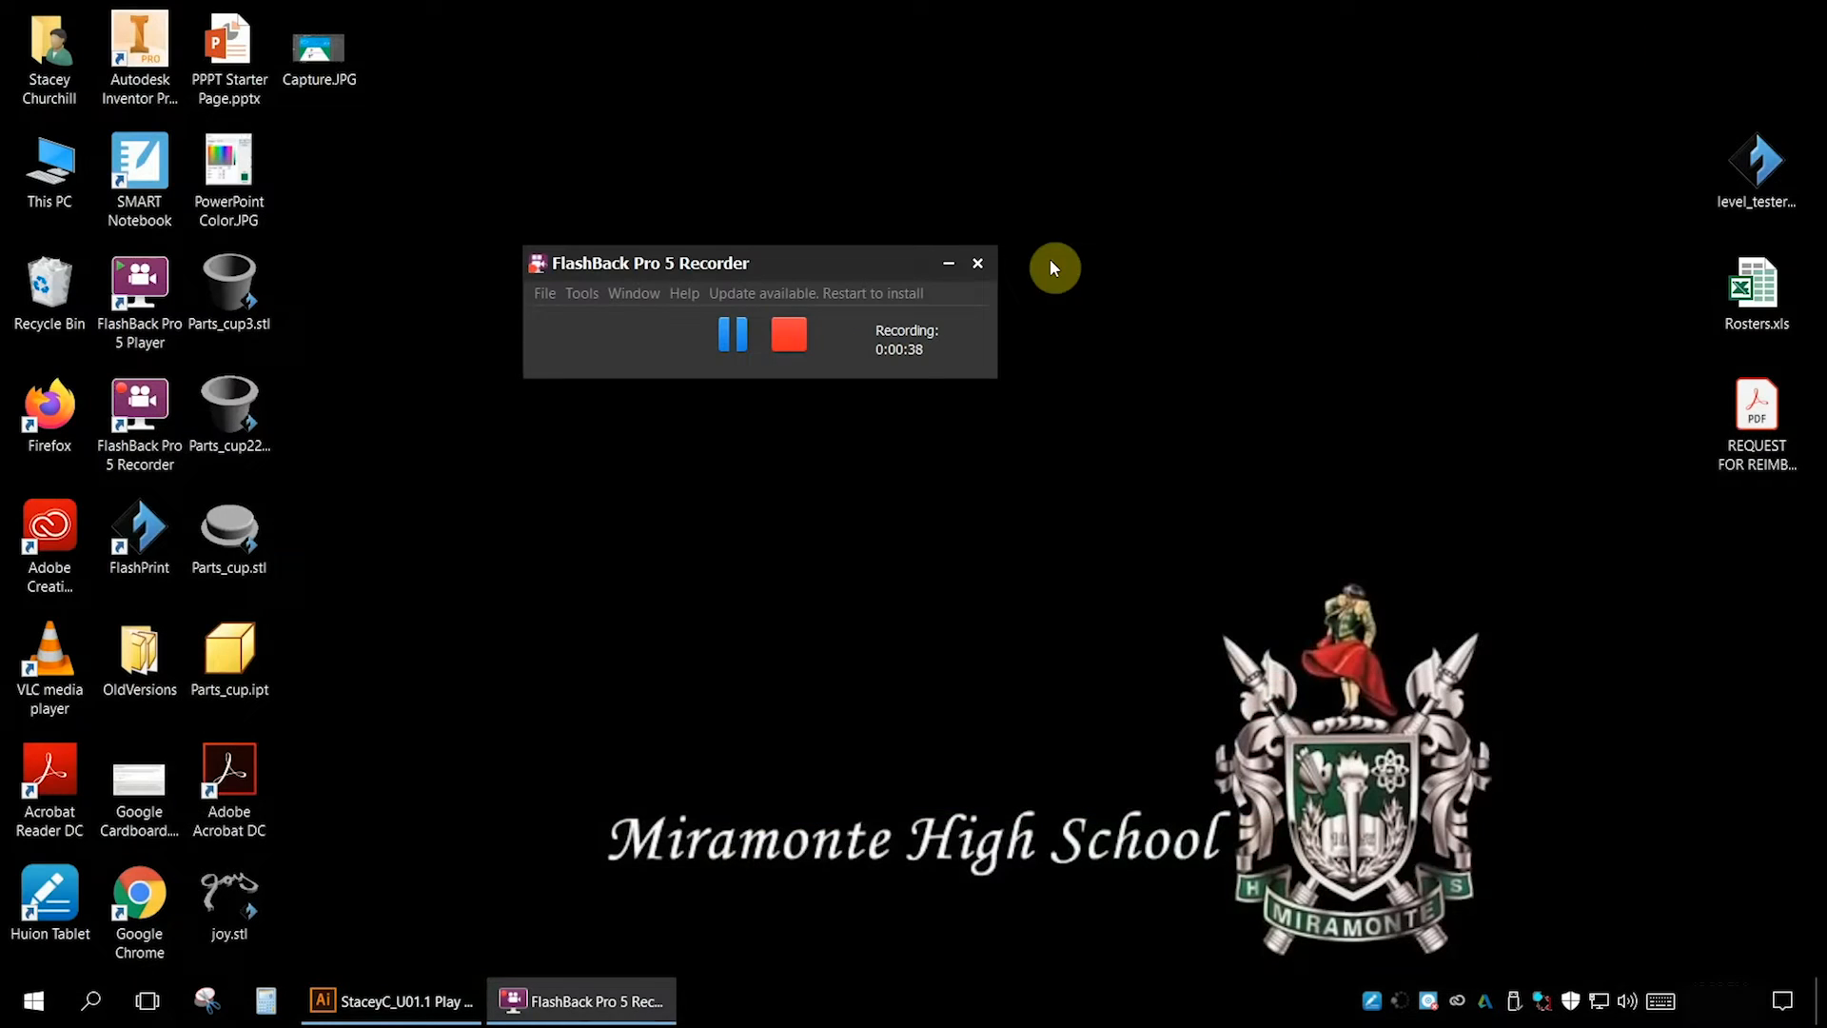
Minimize the FlashBack Pro 5 Recorder window to reveal the desktop icons.
click(977, 263)
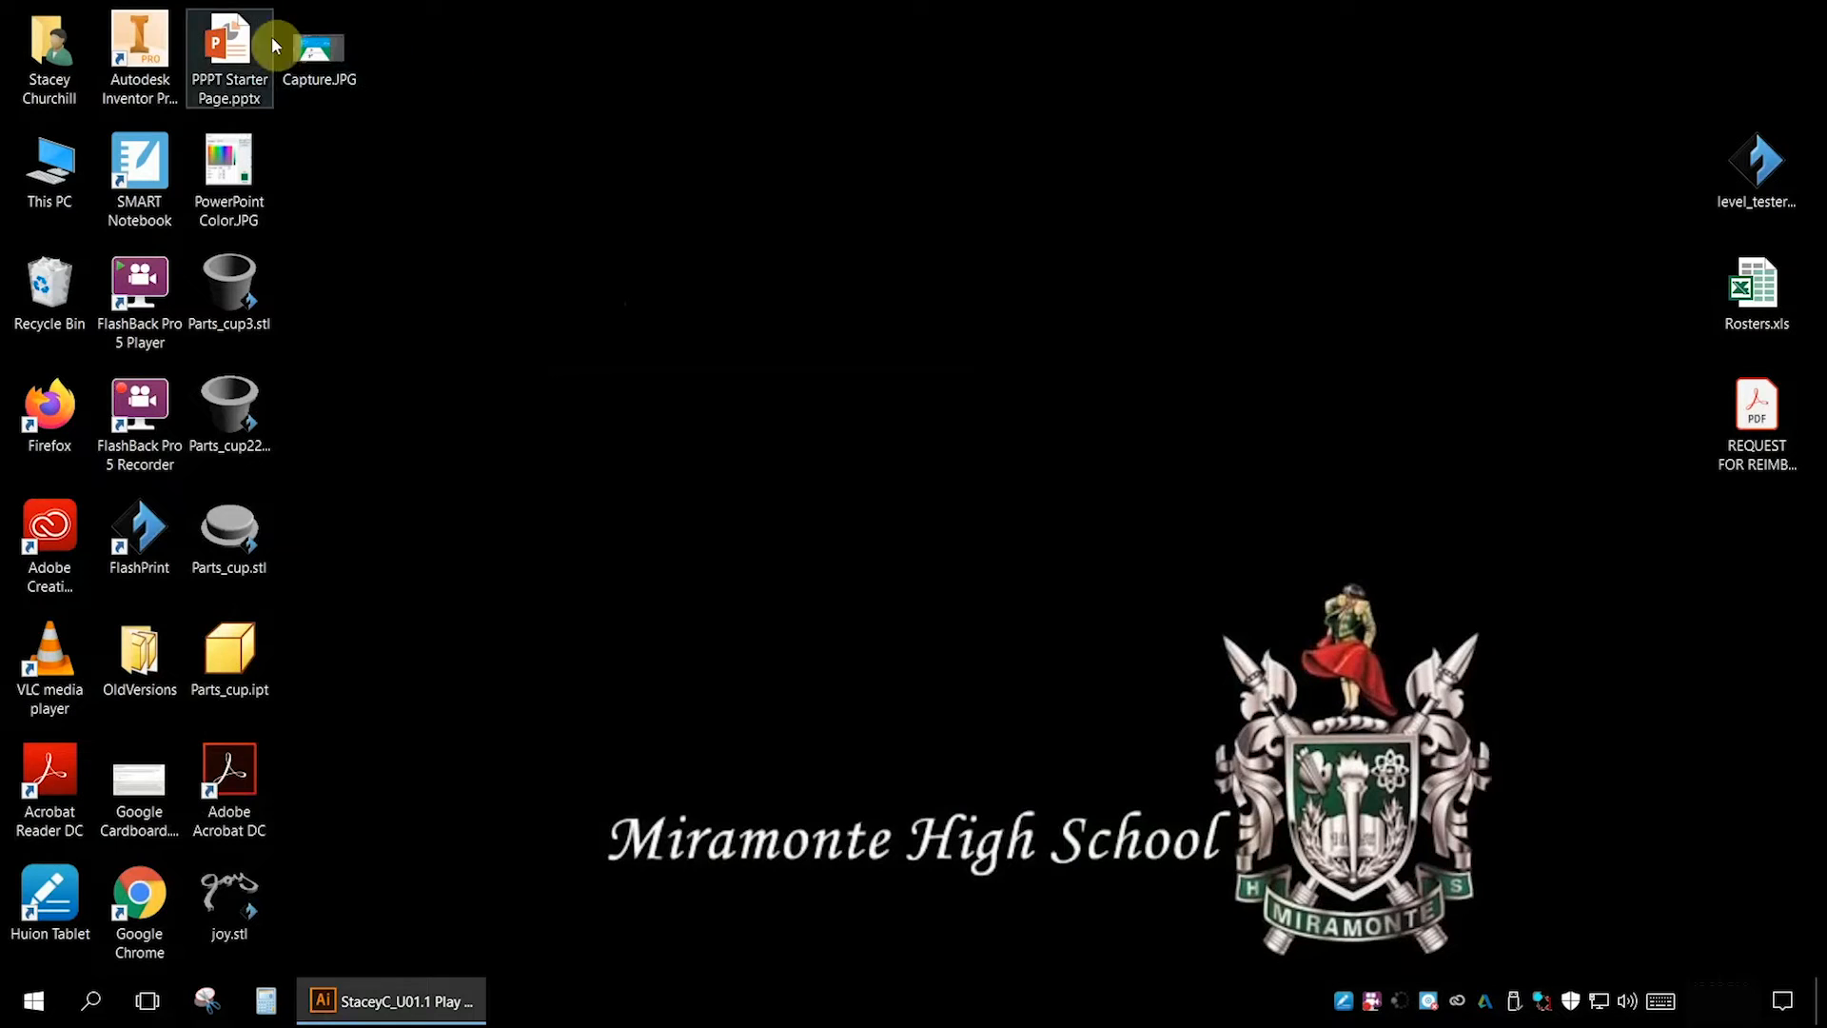
click(319, 43)
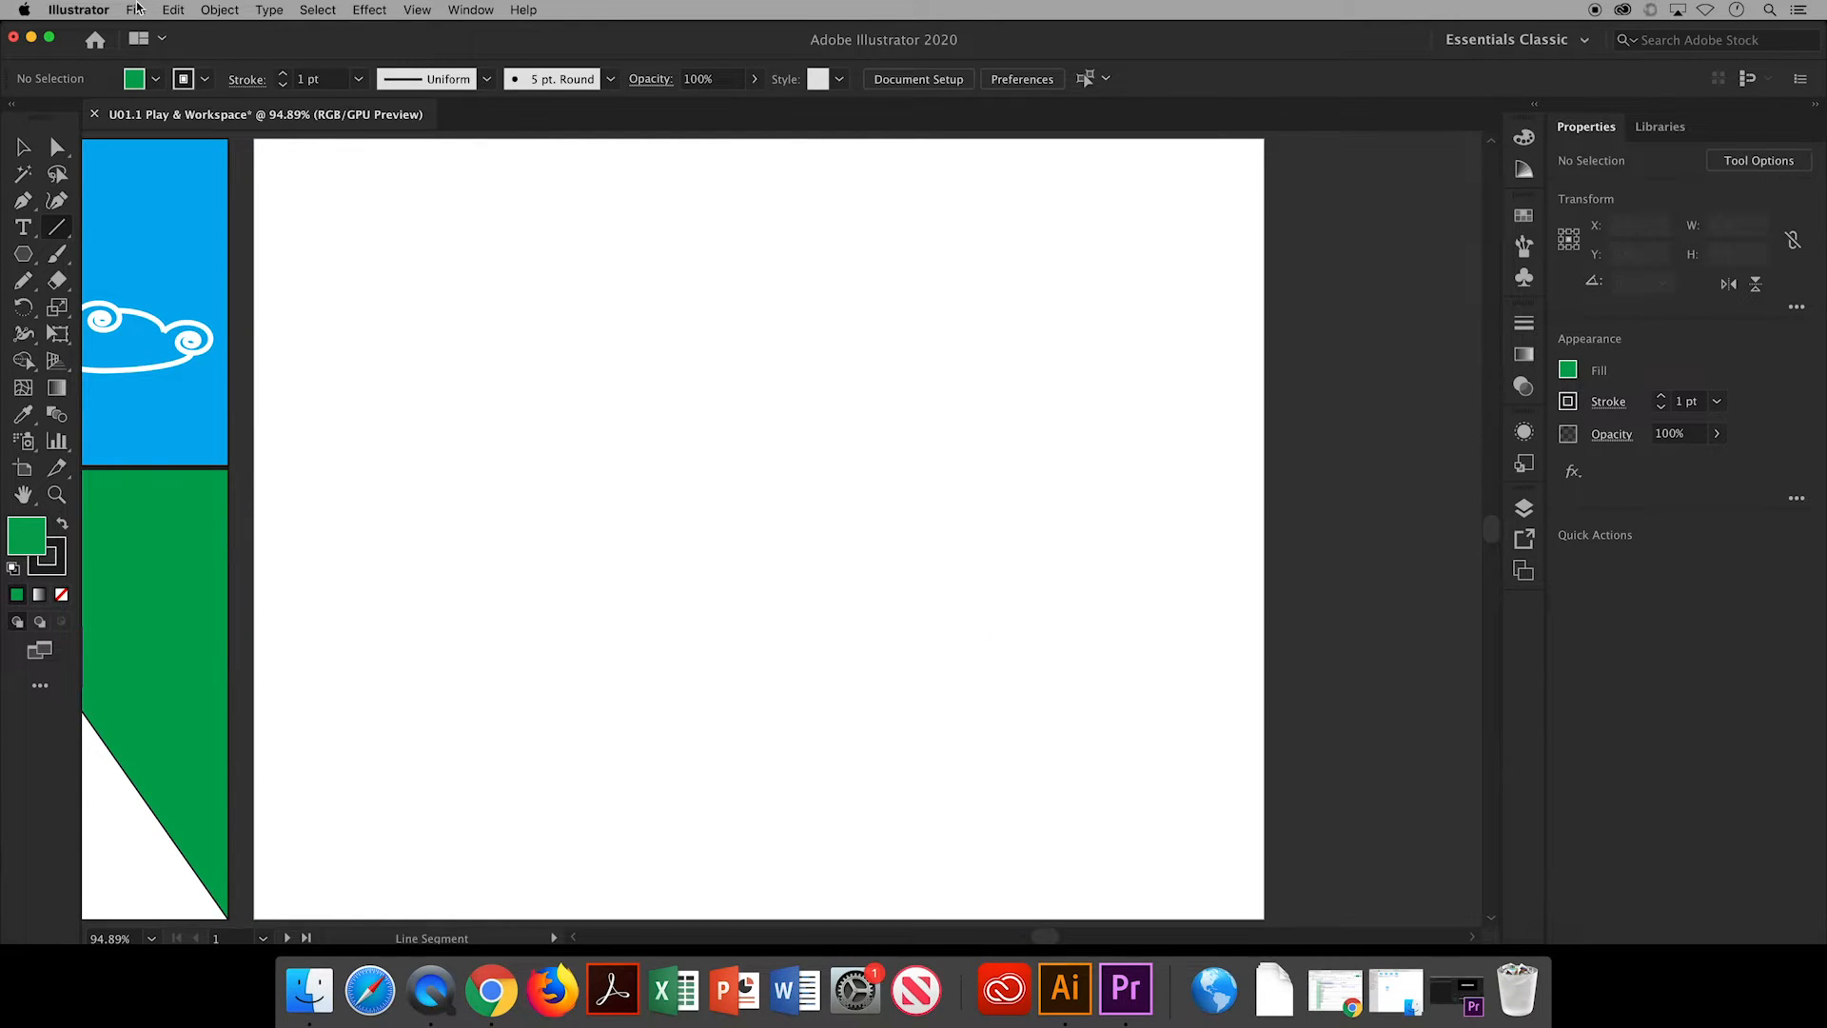
Place the desktop screenshot, then undo the oversized placement.
click(135, 9)
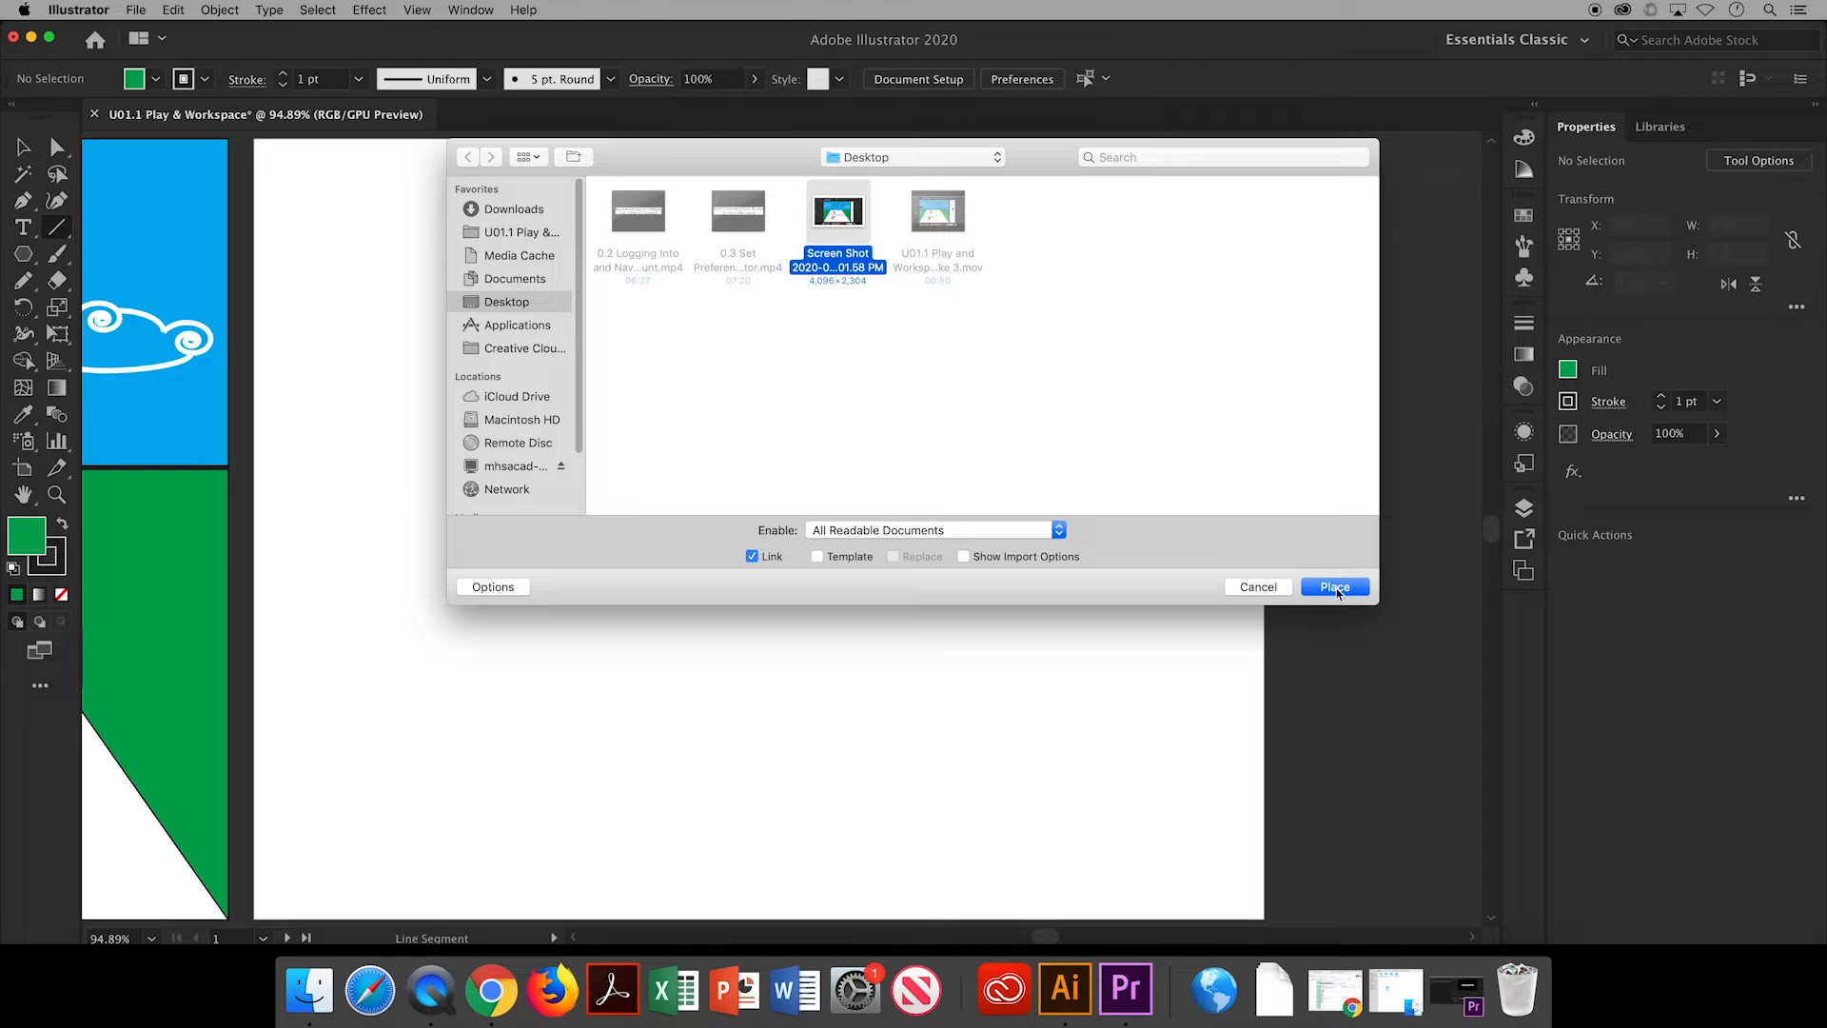
click(1334, 586)
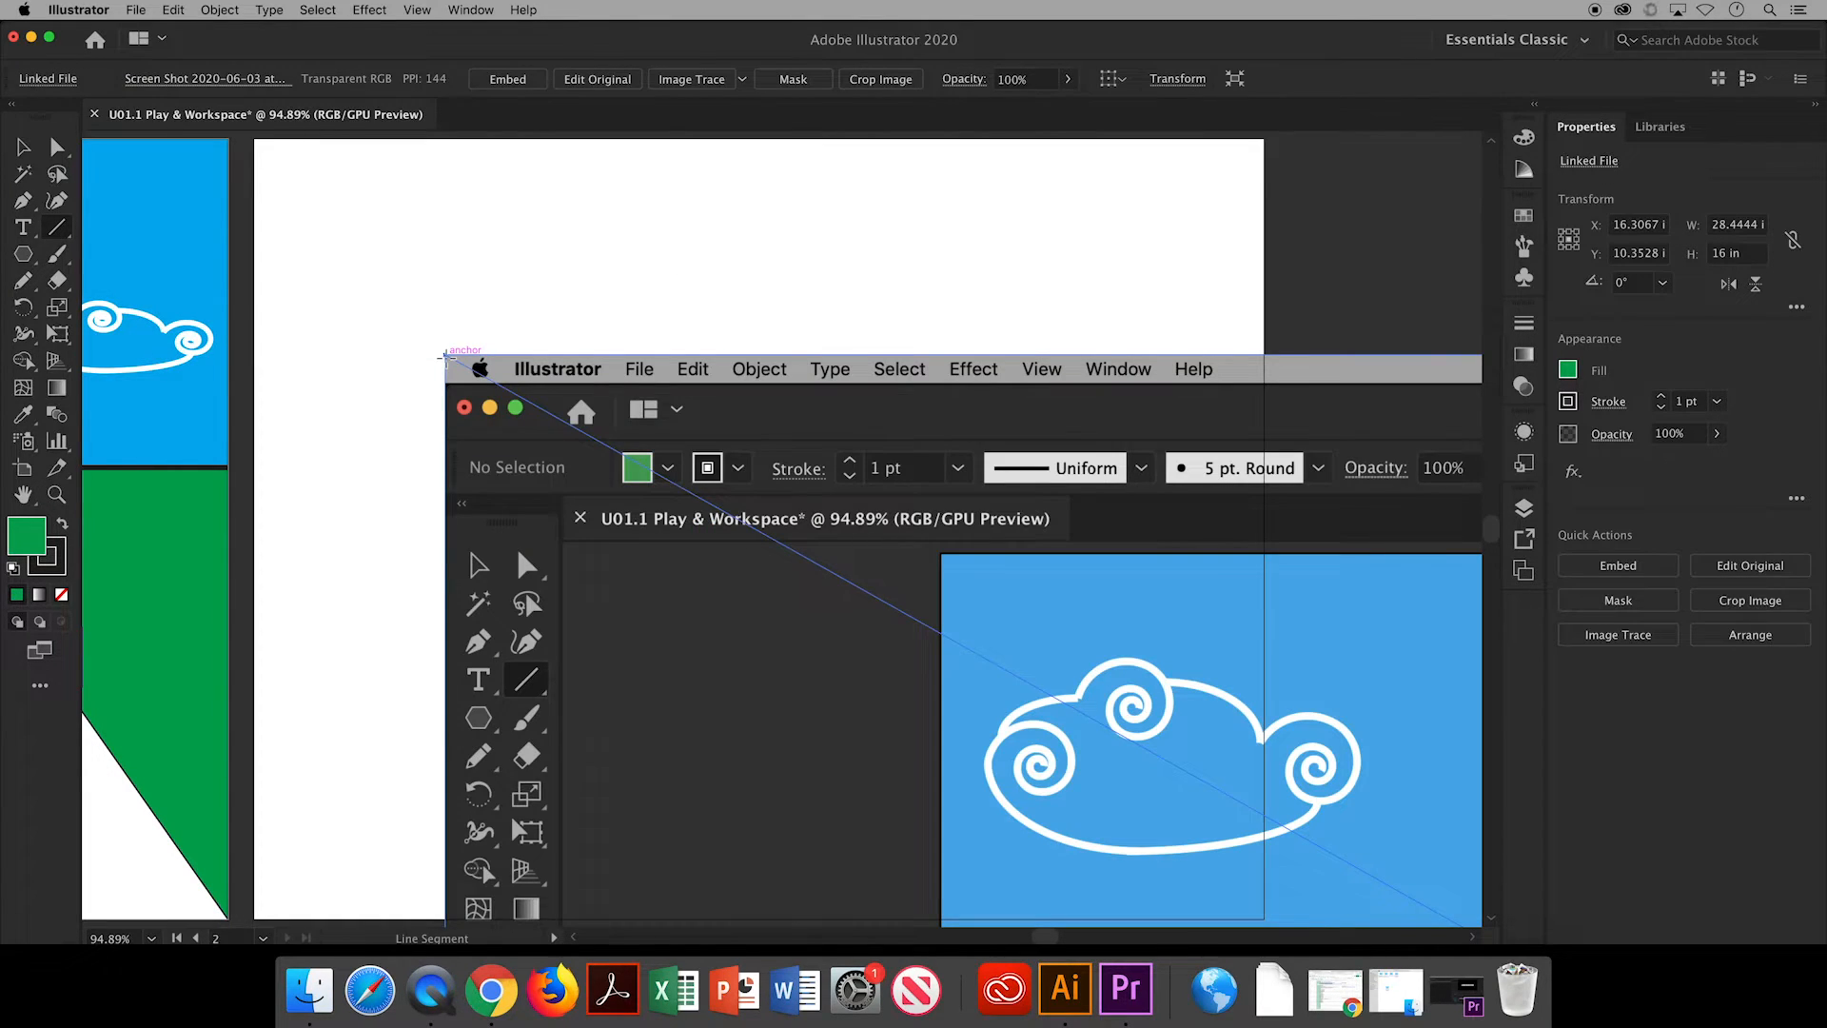
click(173, 9)
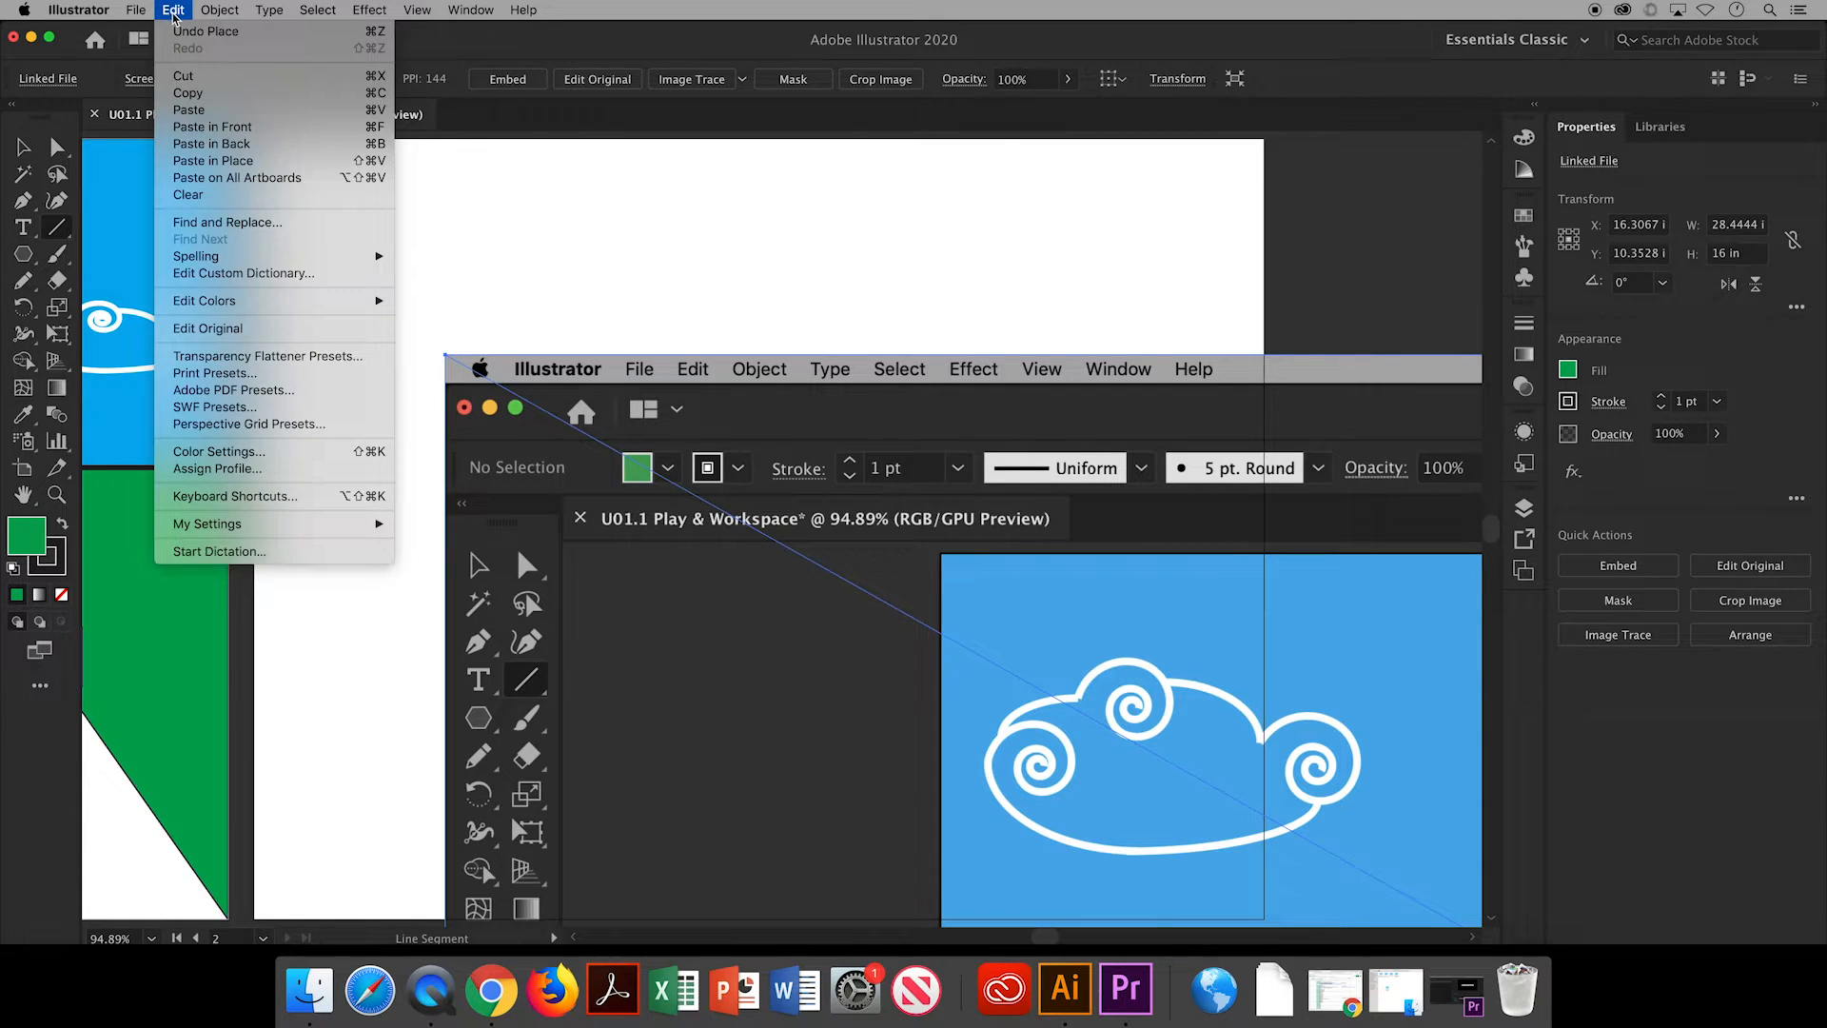
click(136, 9)
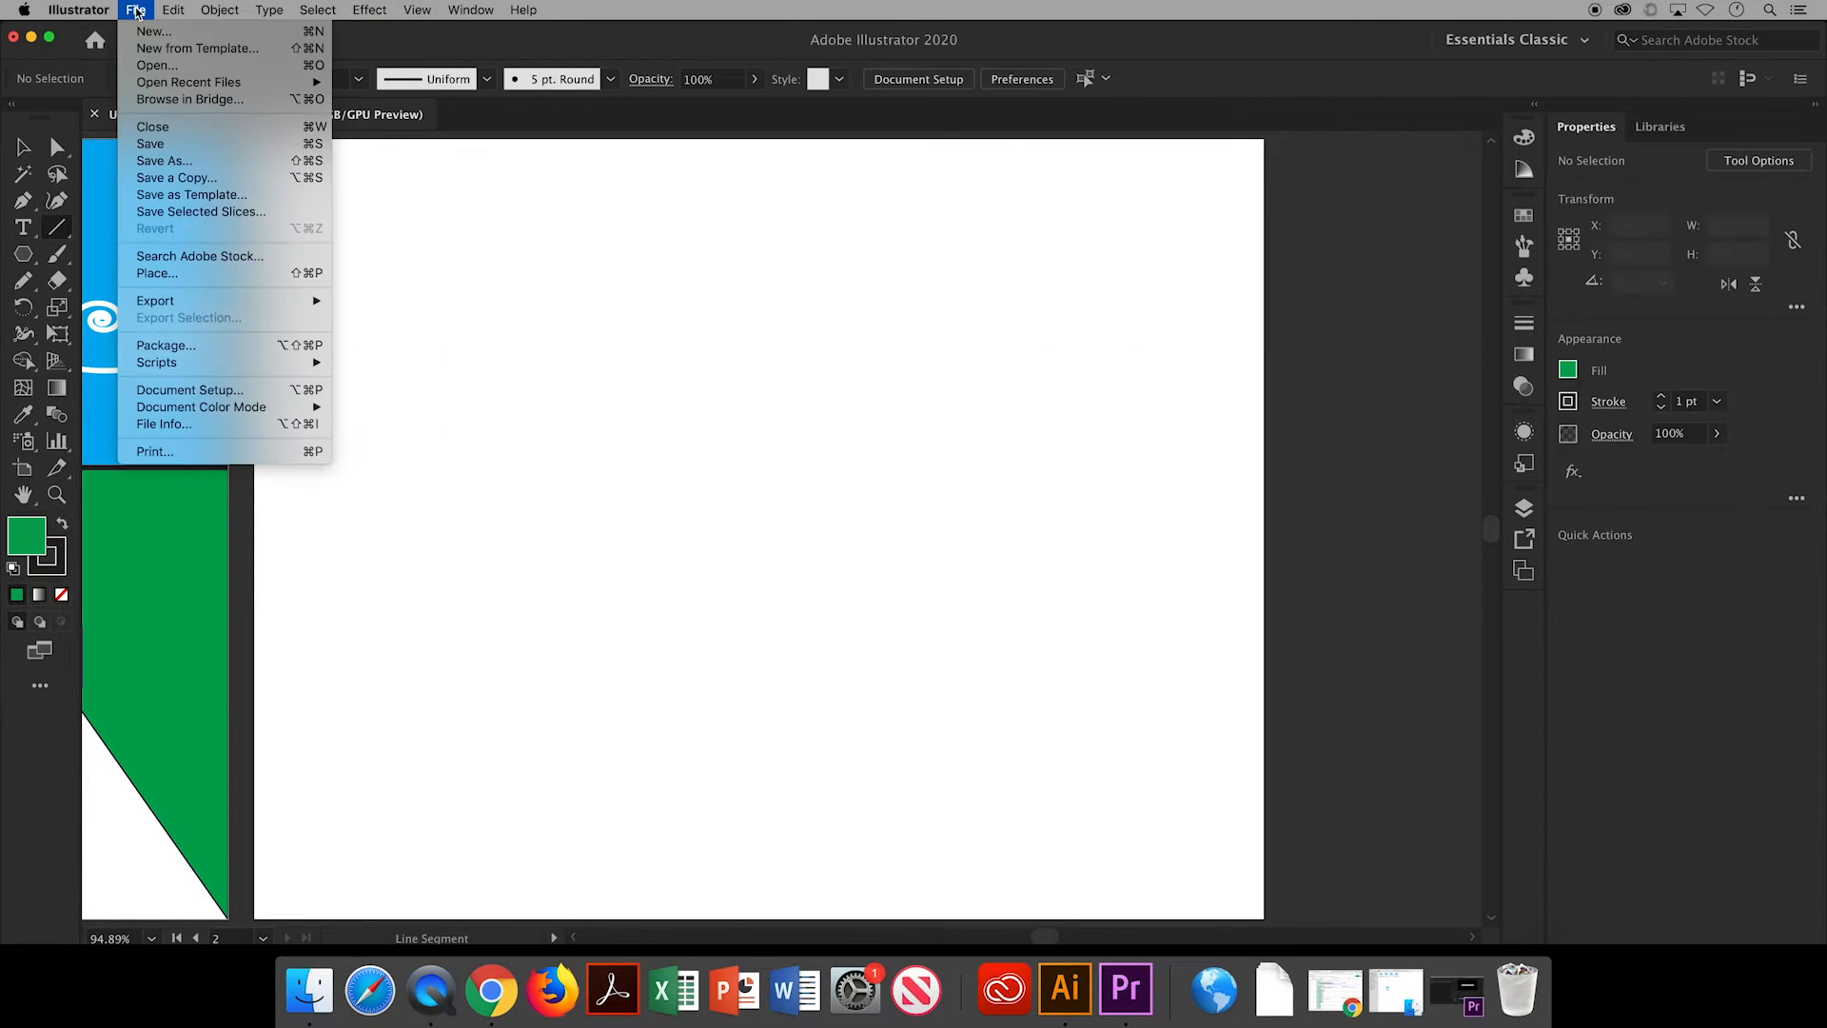
Place the workspace screenshot from Desktop again and embed it in the document.
click(156, 273)
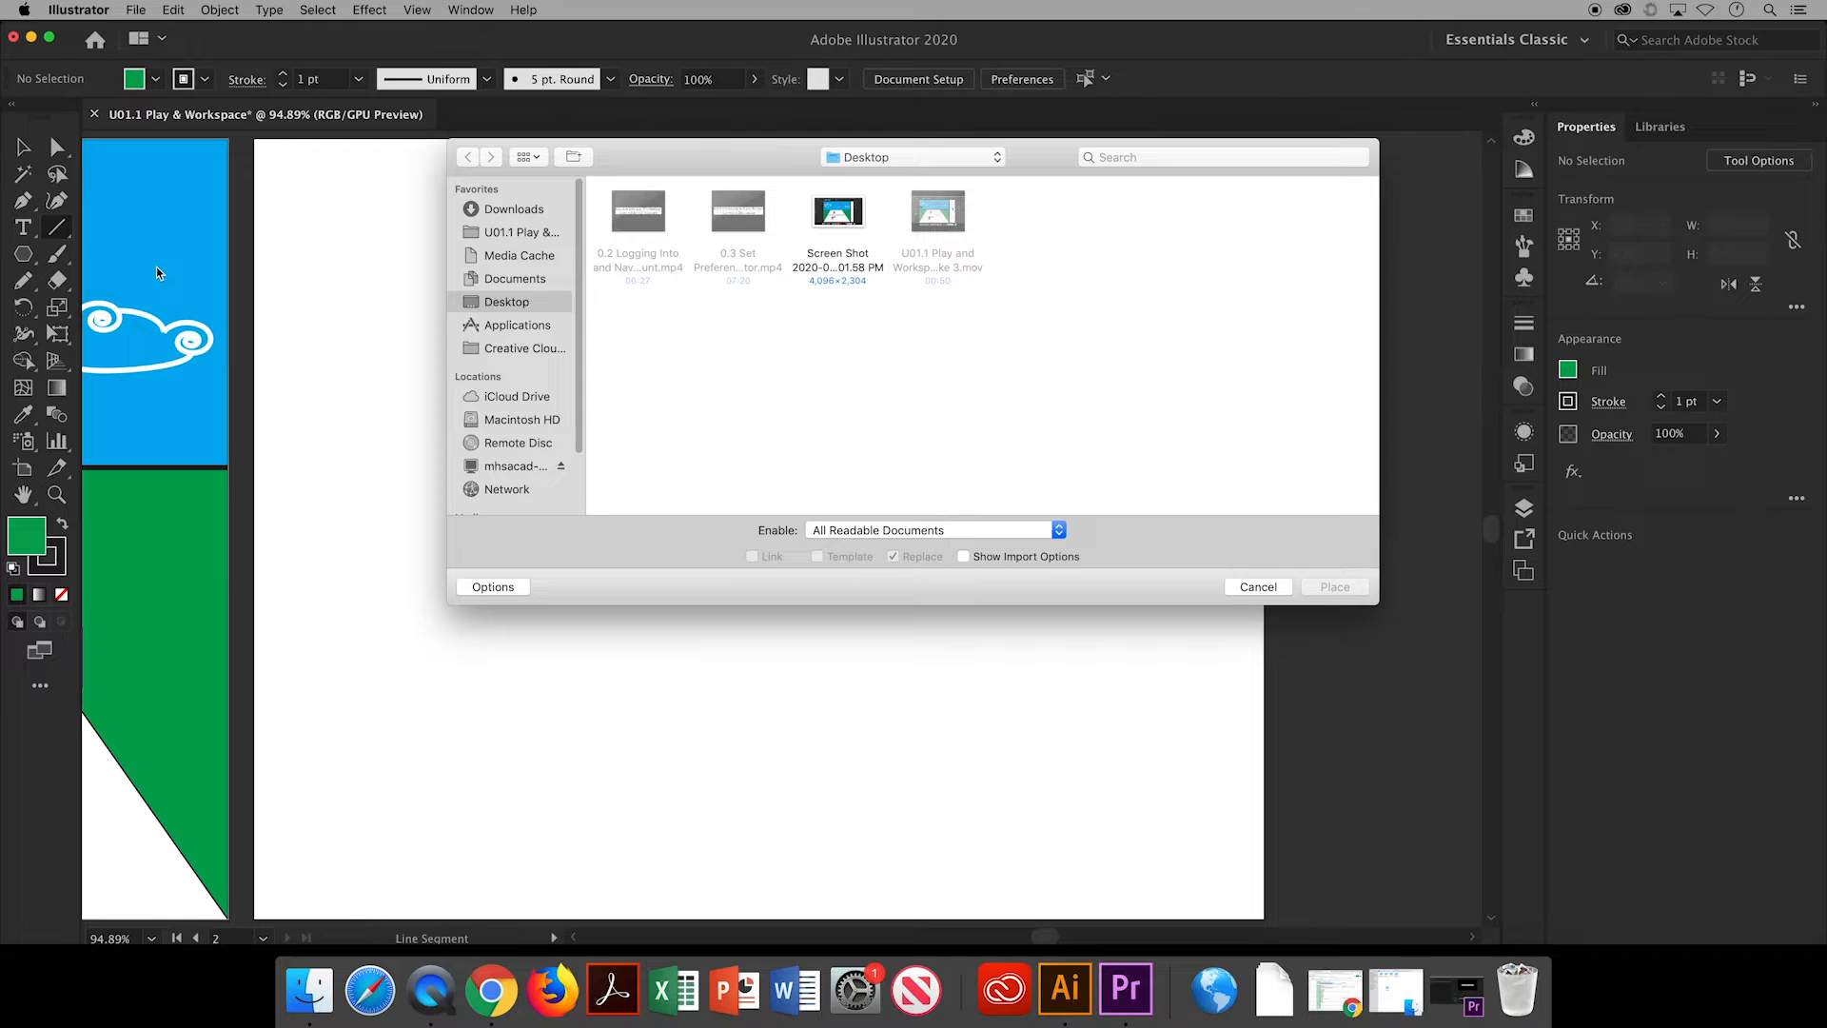
click(837, 212)
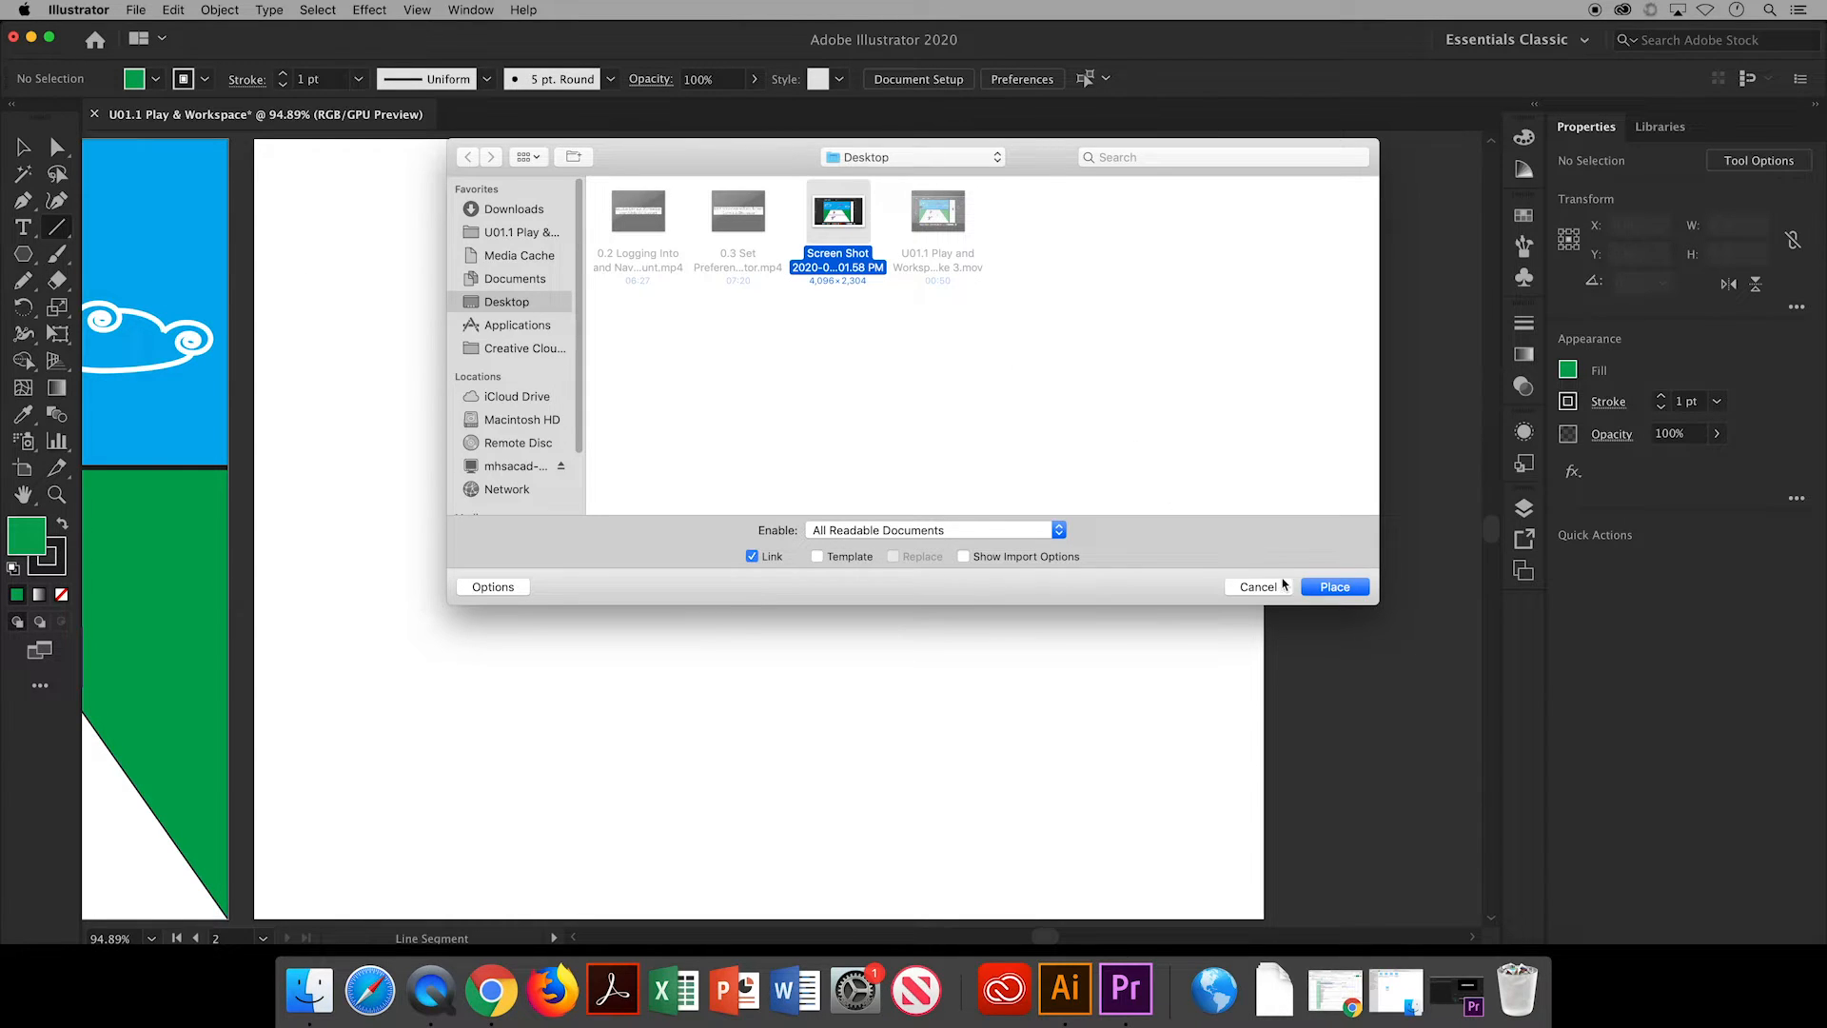
click(1334, 586)
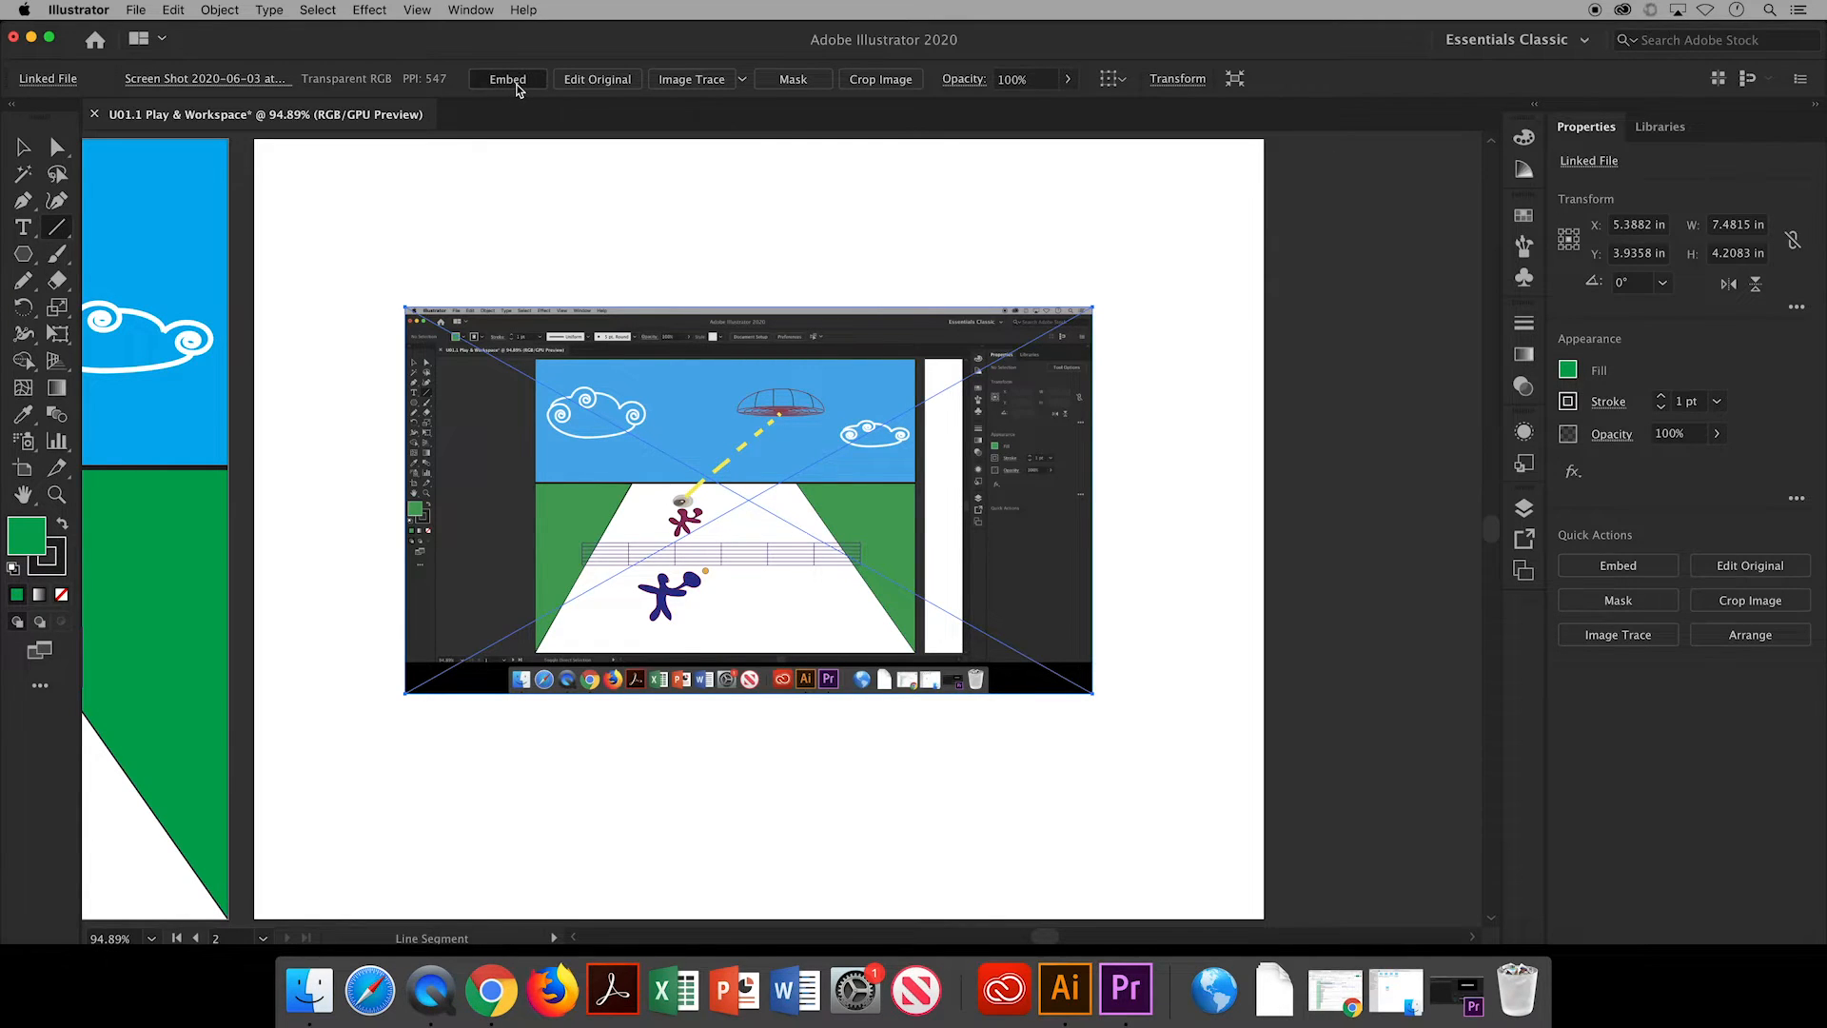
click(507, 78)
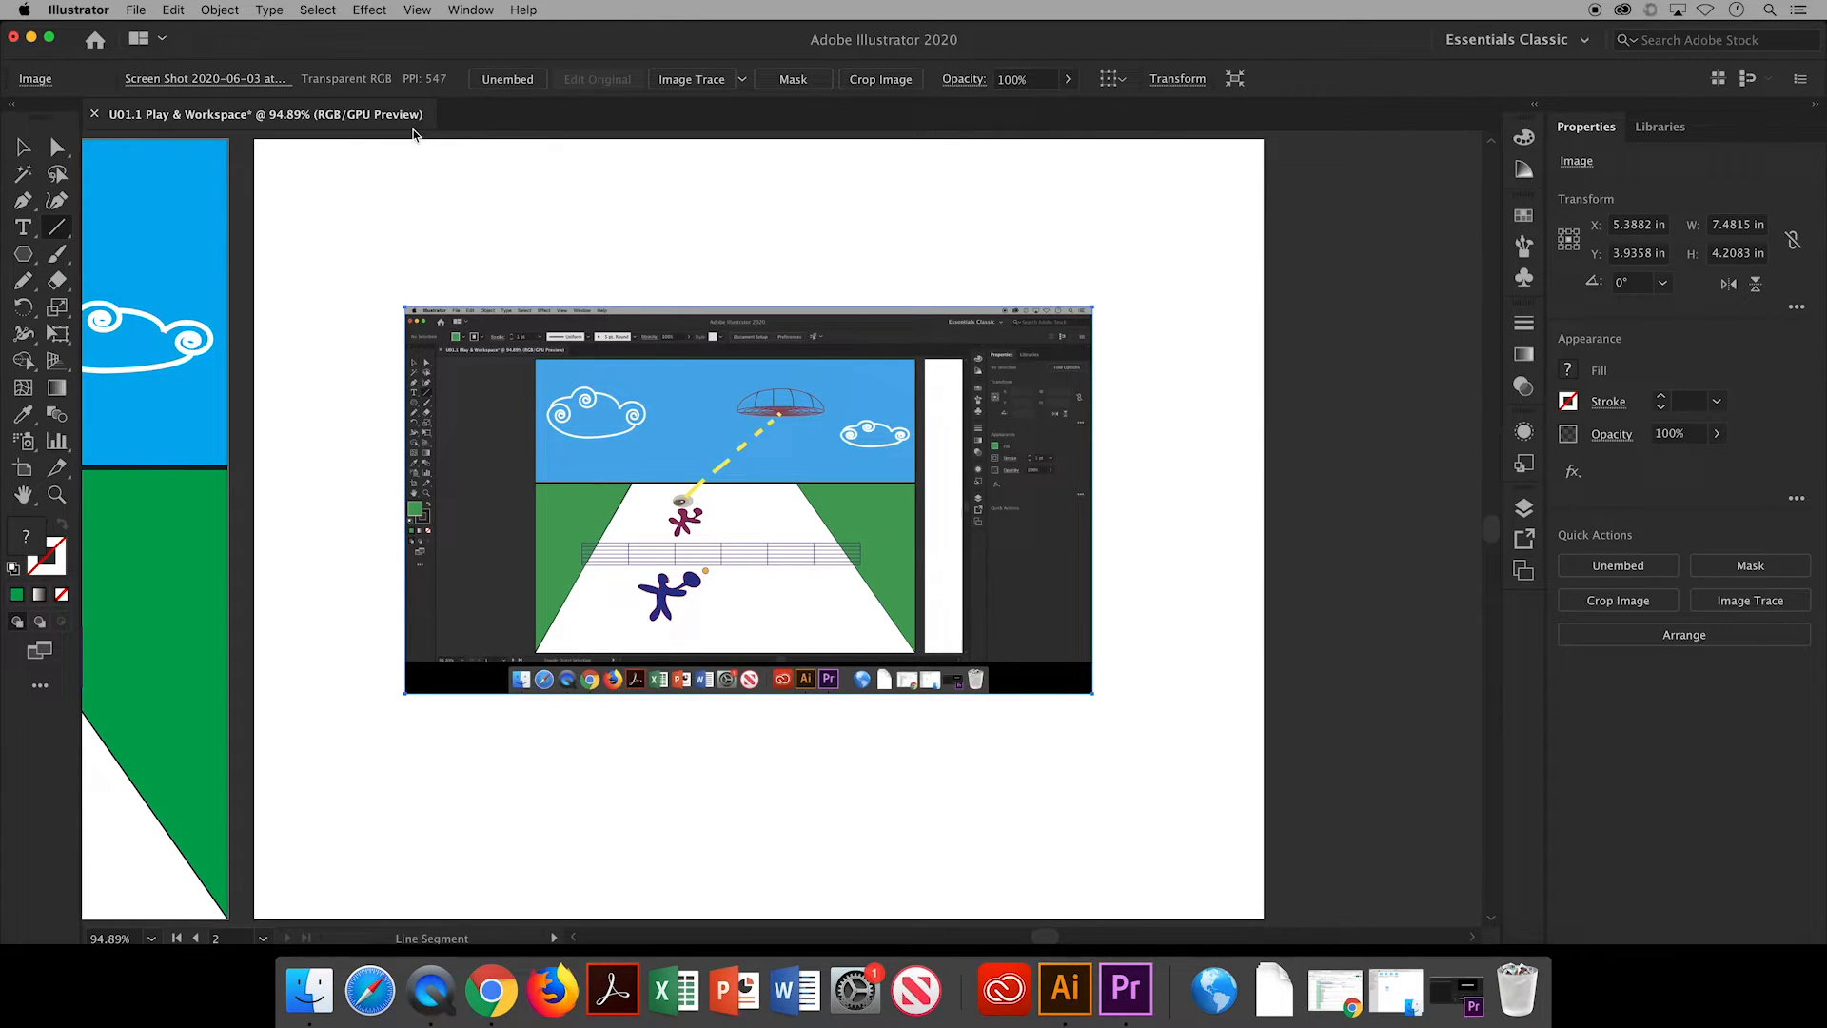
click(21, 229)
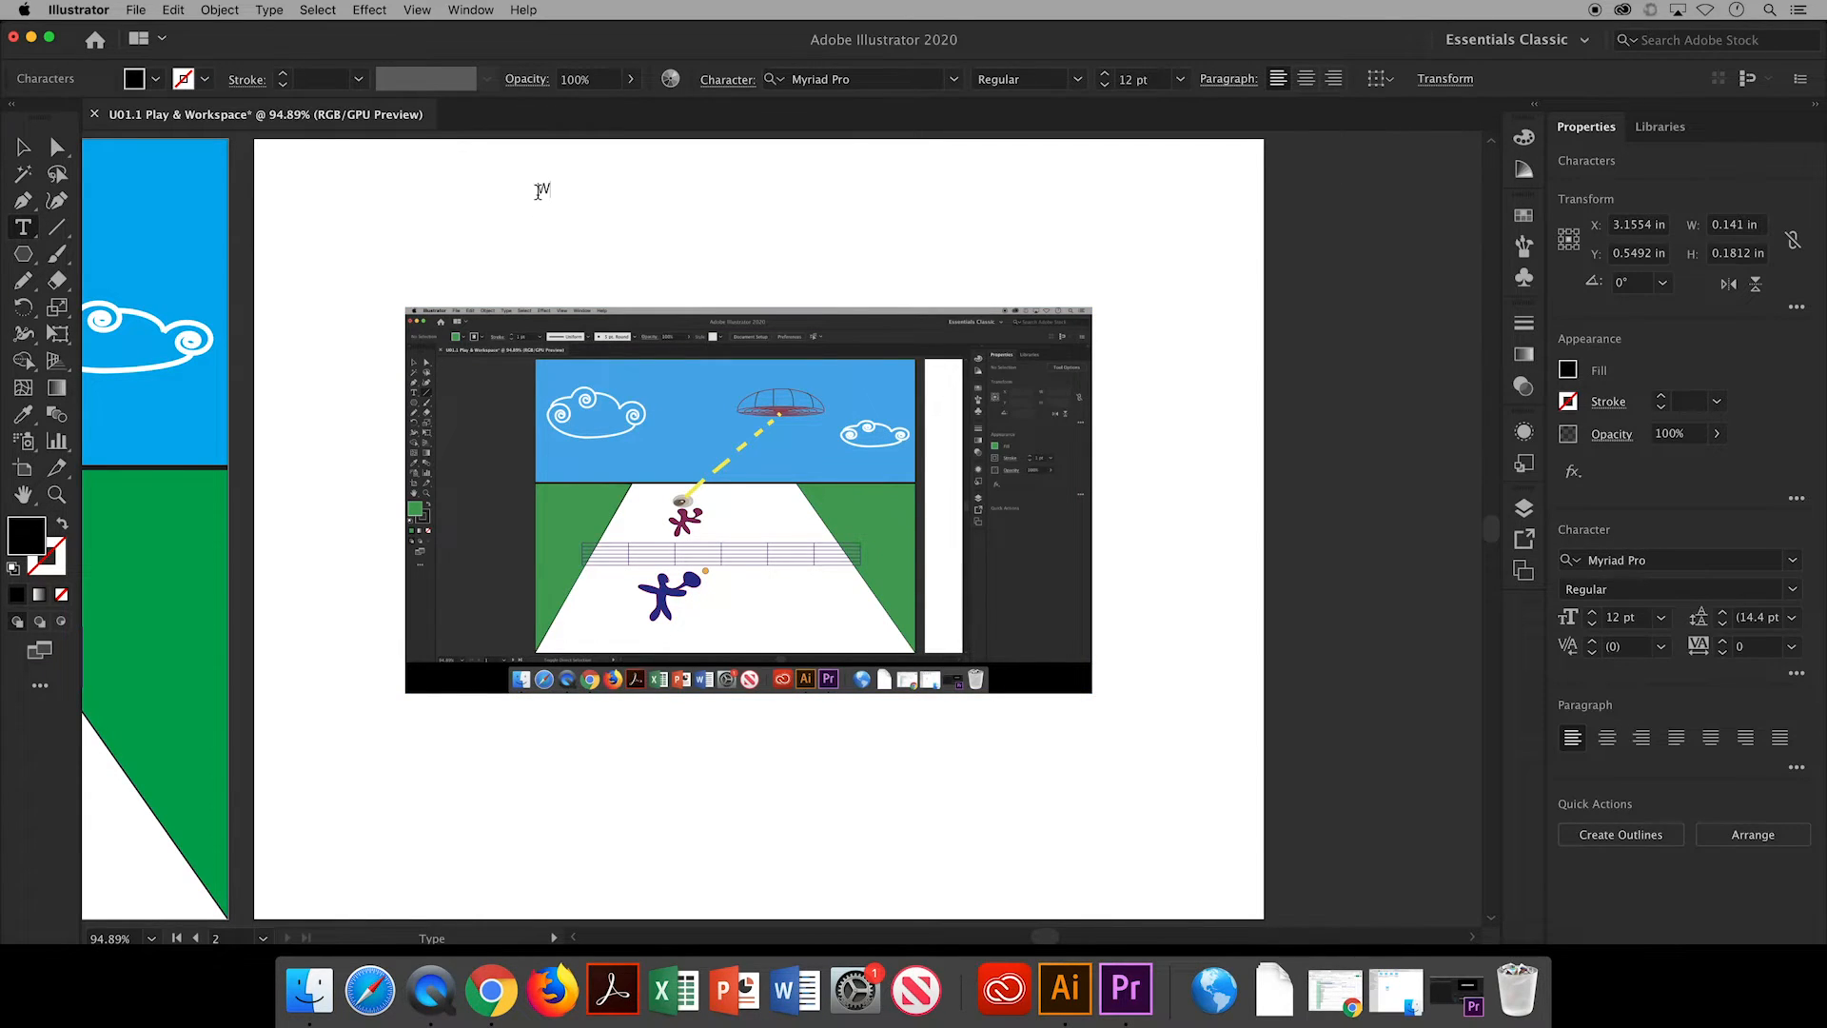
Type the title 'WORKSPACE' above the screenshot and set it to 48 pt.
text(WORKSPA)
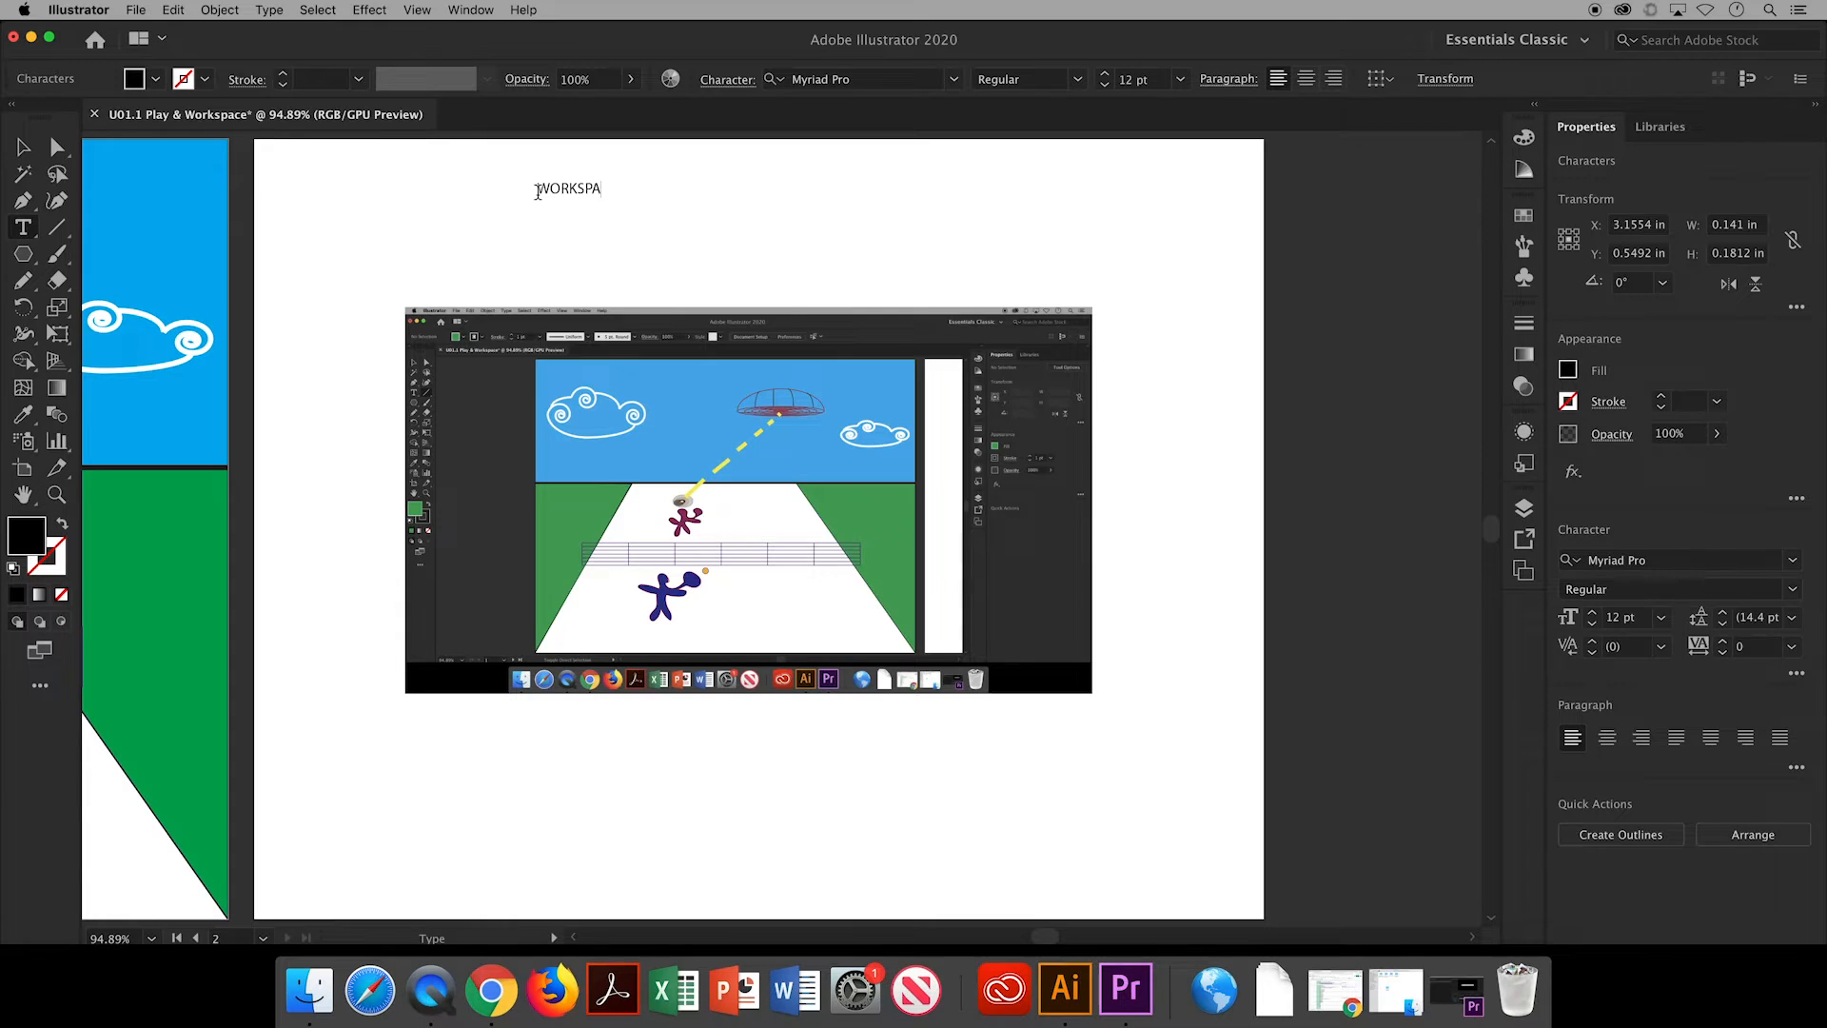
text(CE)
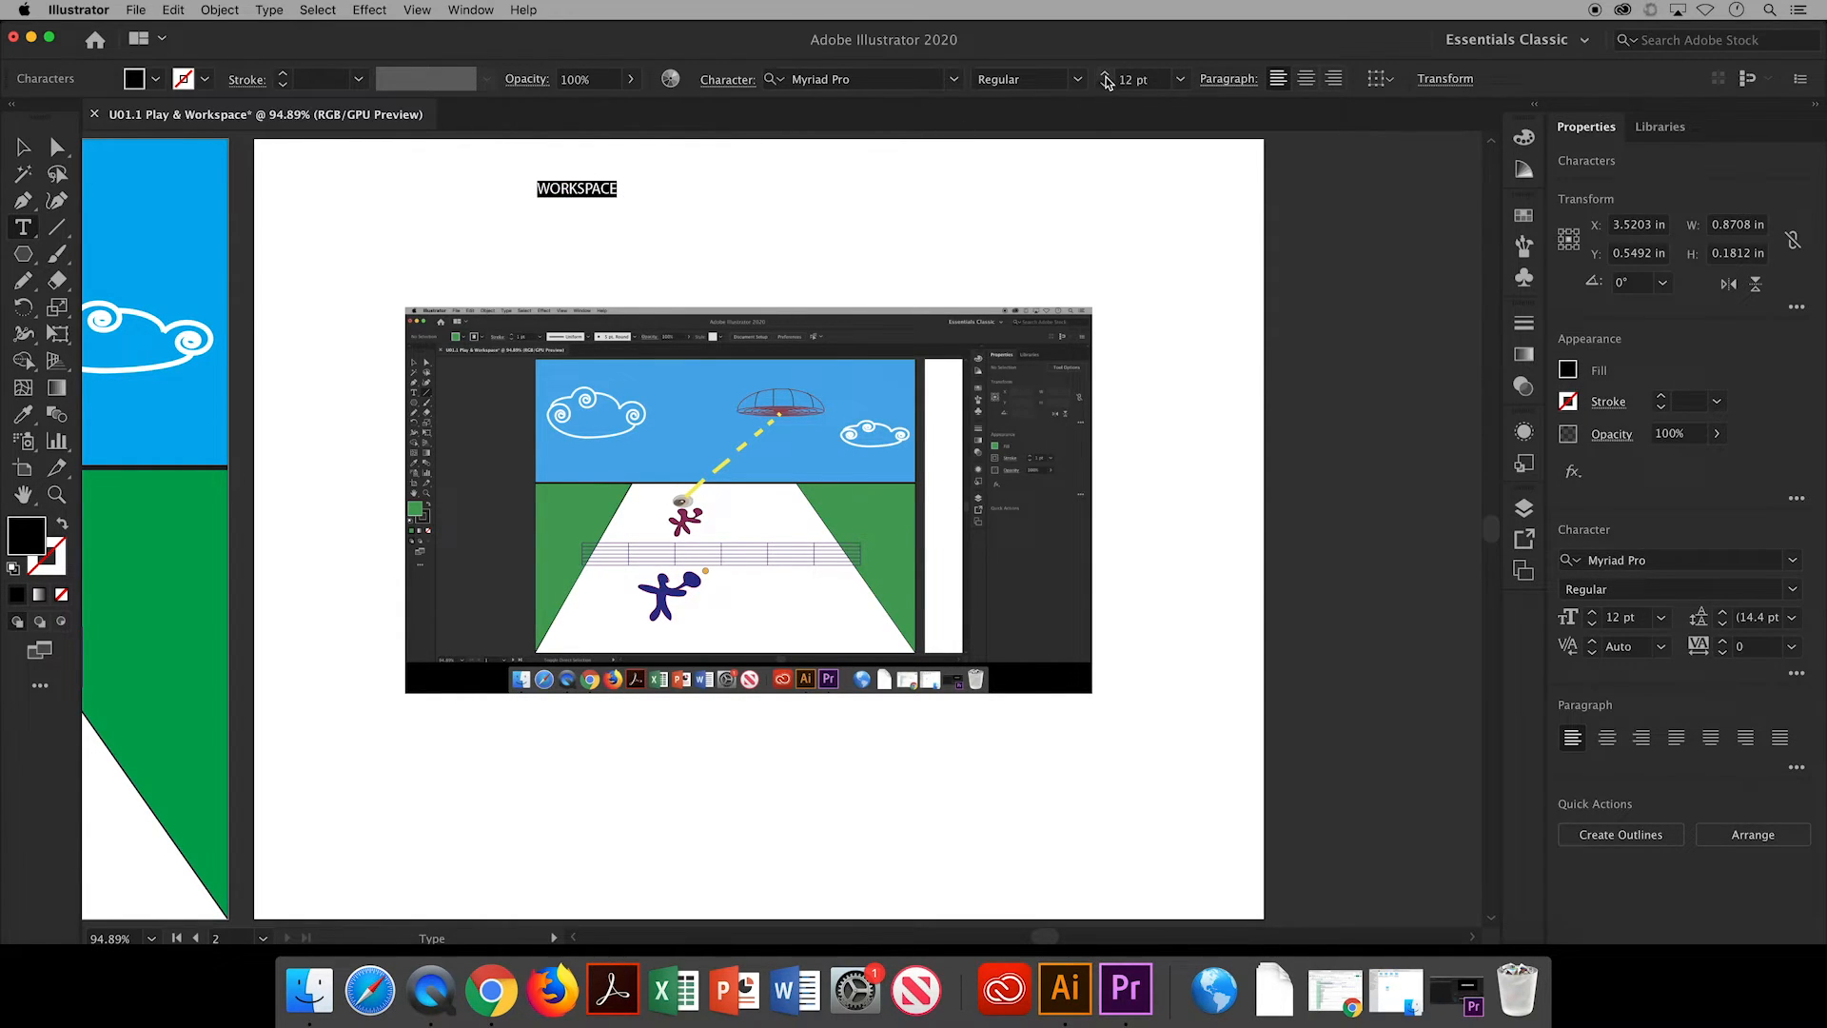
click(1179, 78)
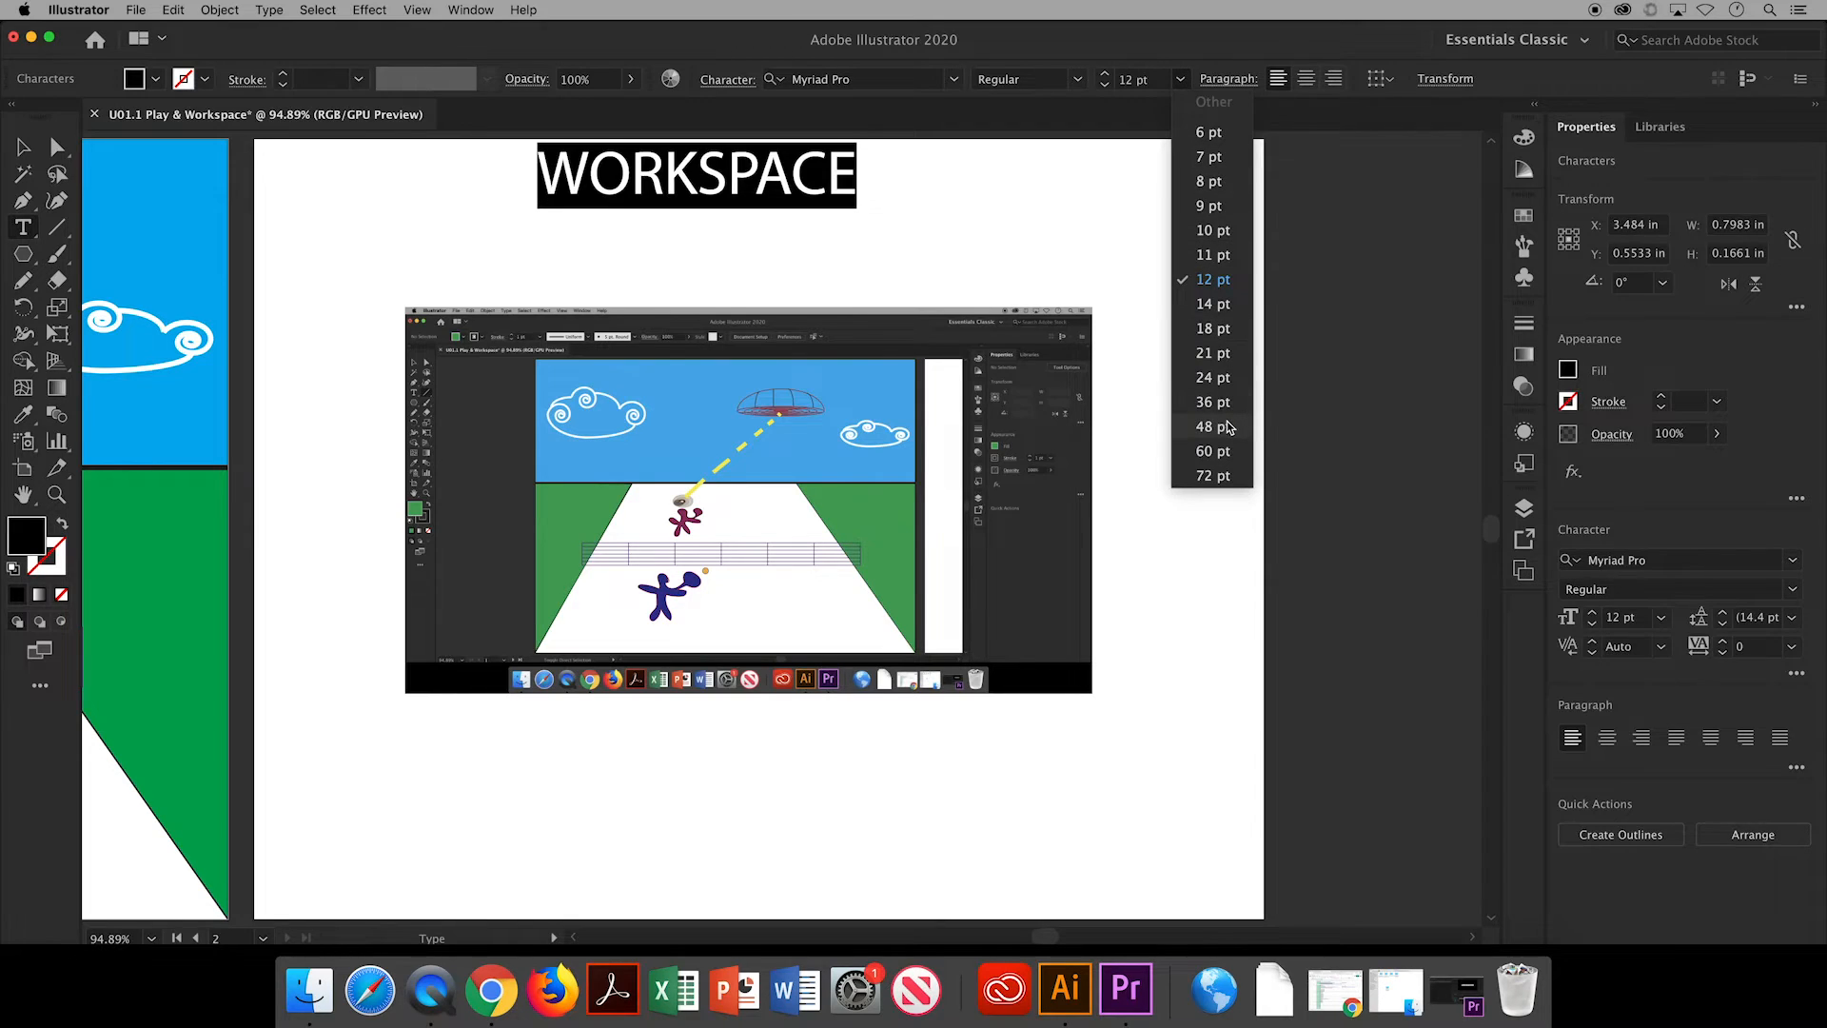
click(1210, 426)
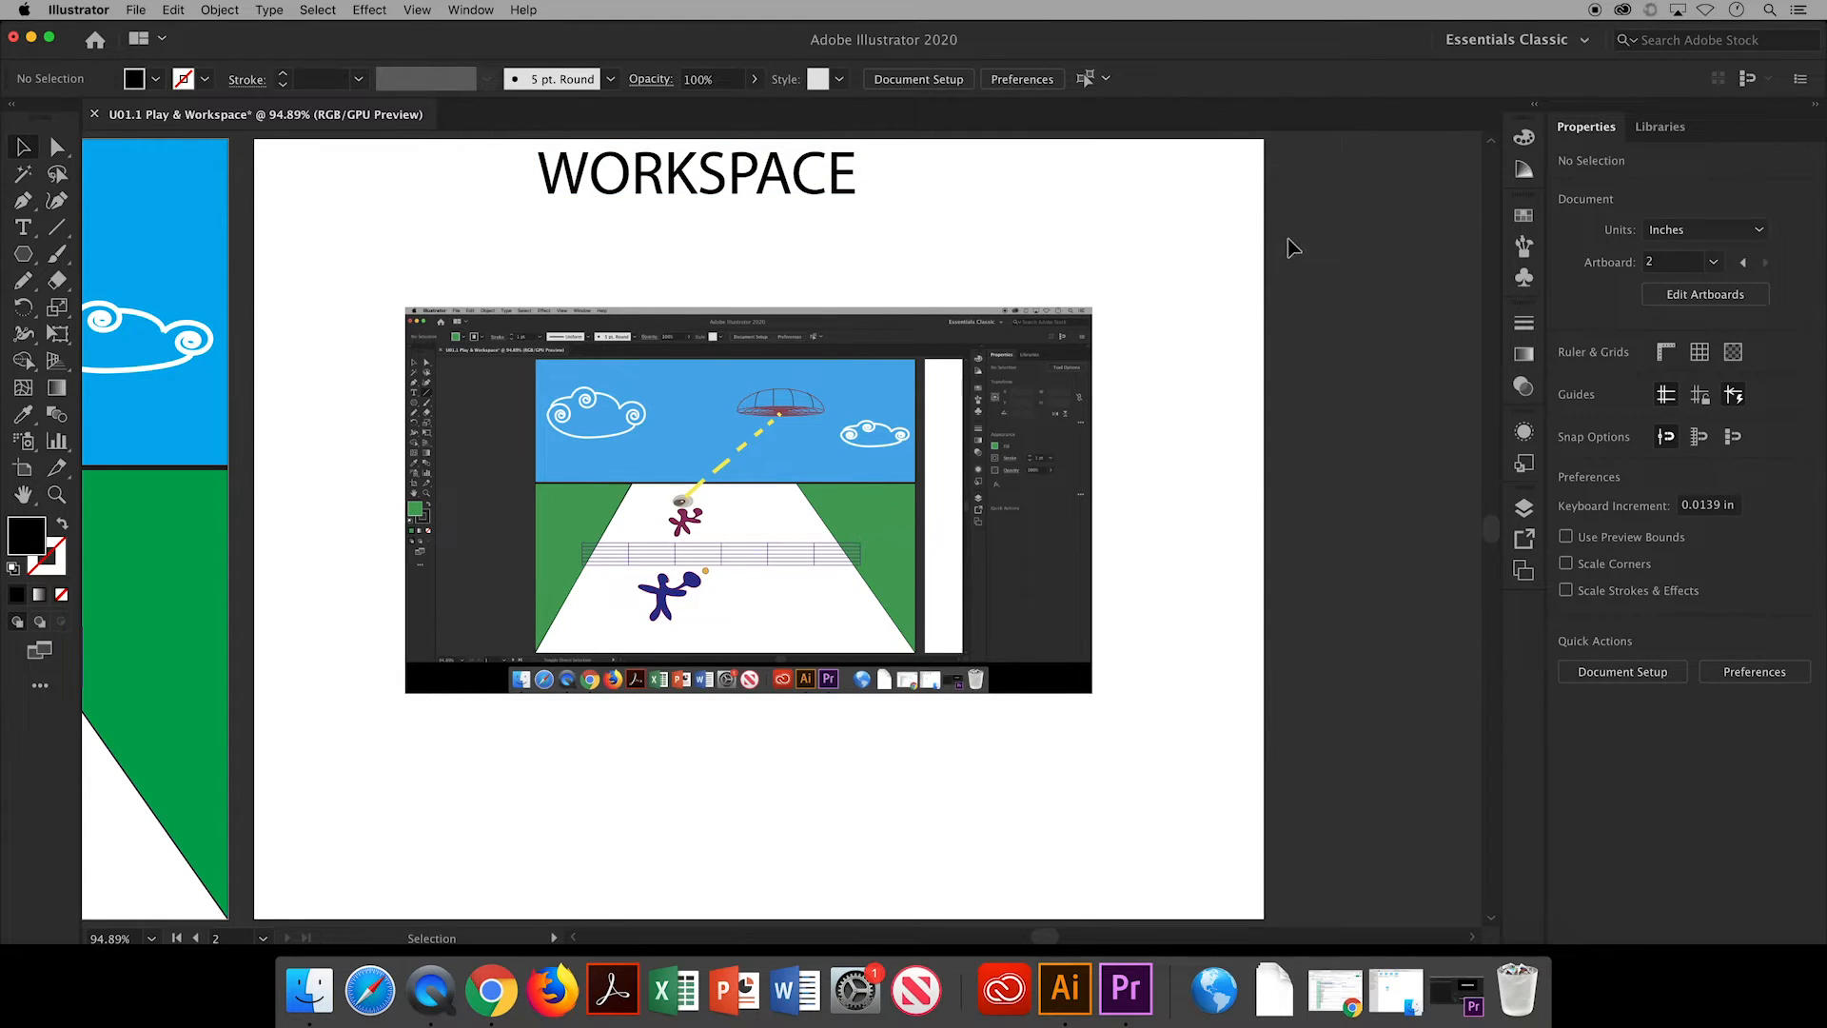
mouse_move(1522, 275)
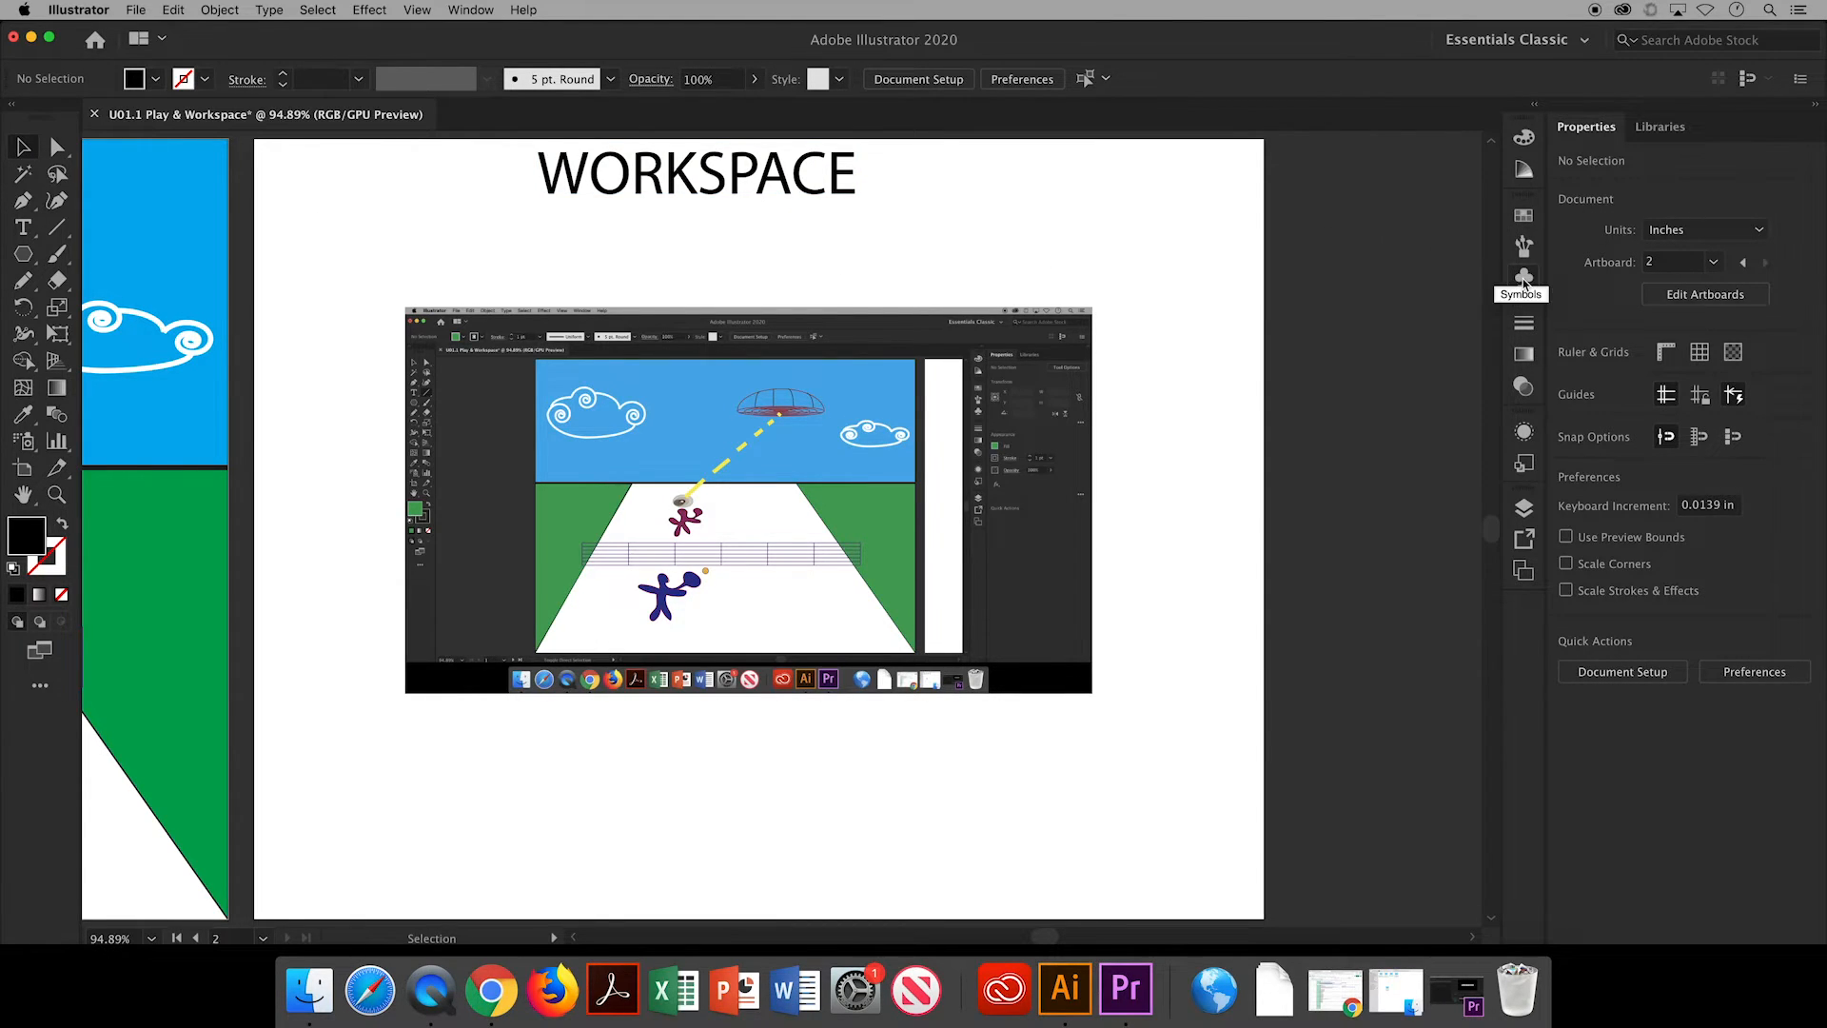
mouse_move(1231, 134)
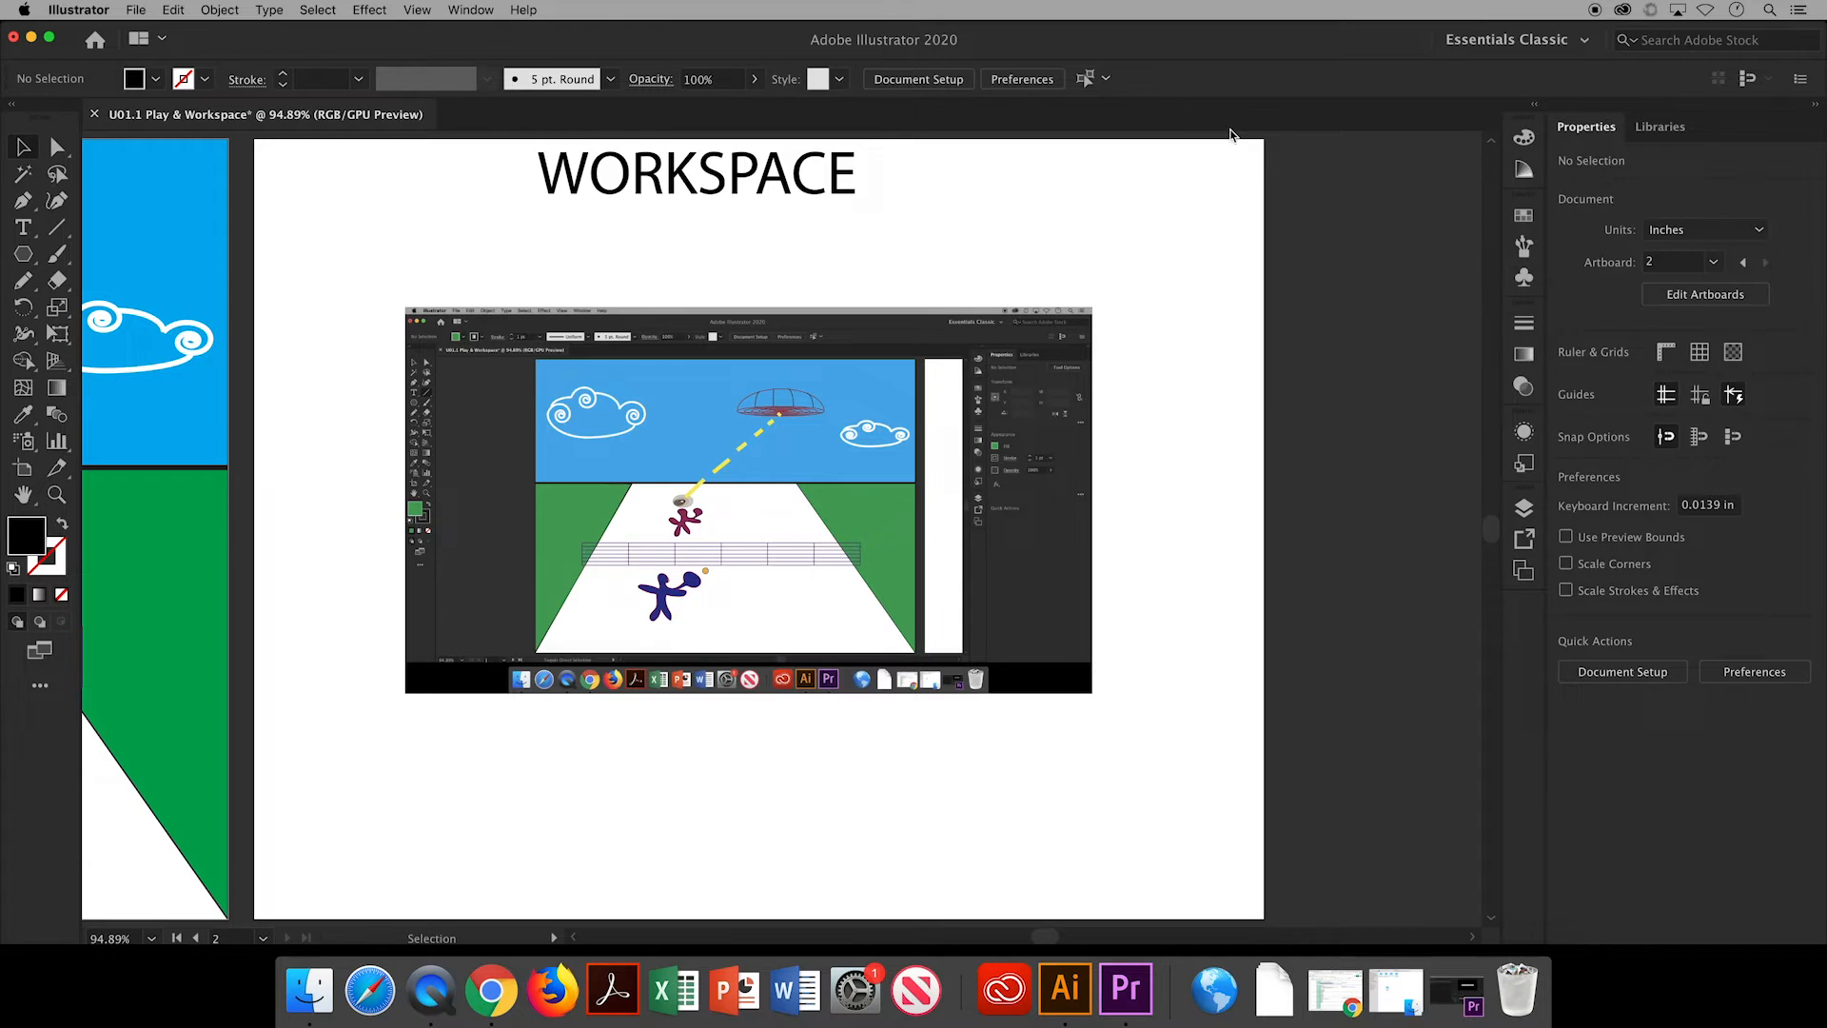
click(471, 9)
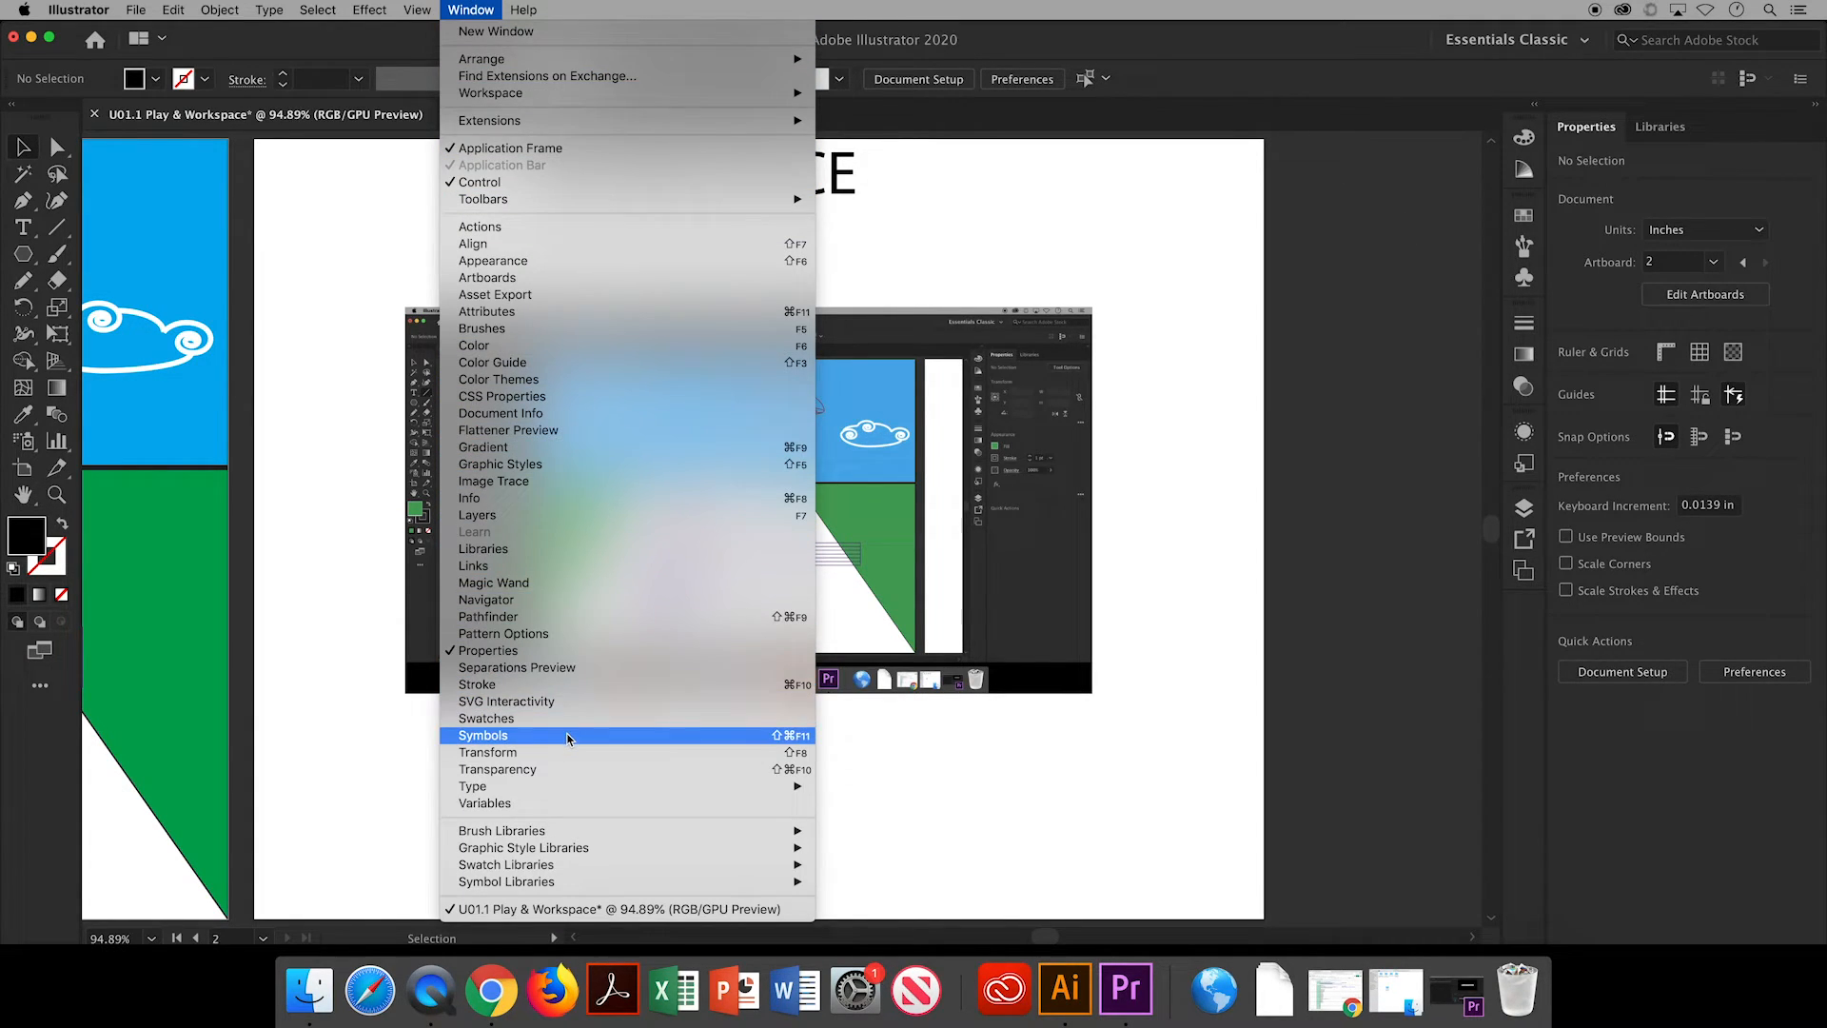
Show the Symbols panel, load the Arrows symbol library, and move it clear of the screenshot.
click(483, 735)
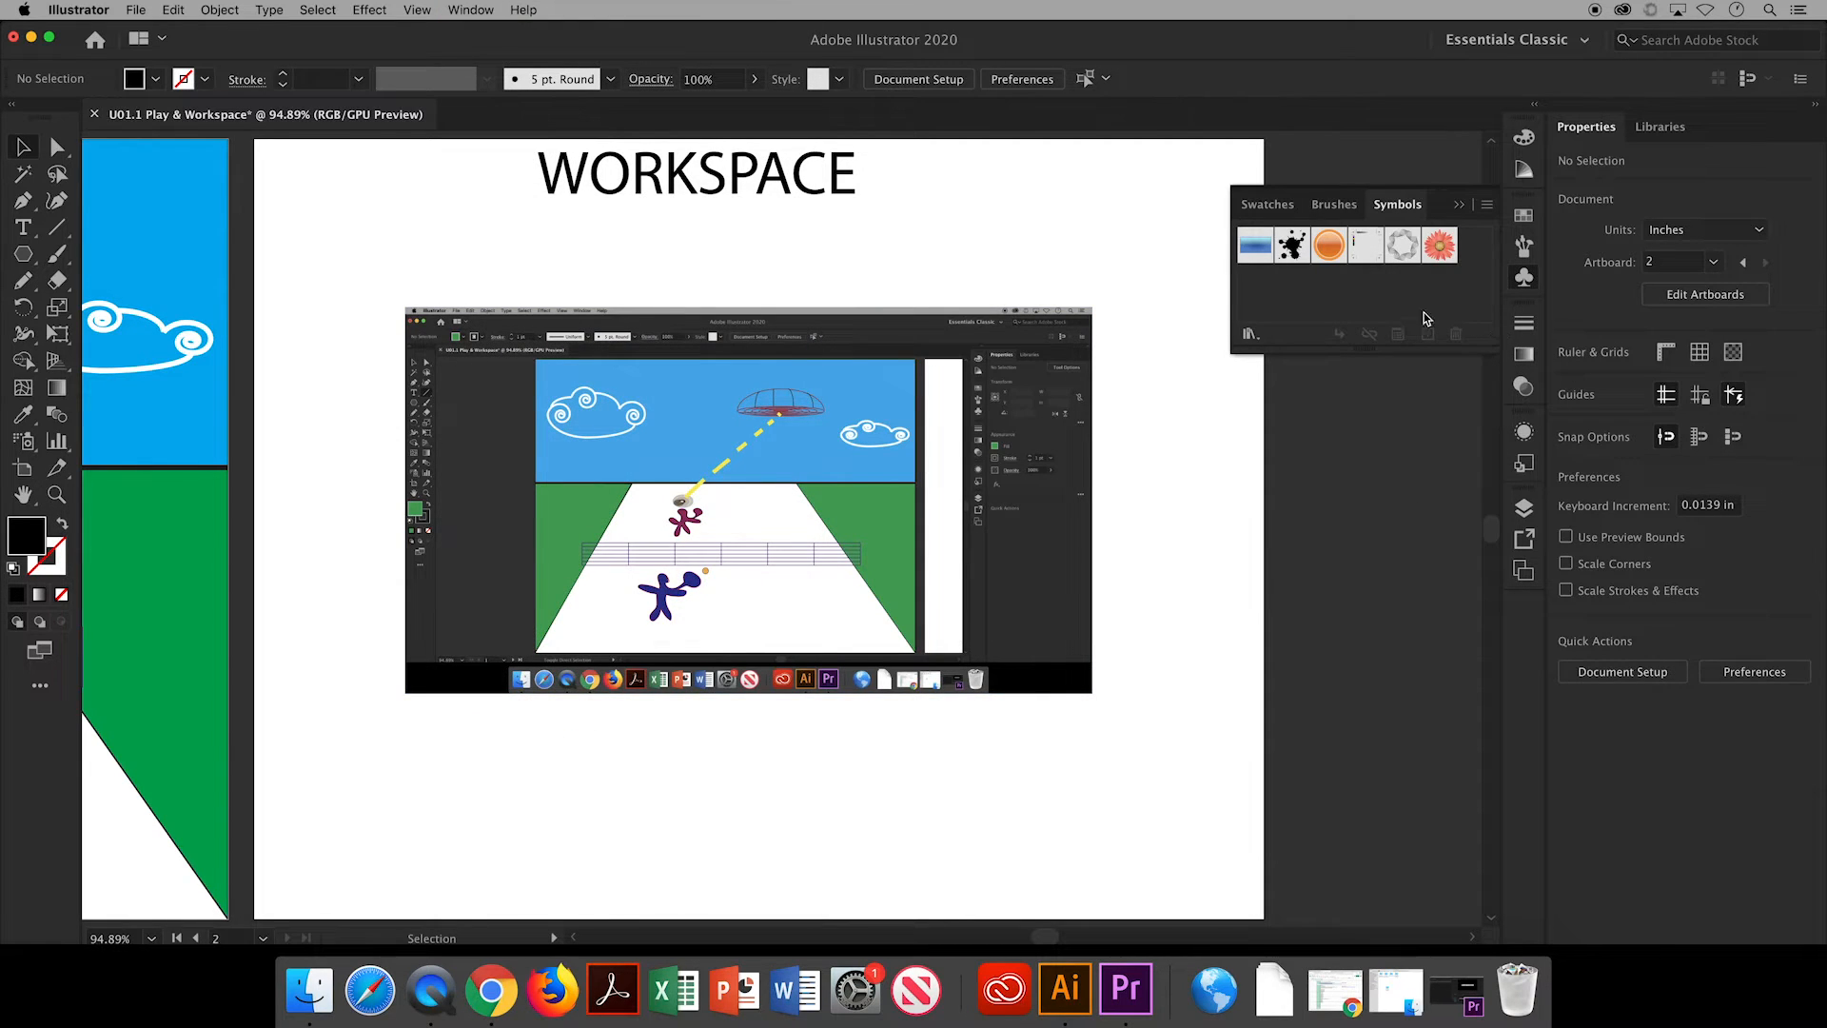
click(1247, 334)
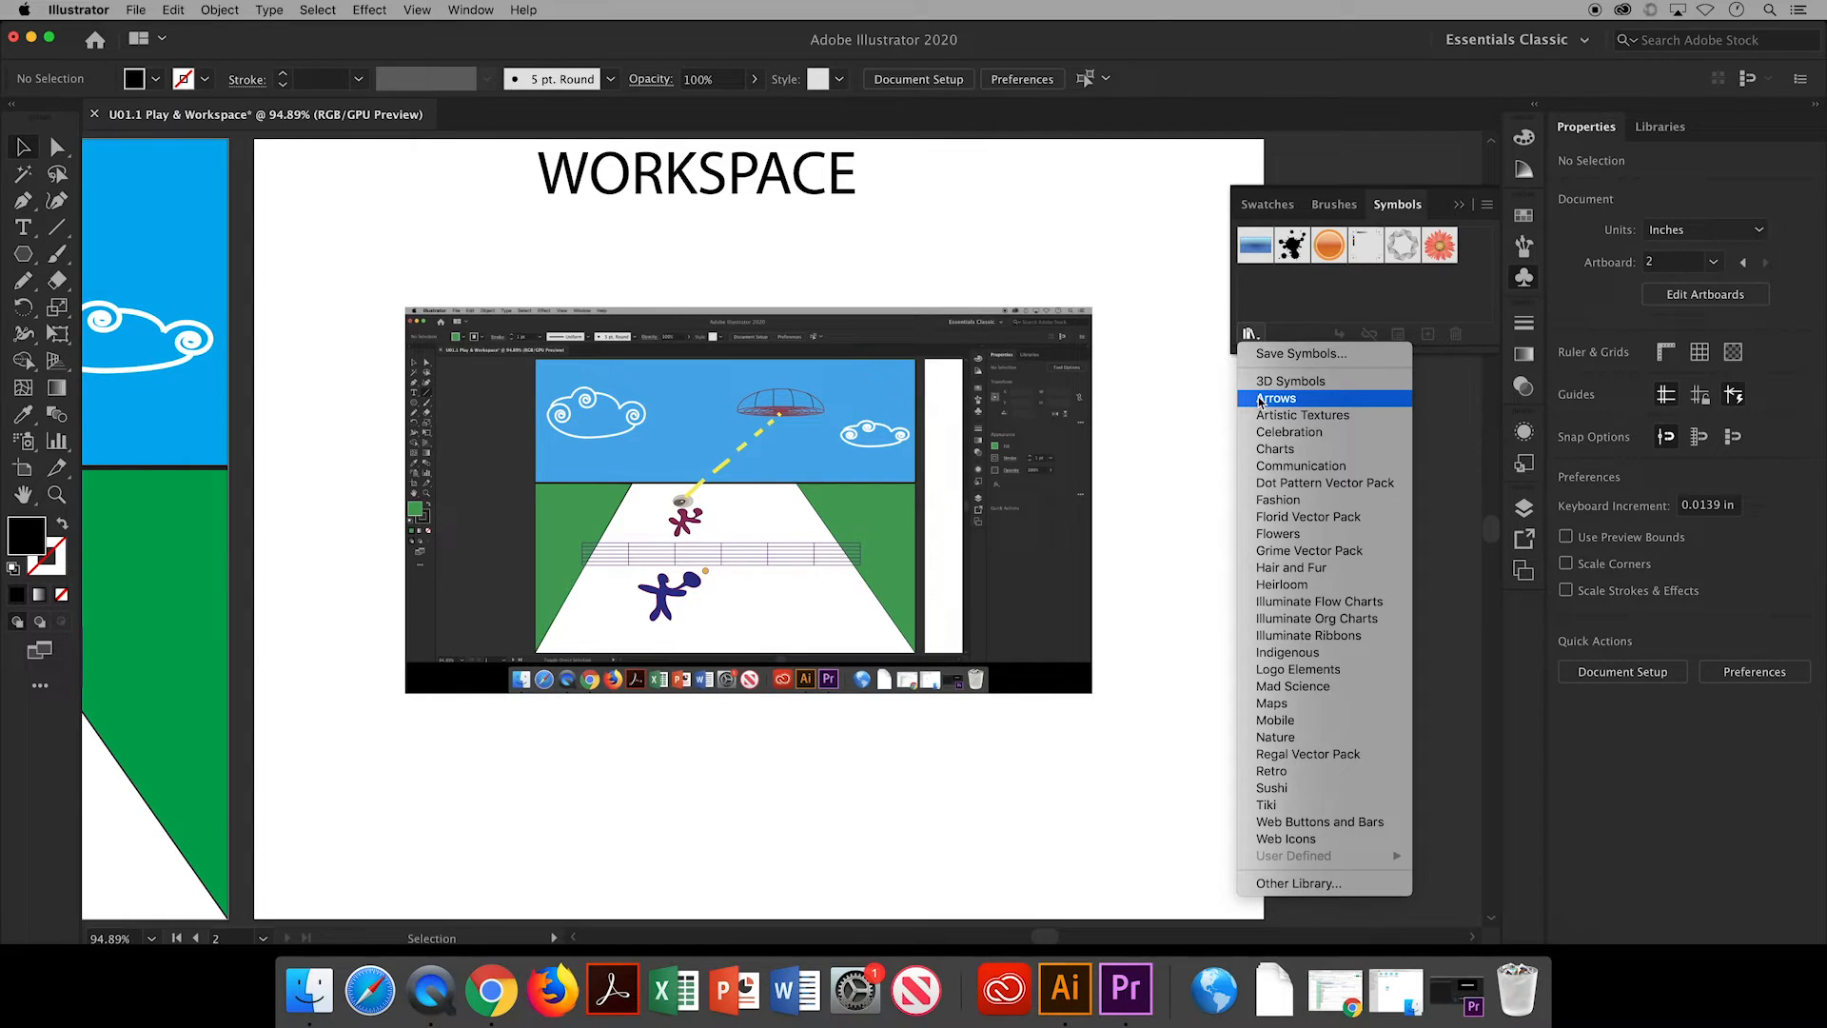
click(1277, 399)
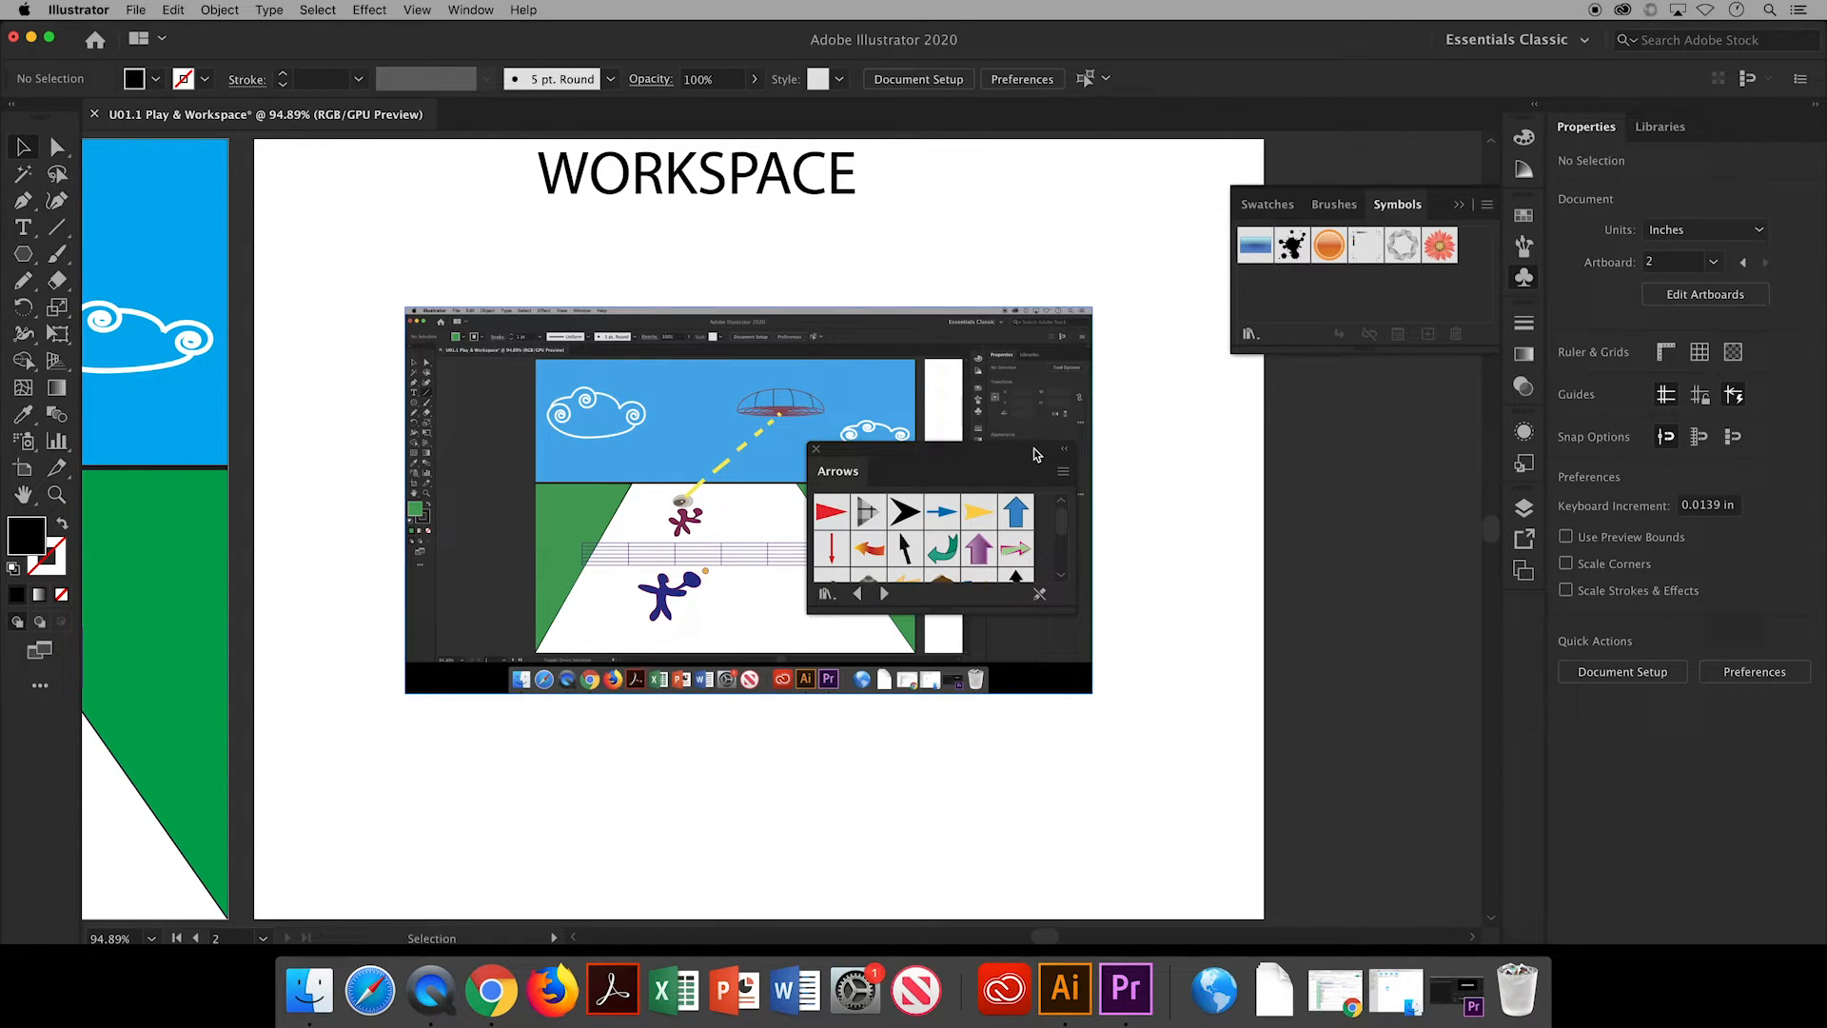
drag(837, 471, 1232, 415)
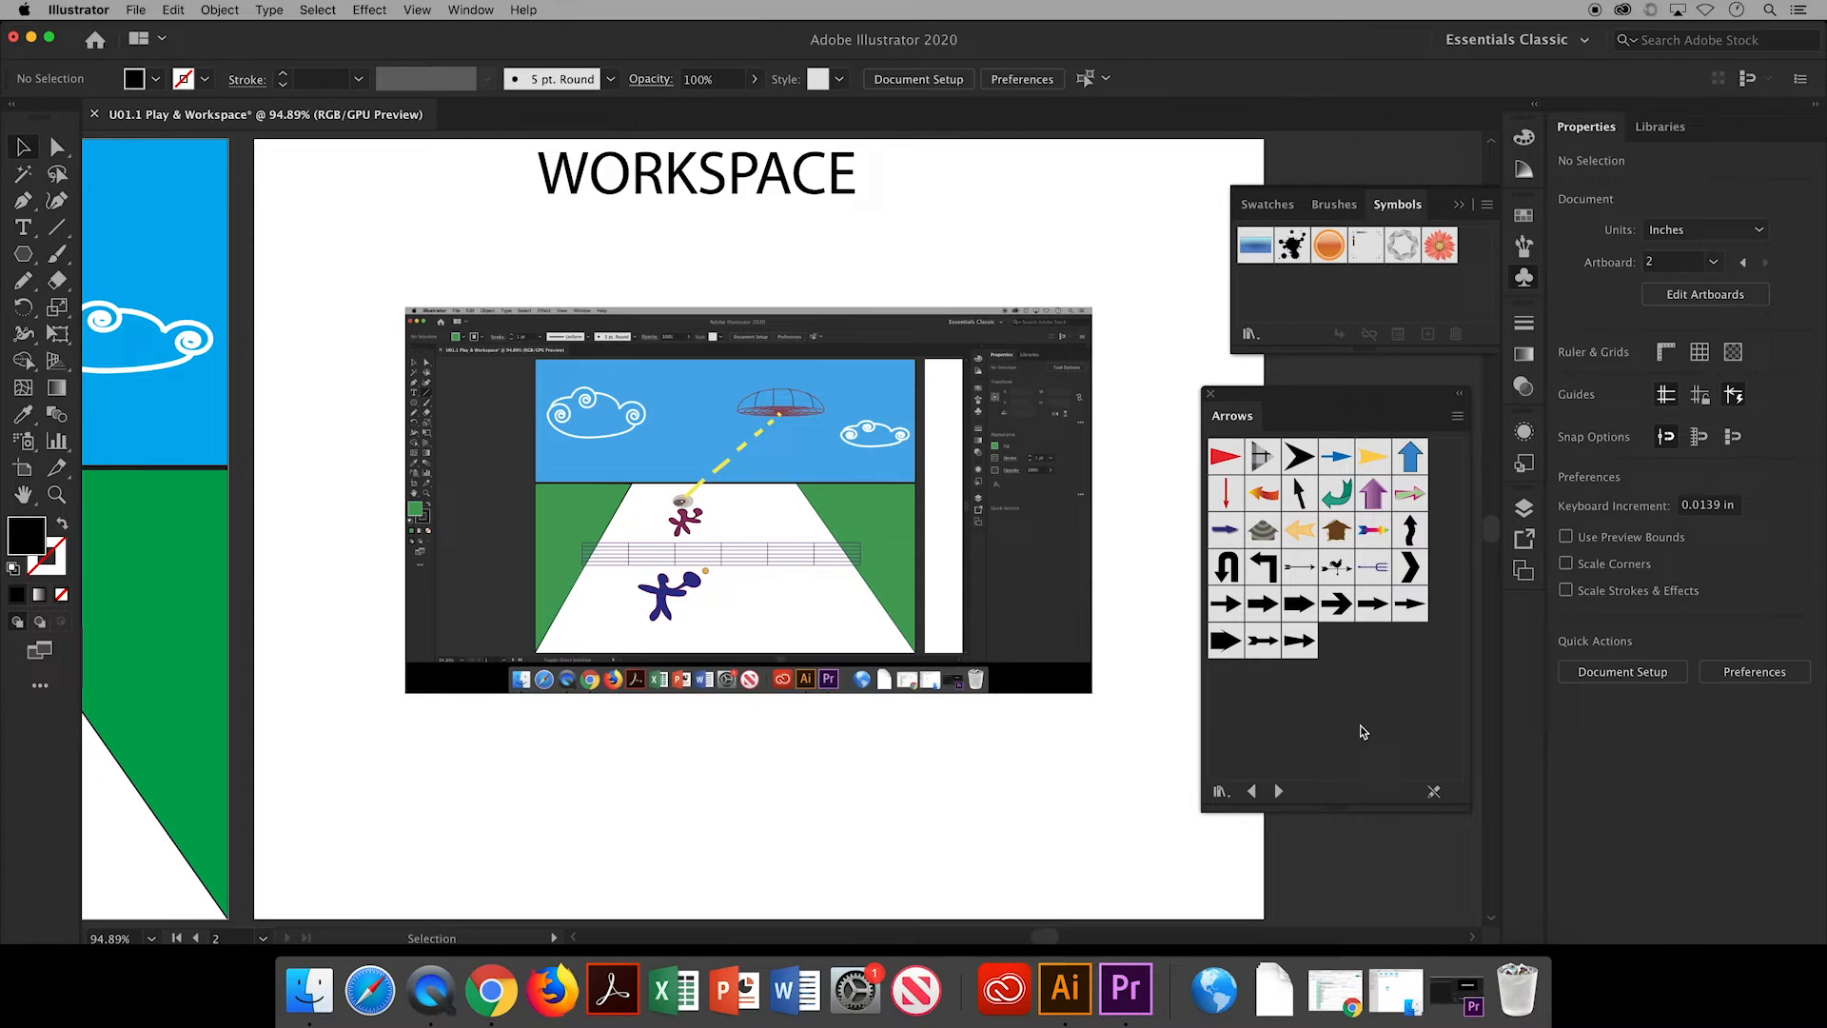
mouse_move(1262, 571)
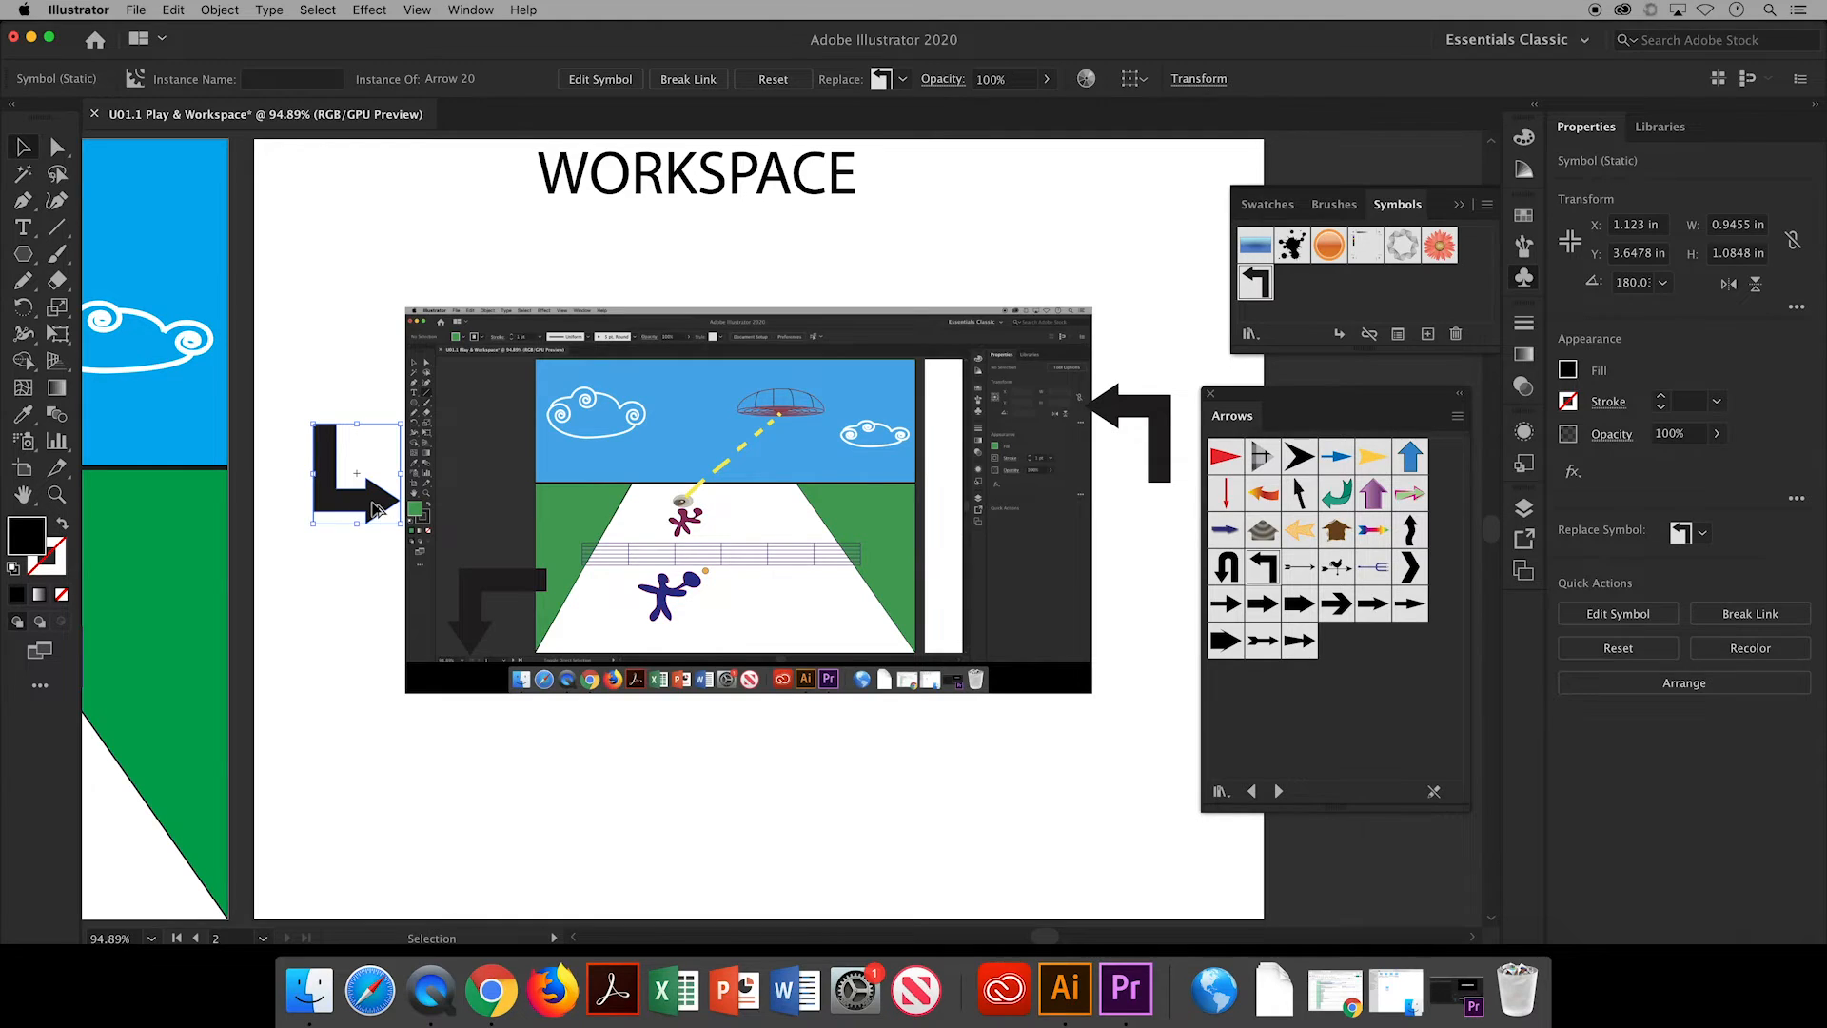
Position arrow symbols at the screenshot's upper-left edge, above it, and pointing into its left side.
drag(355, 472, 355, 502)
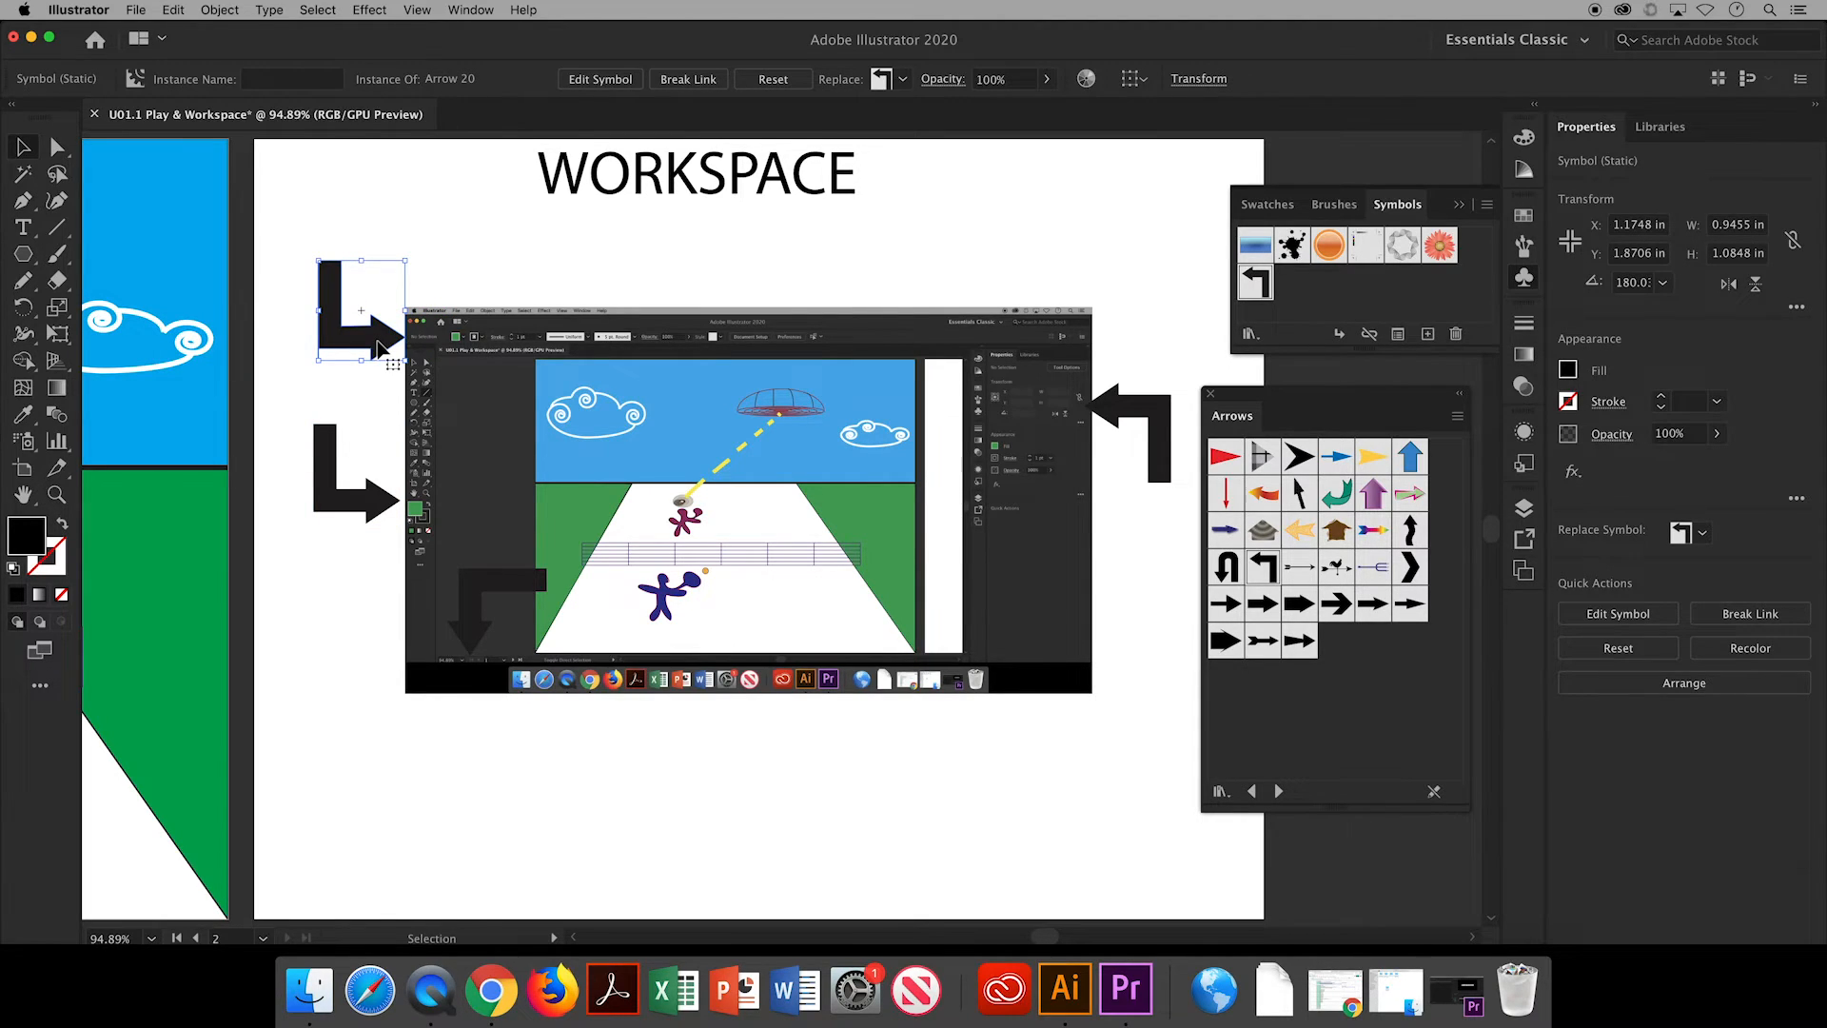
drag(362, 308, 401, 285)
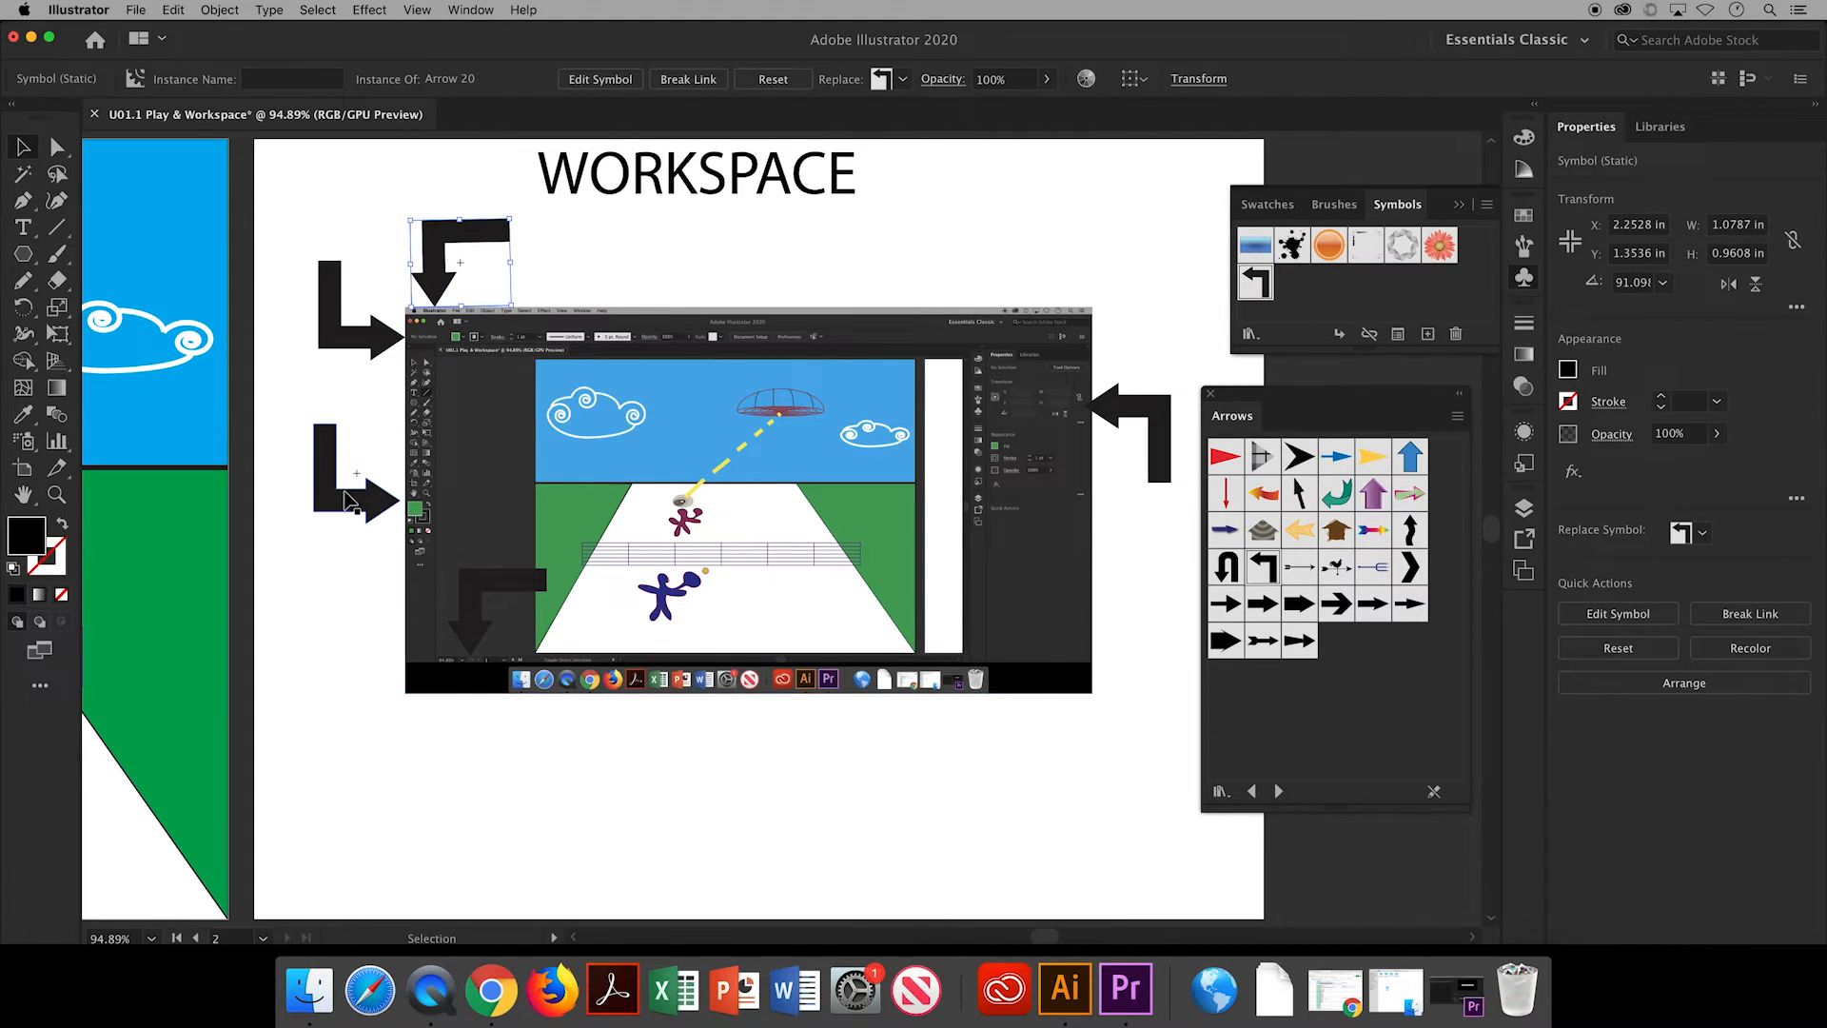
drag(353, 472, 484, 472)
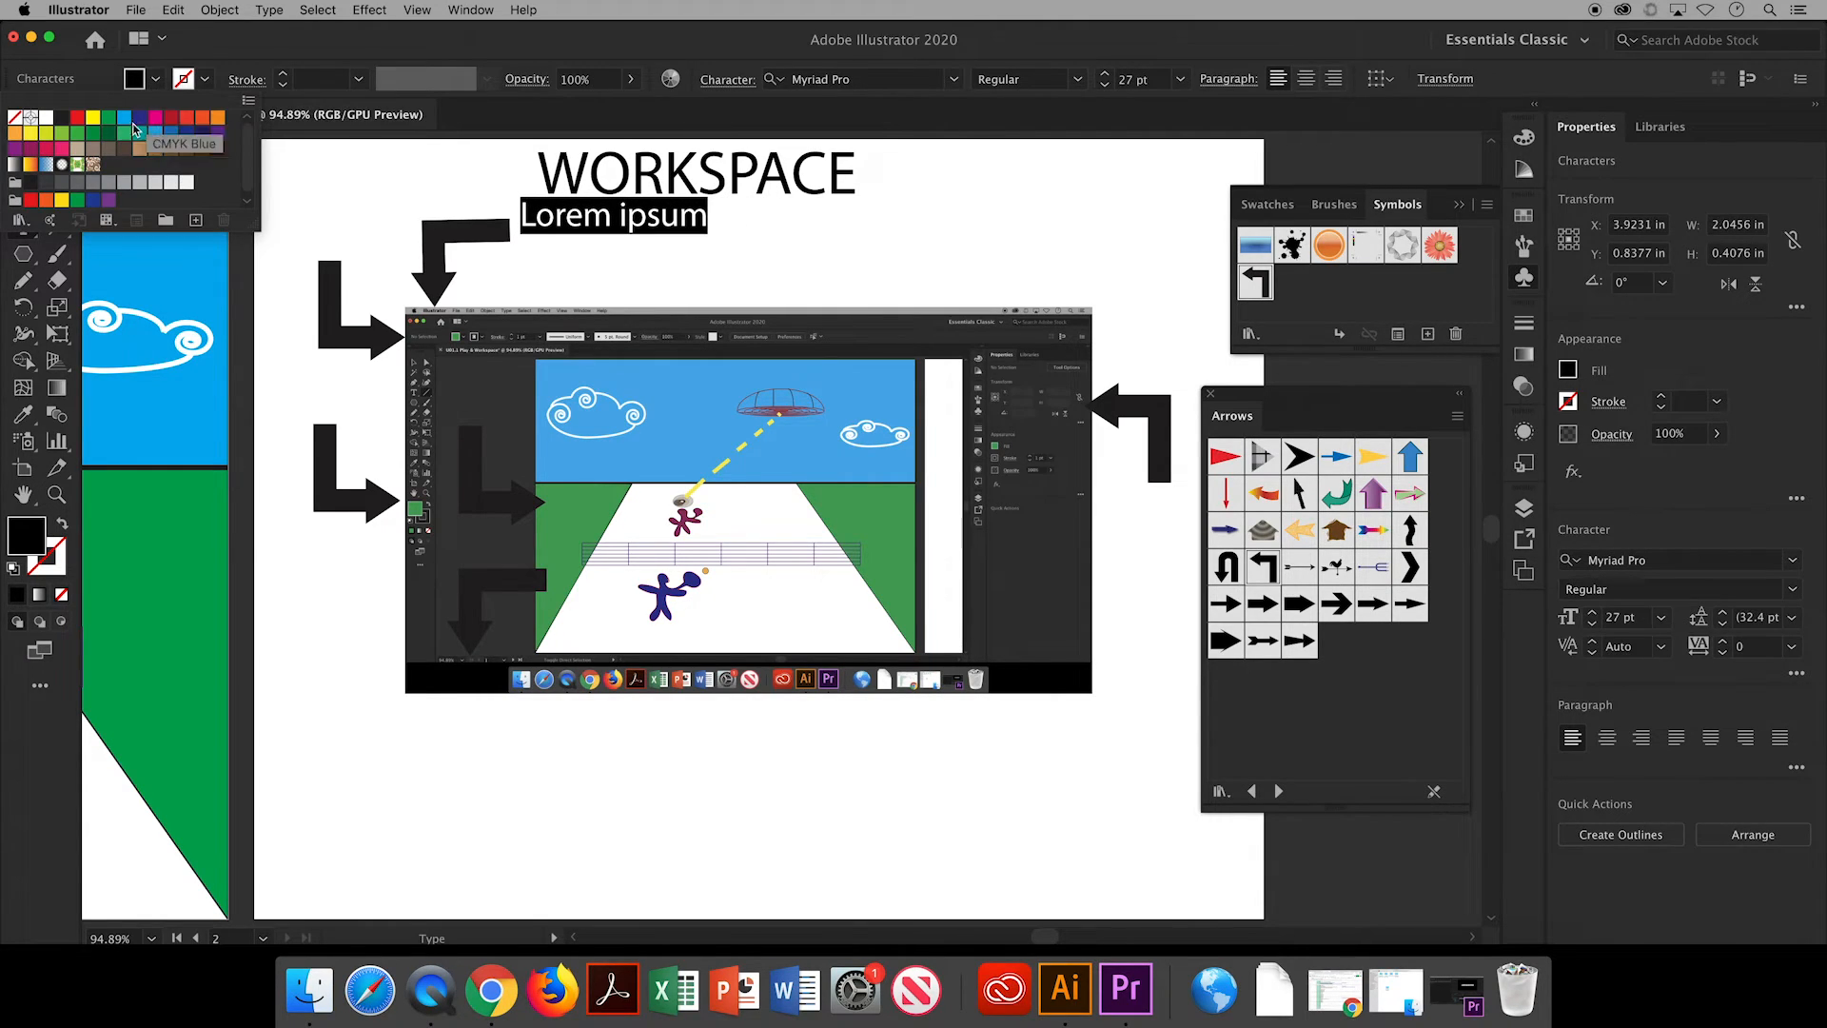
Colour the label text green and type the Menu Bar, Control Panel and Toolbar labels.
click(108, 131)
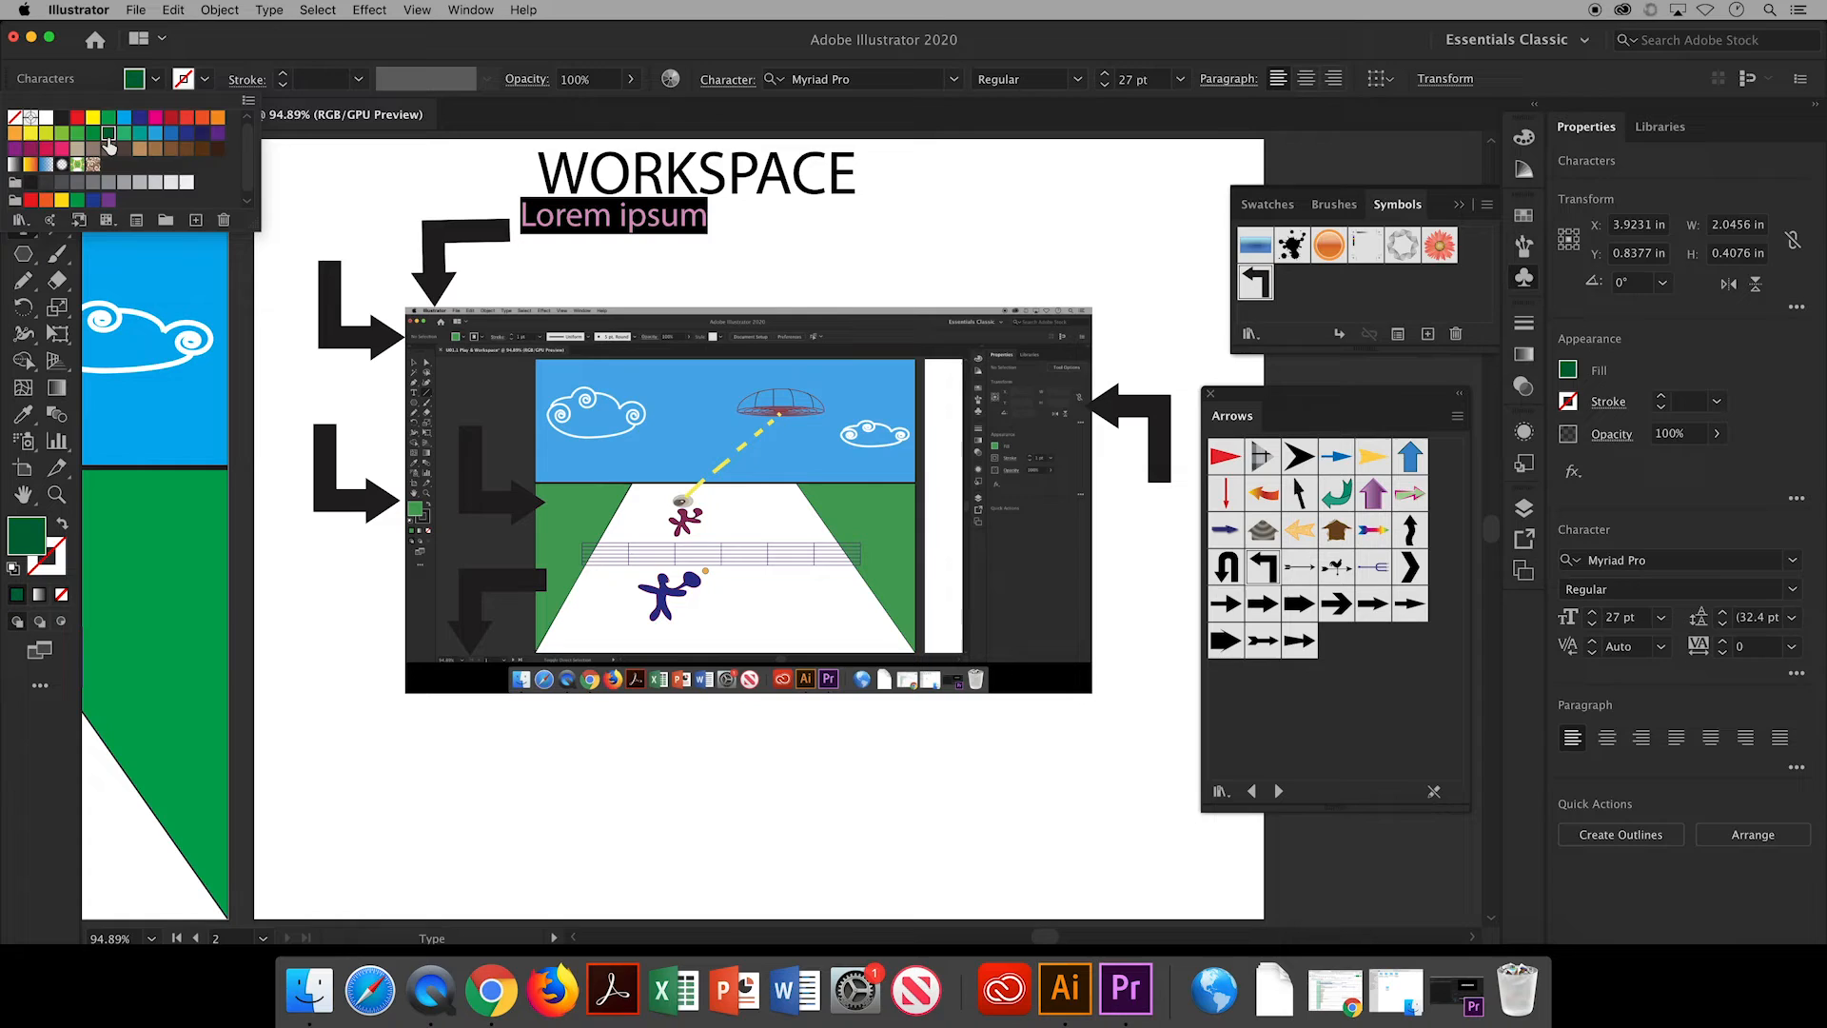
text(Menu)
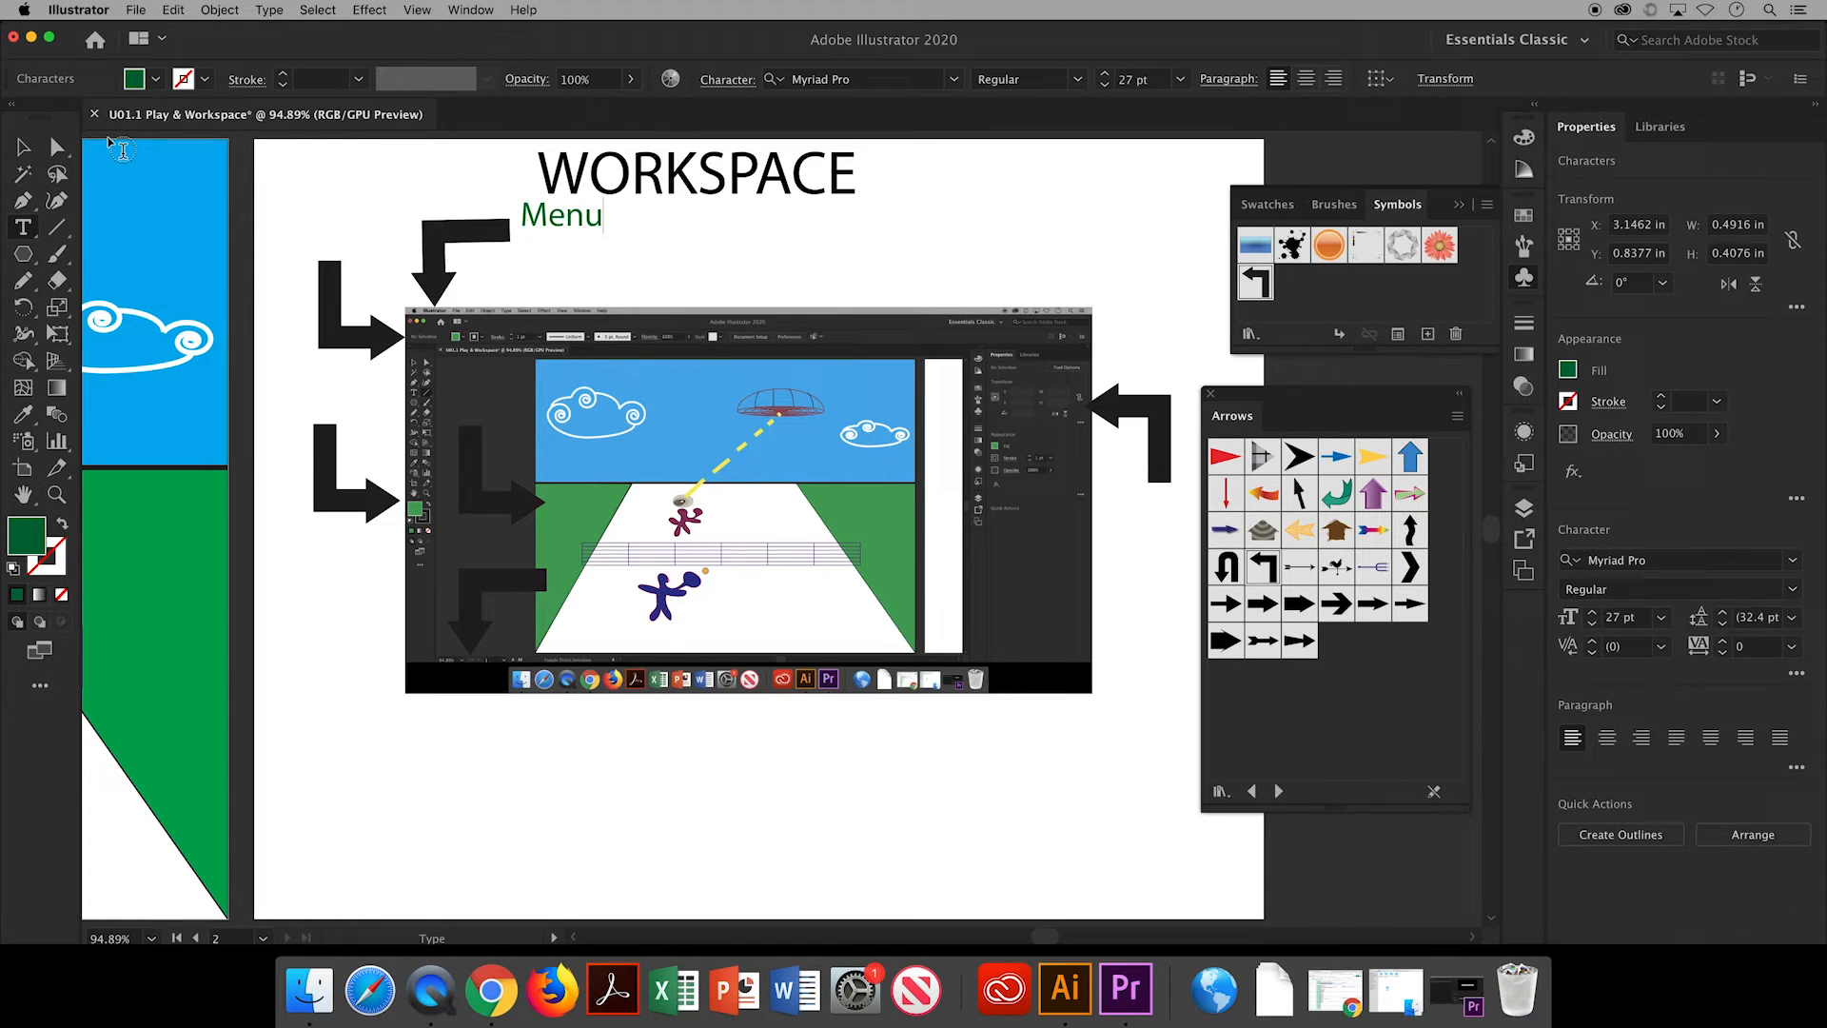
text(Bar)
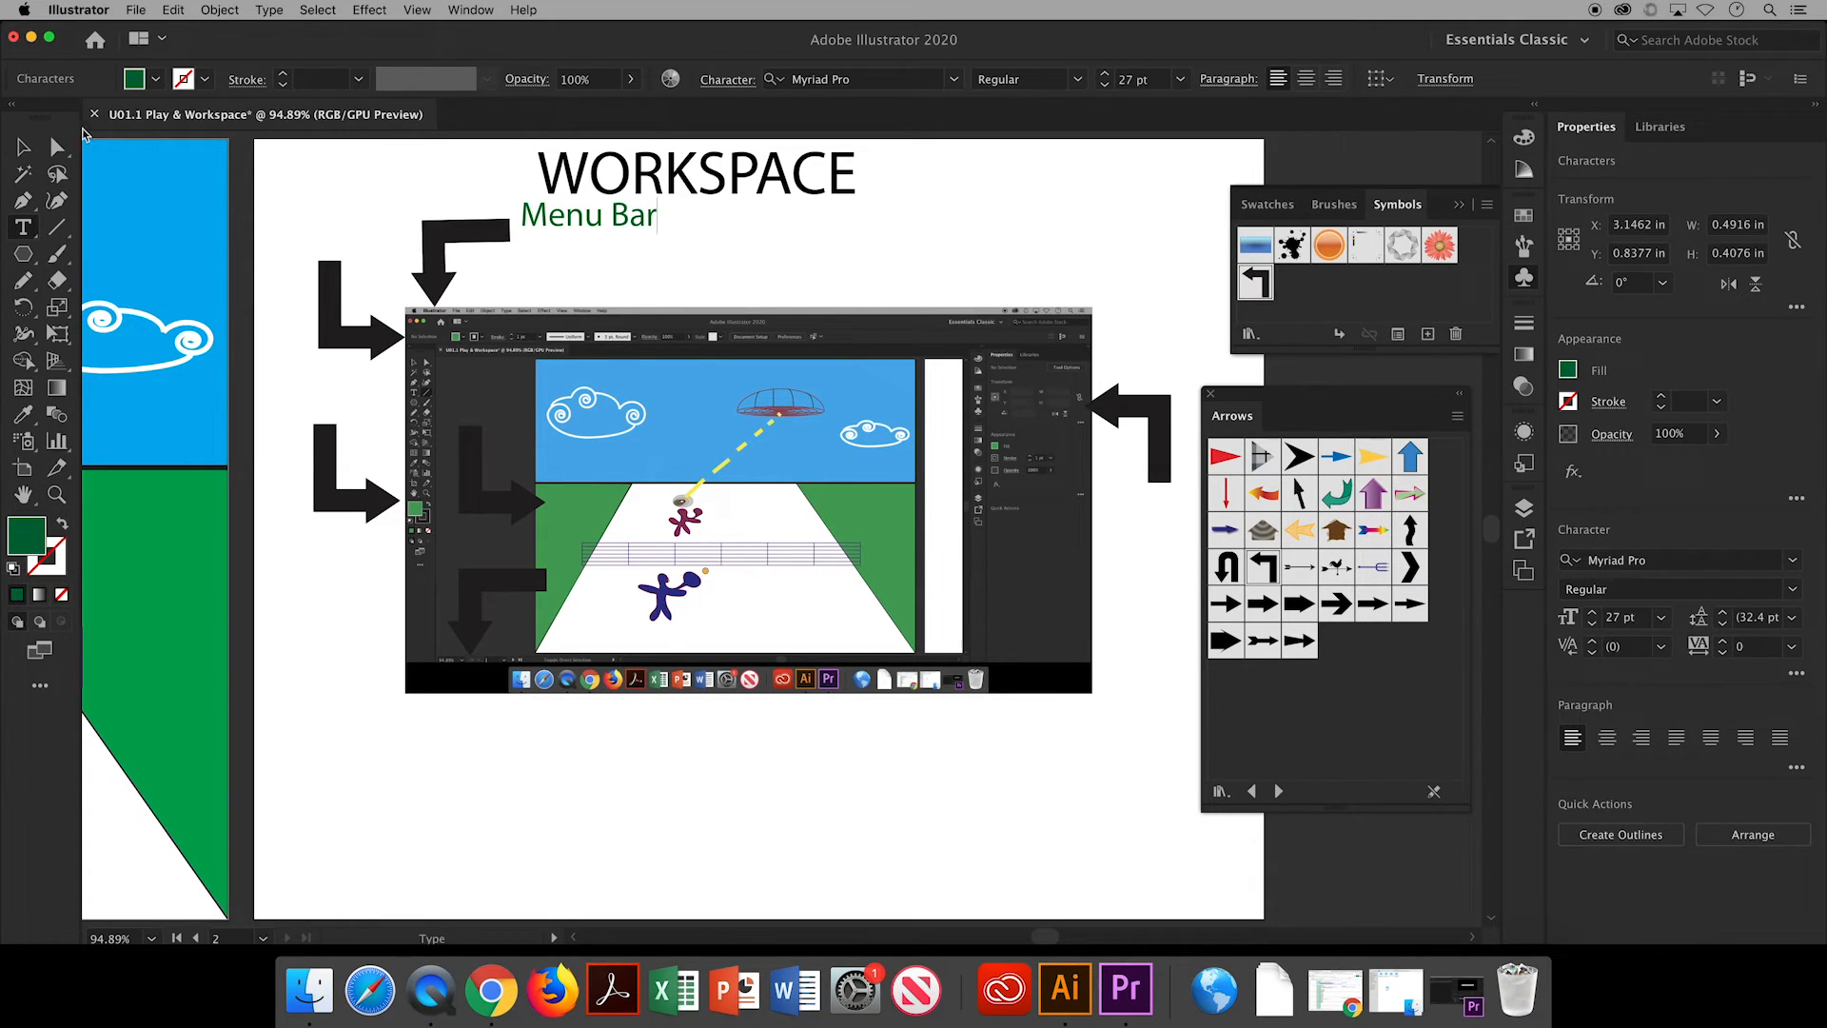
text(Control)
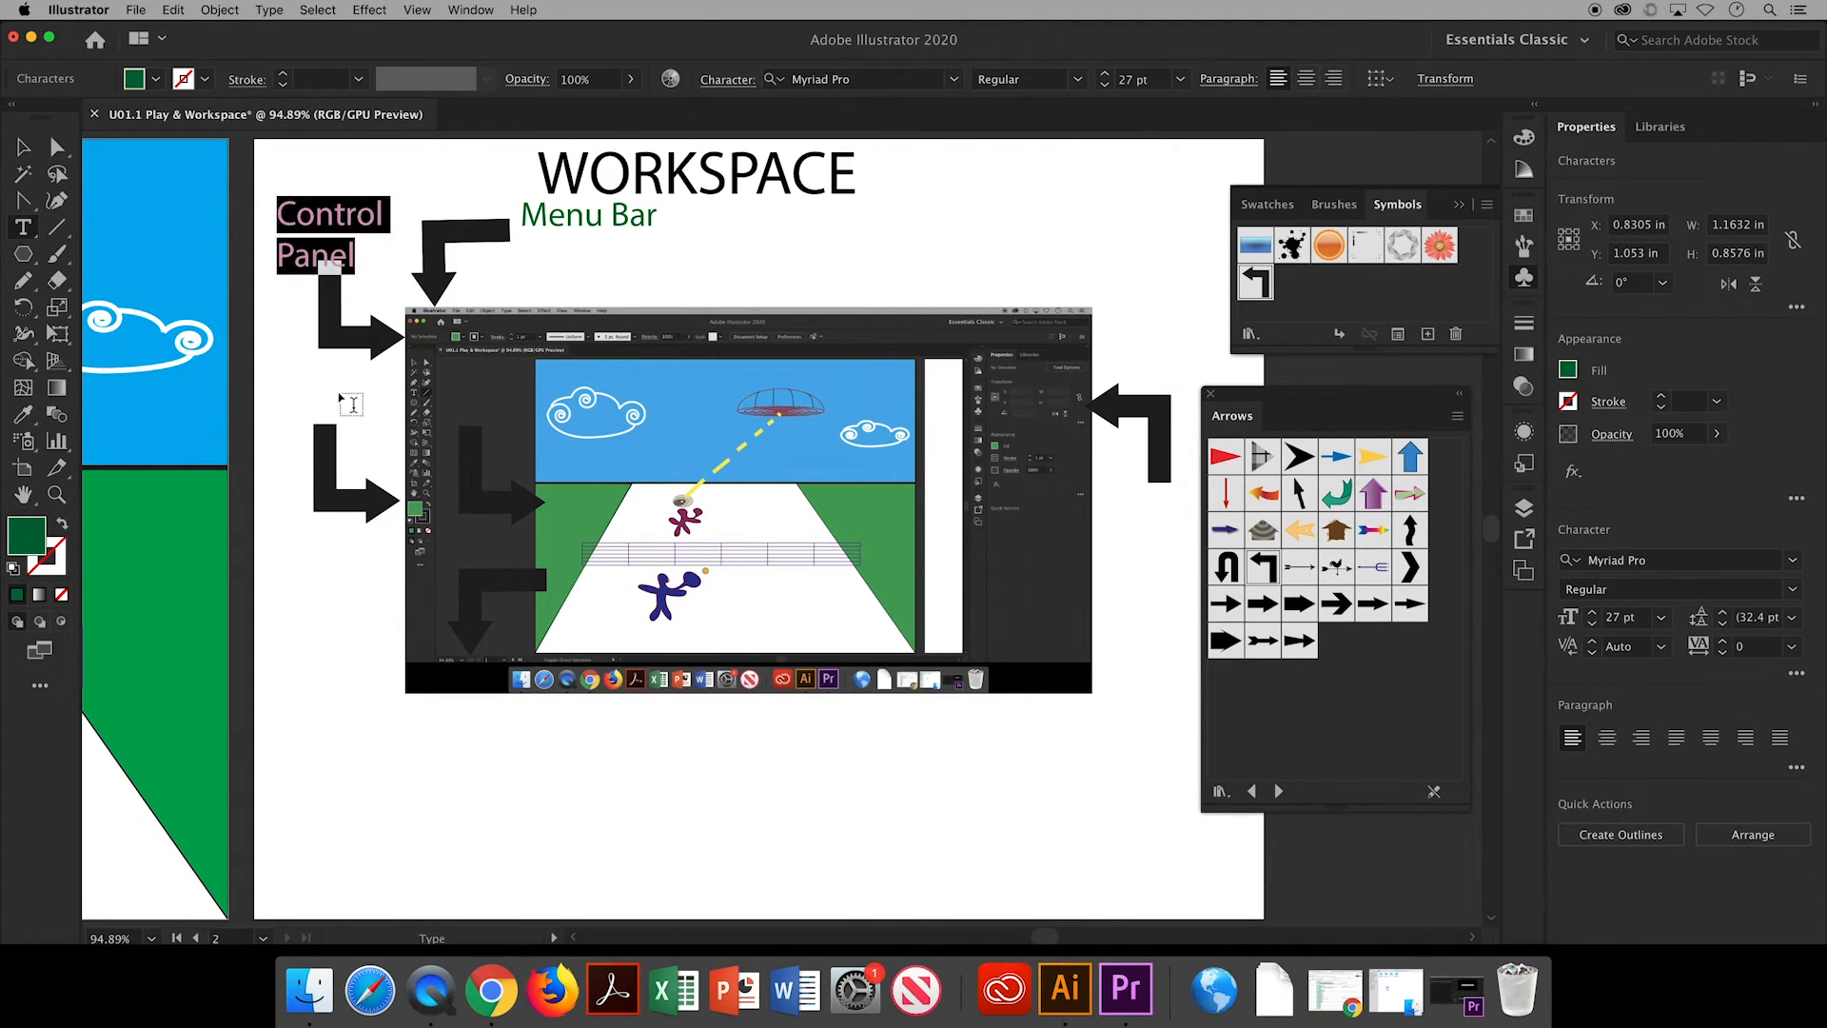
text(Toolbar)
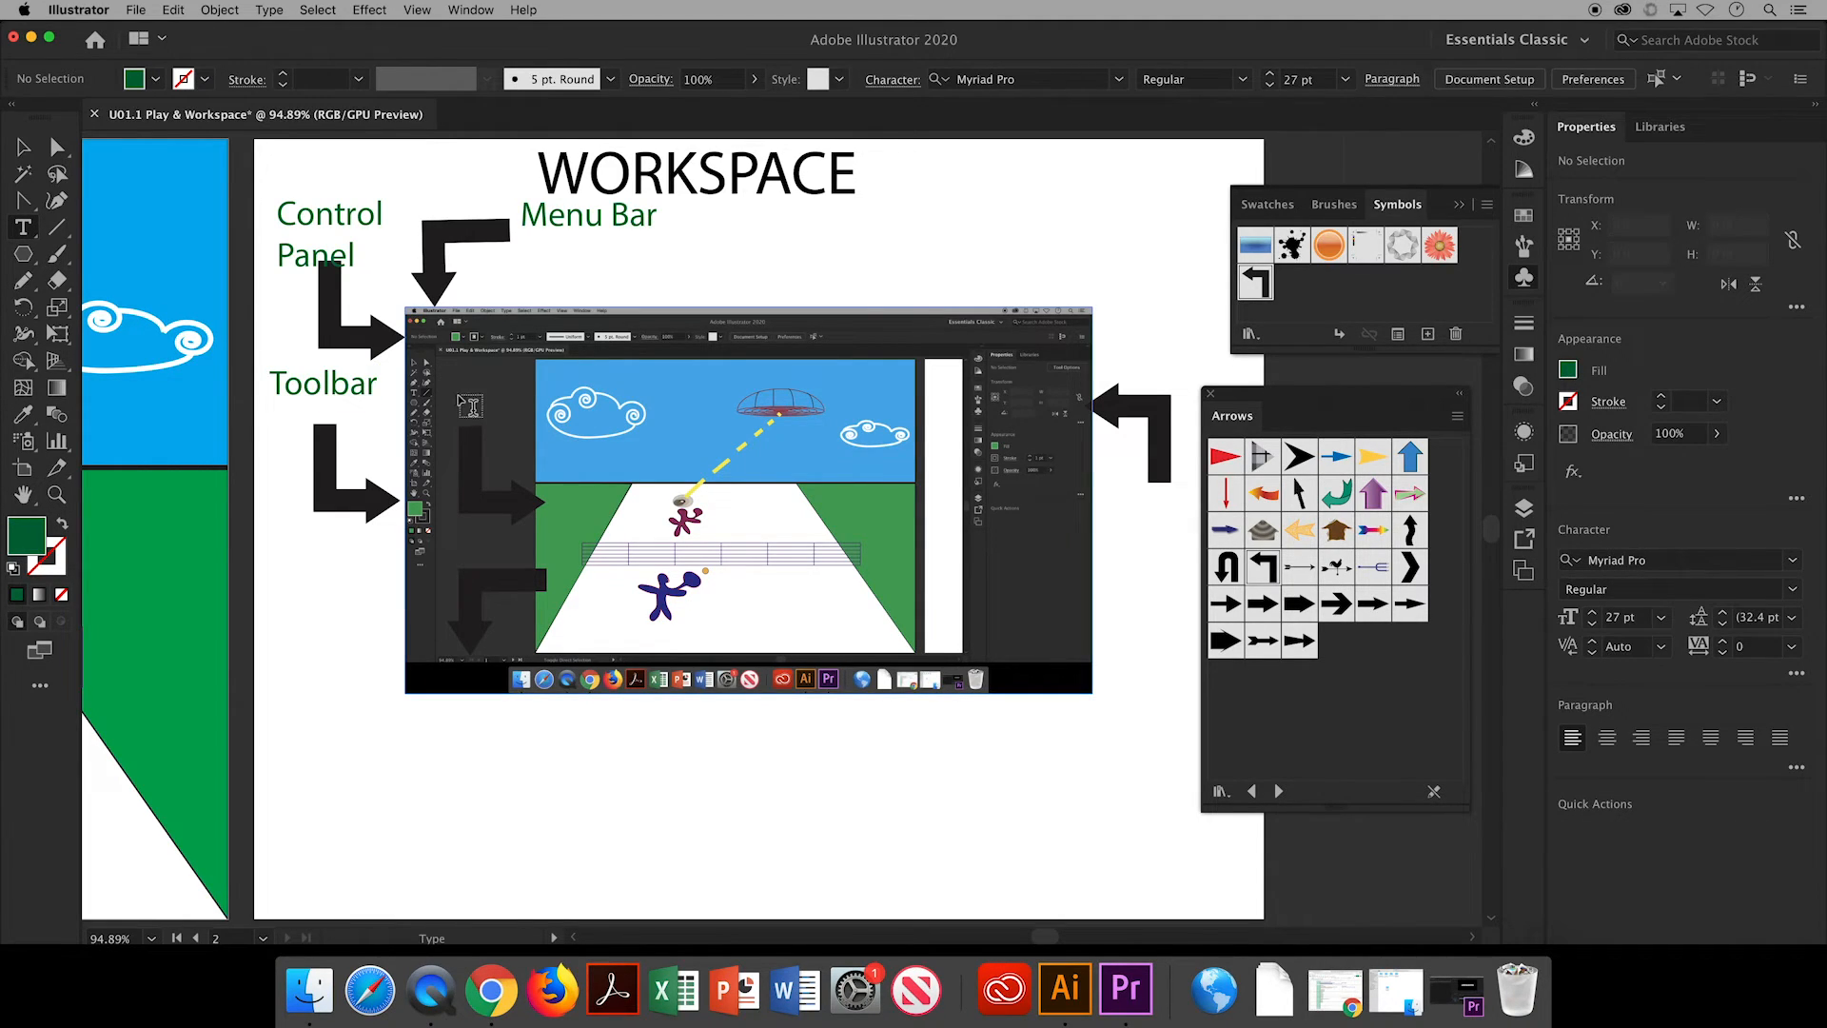
Add the Artboard, Status Bar and Panels labels beside their arrows.
text(Artboard)
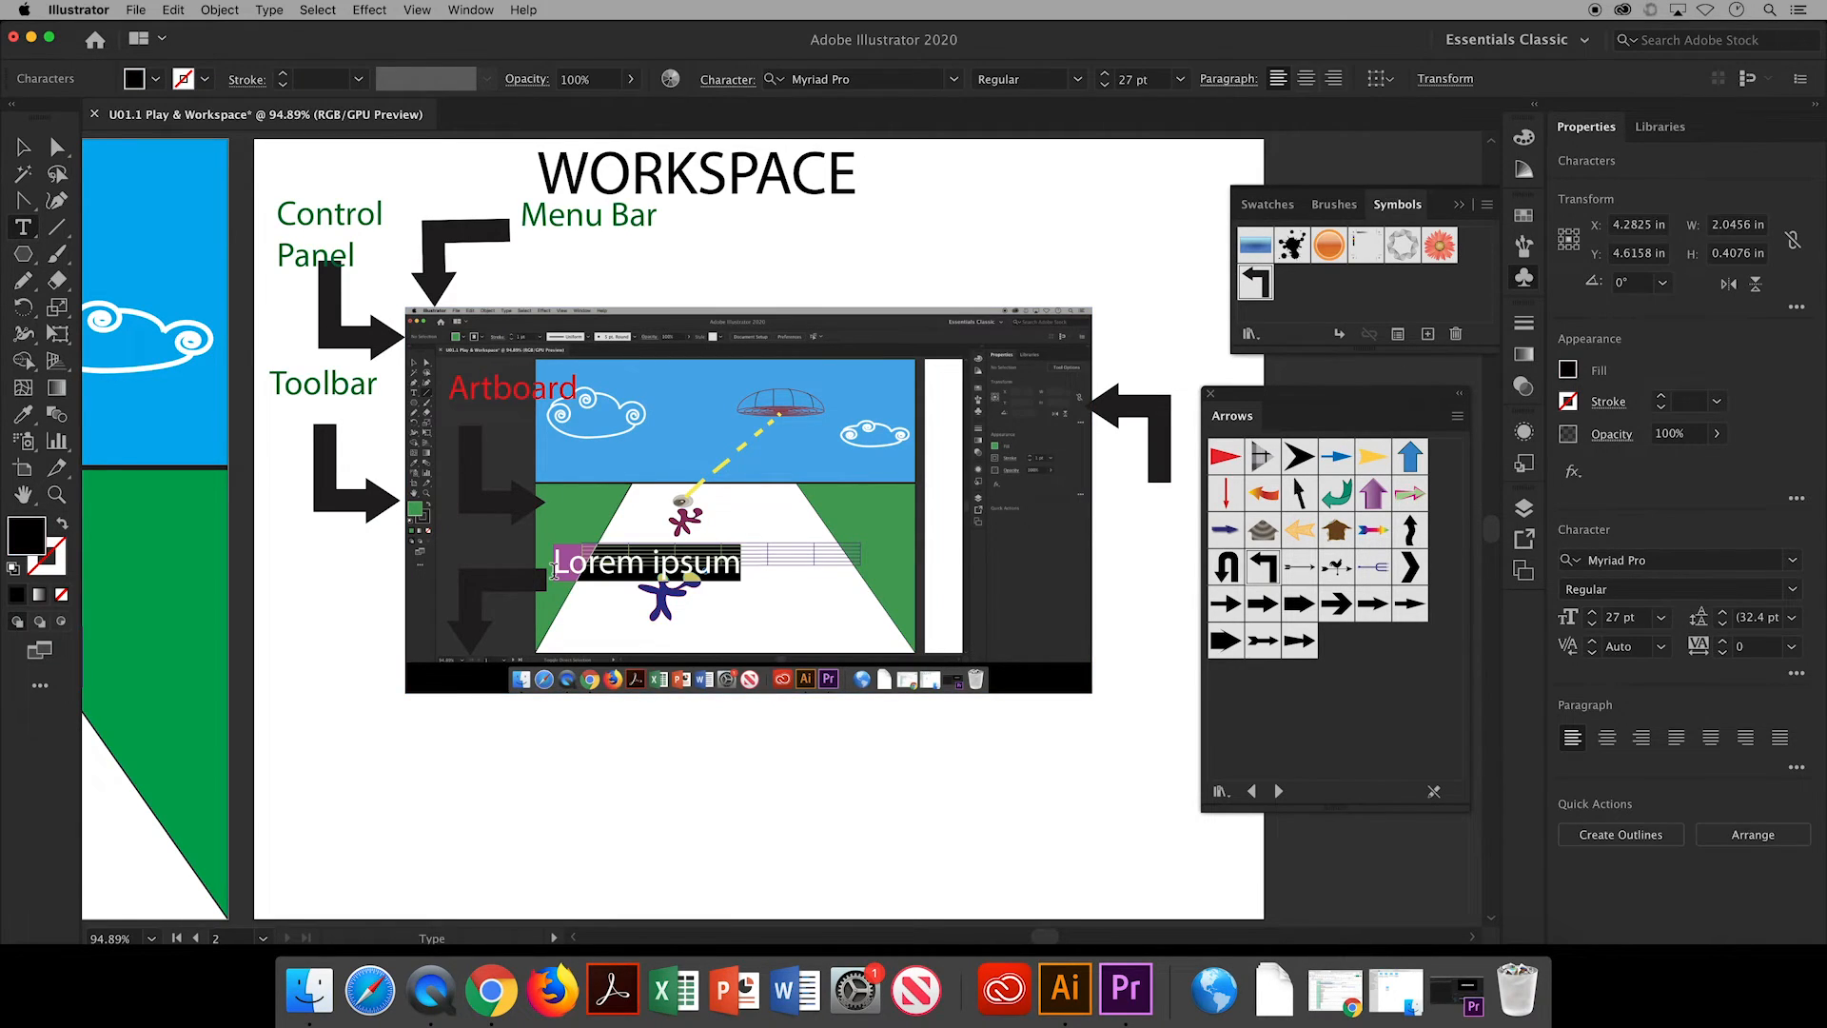
text(Status)
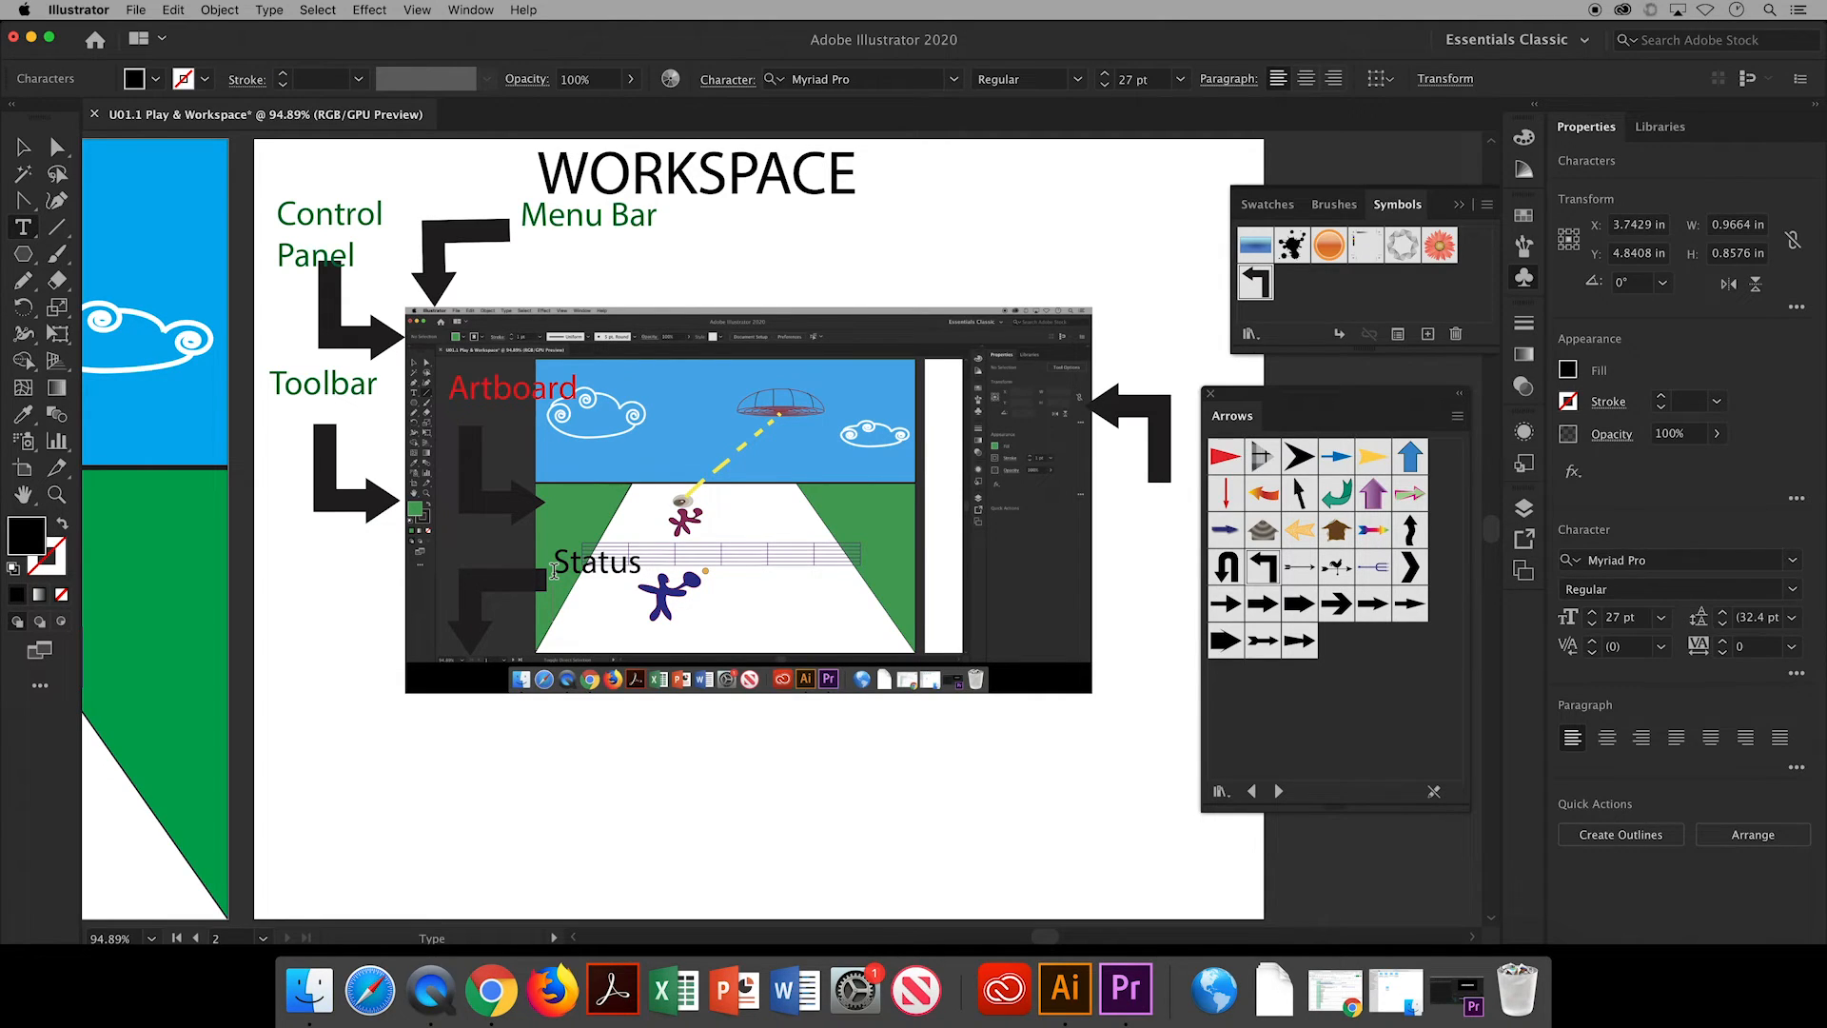
text(Bar)
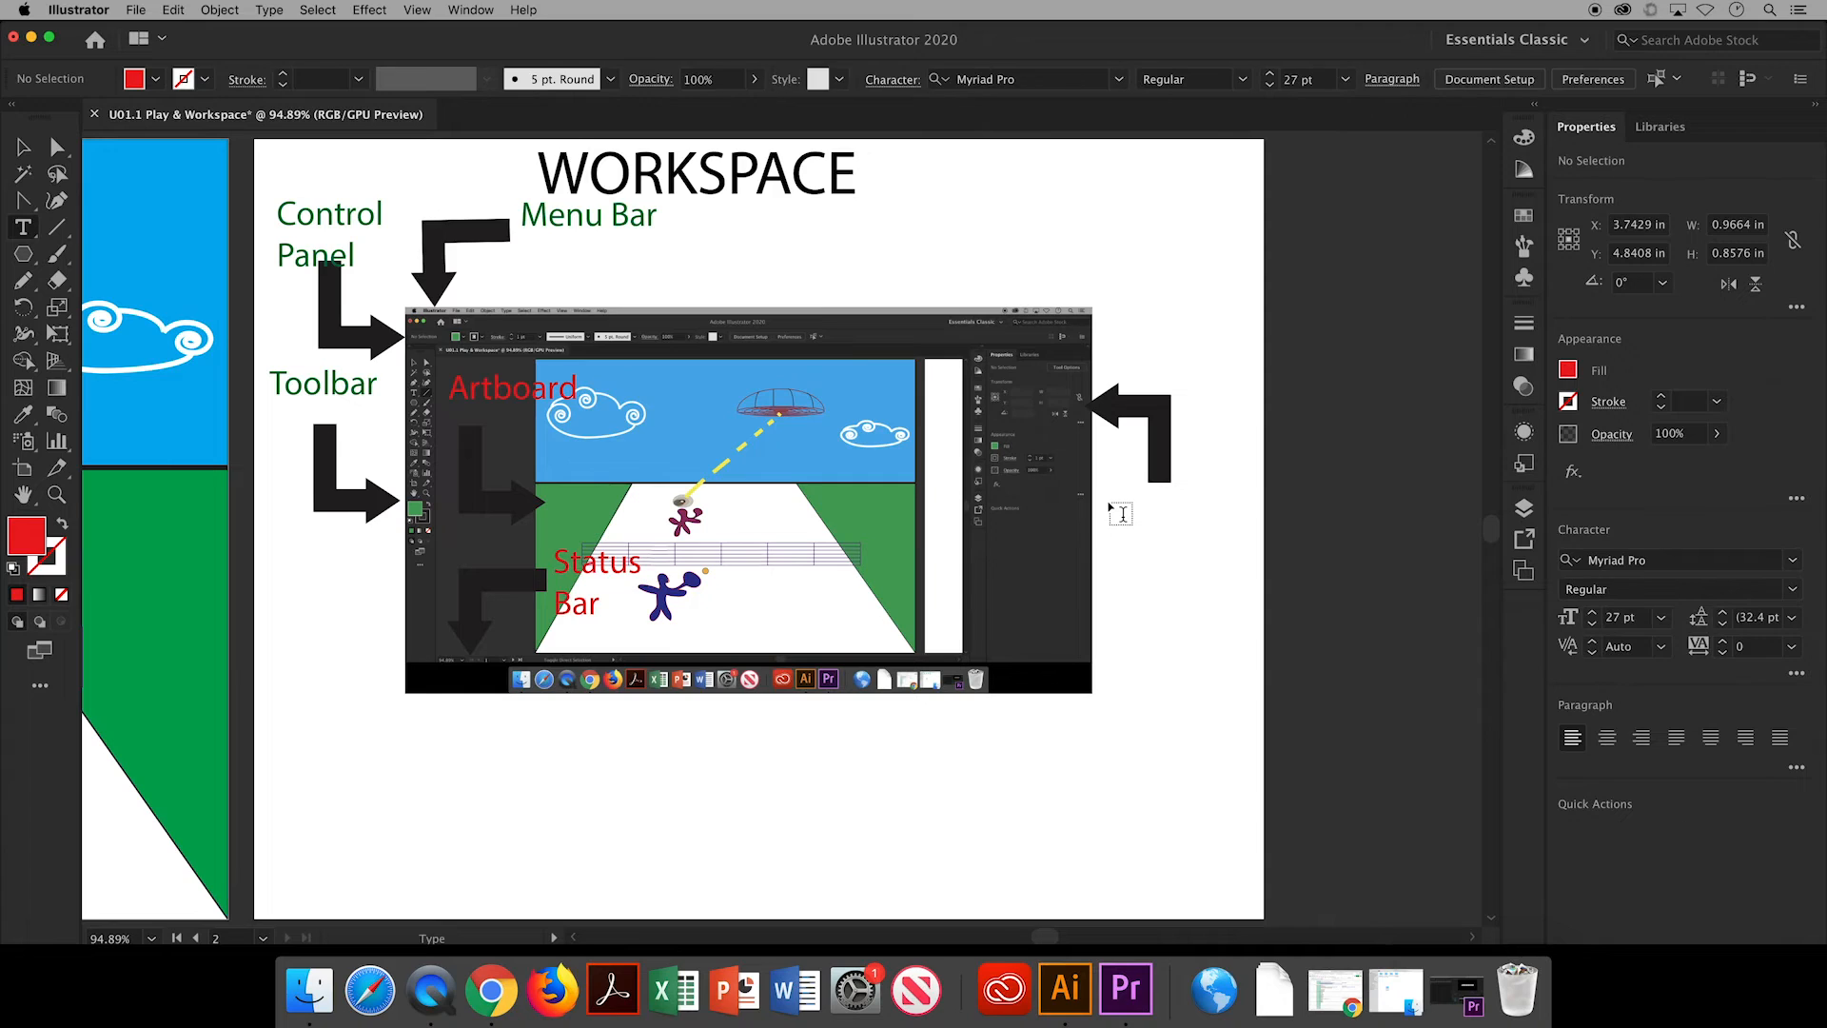
click(1119, 489)
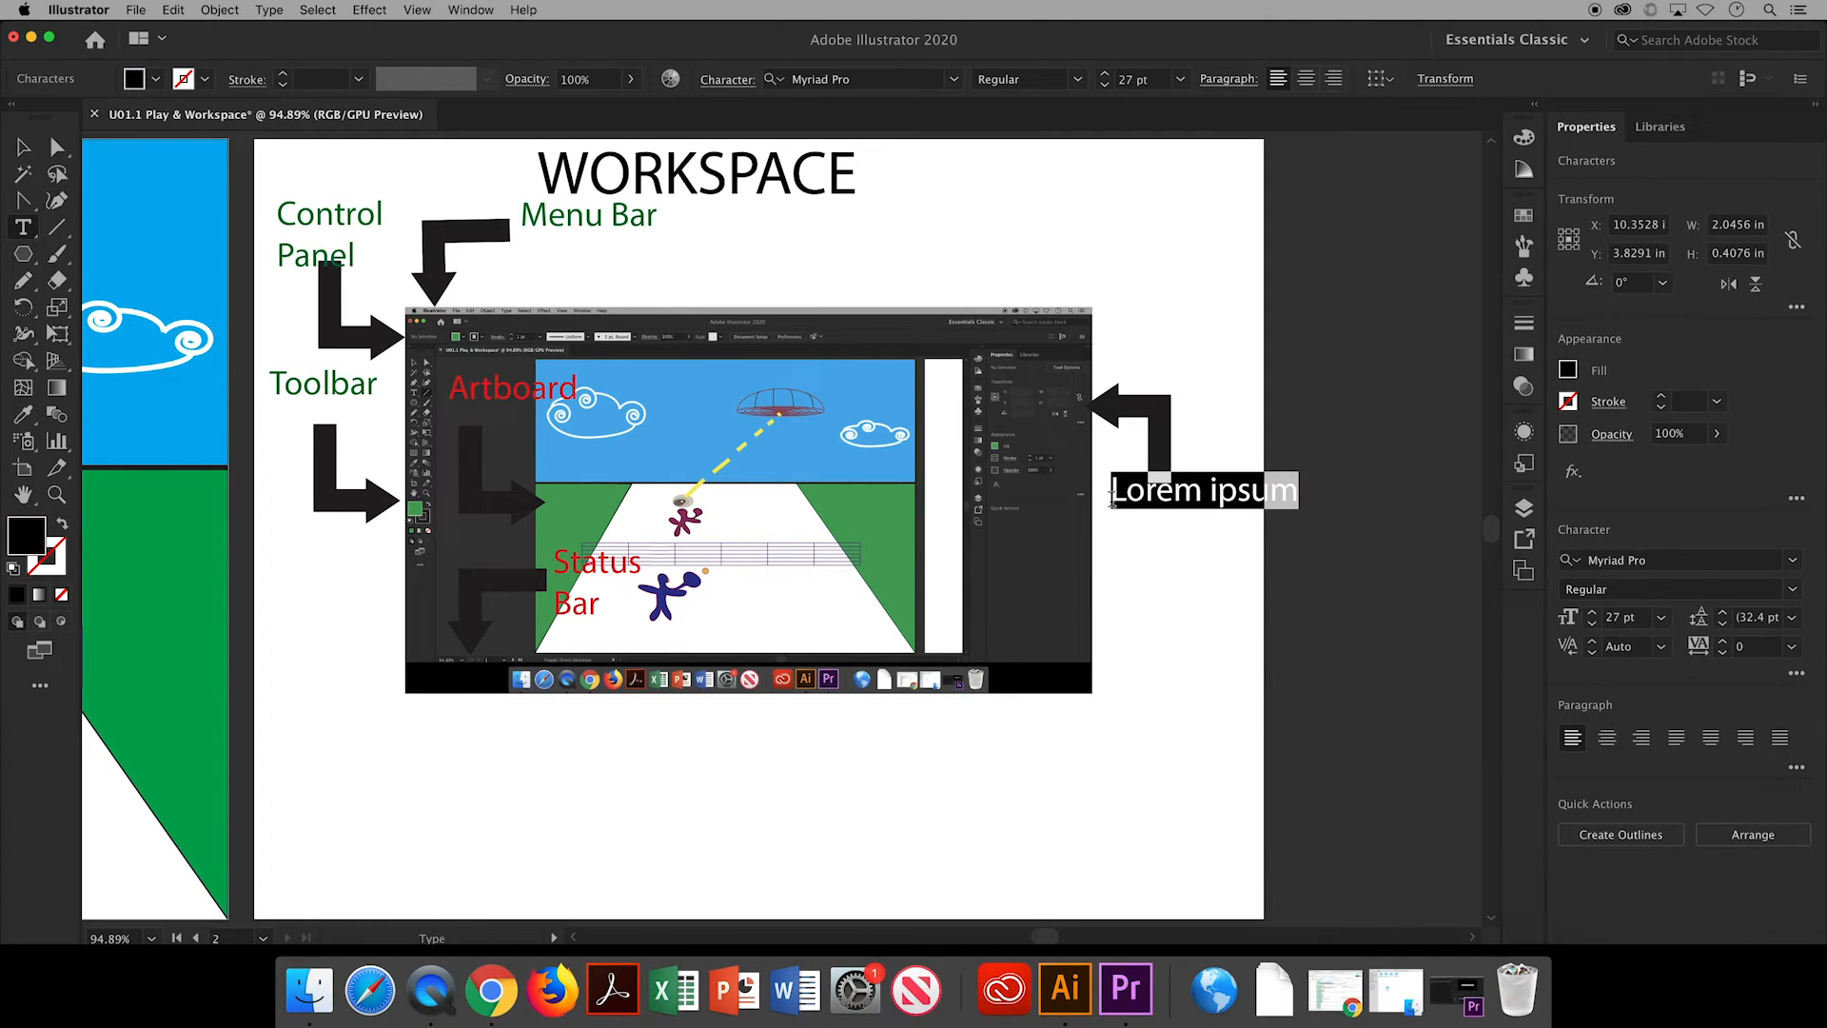
text(Panels)
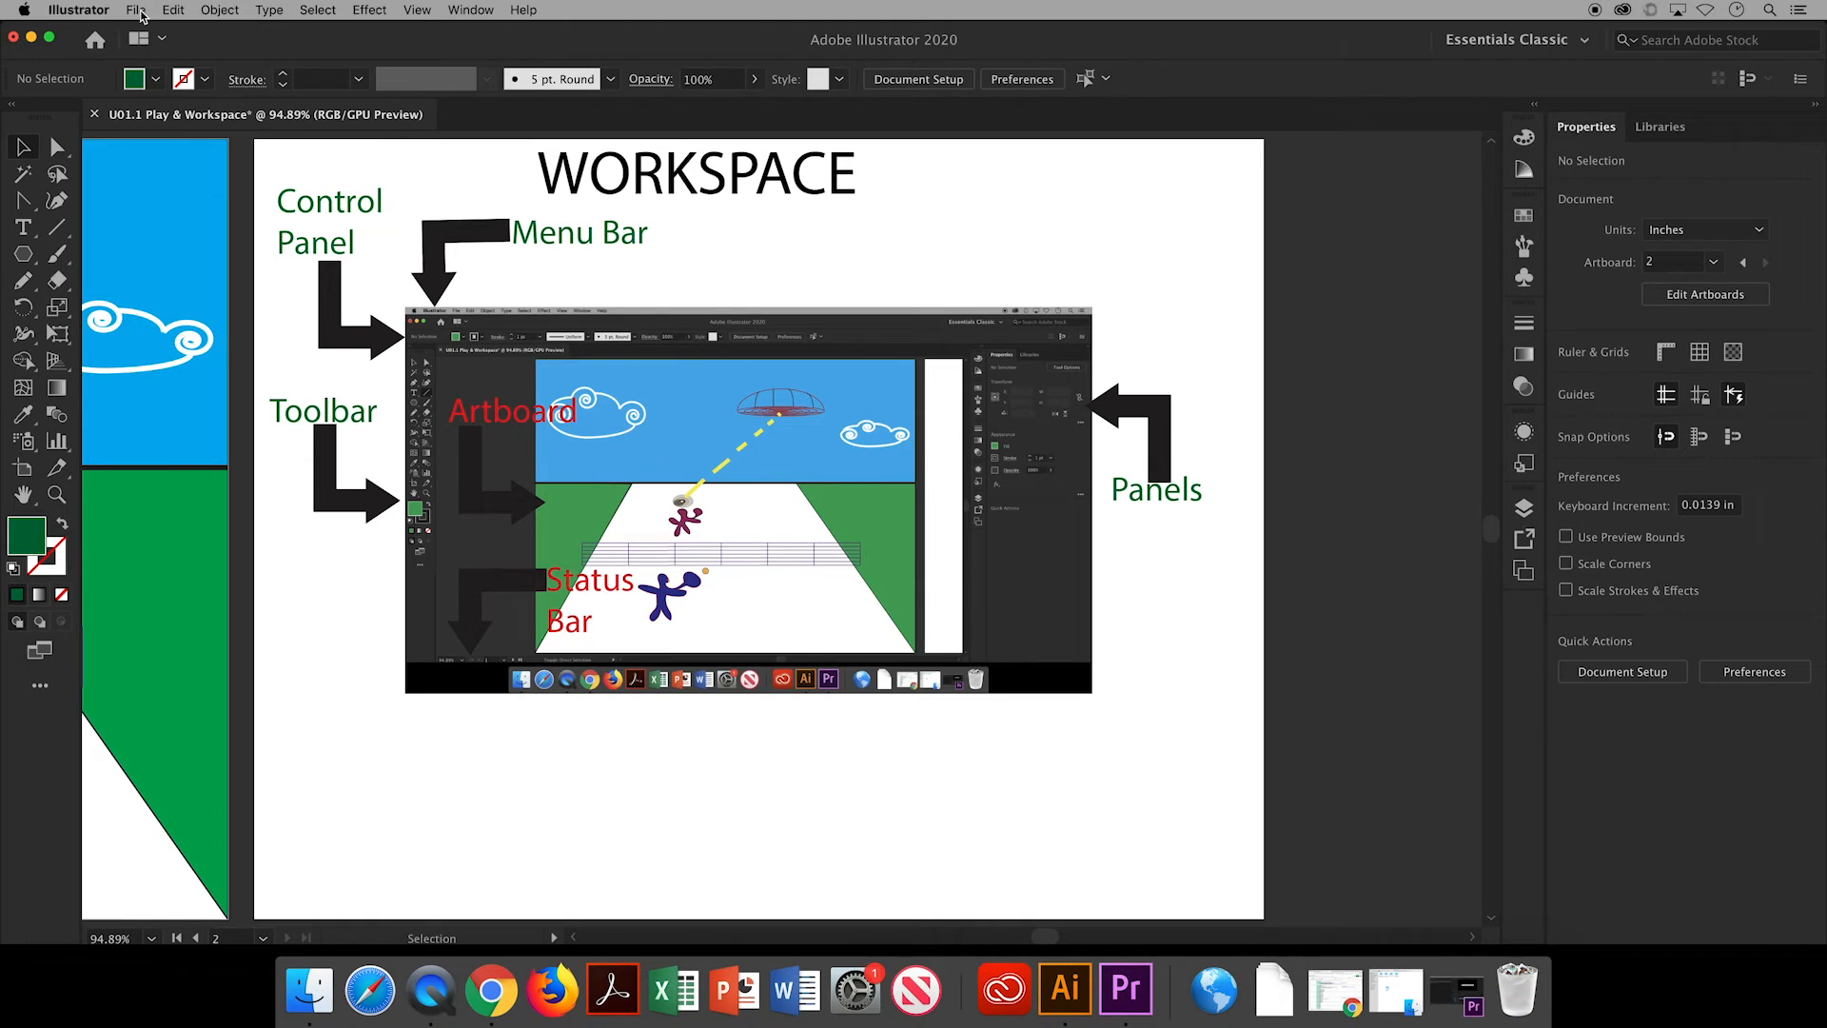
Start Save As and browse to the Creative Cloud Files location.
click(135, 9)
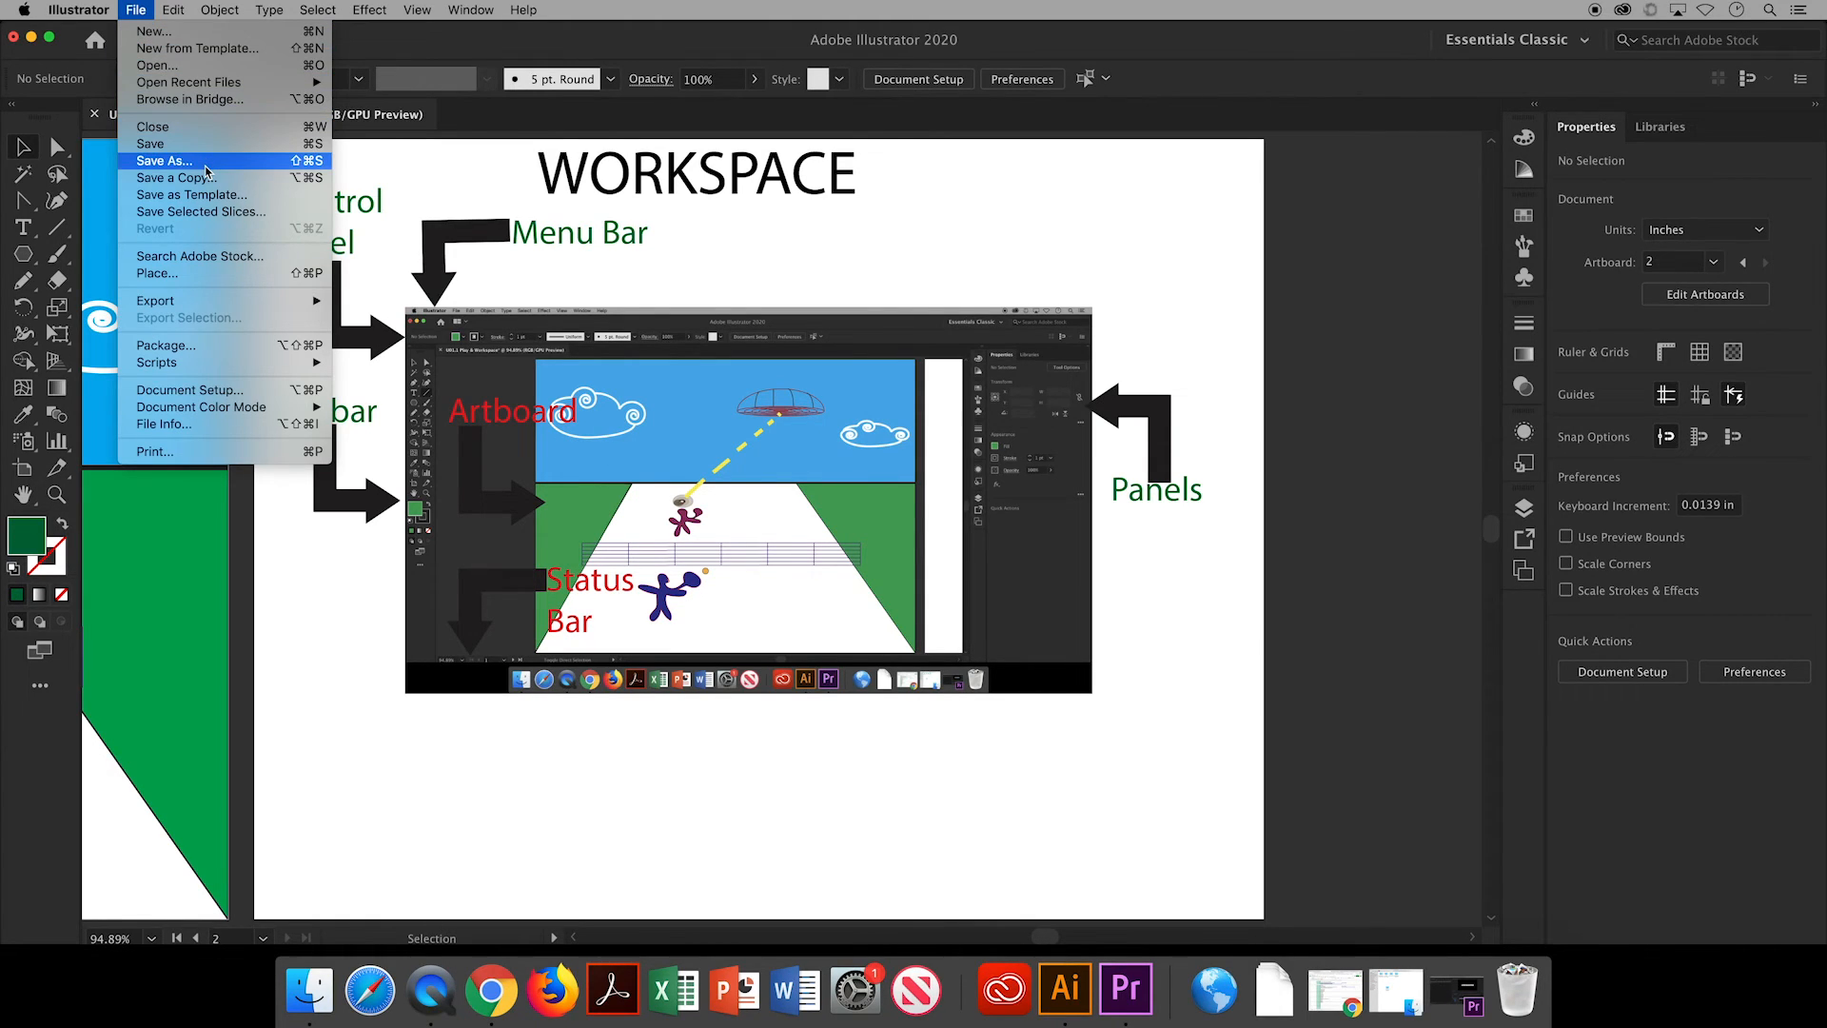
click(165, 160)
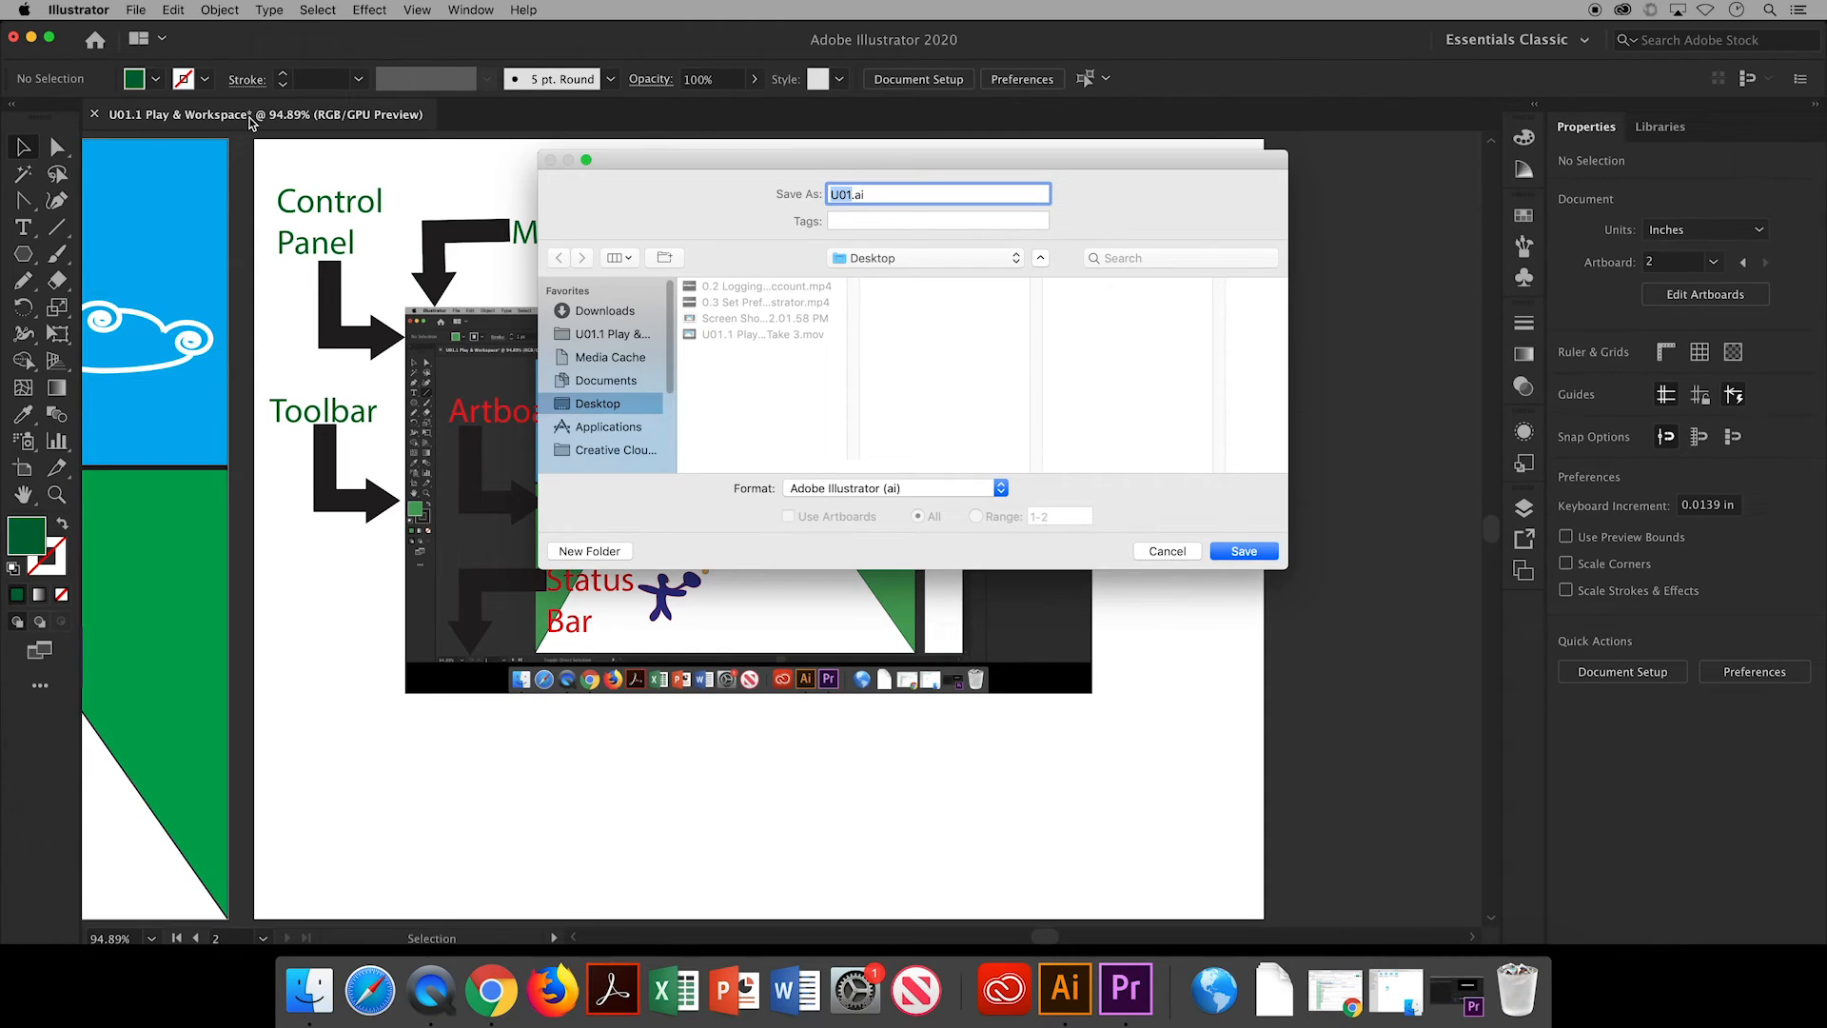
mouse_move(710, 212)
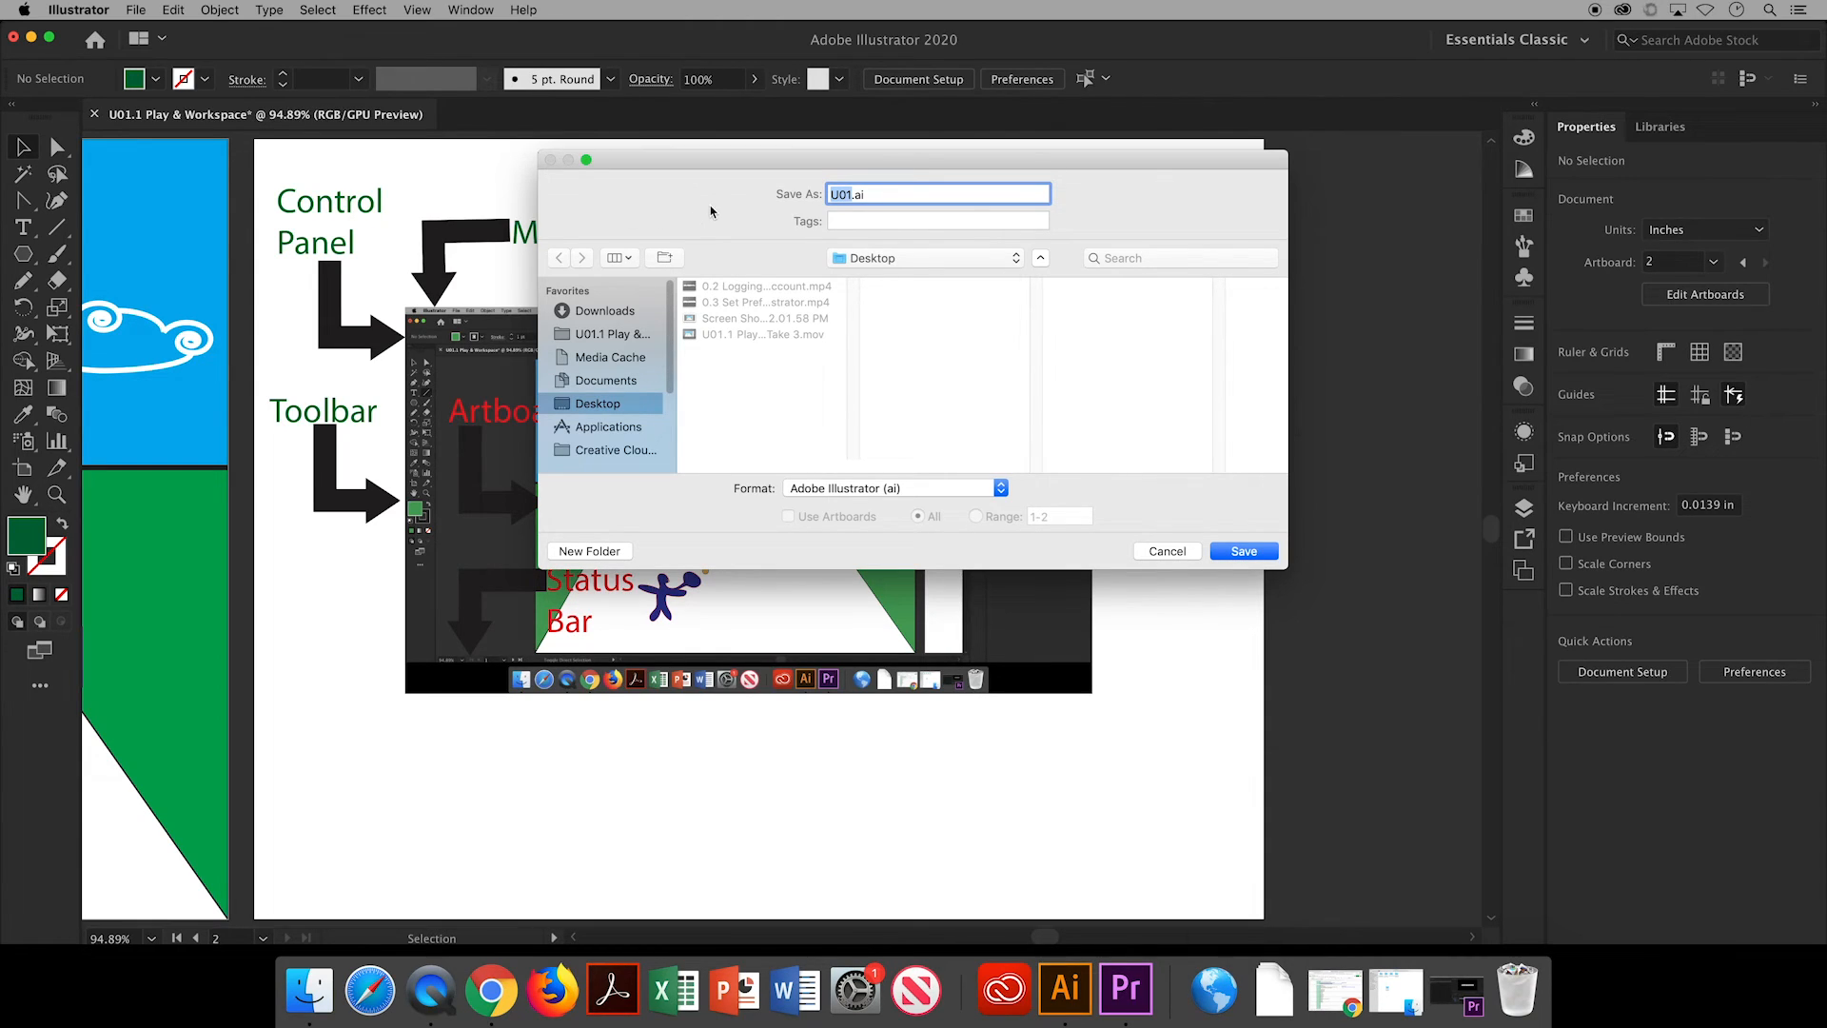
mouse_move(634, 455)
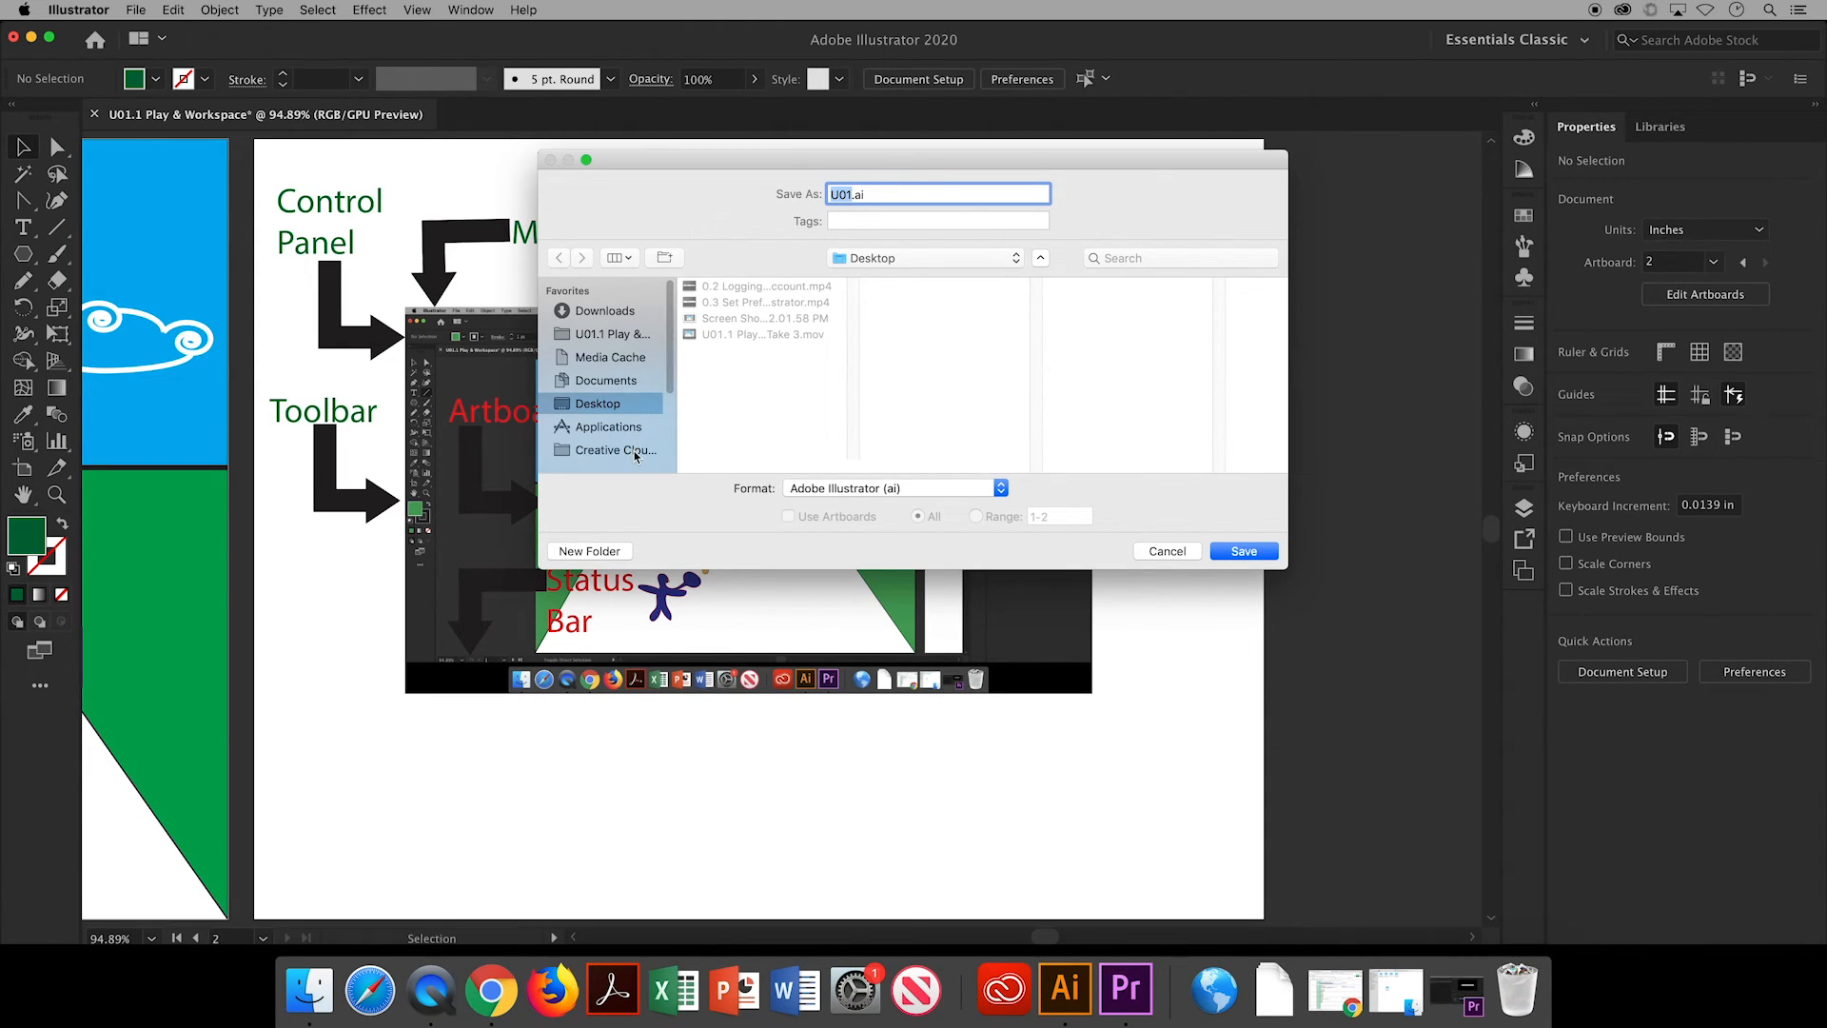
click(613, 450)
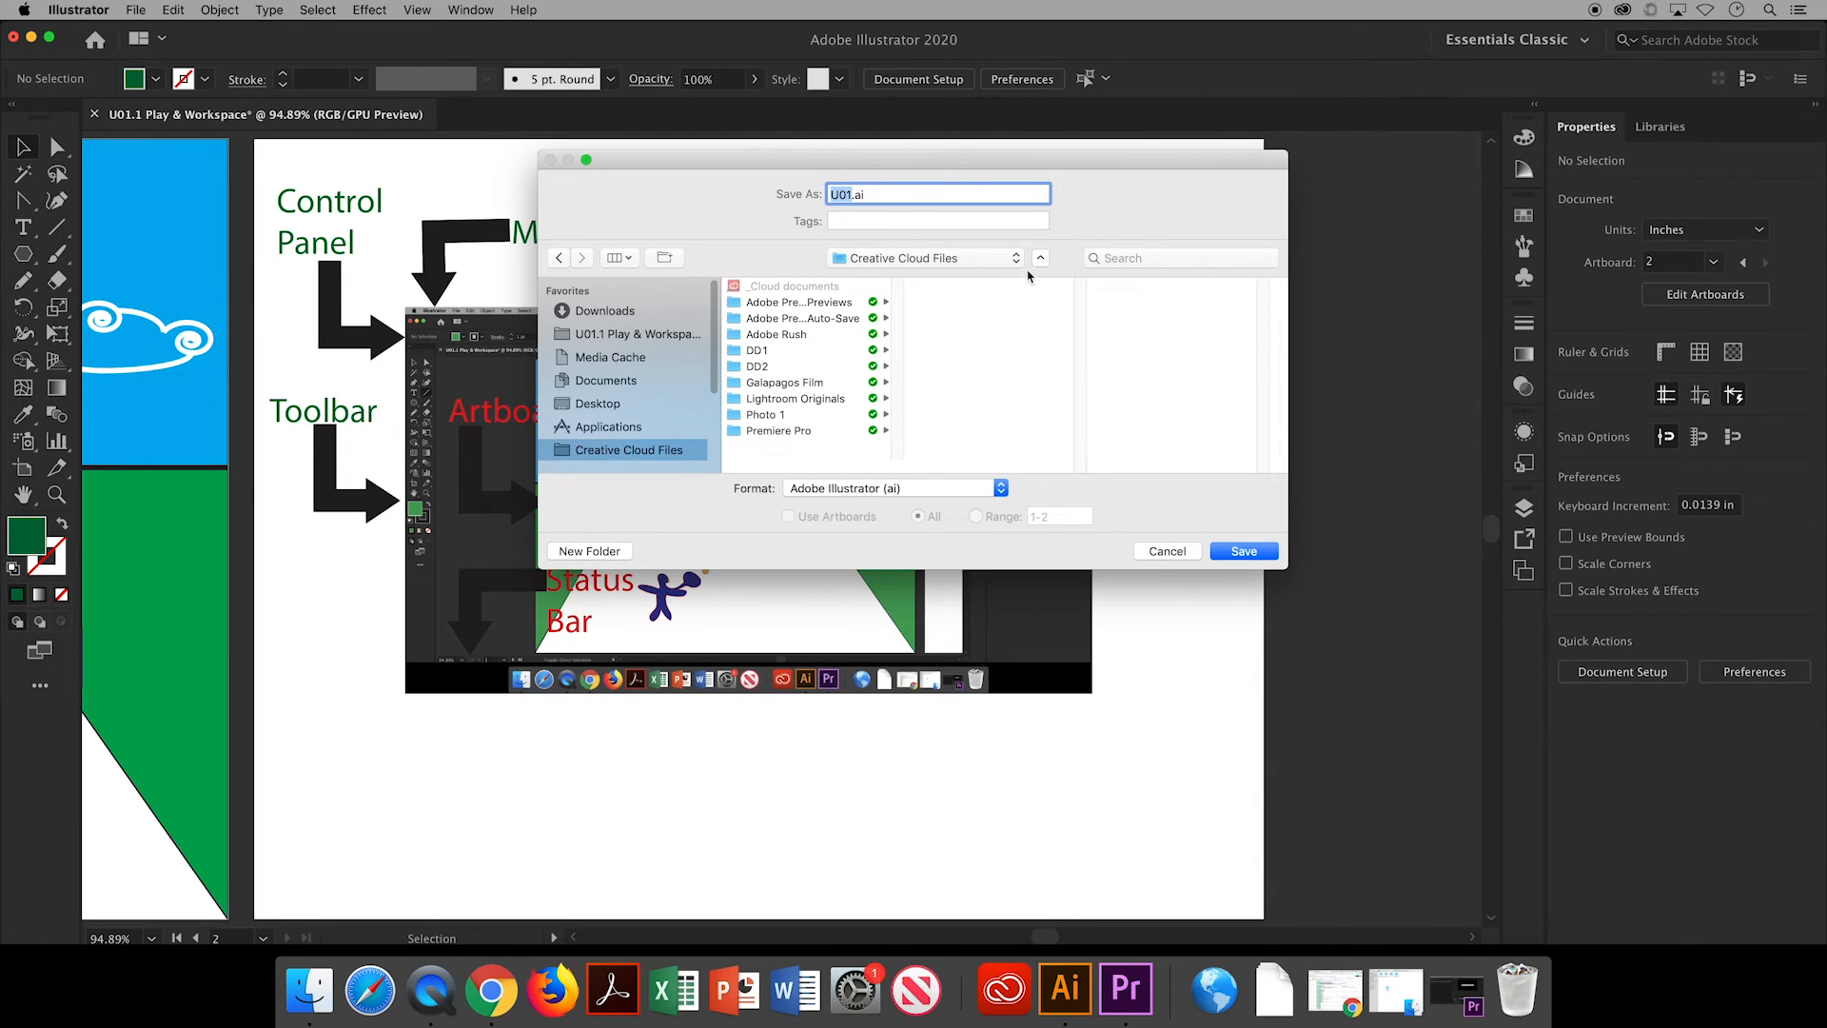
click(1040, 254)
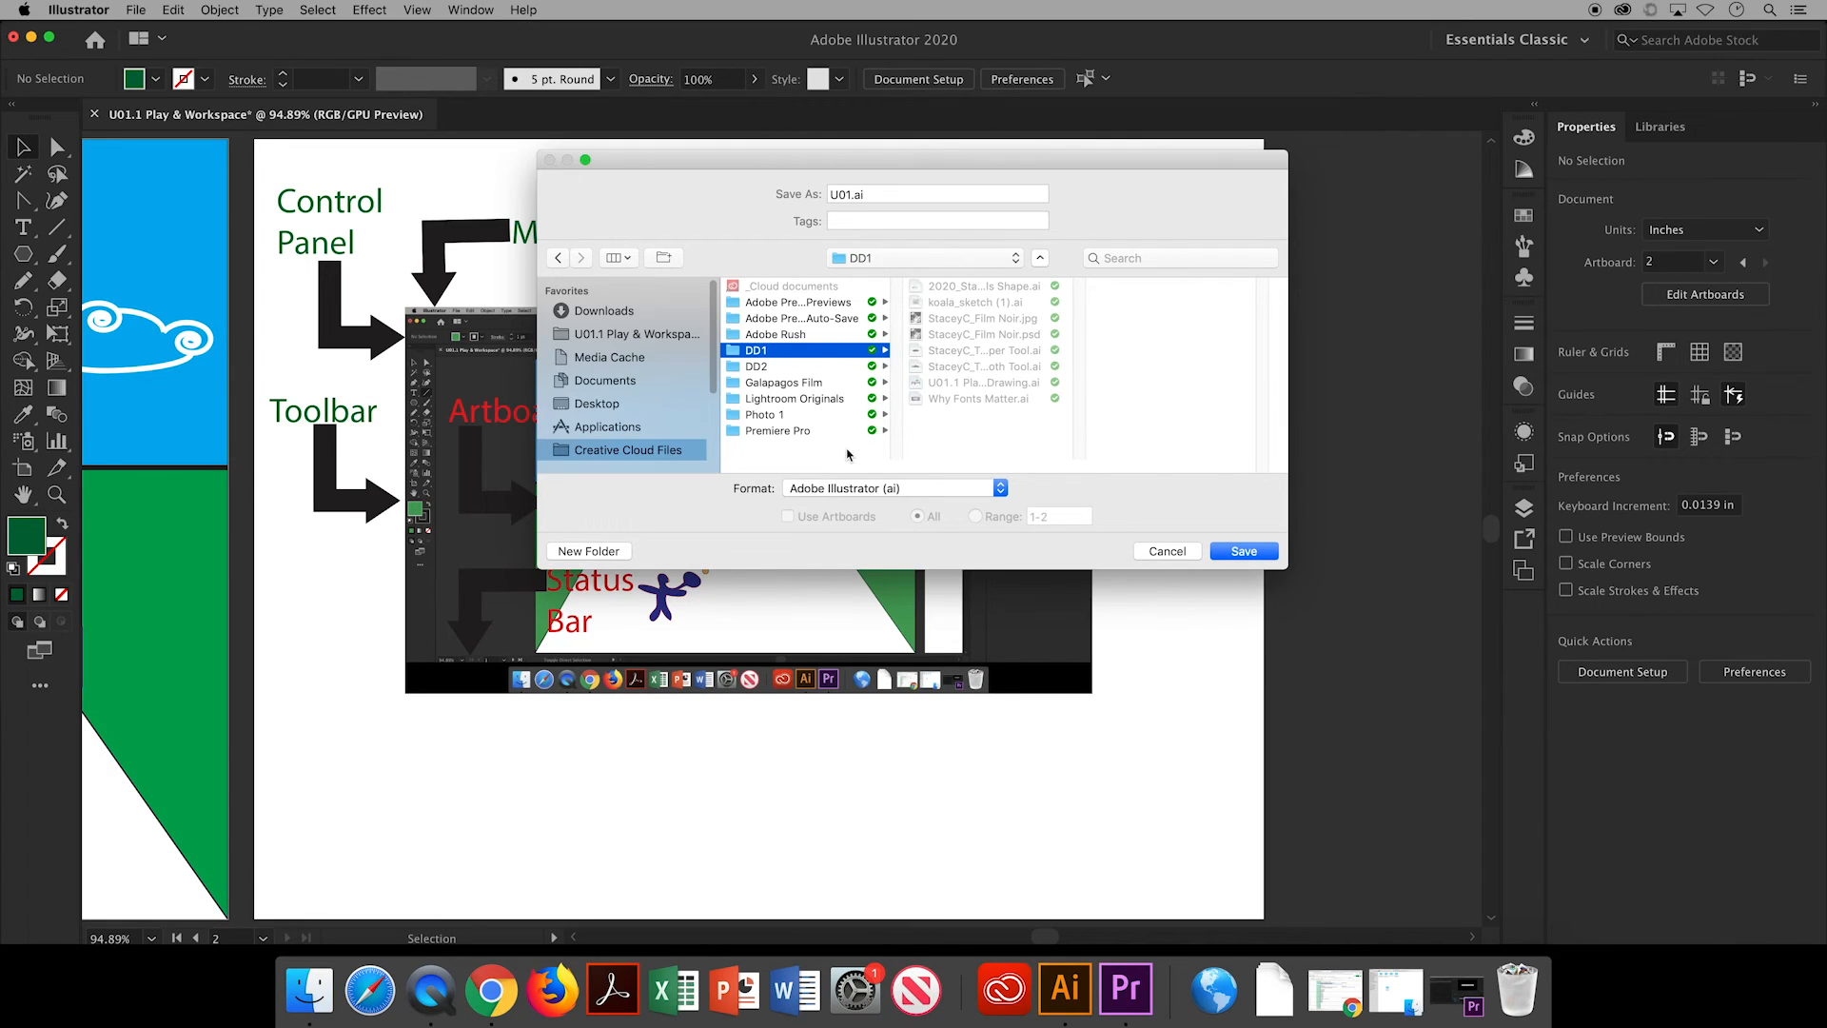
click(627, 448)
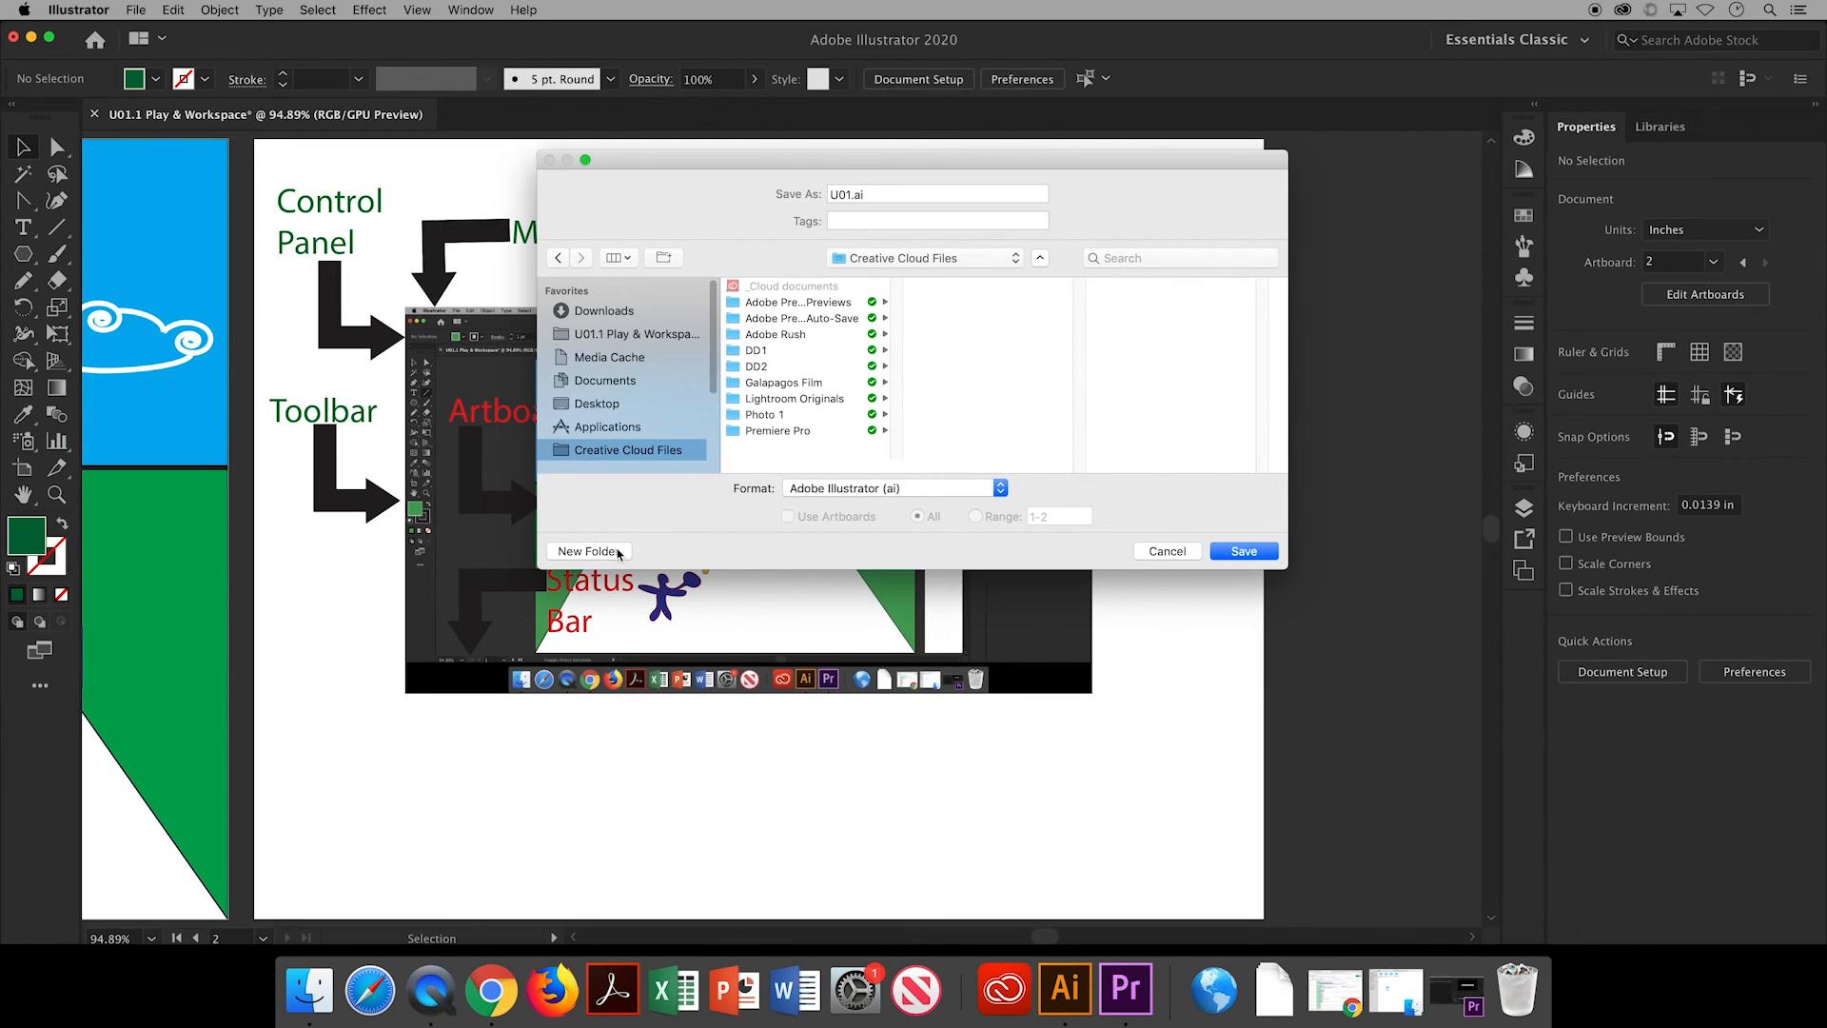
Create a new folder named Play in Creative Cloud Files.
click(587, 551)
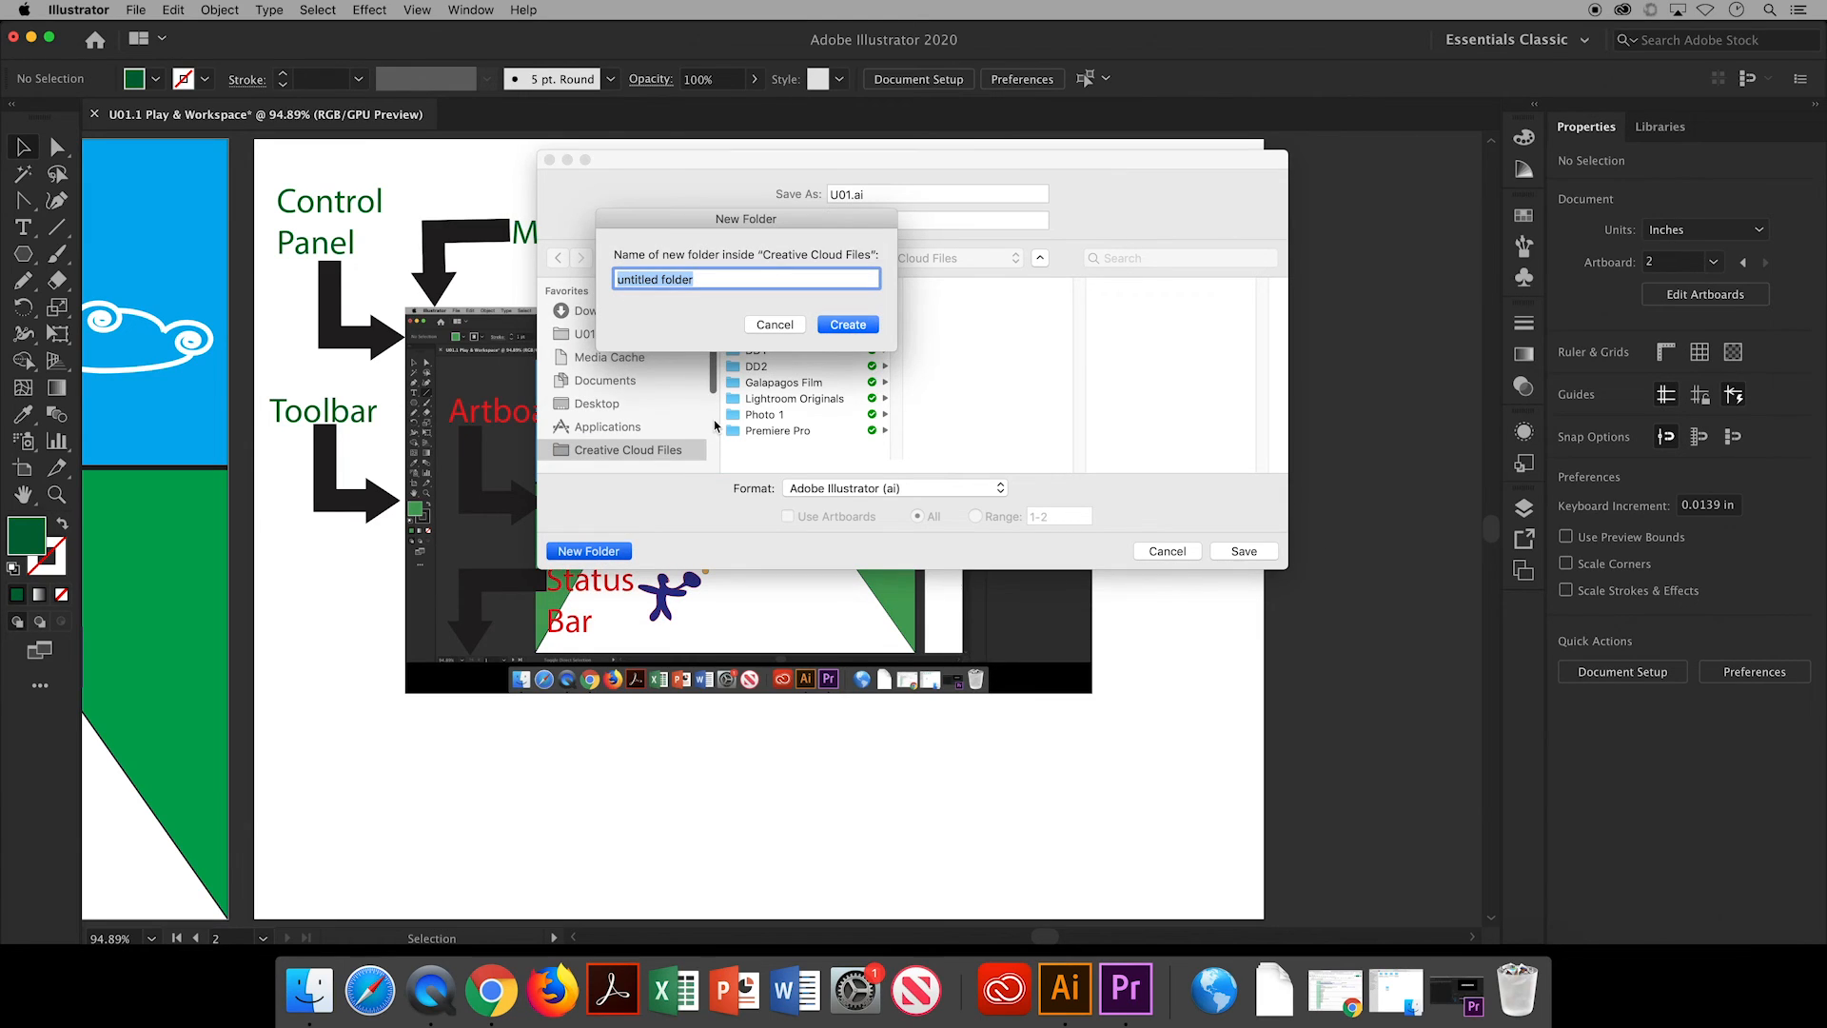
text(Play)
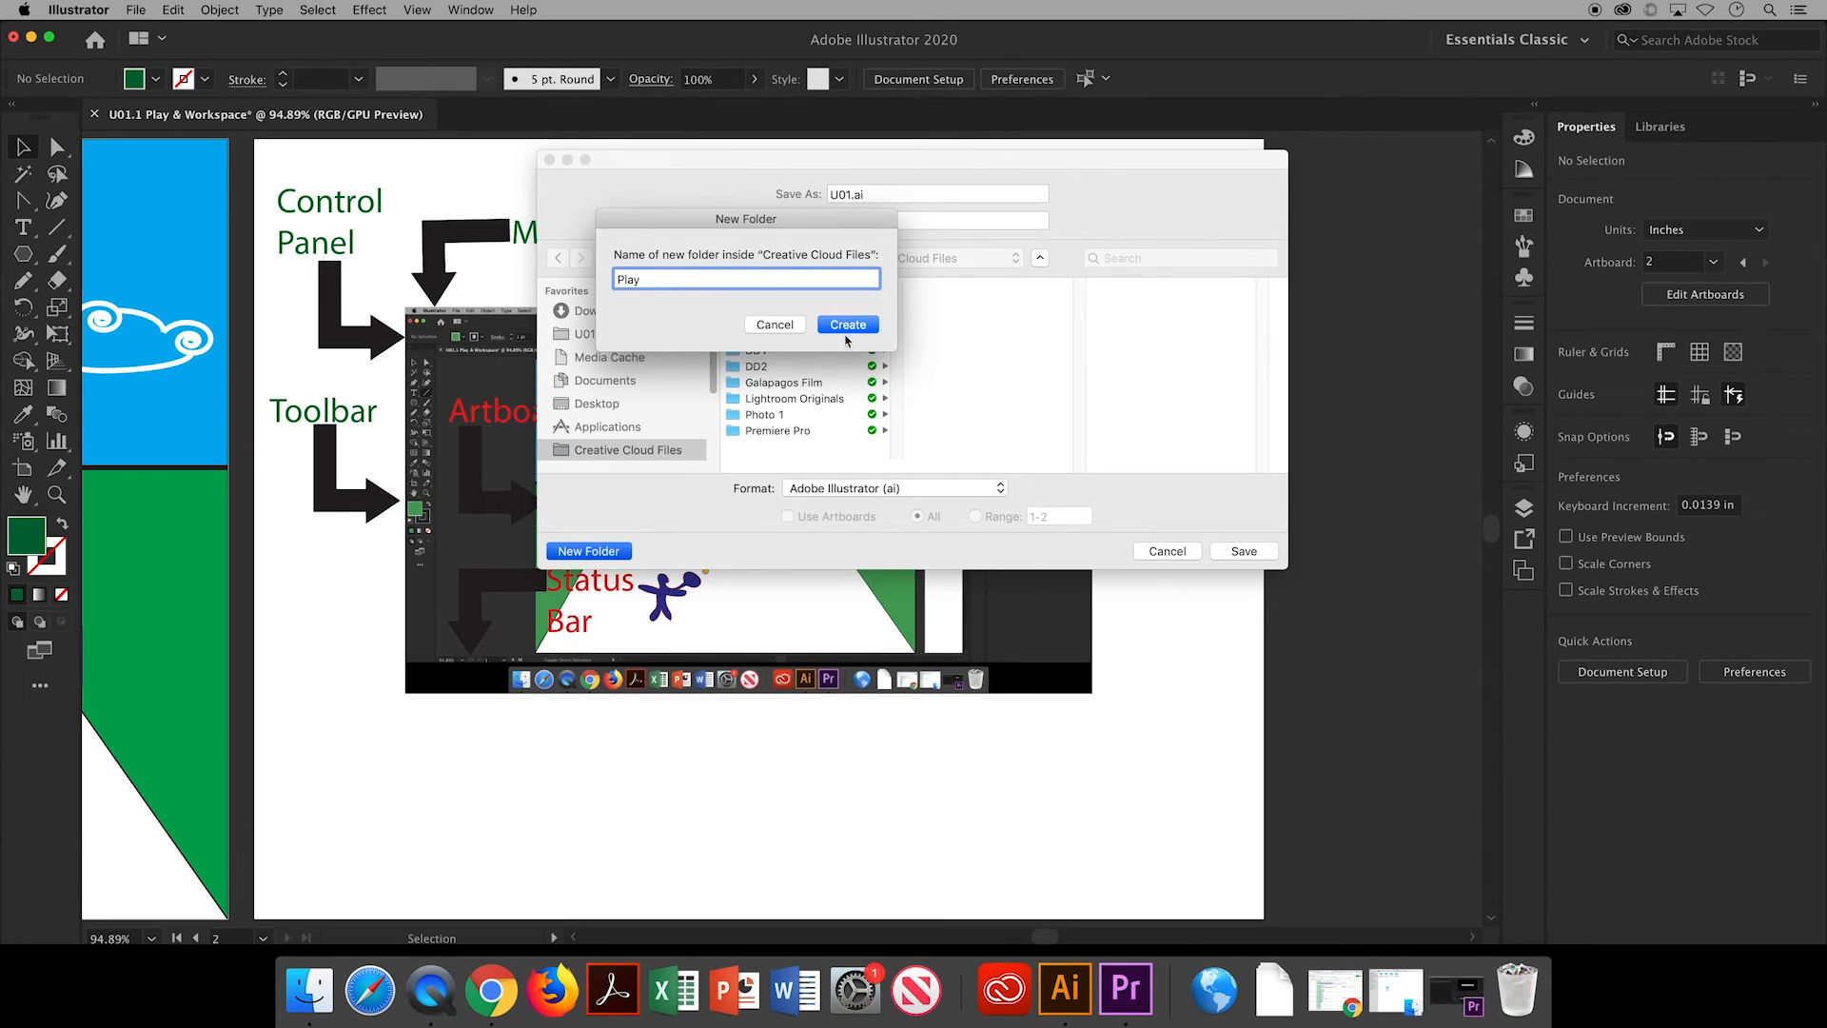
click(846, 324)
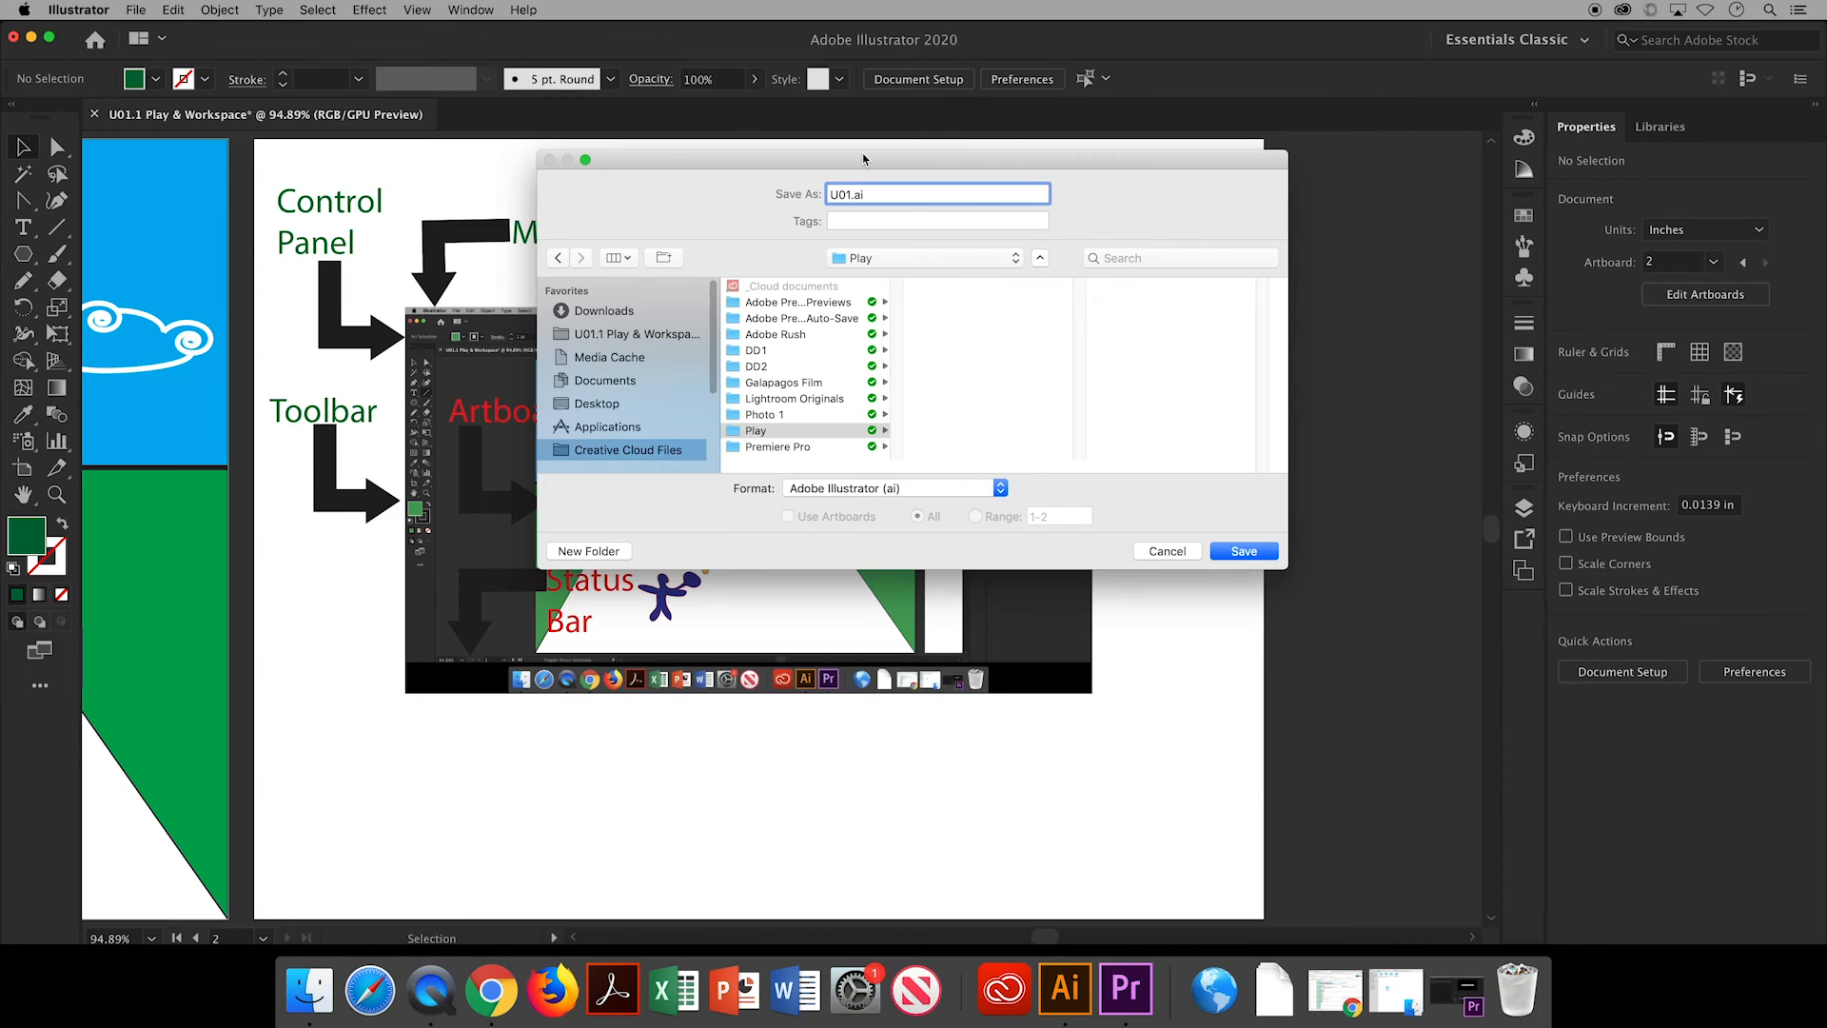
Save the document as 'U01.1 Play and Workspace.ai' in Play, accepting the Illustrator options.
text(StaceyC_)
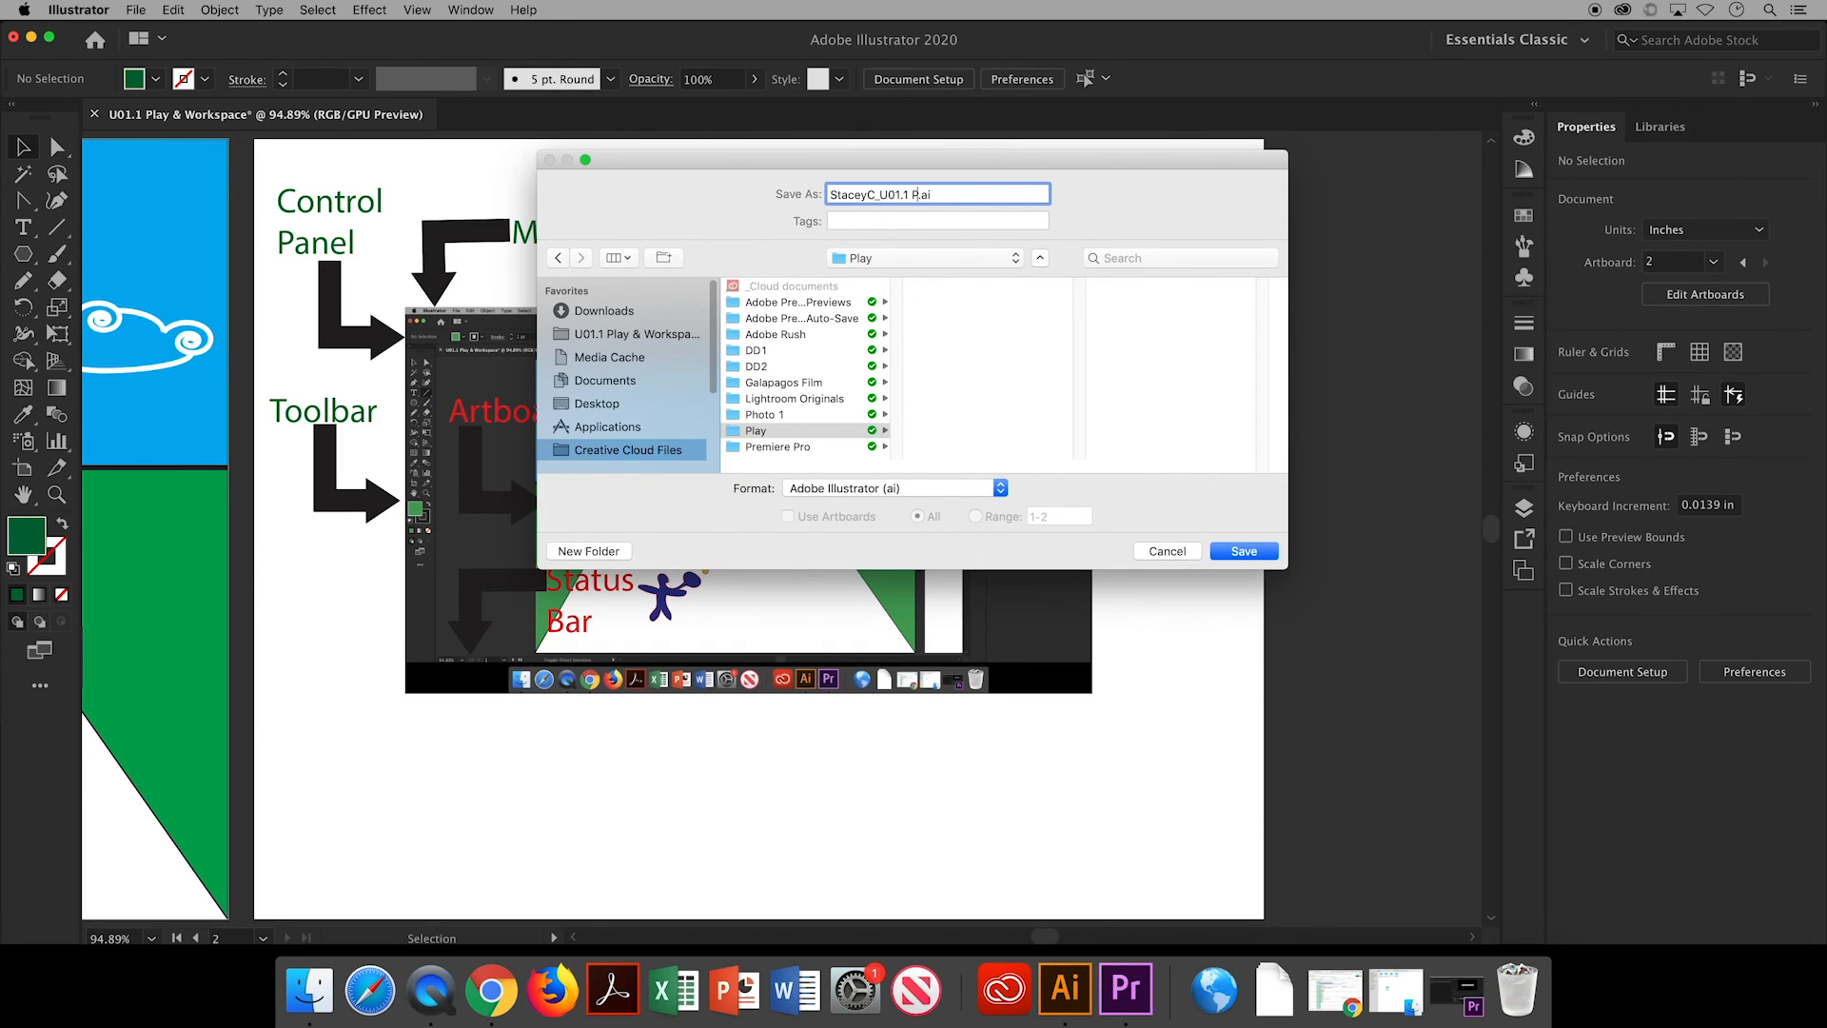
text(lay and)
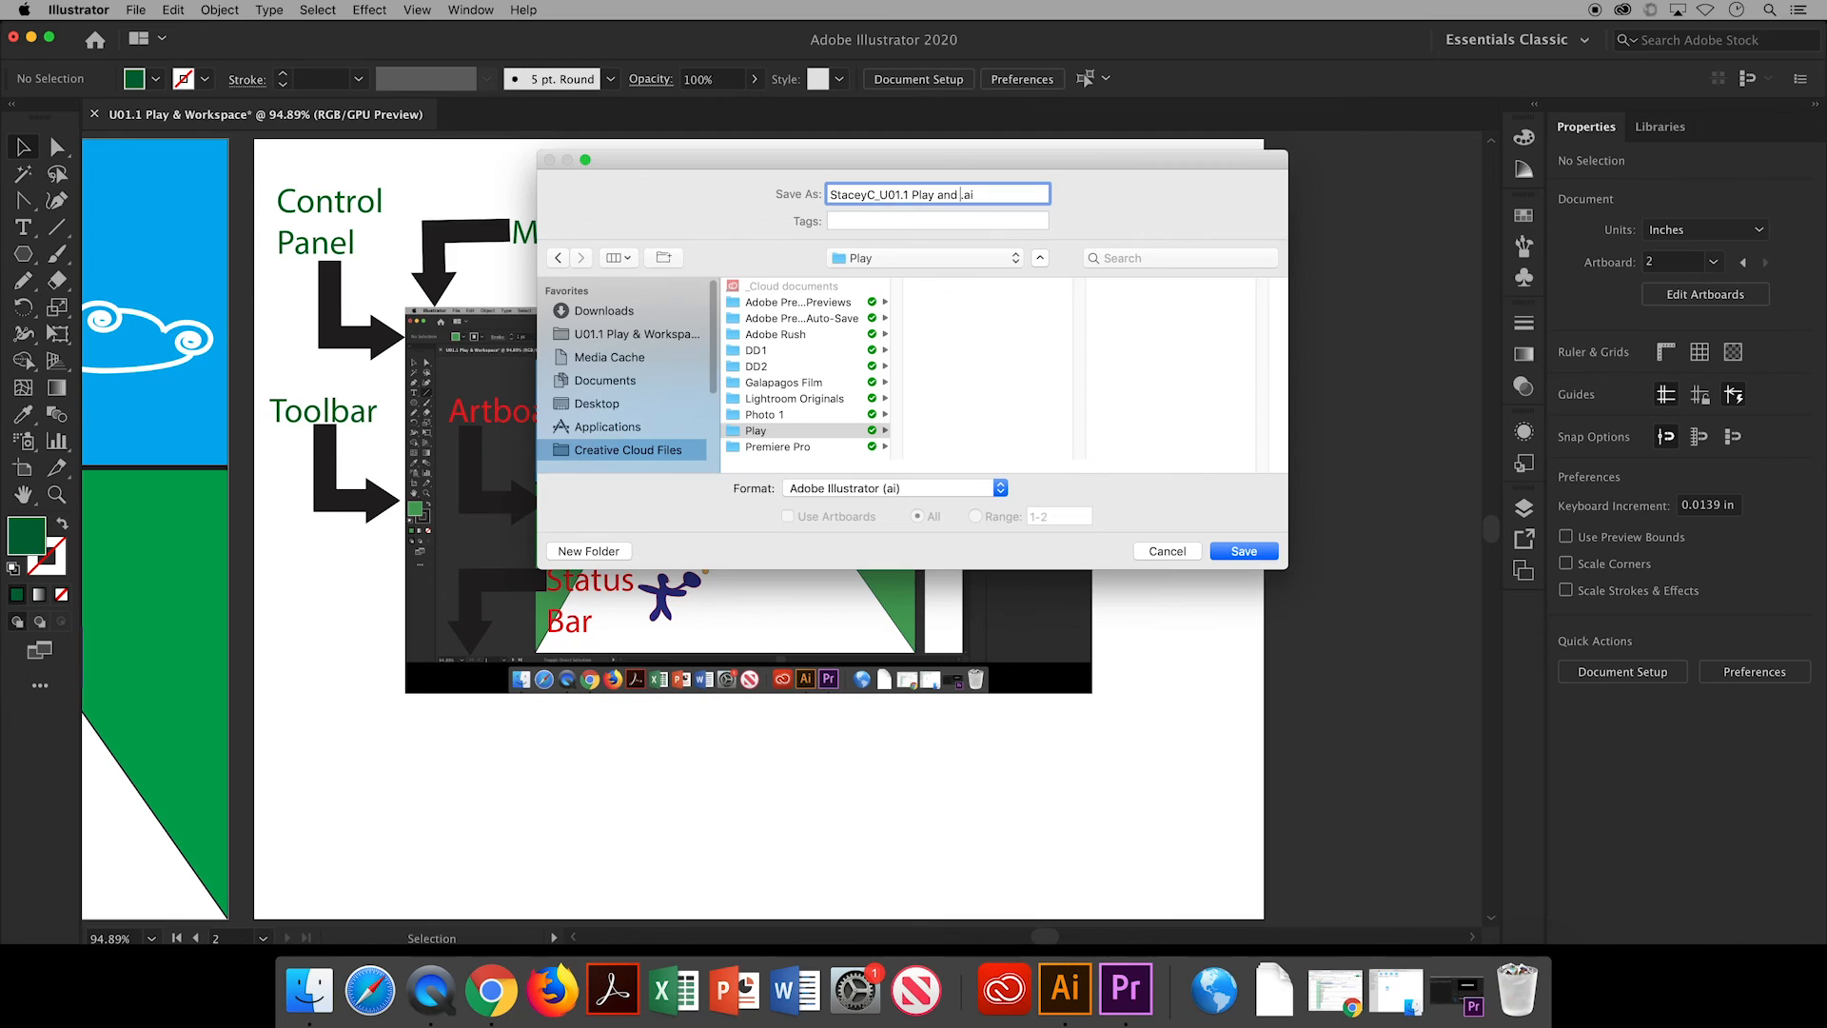
text(Workspace)
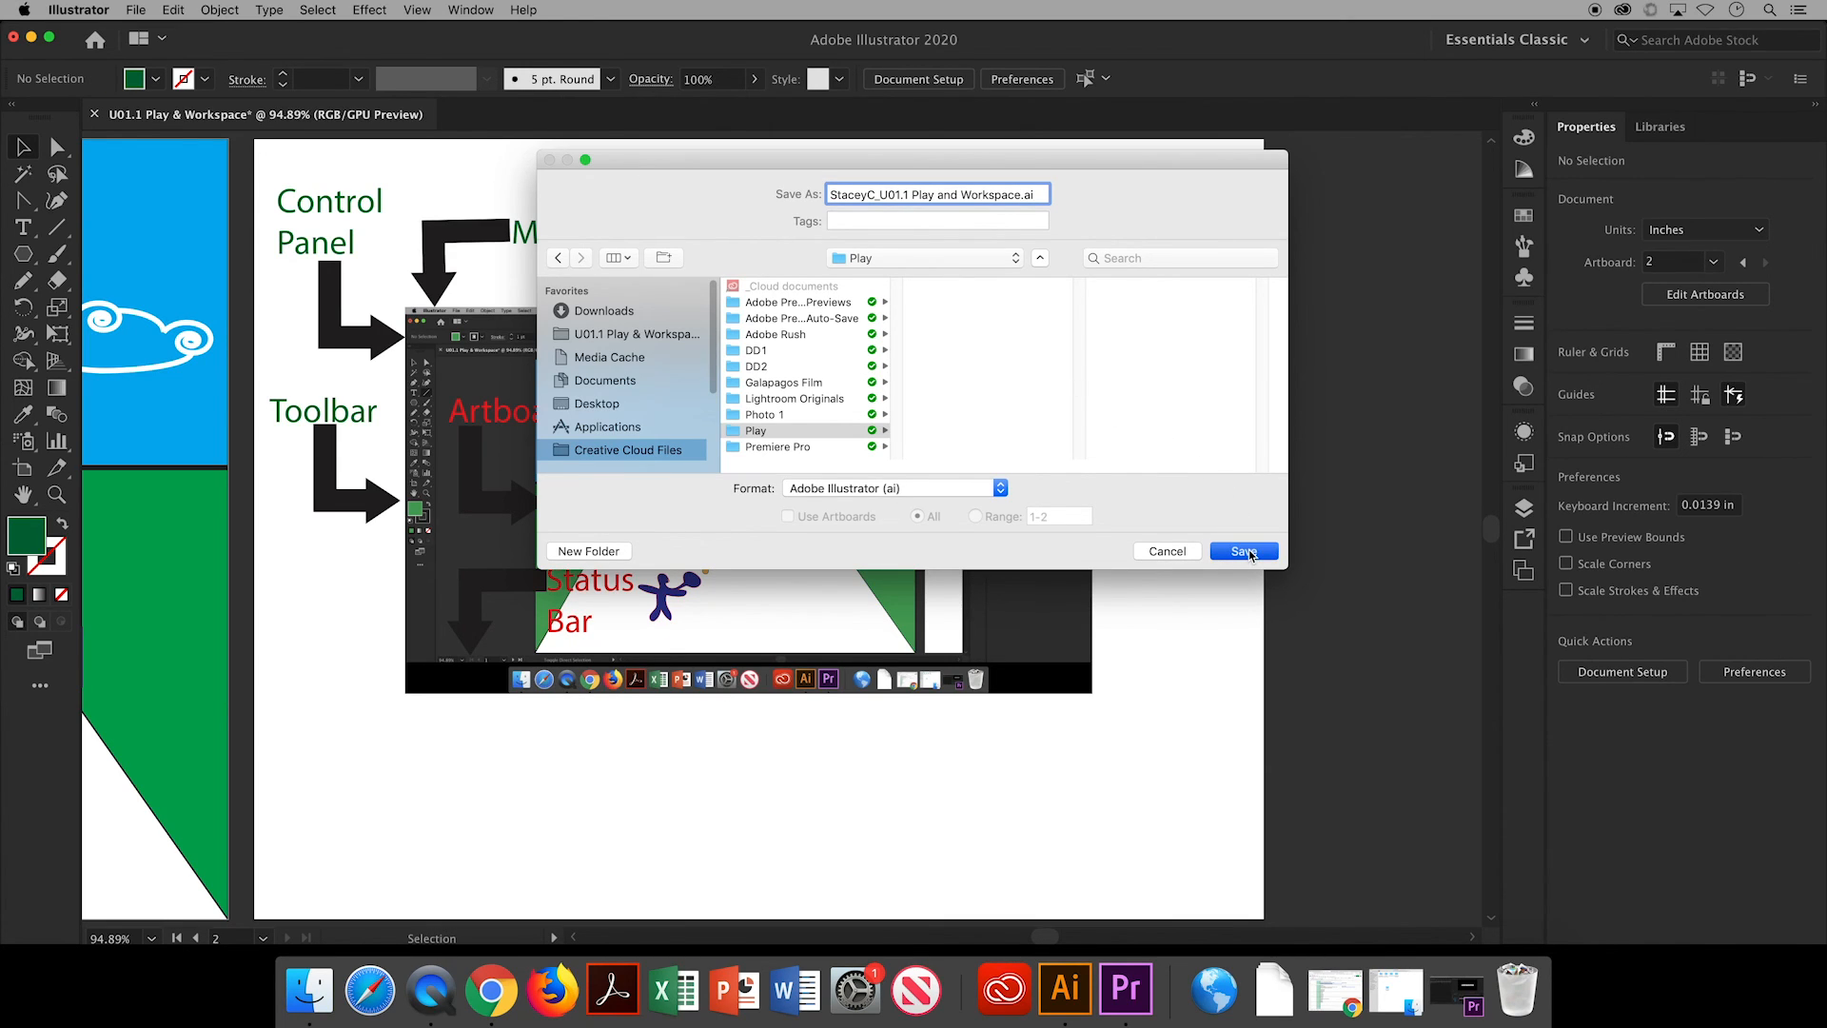
click(1241, 551)
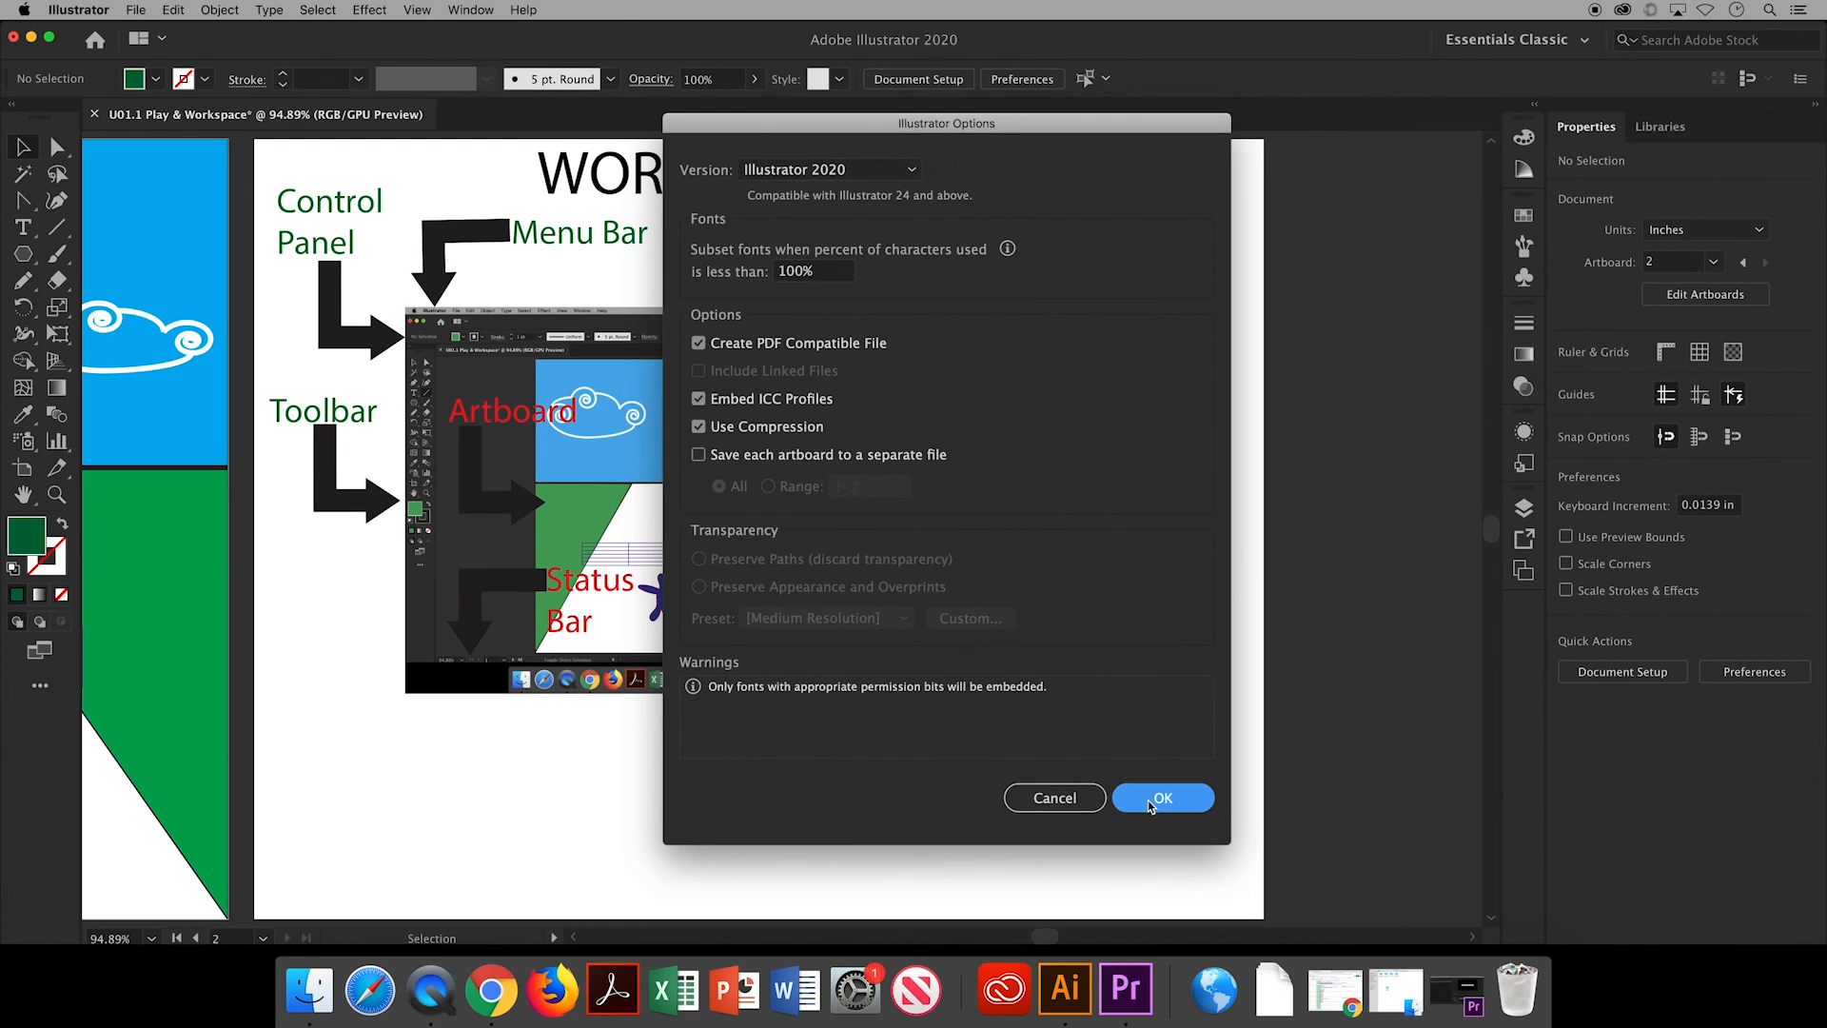
click(1161, 797)
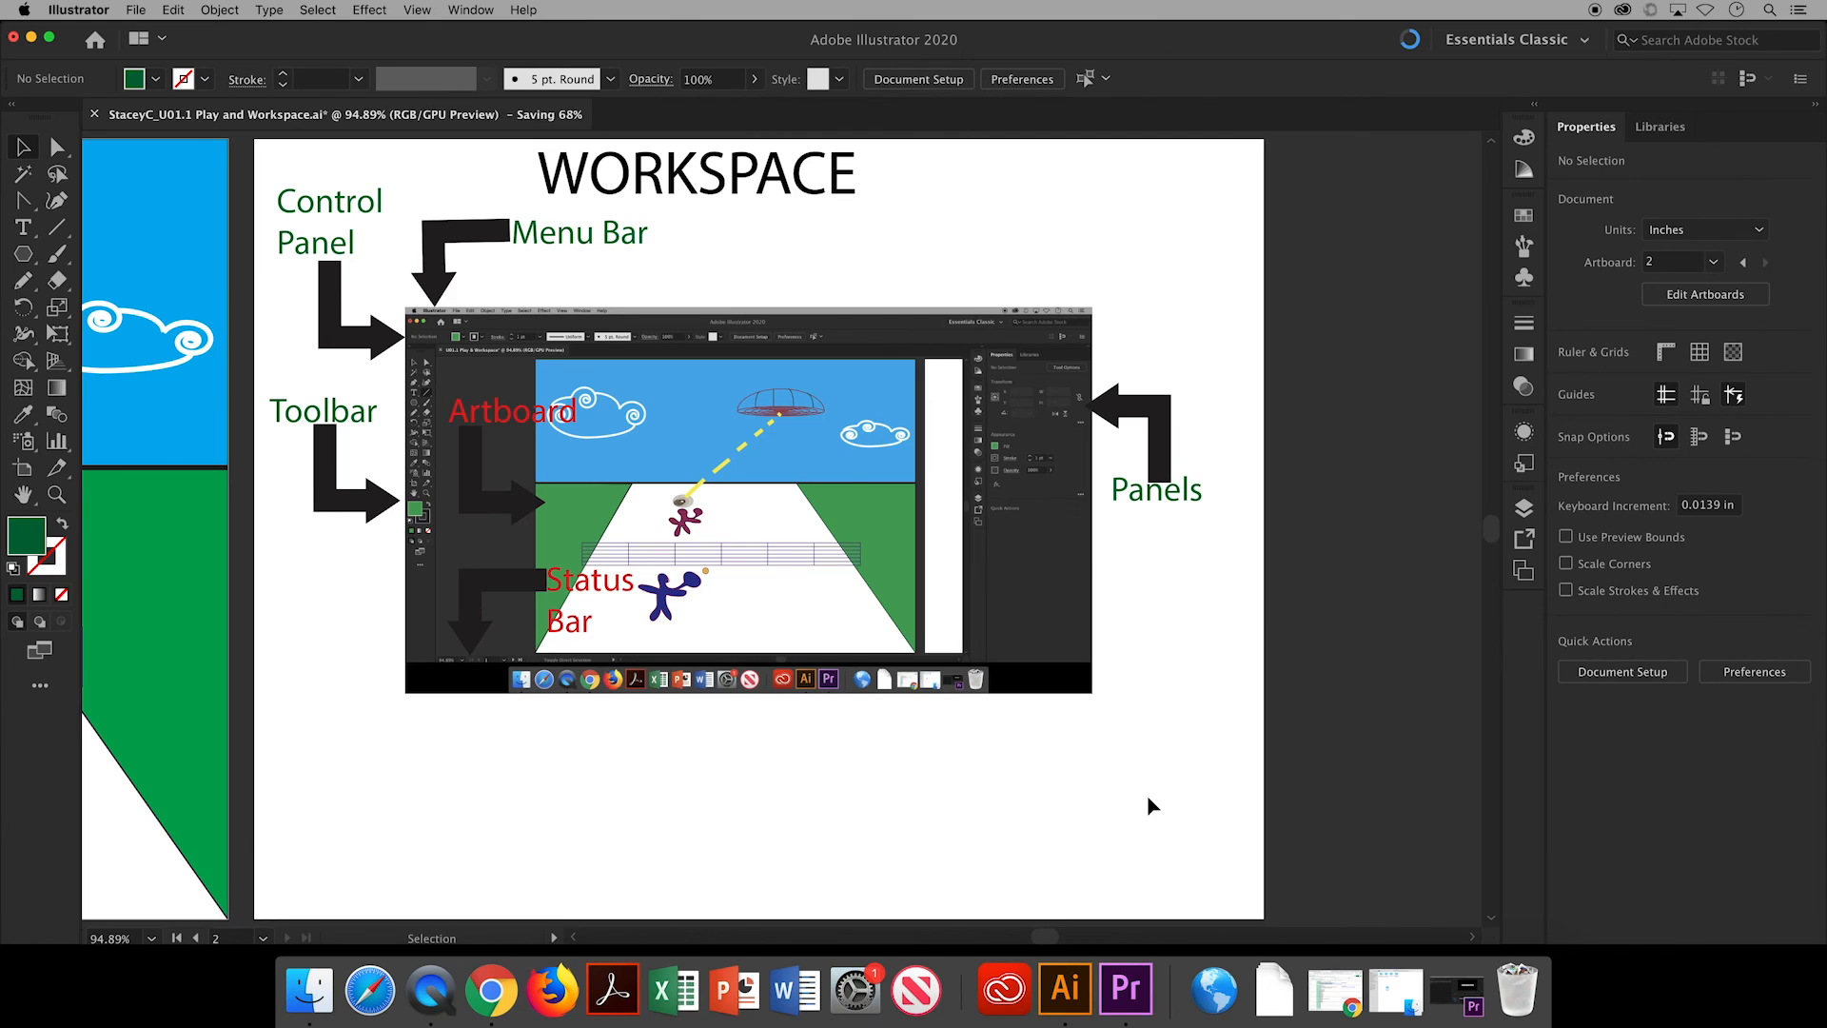
click(78, 10)
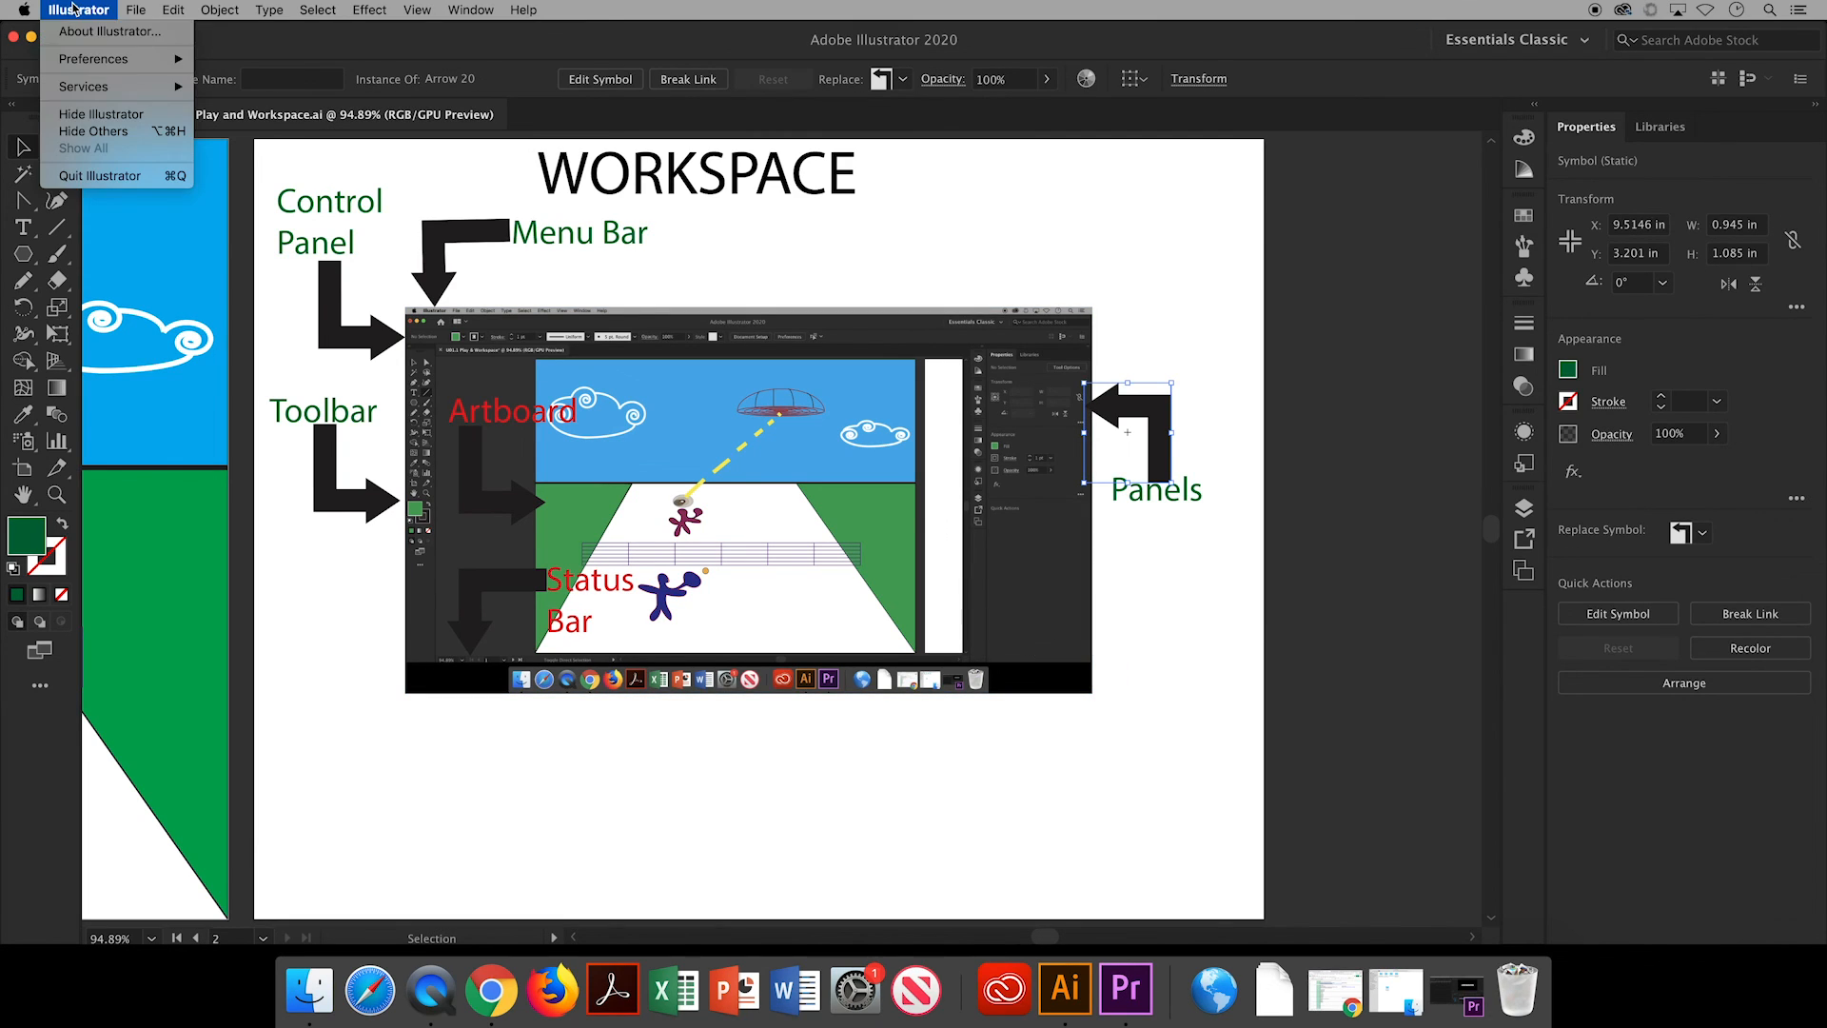
Quit Illustrator, ticking Don't Show Again and choosing Clear Clipboard at the warning.
click(78, 10)
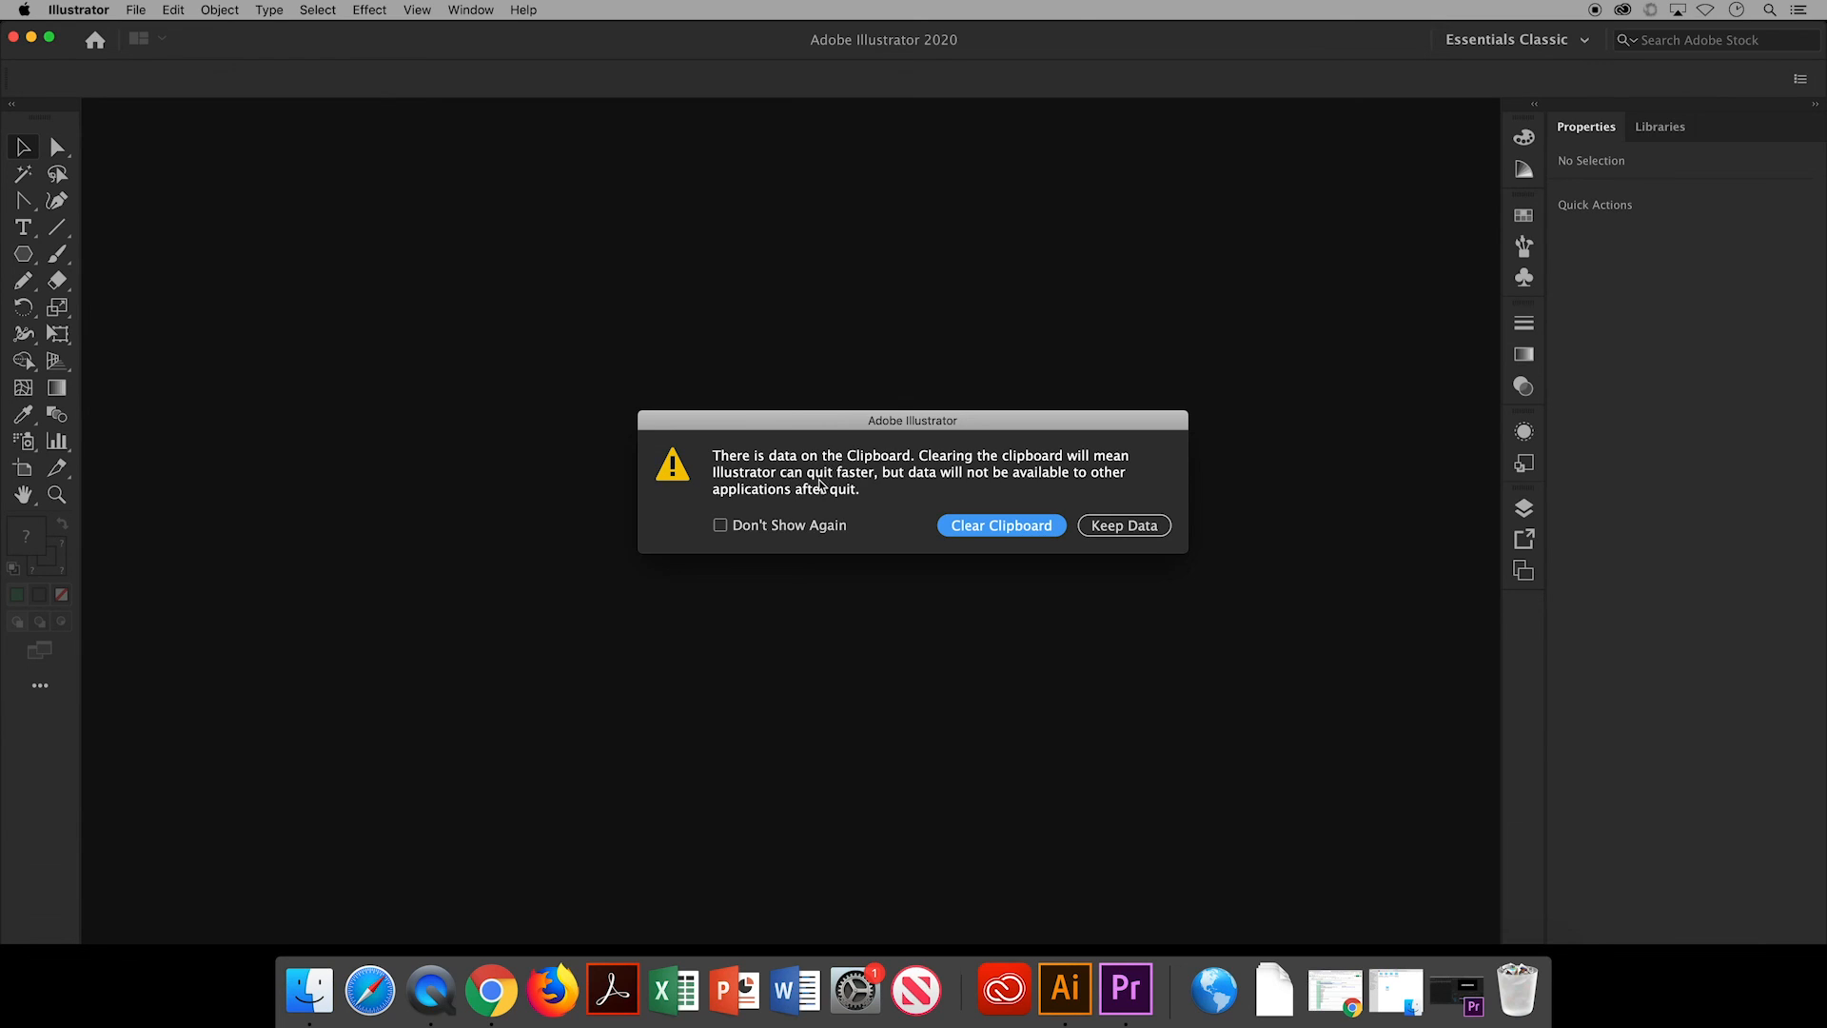
mouse_move(833, 491)
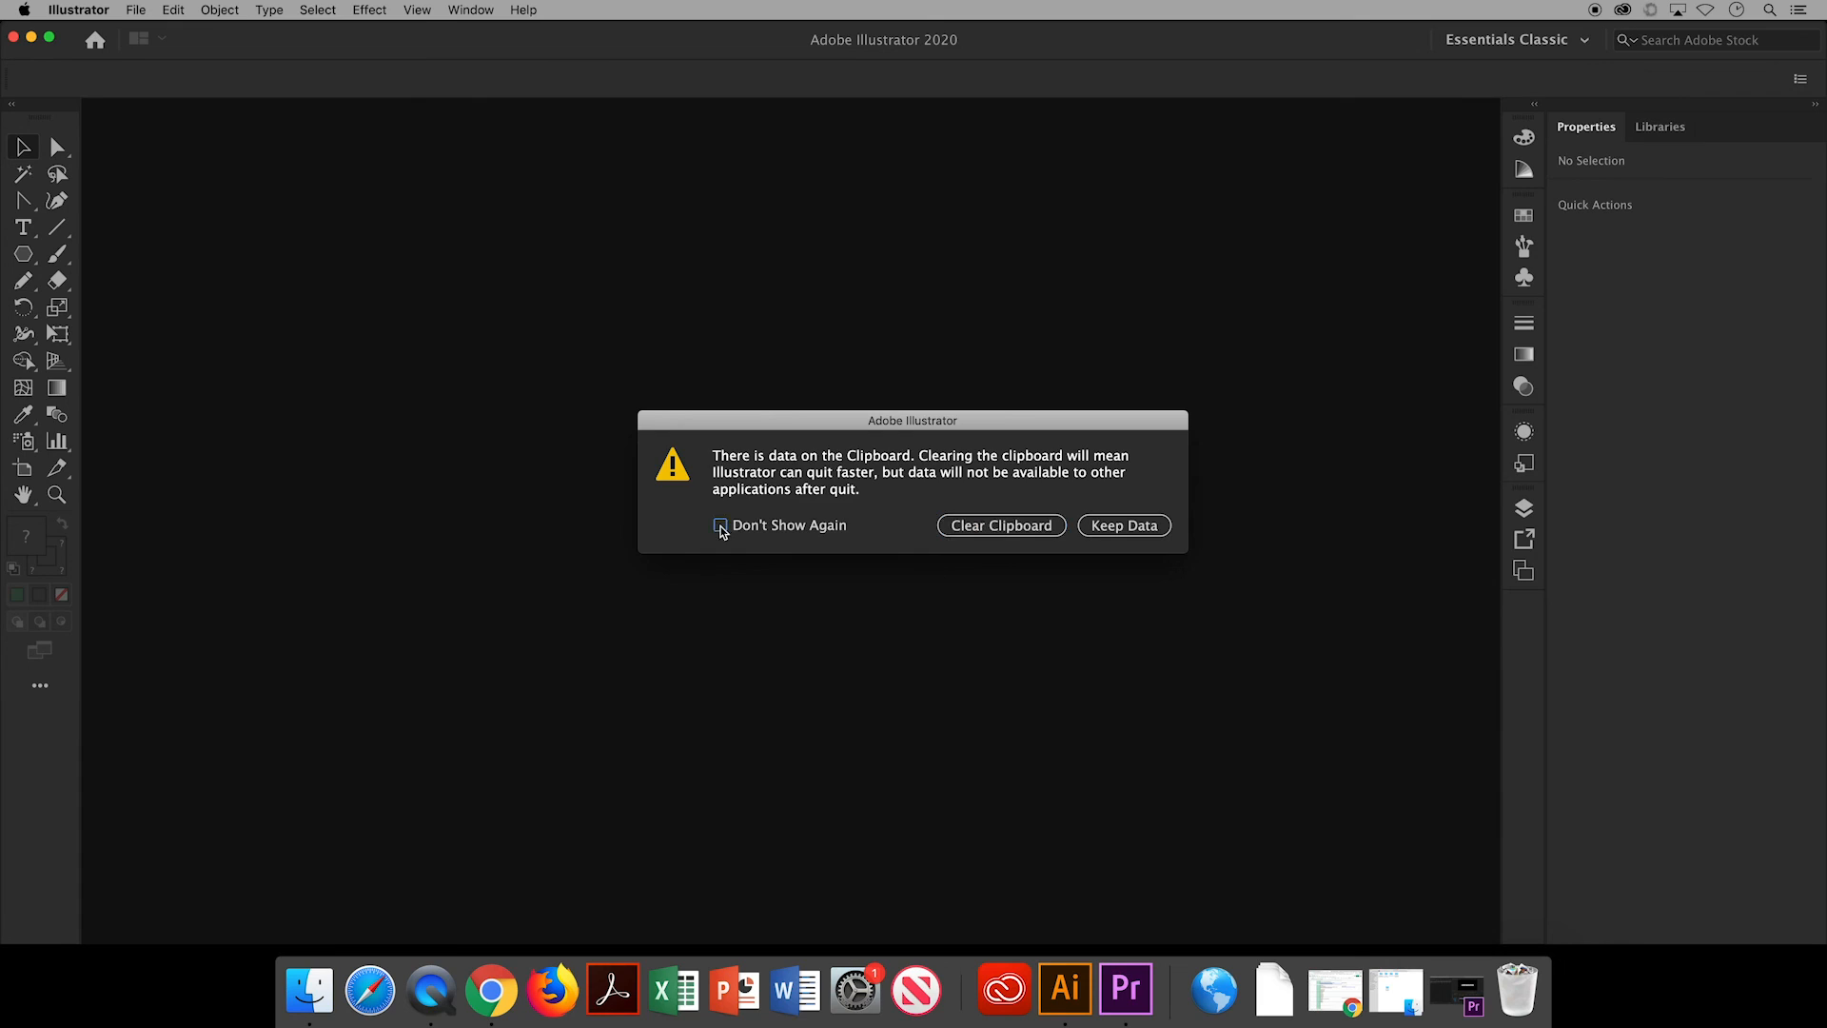
click(719, 525)
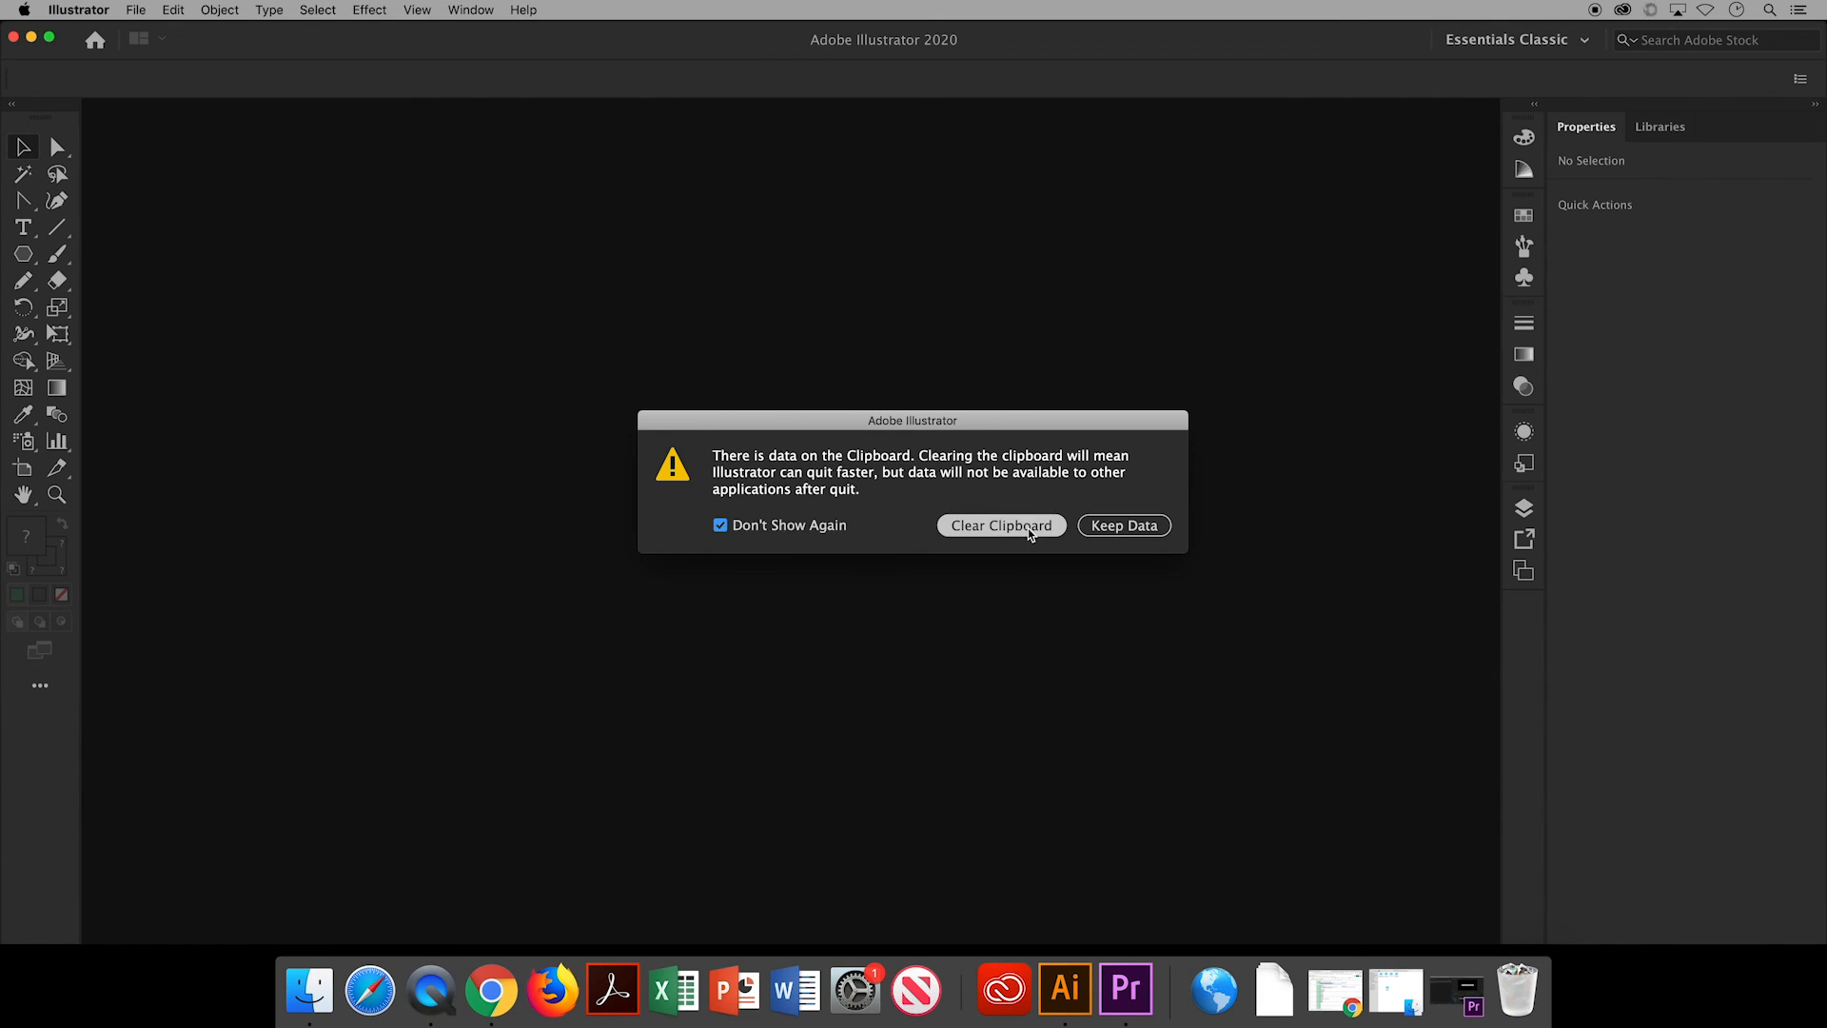
click(1000, 524)
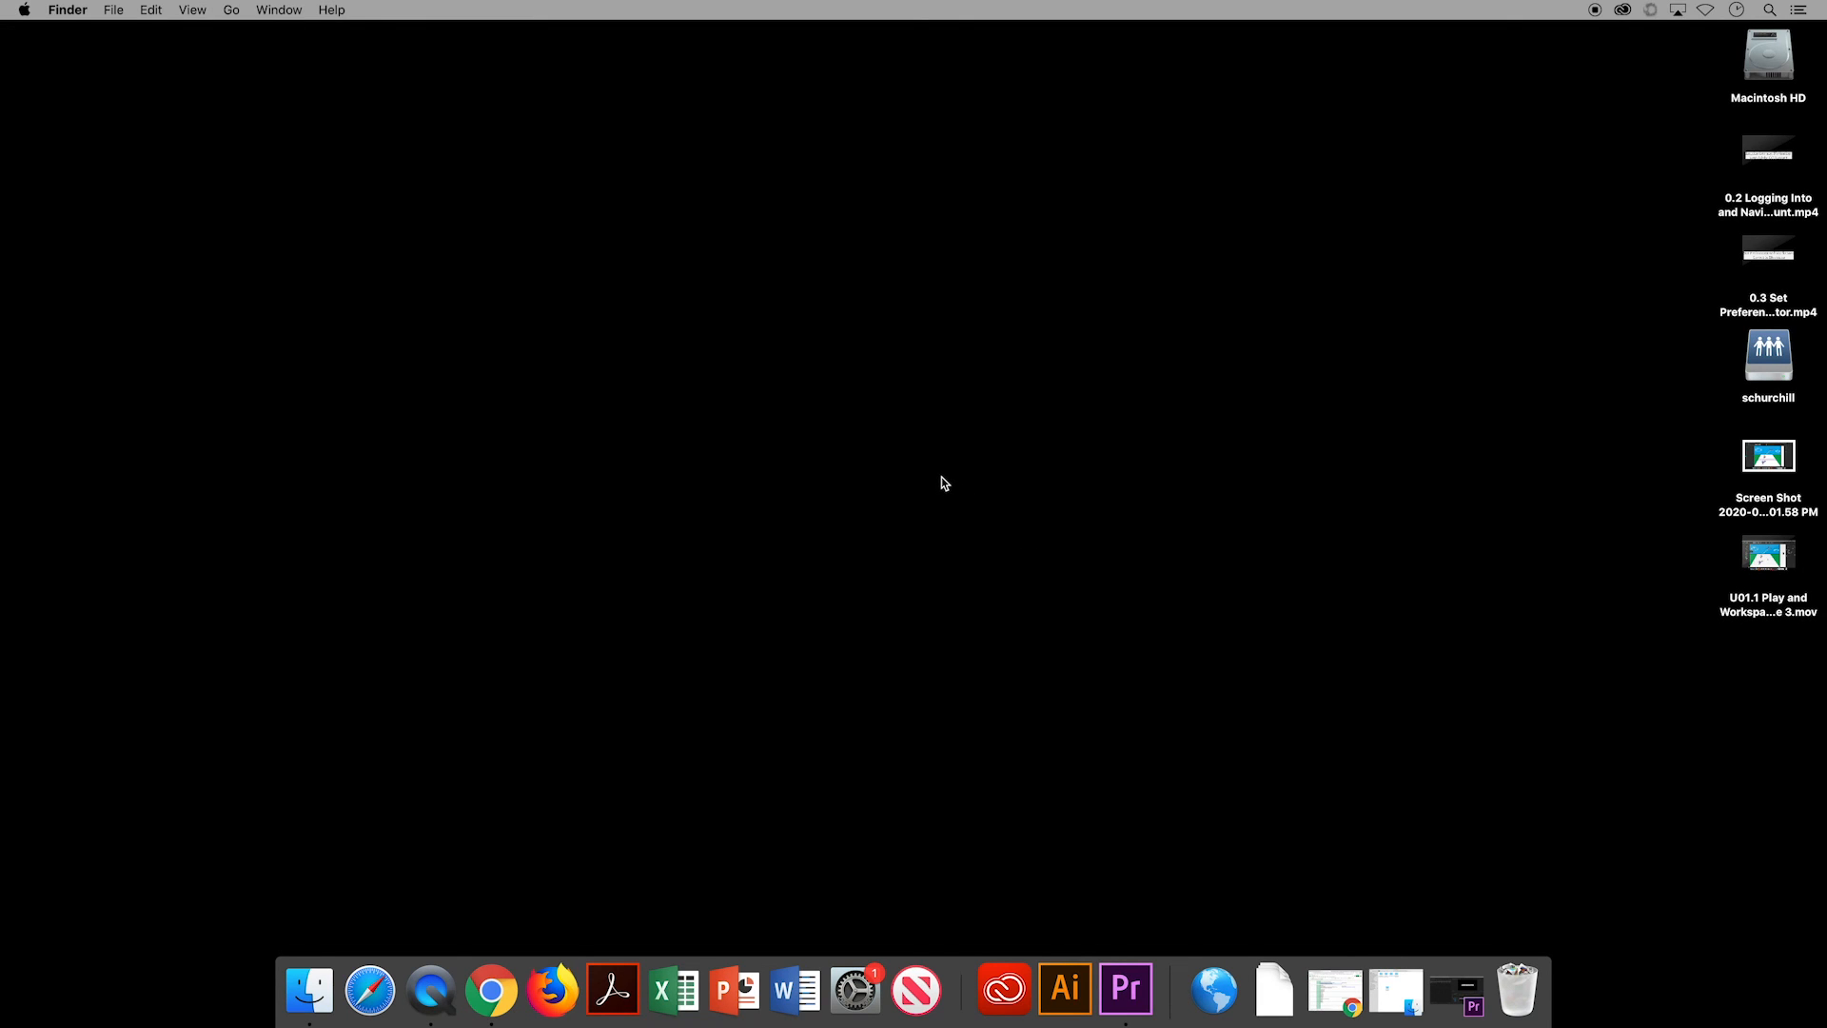
mouse_move(963, 483)
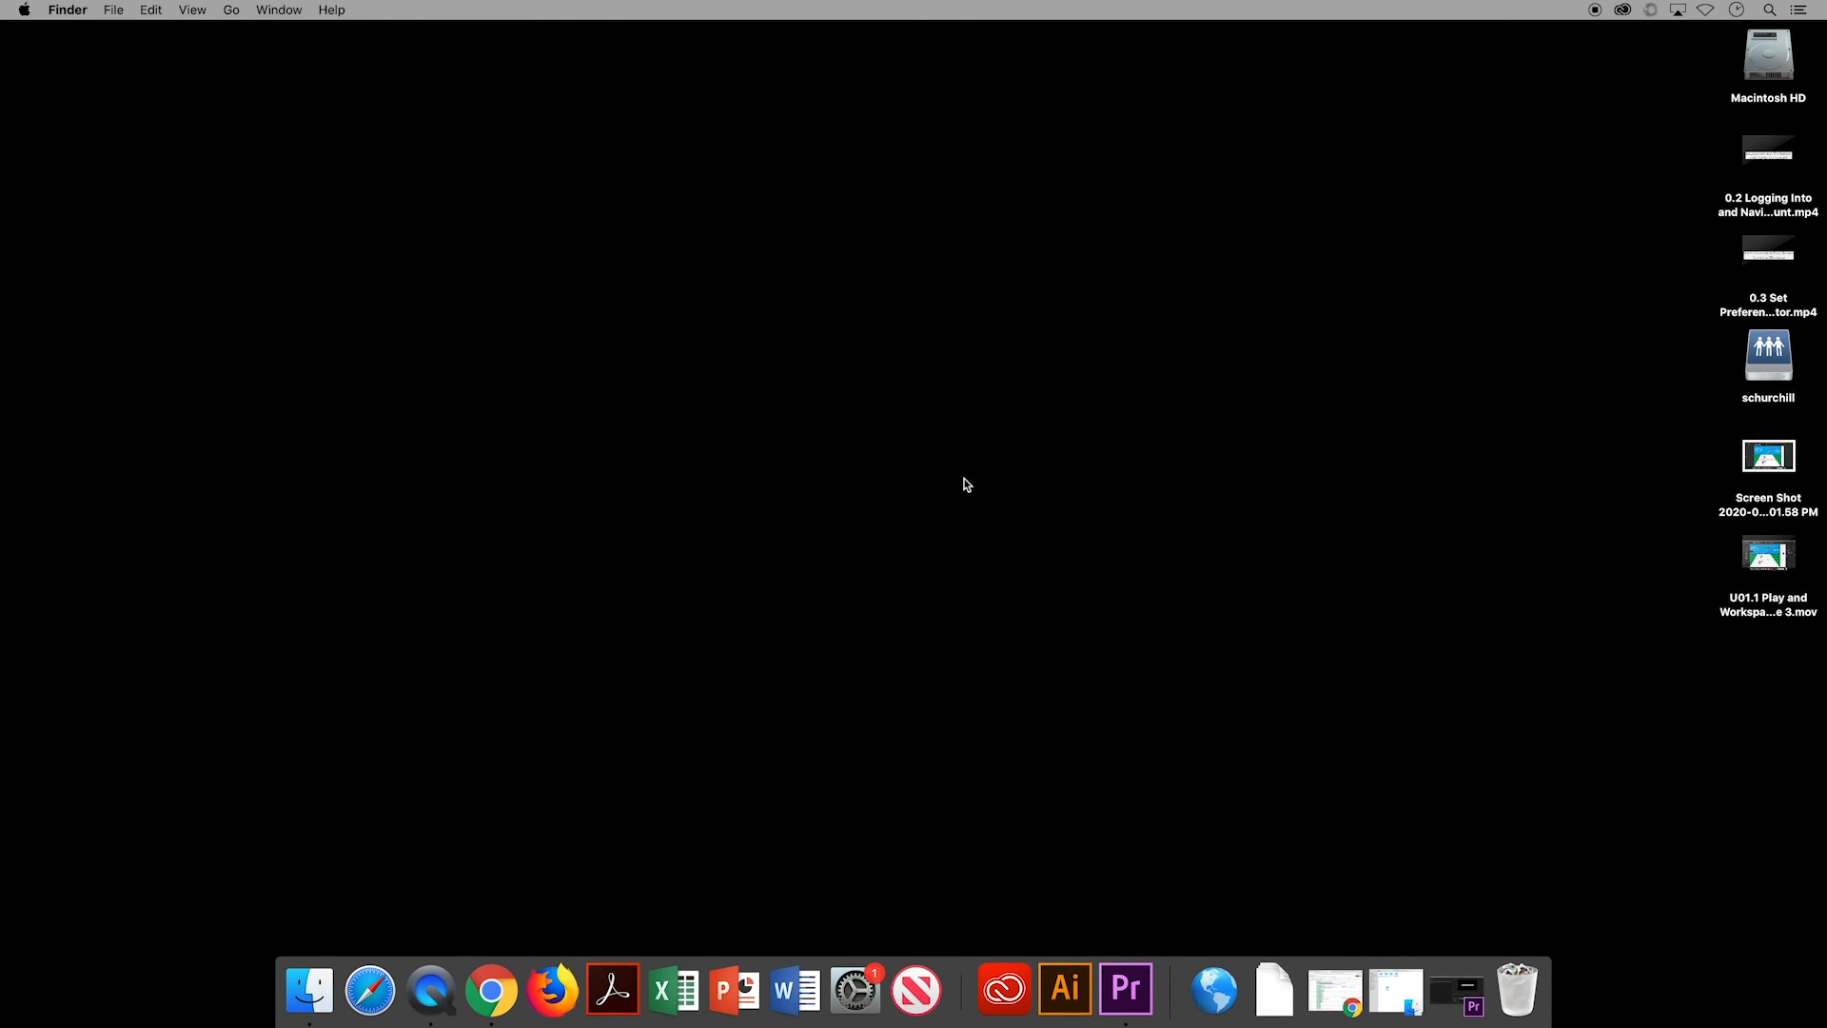